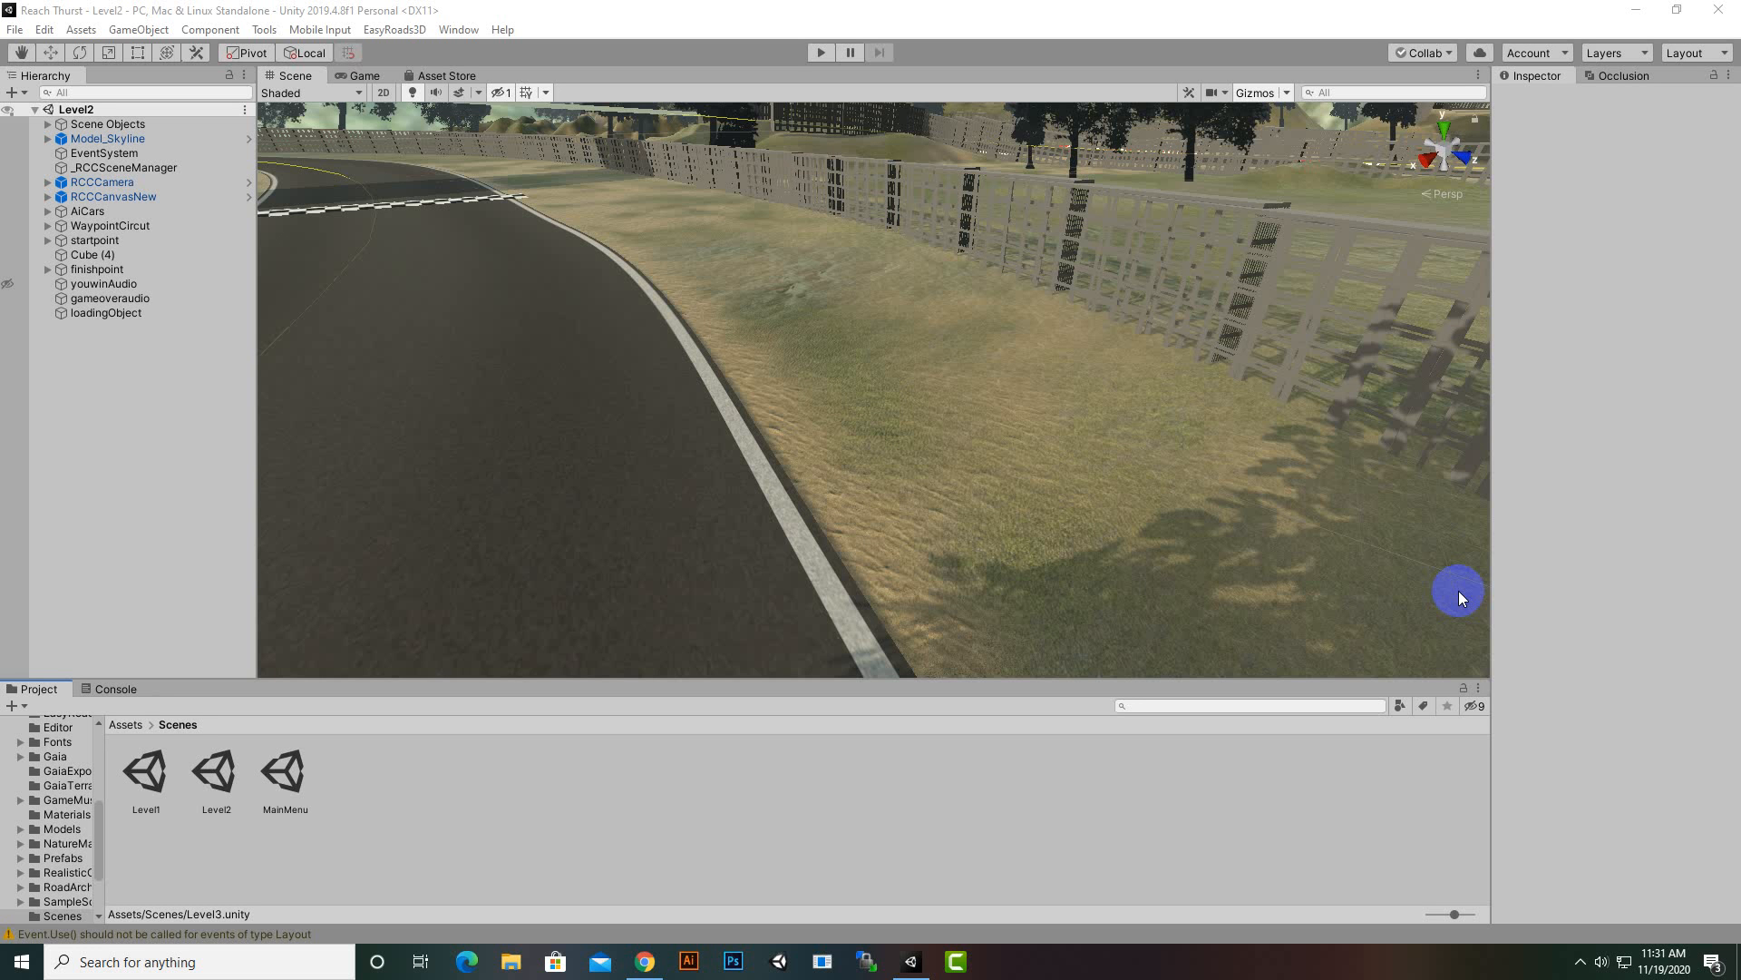
mouse_move(1466, 581)
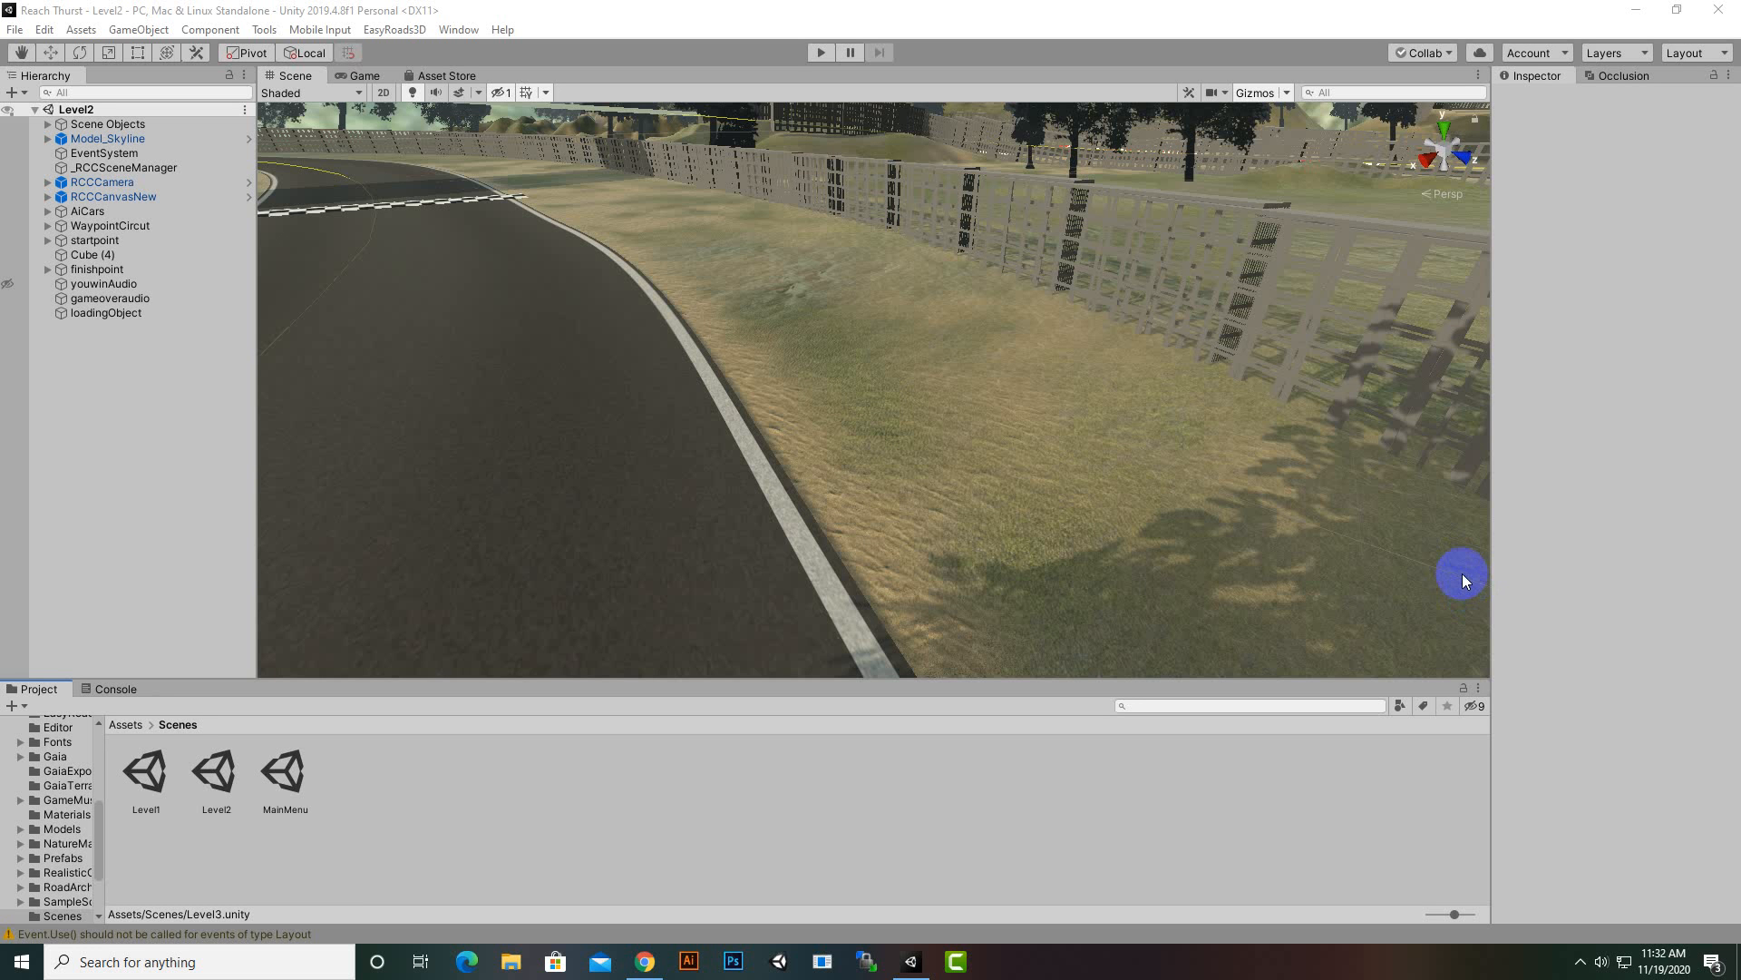
mouse_move(1428, 606)
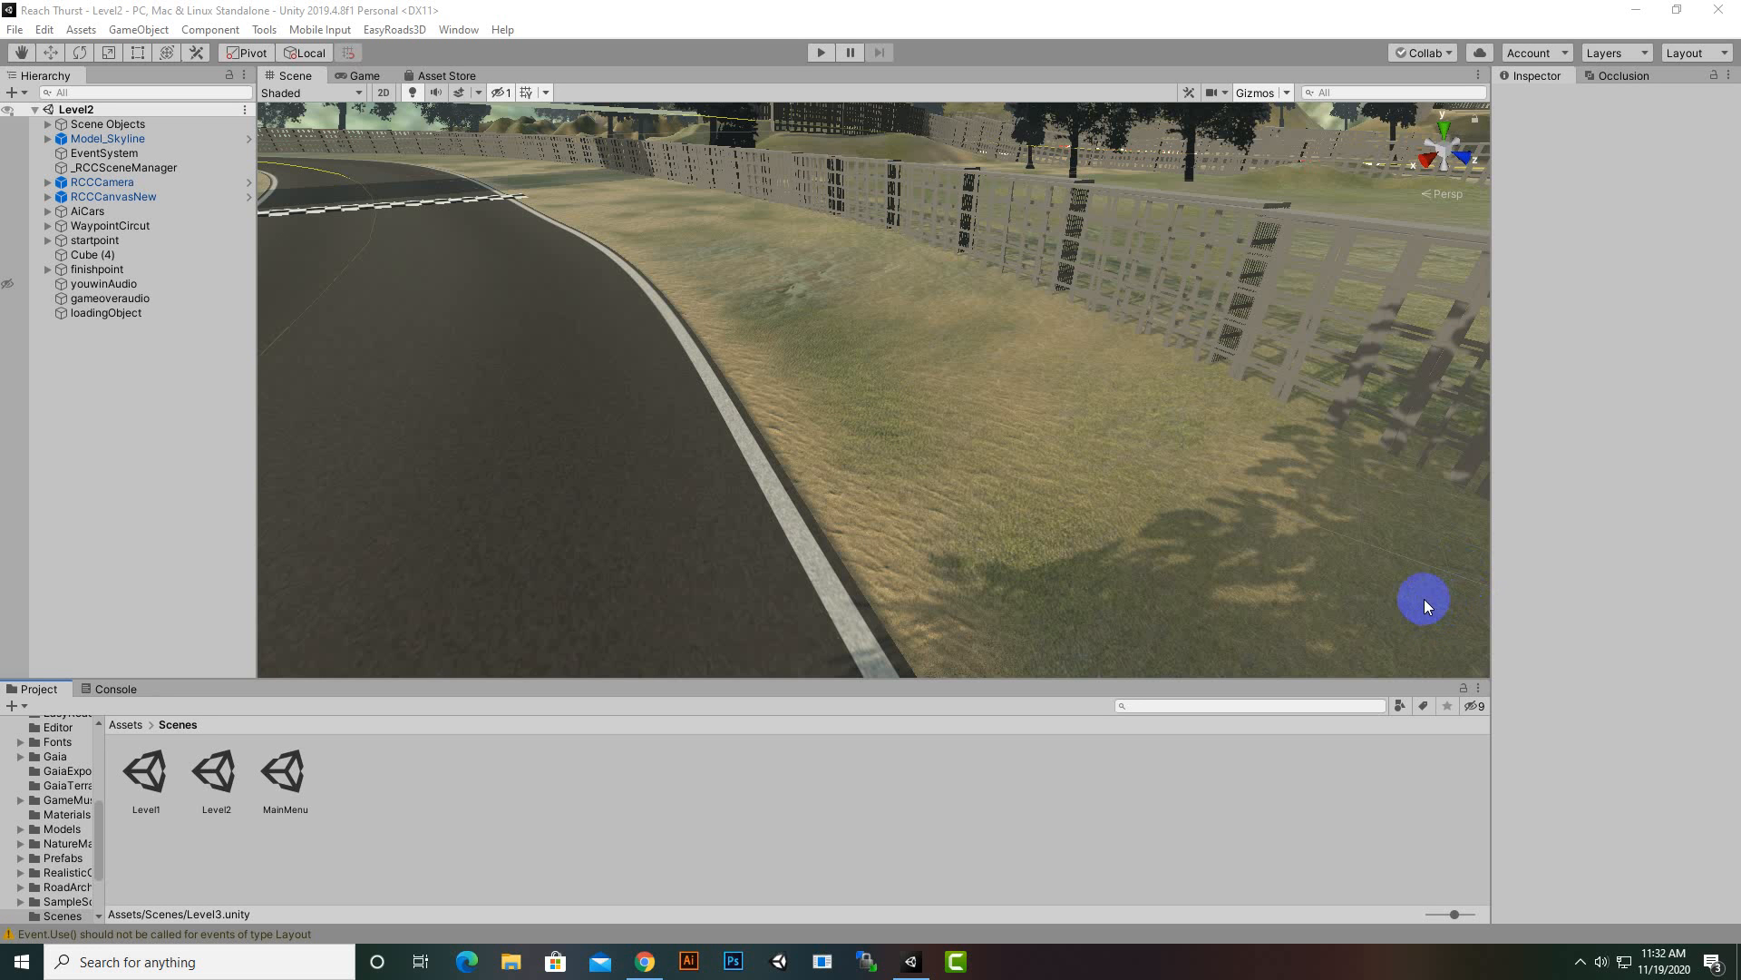
mouse_move(725, 225)
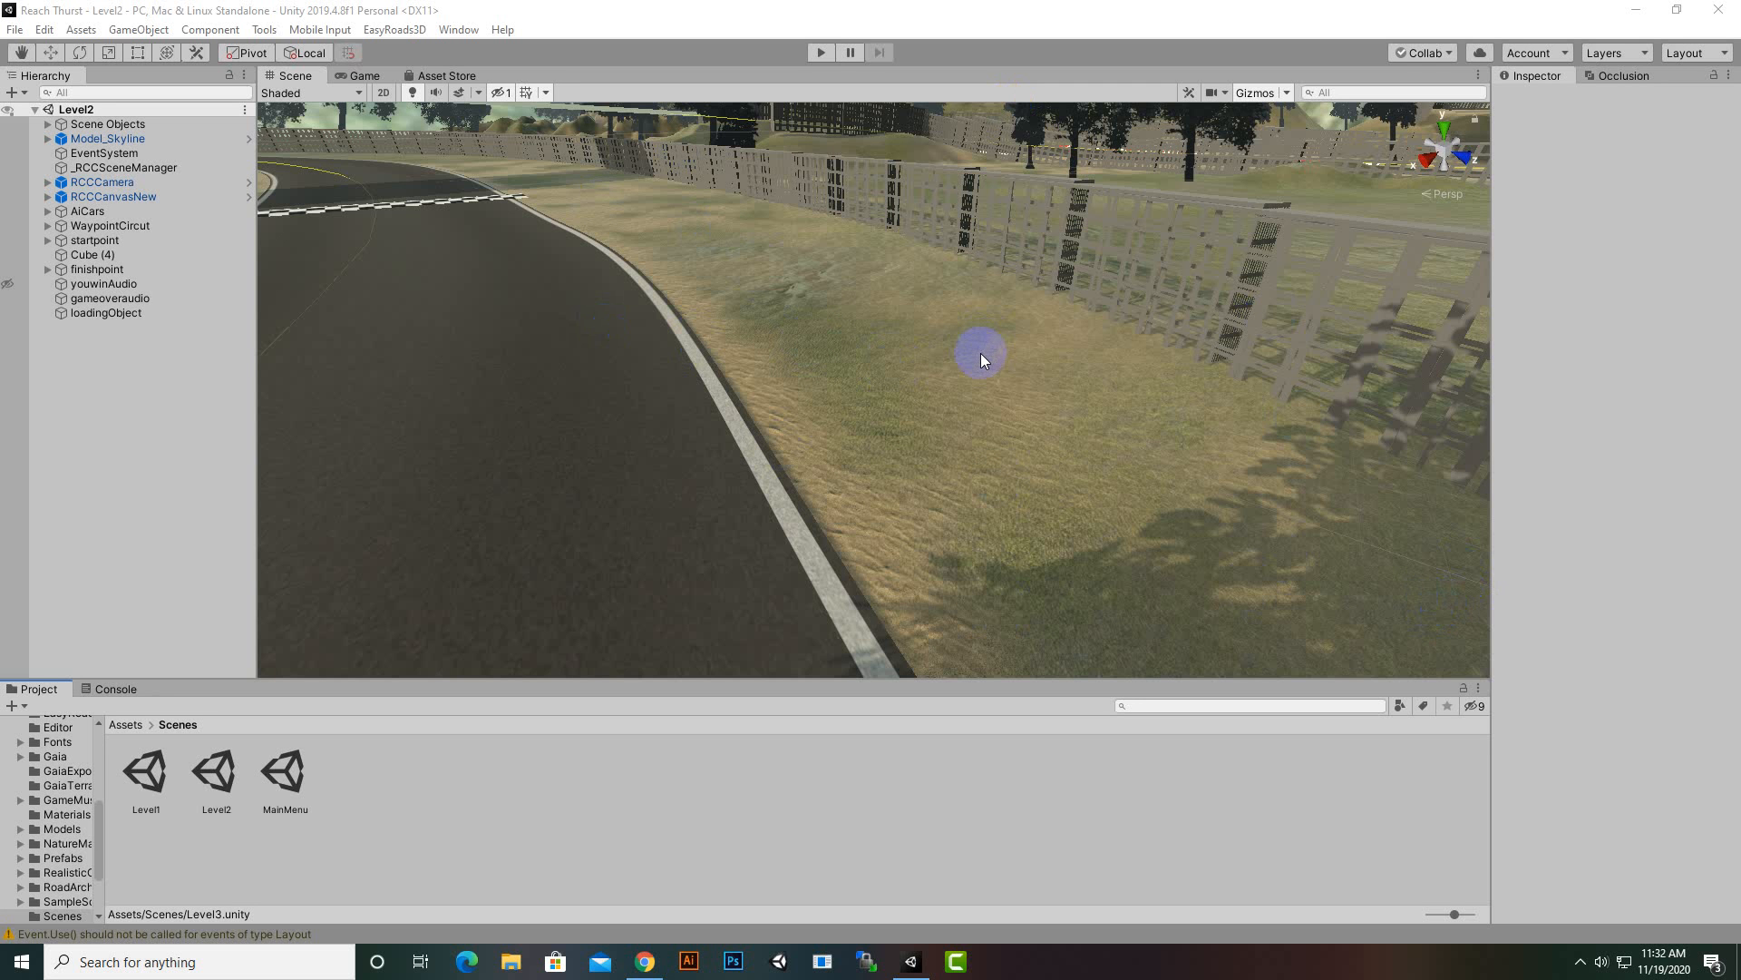
mouse_move(1014, 370)
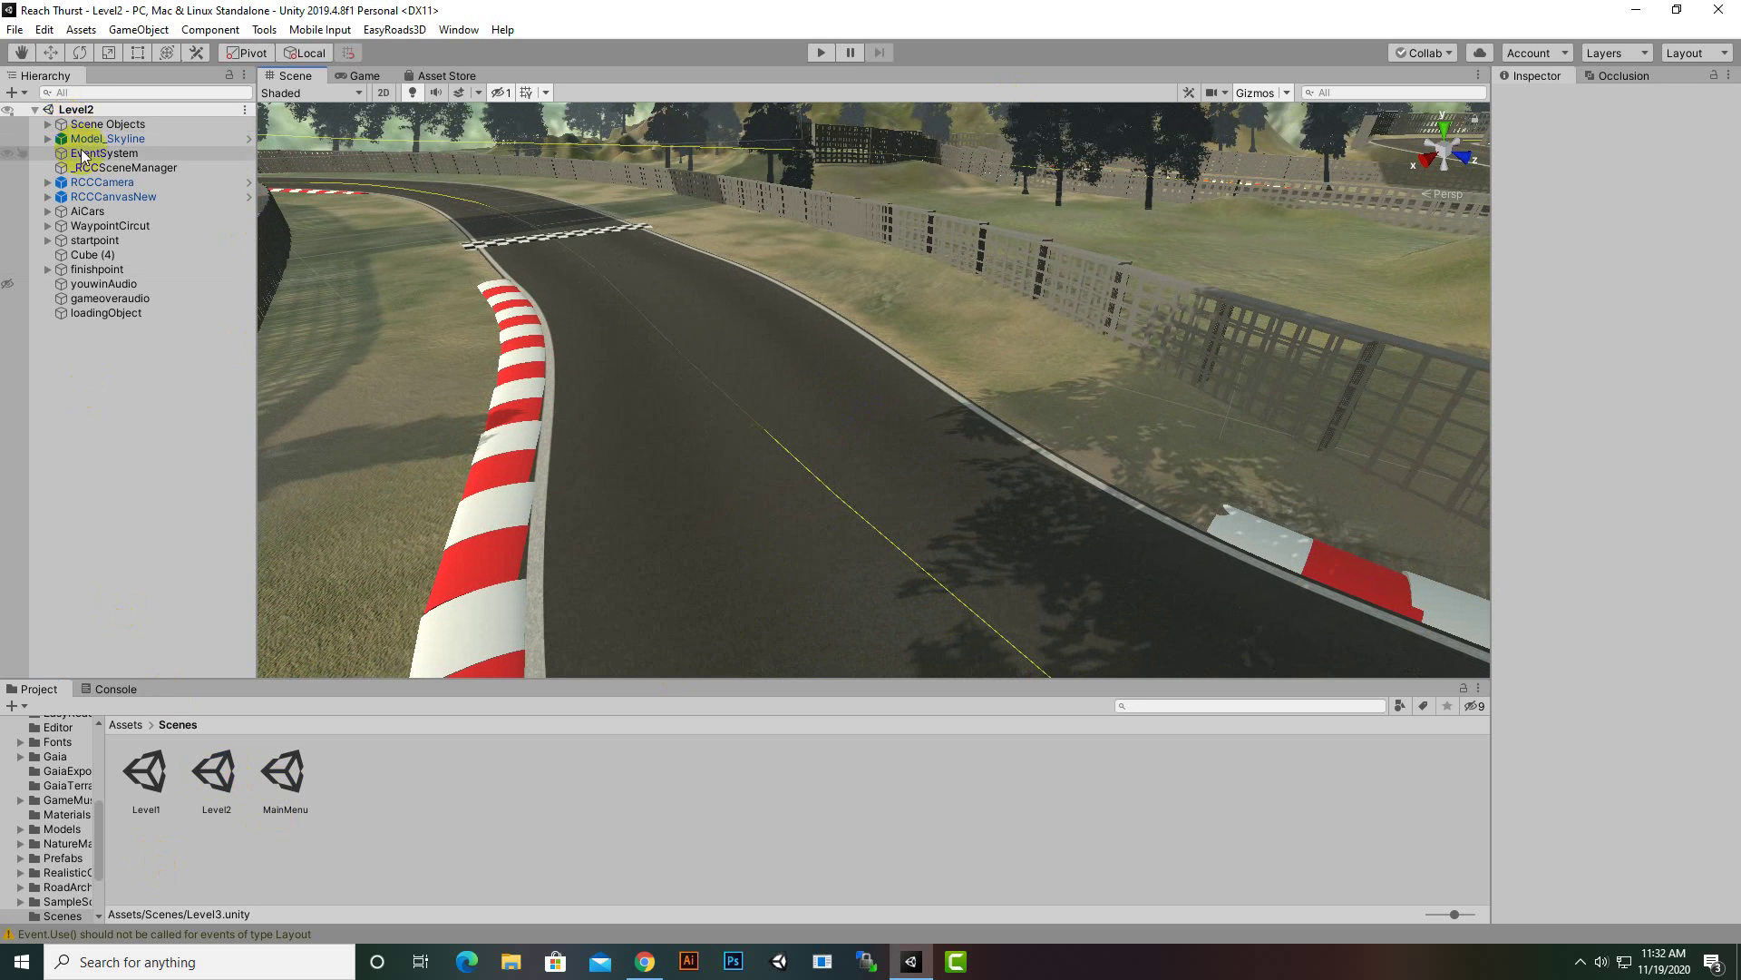
- Save the Level2 scene as a copy named Level3 in the Scenes folder
click(14, 11)
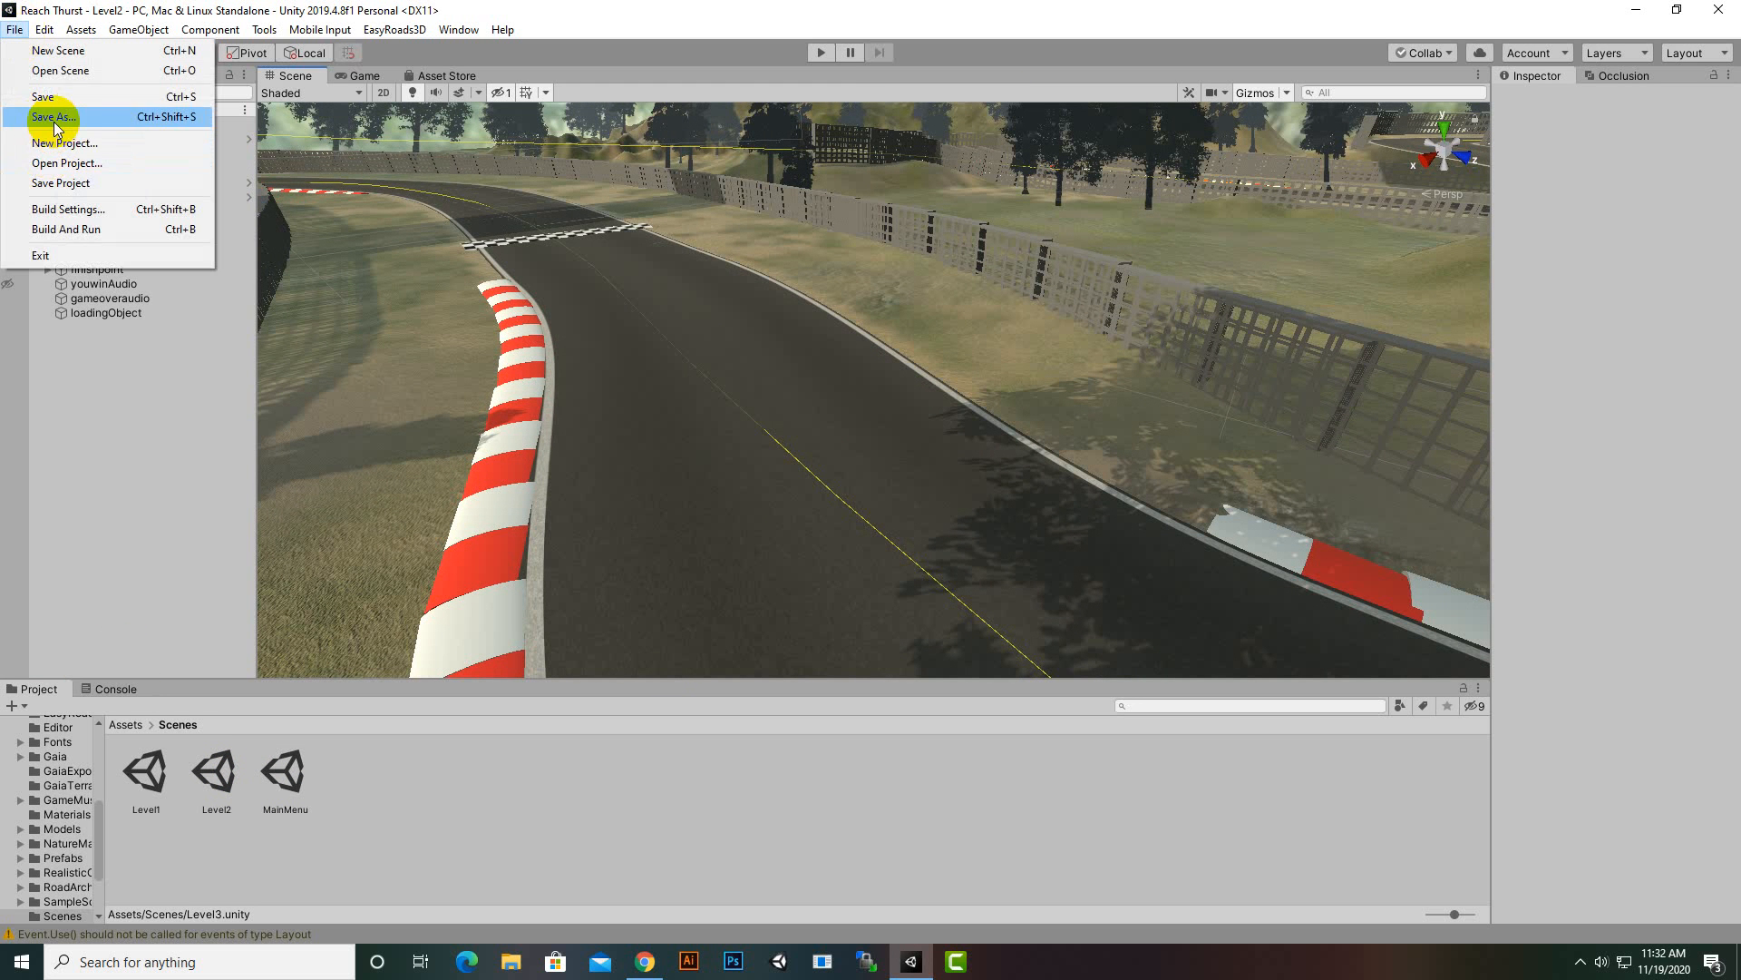
click(60, 91)
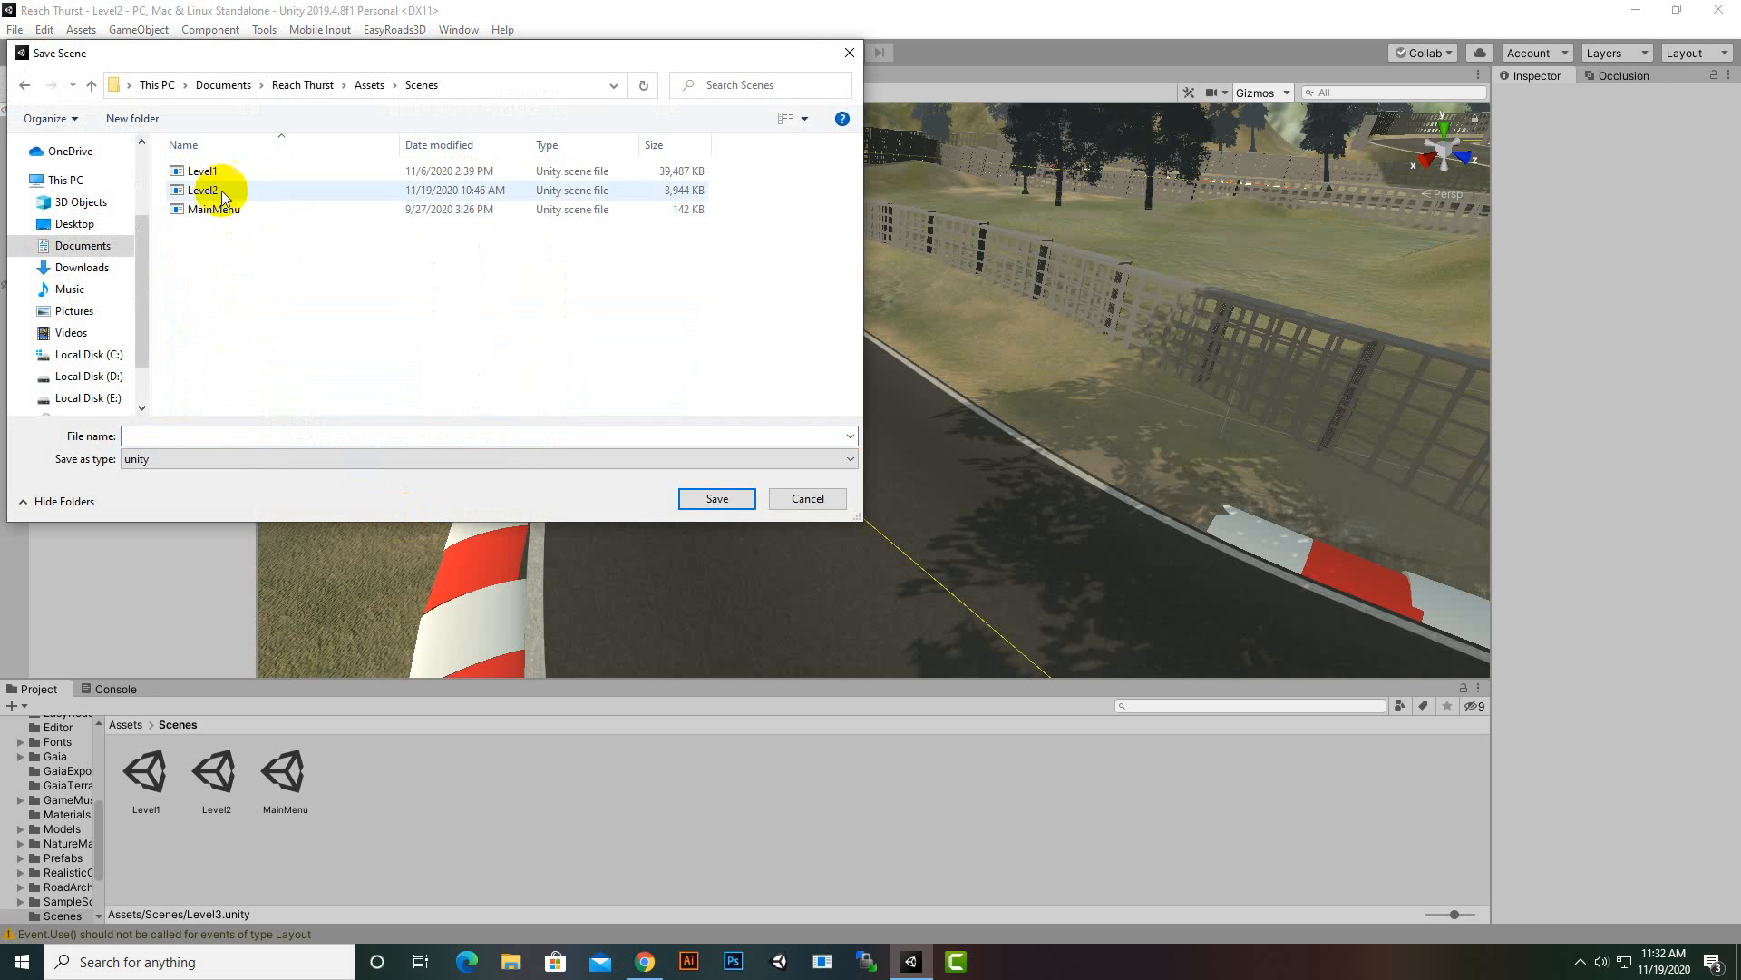
click(201, 190)
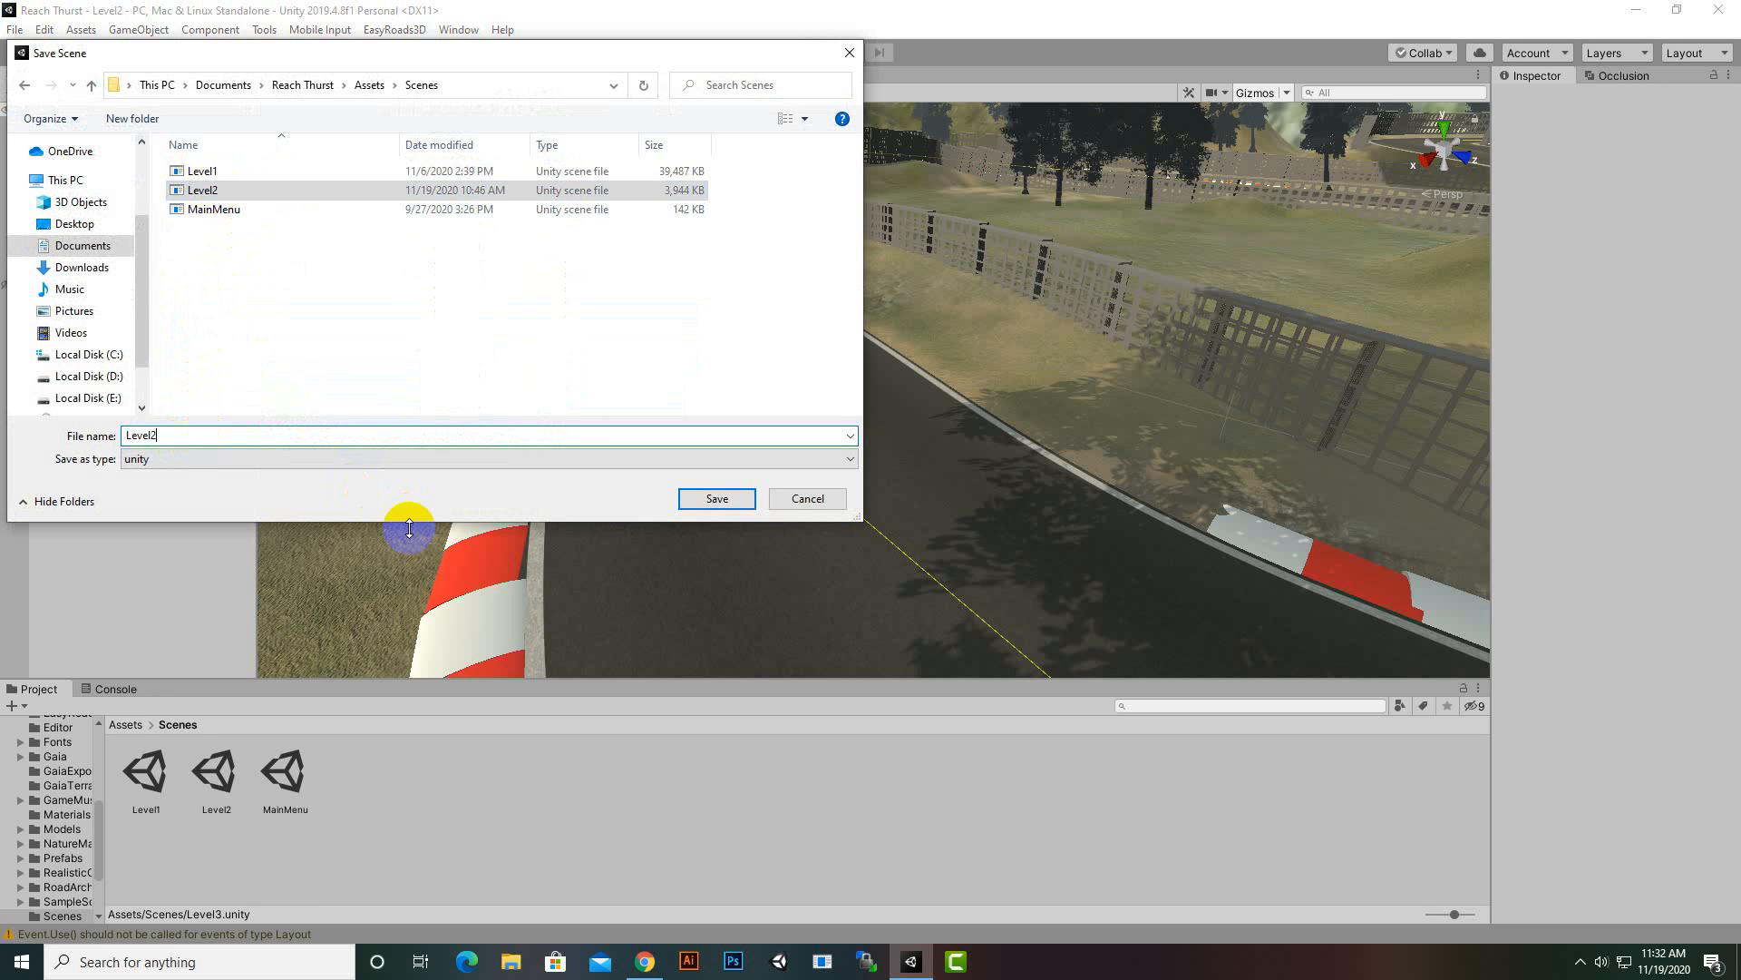
text(Level3)
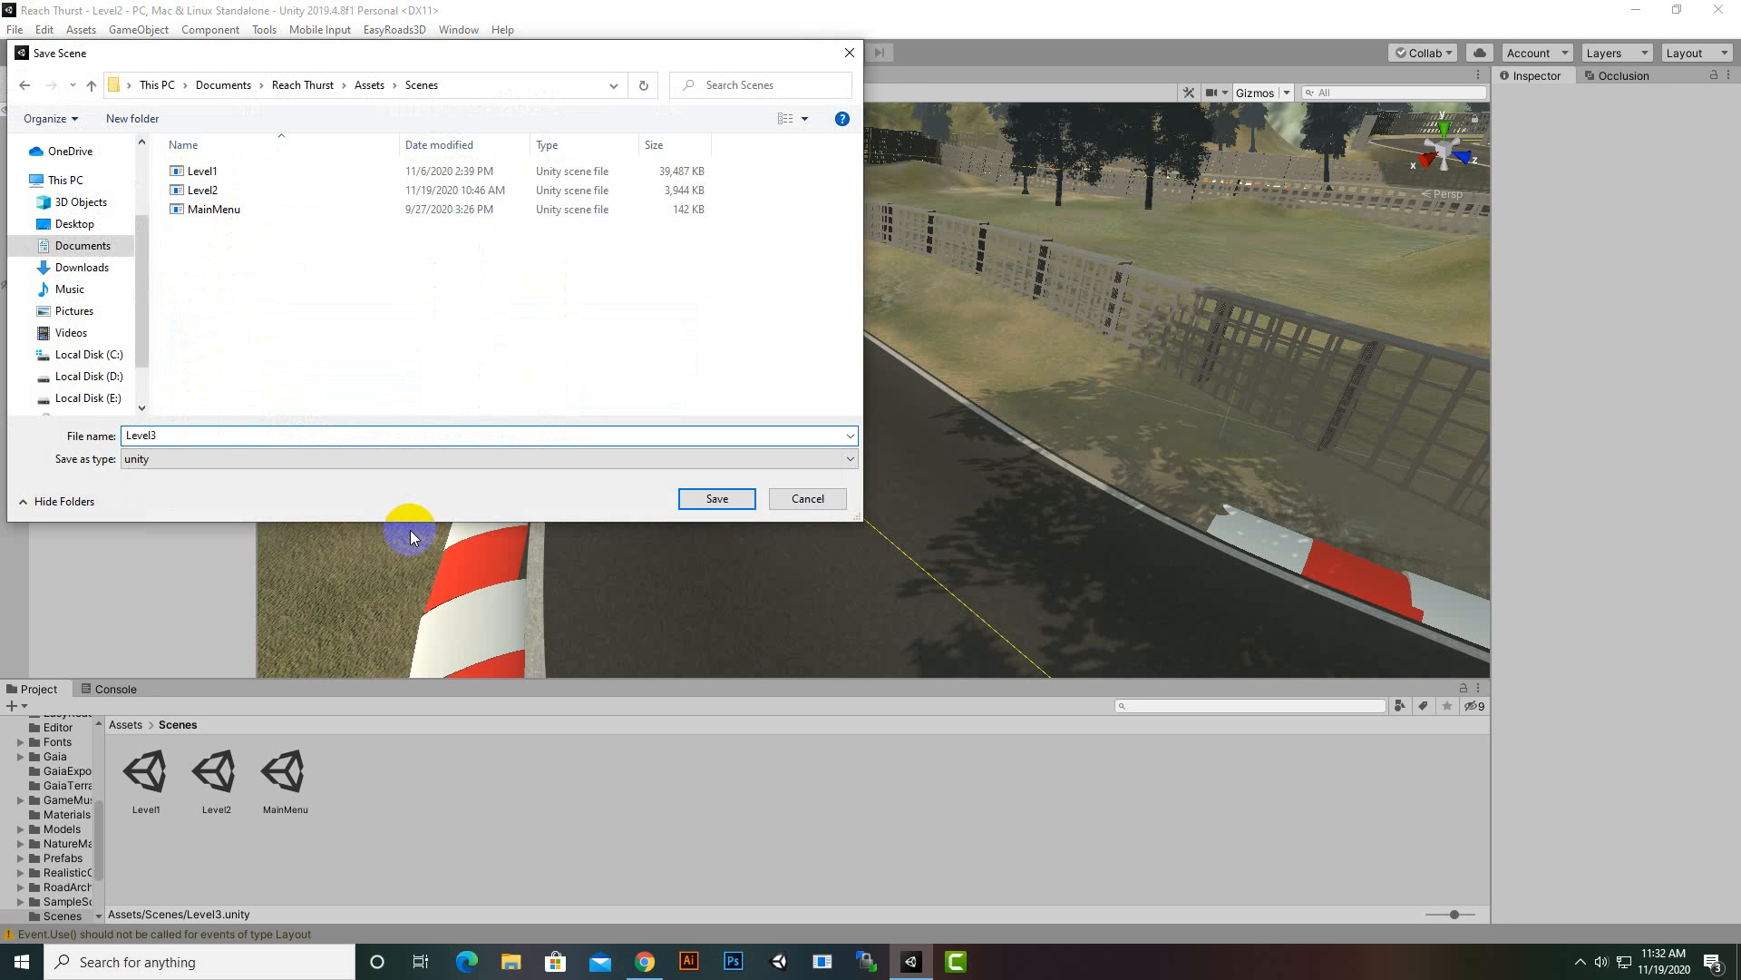
click(717, 497)
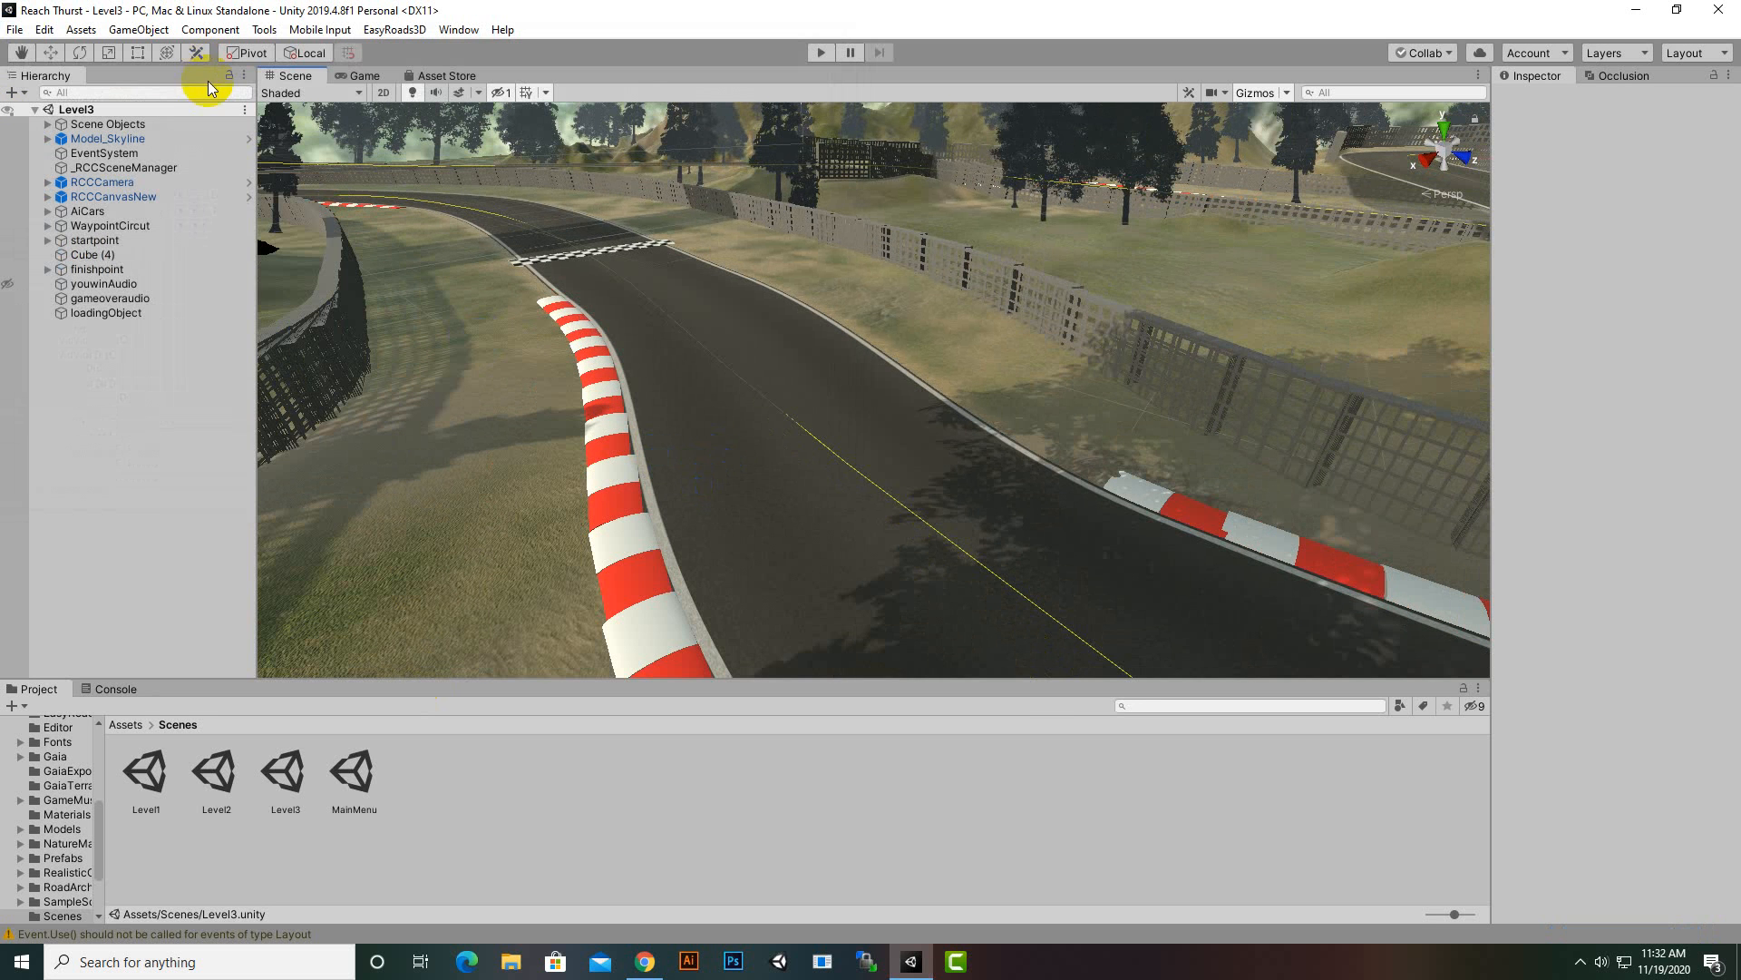
- Deactivate the Scene Objects group and delete an old track object from the hierarchy
click(107, 123)
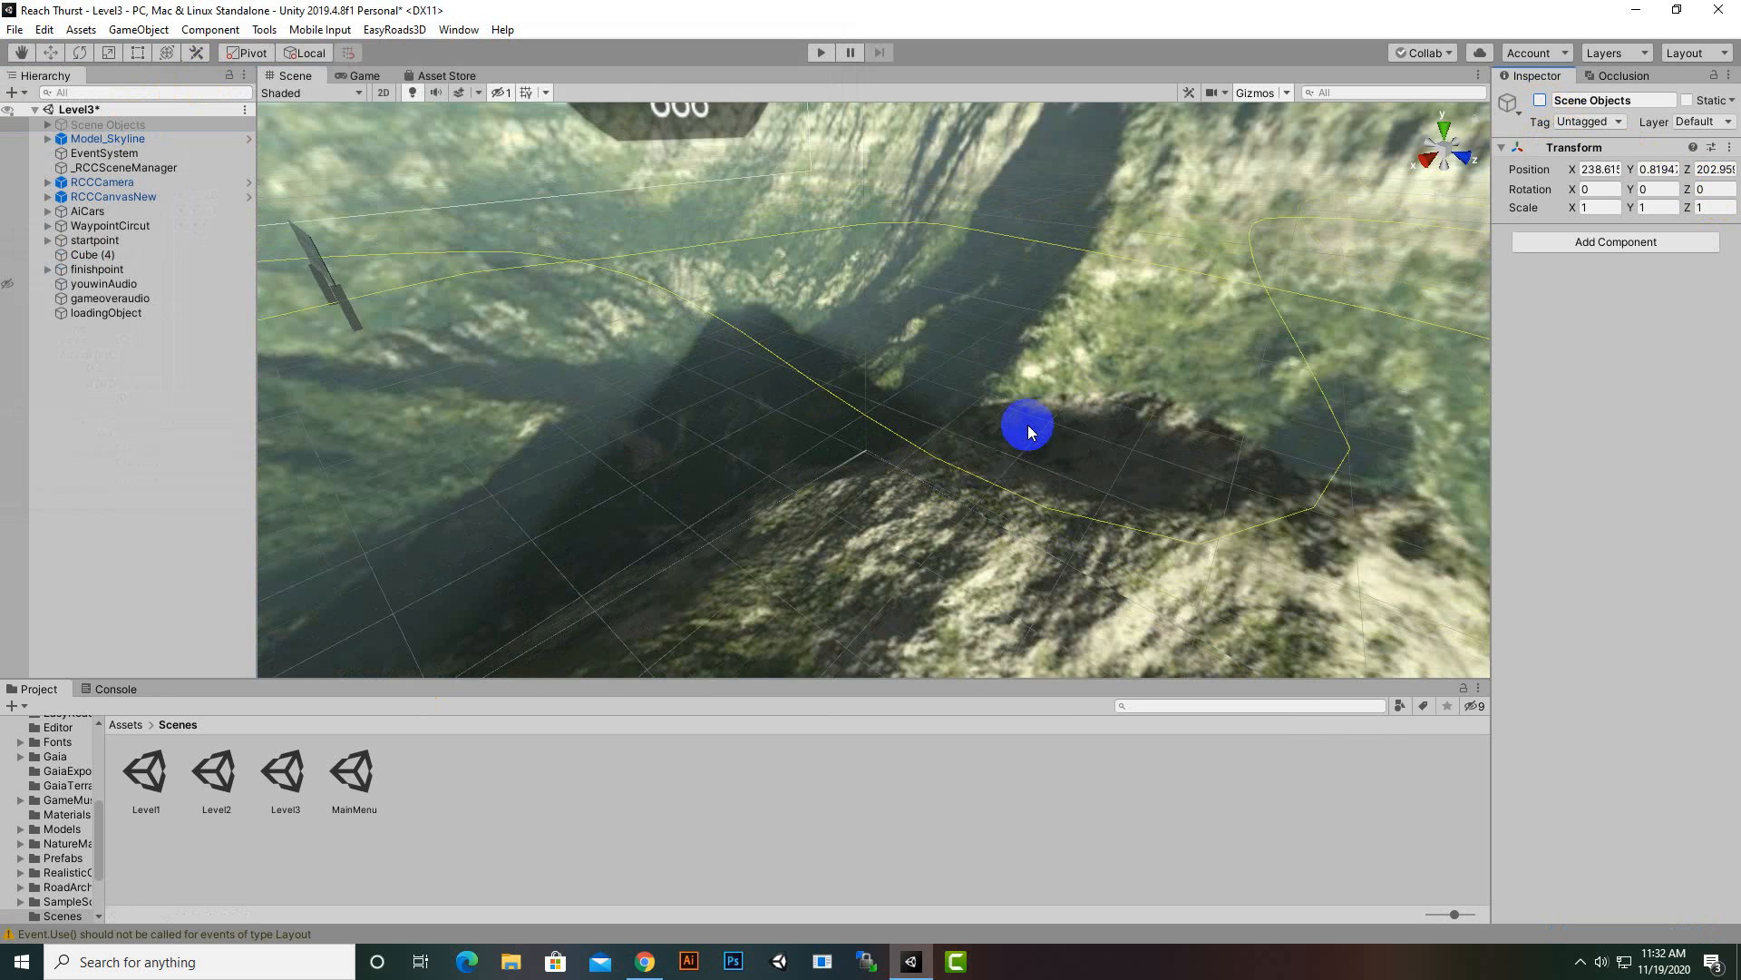
right_click(108, 225)
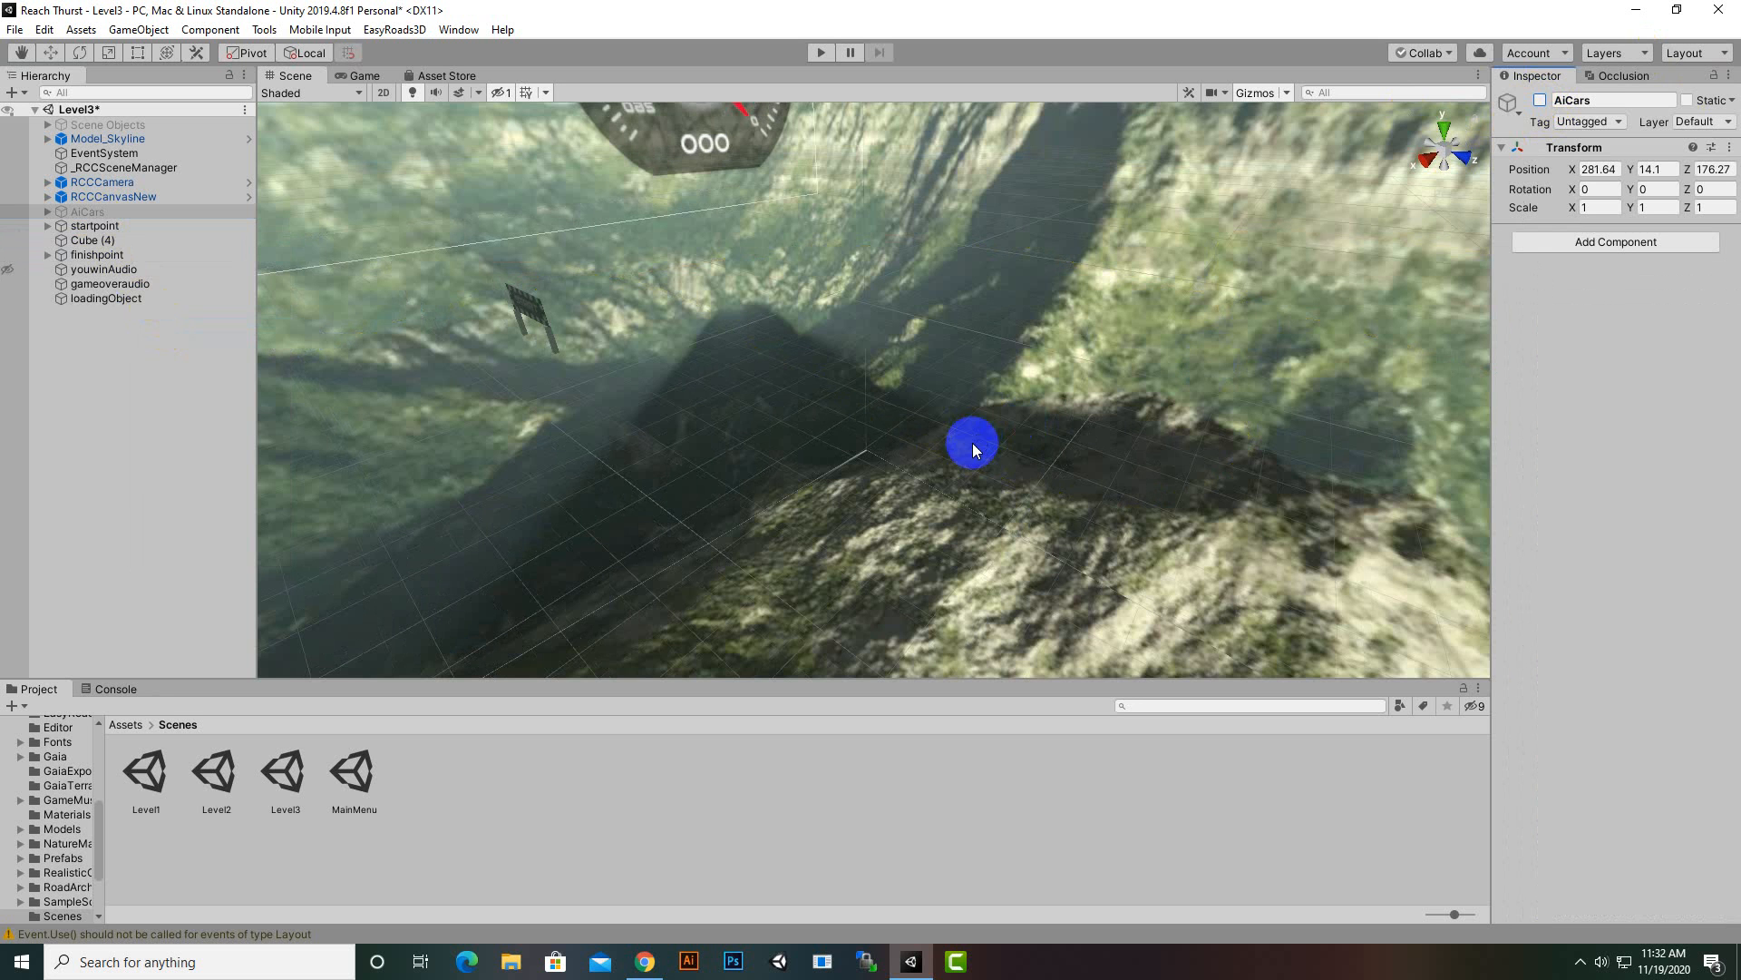
click(96, 254)
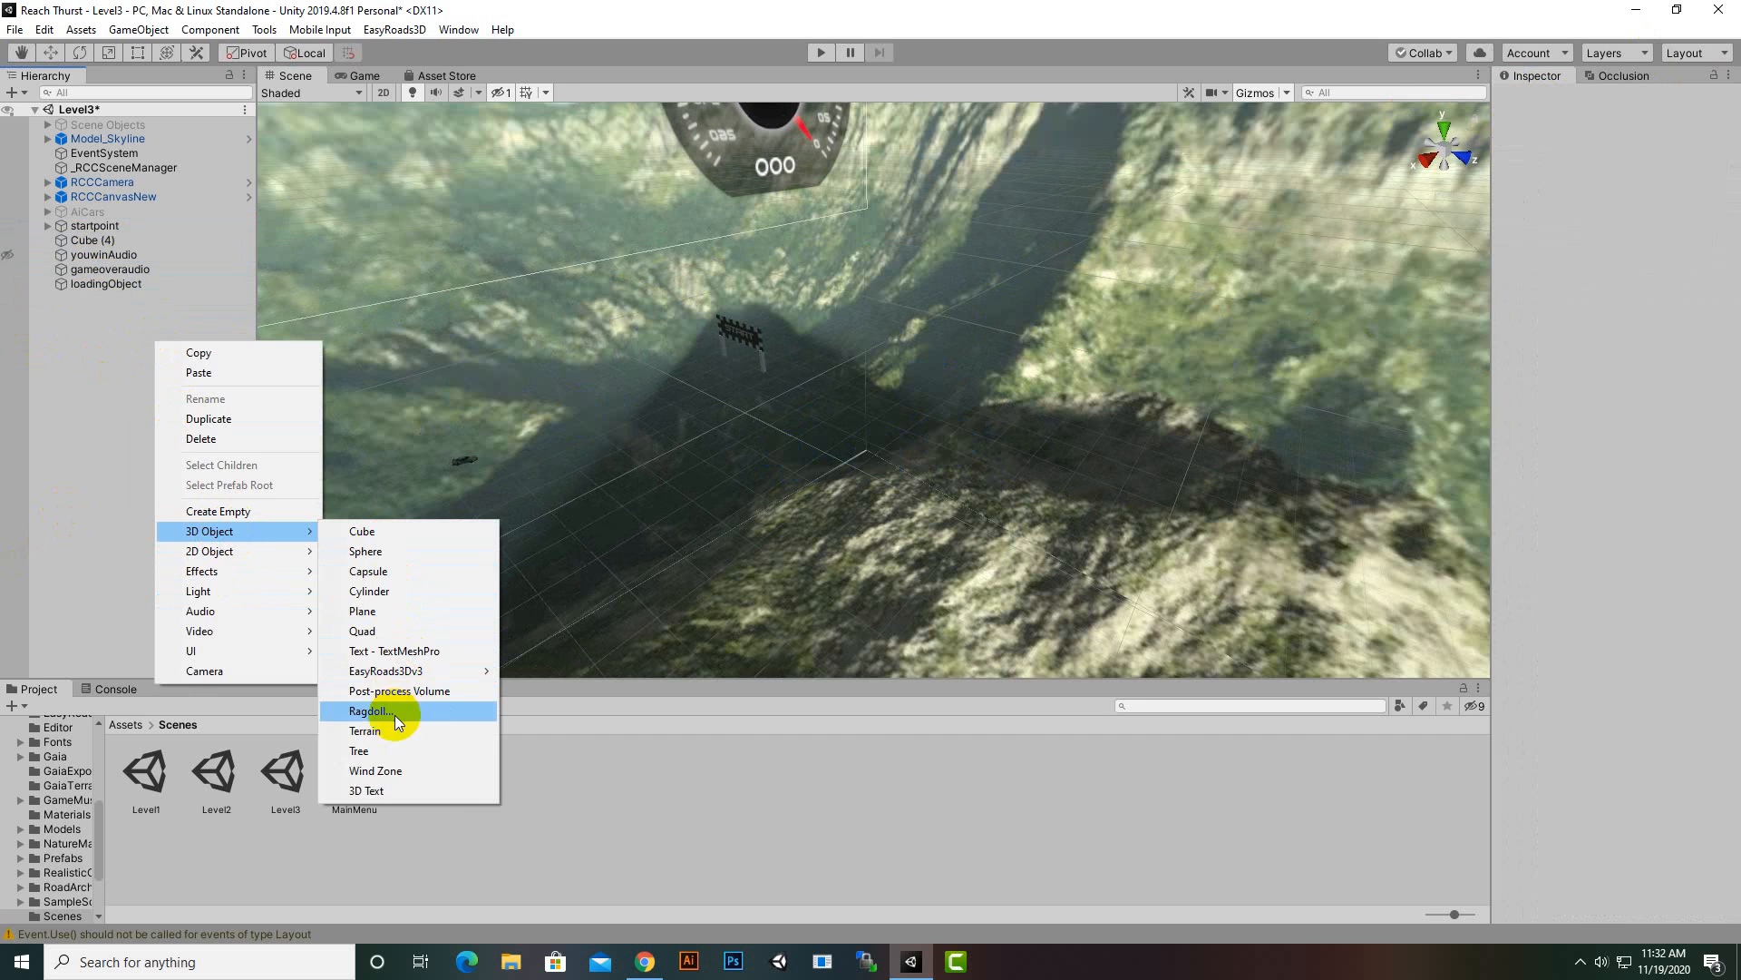
- Create a Terrain object and set its width and length to 300 and height to 200
click(363, 729)
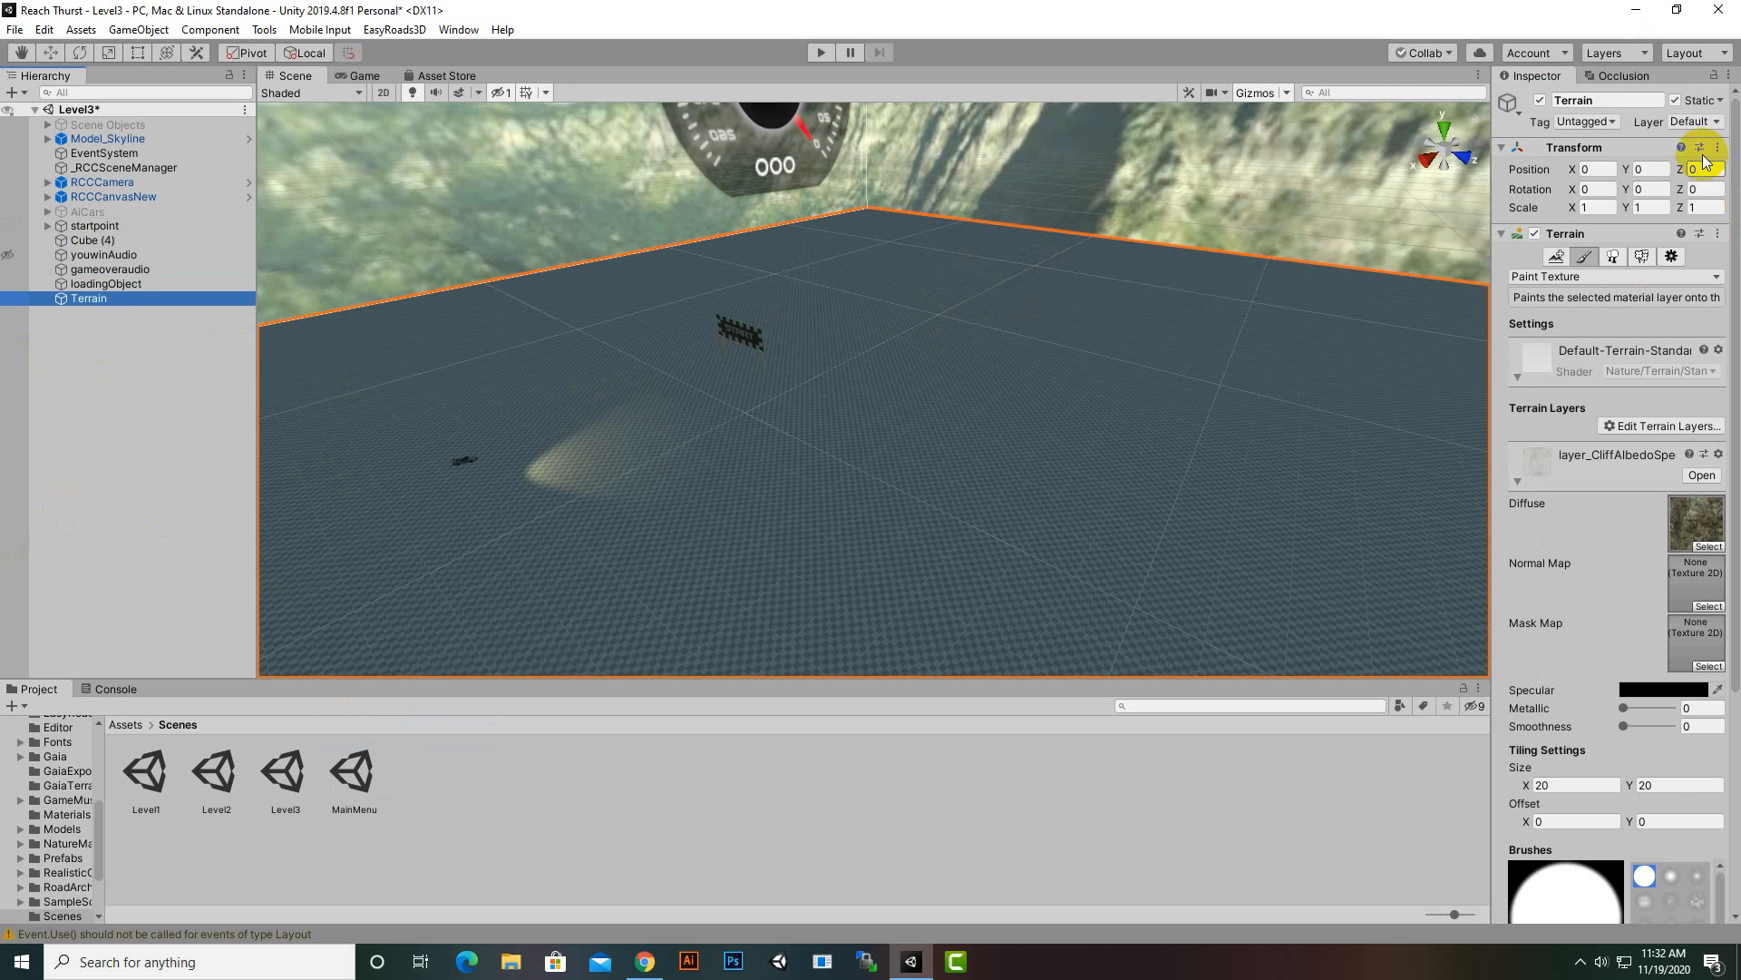
click(1671, 256)
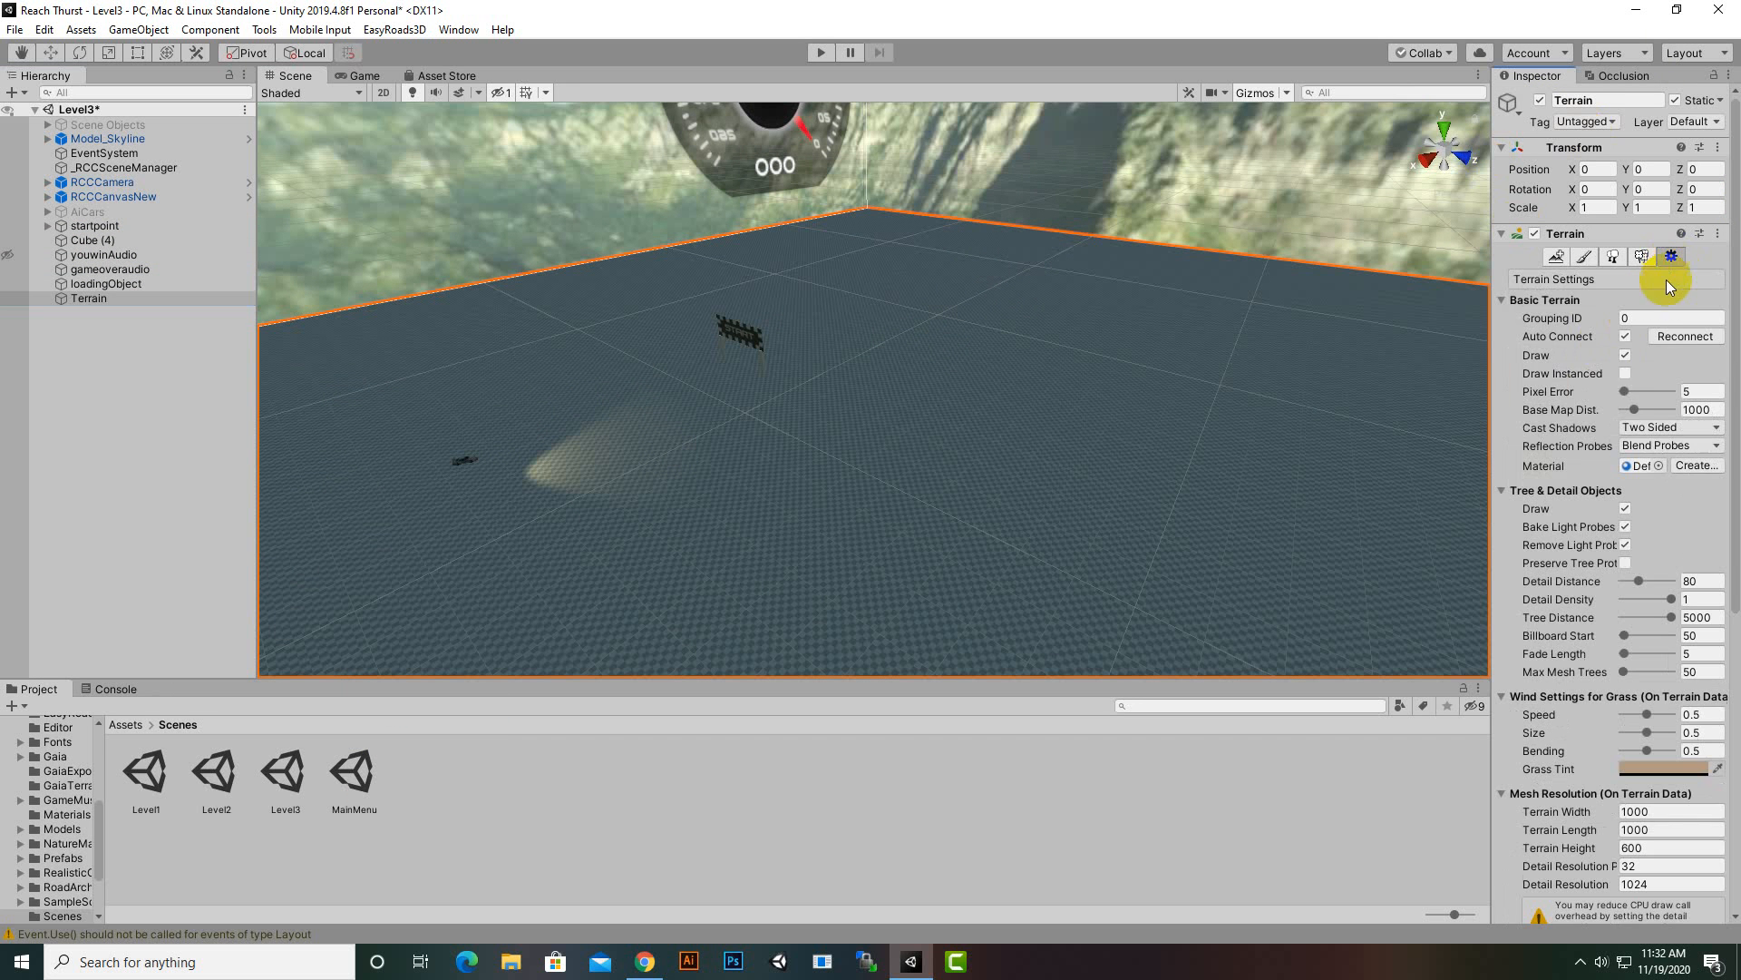
scroll(down, 3)
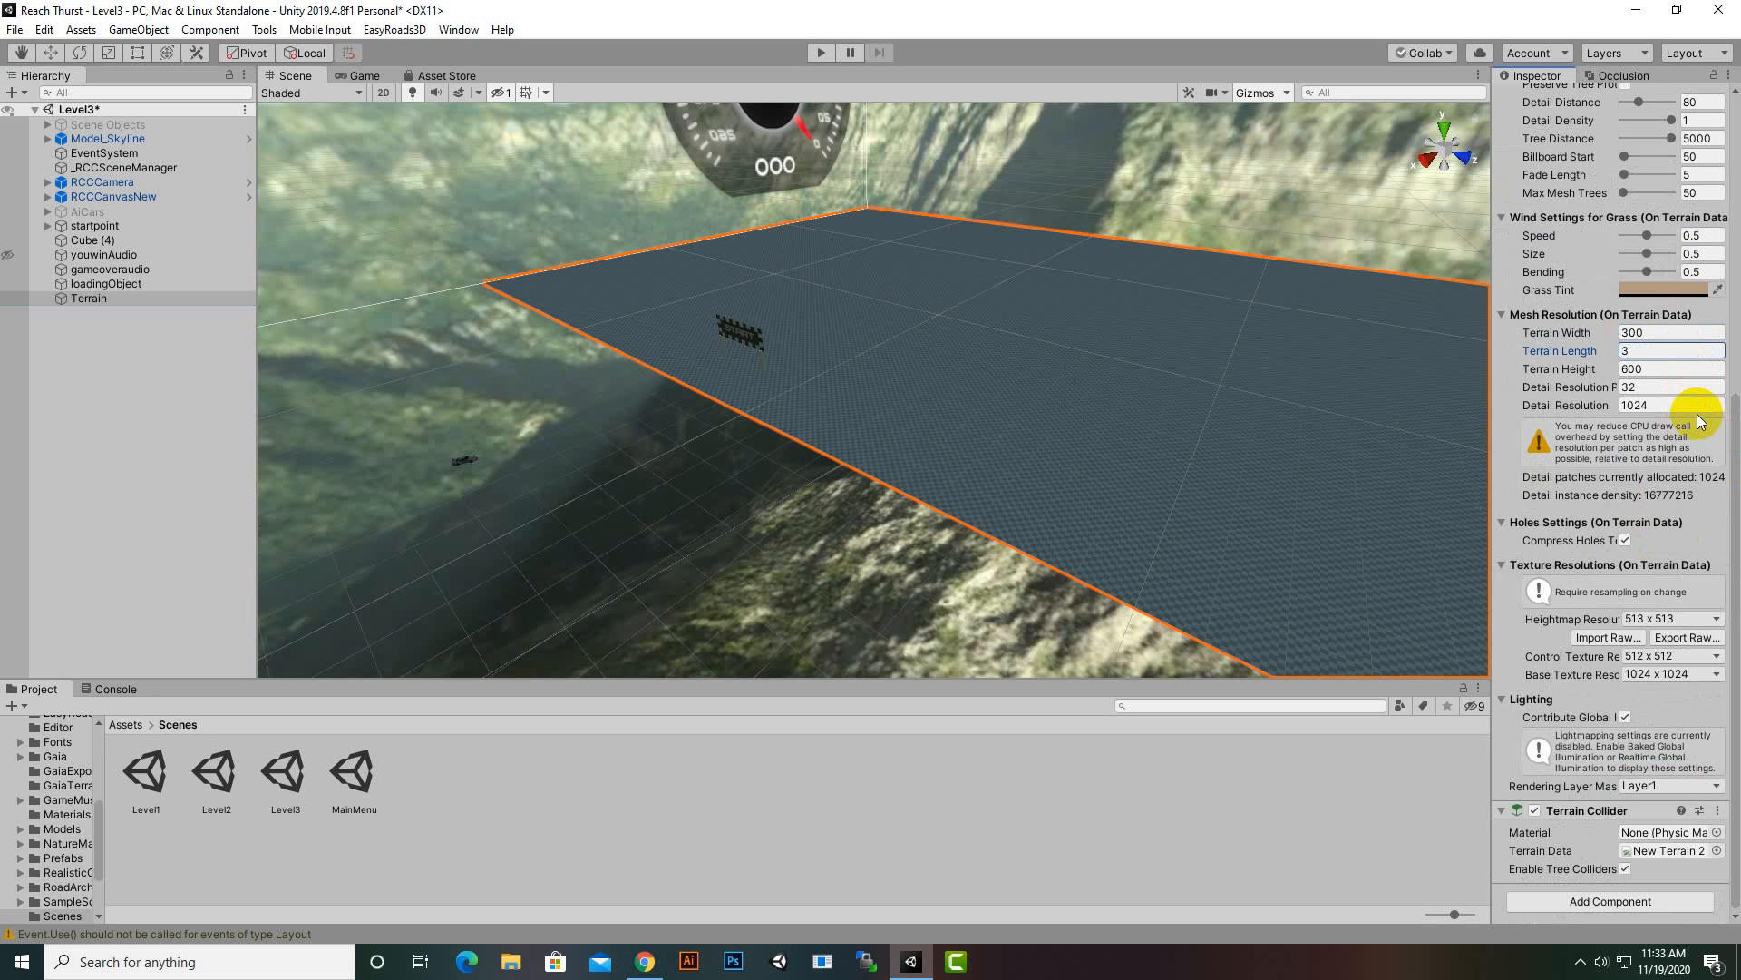
text(300)
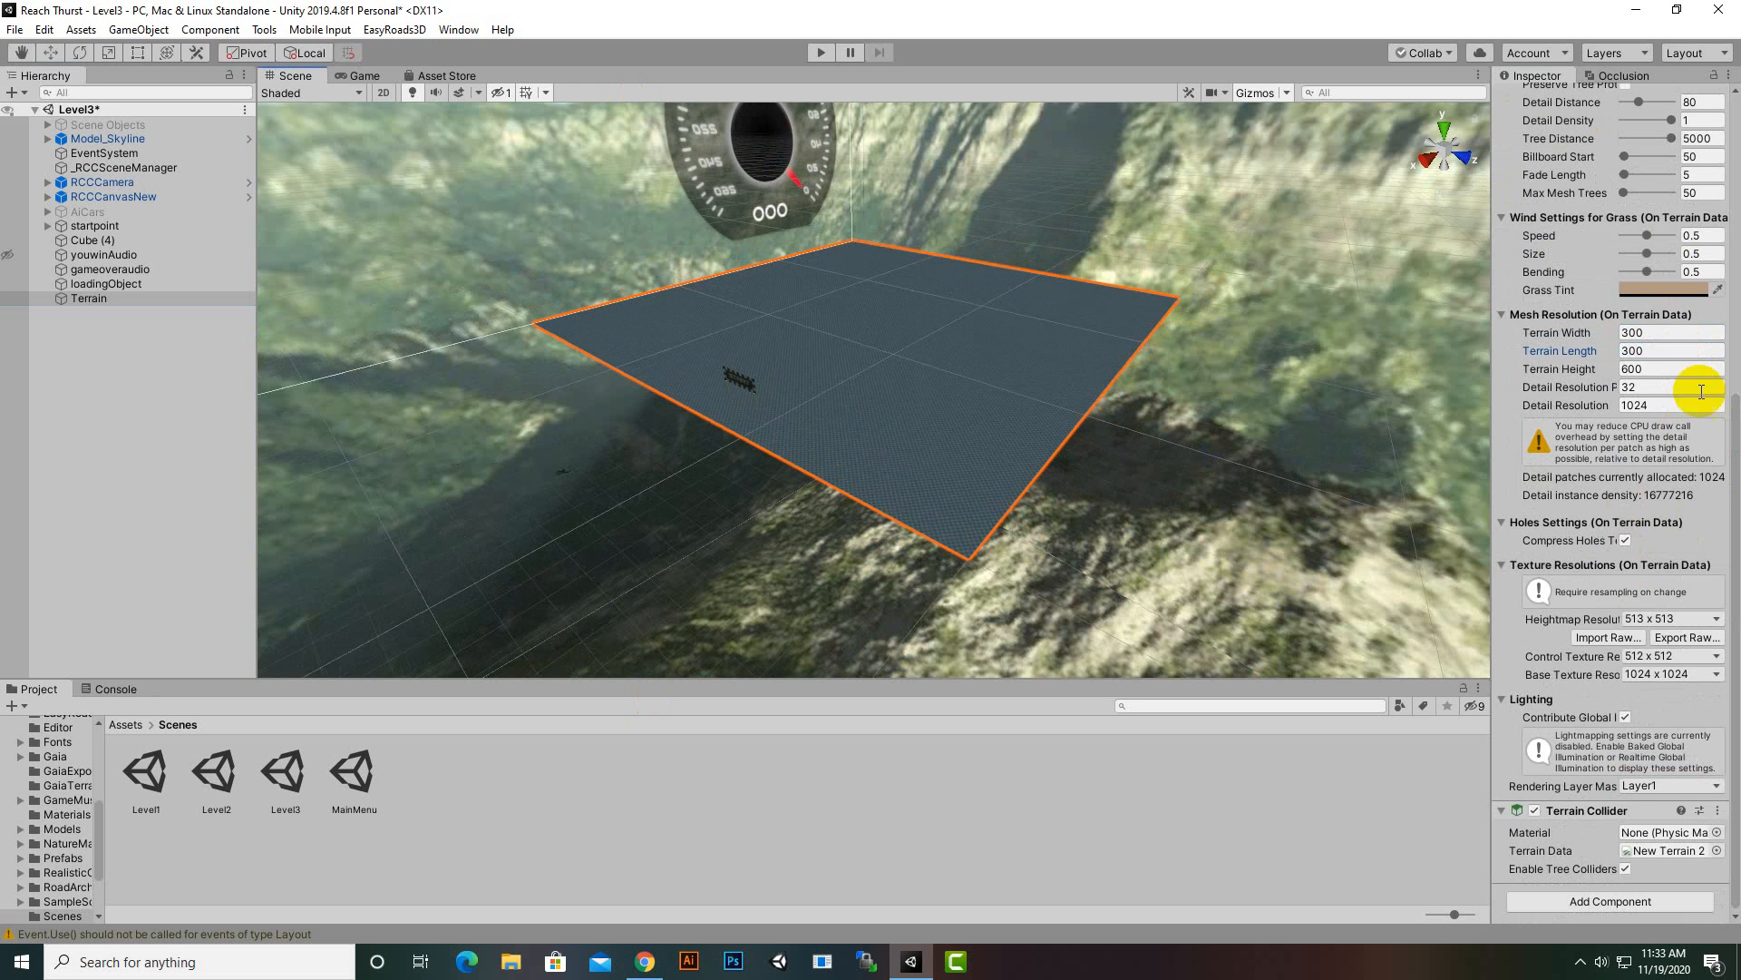
click(1670, 368)
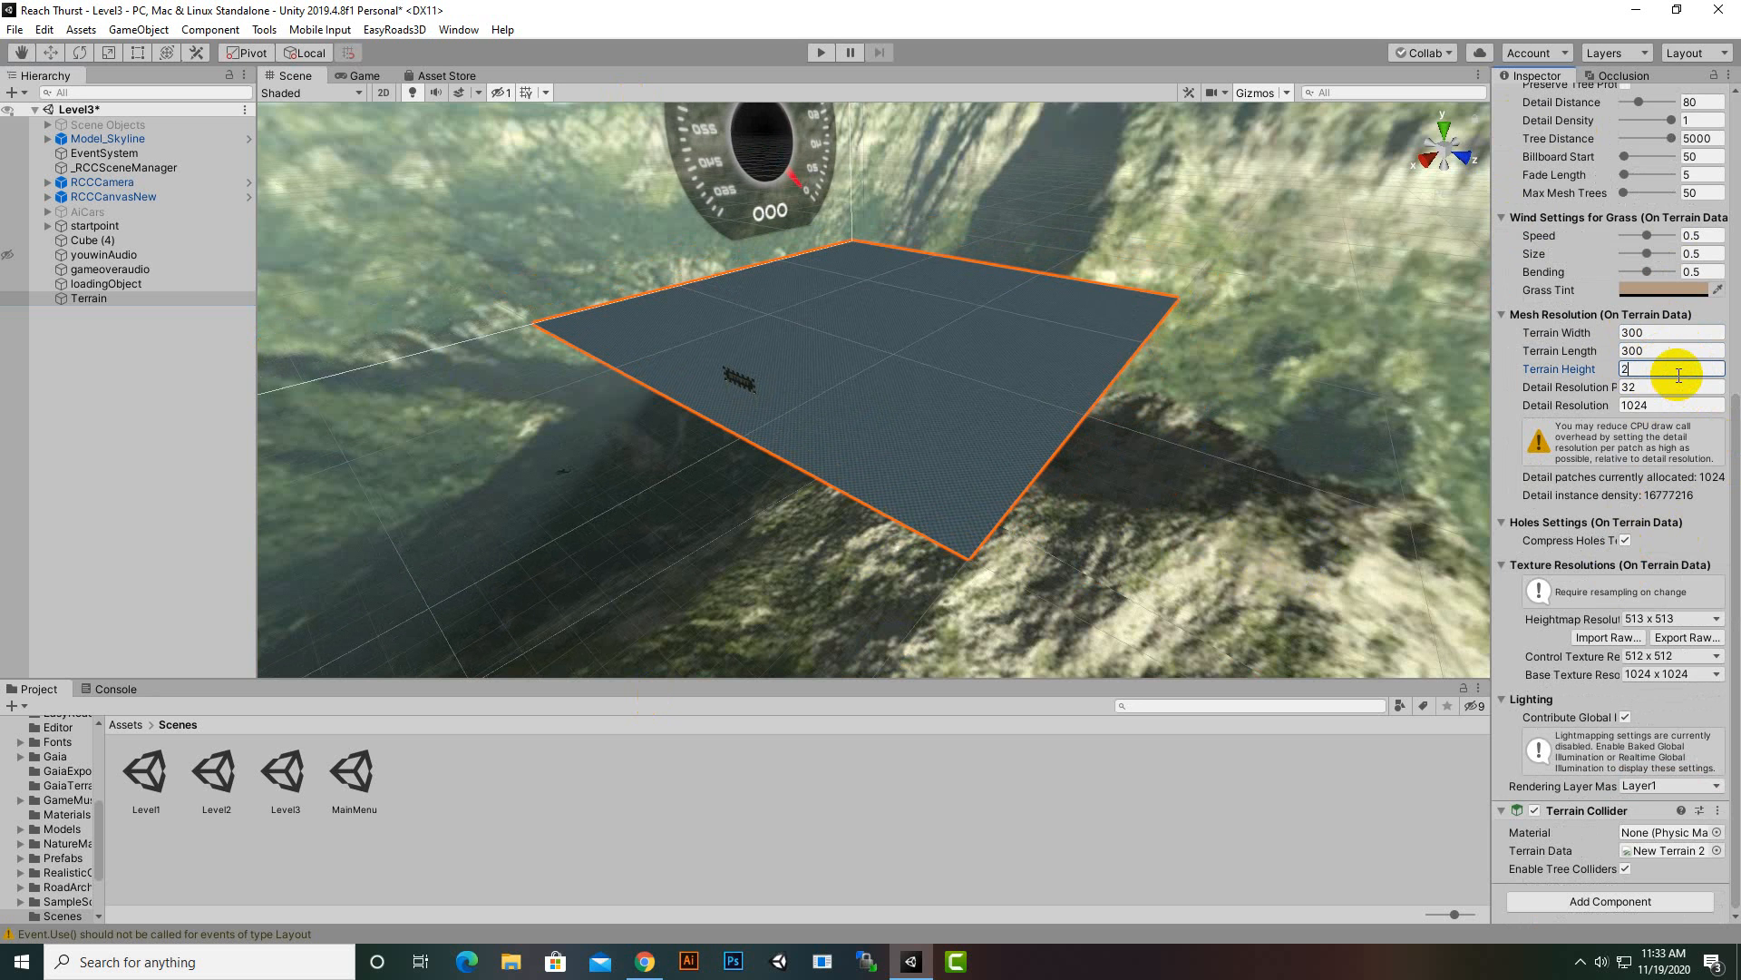
text(00)
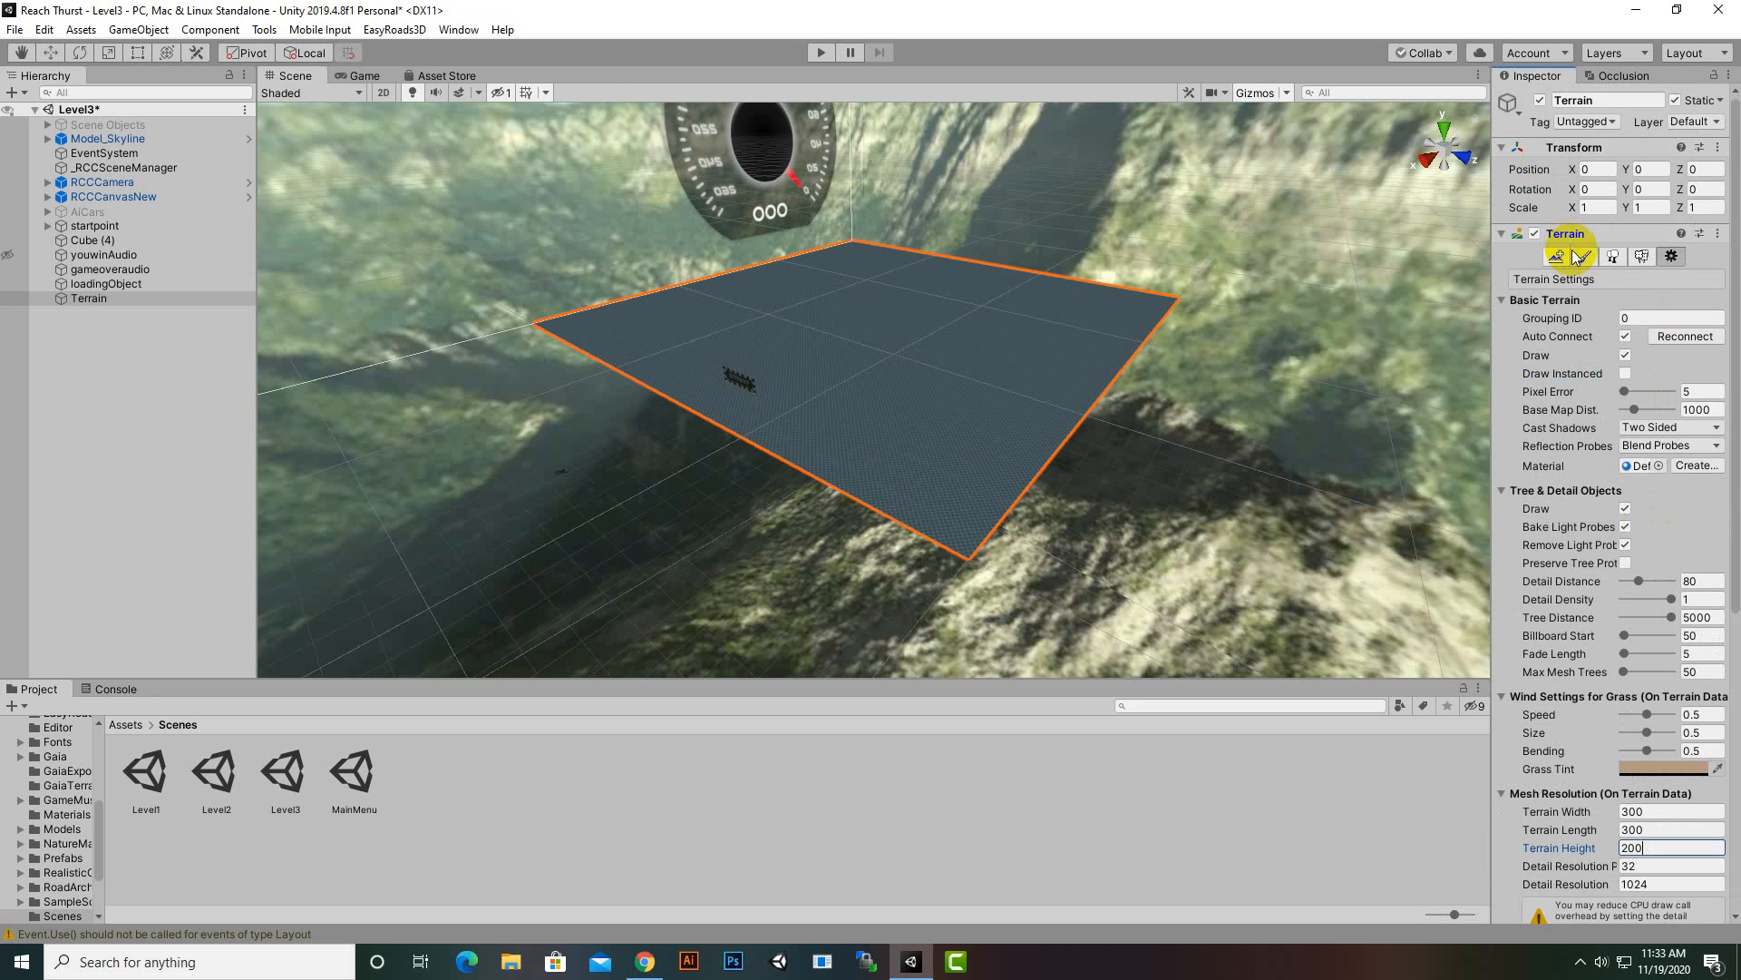
click(1583, 254)
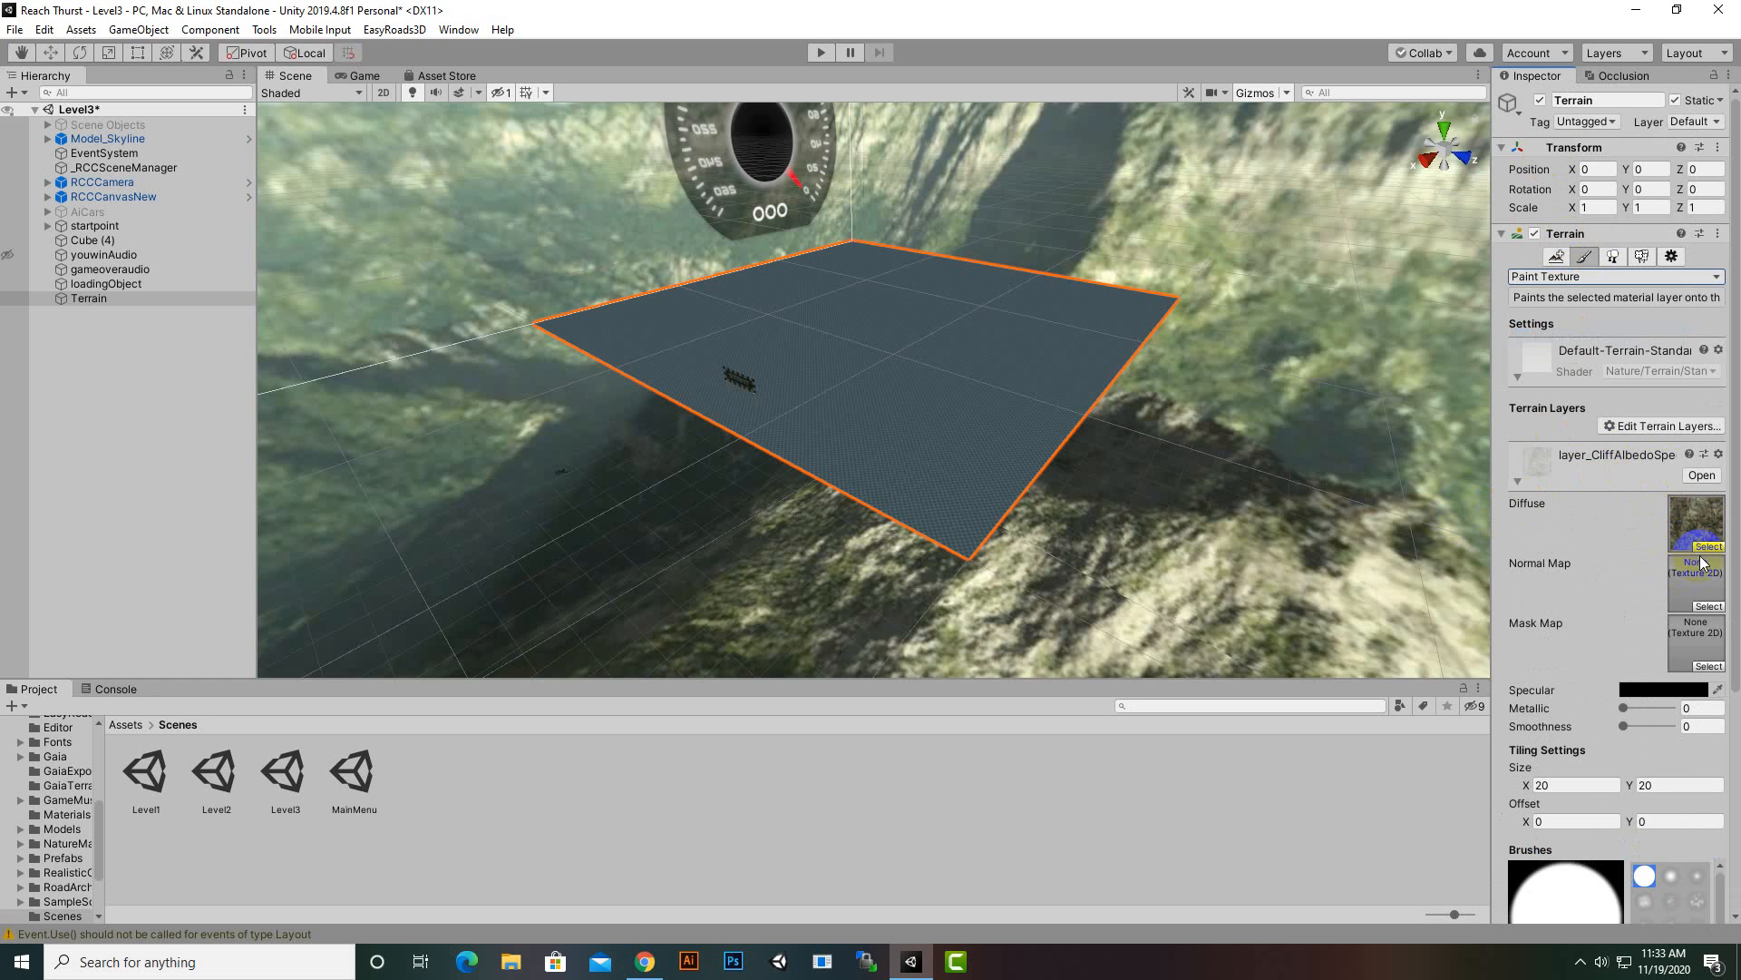
- Replace the terrain layer with a grass texture in Paint Texture
click(1709, 546)
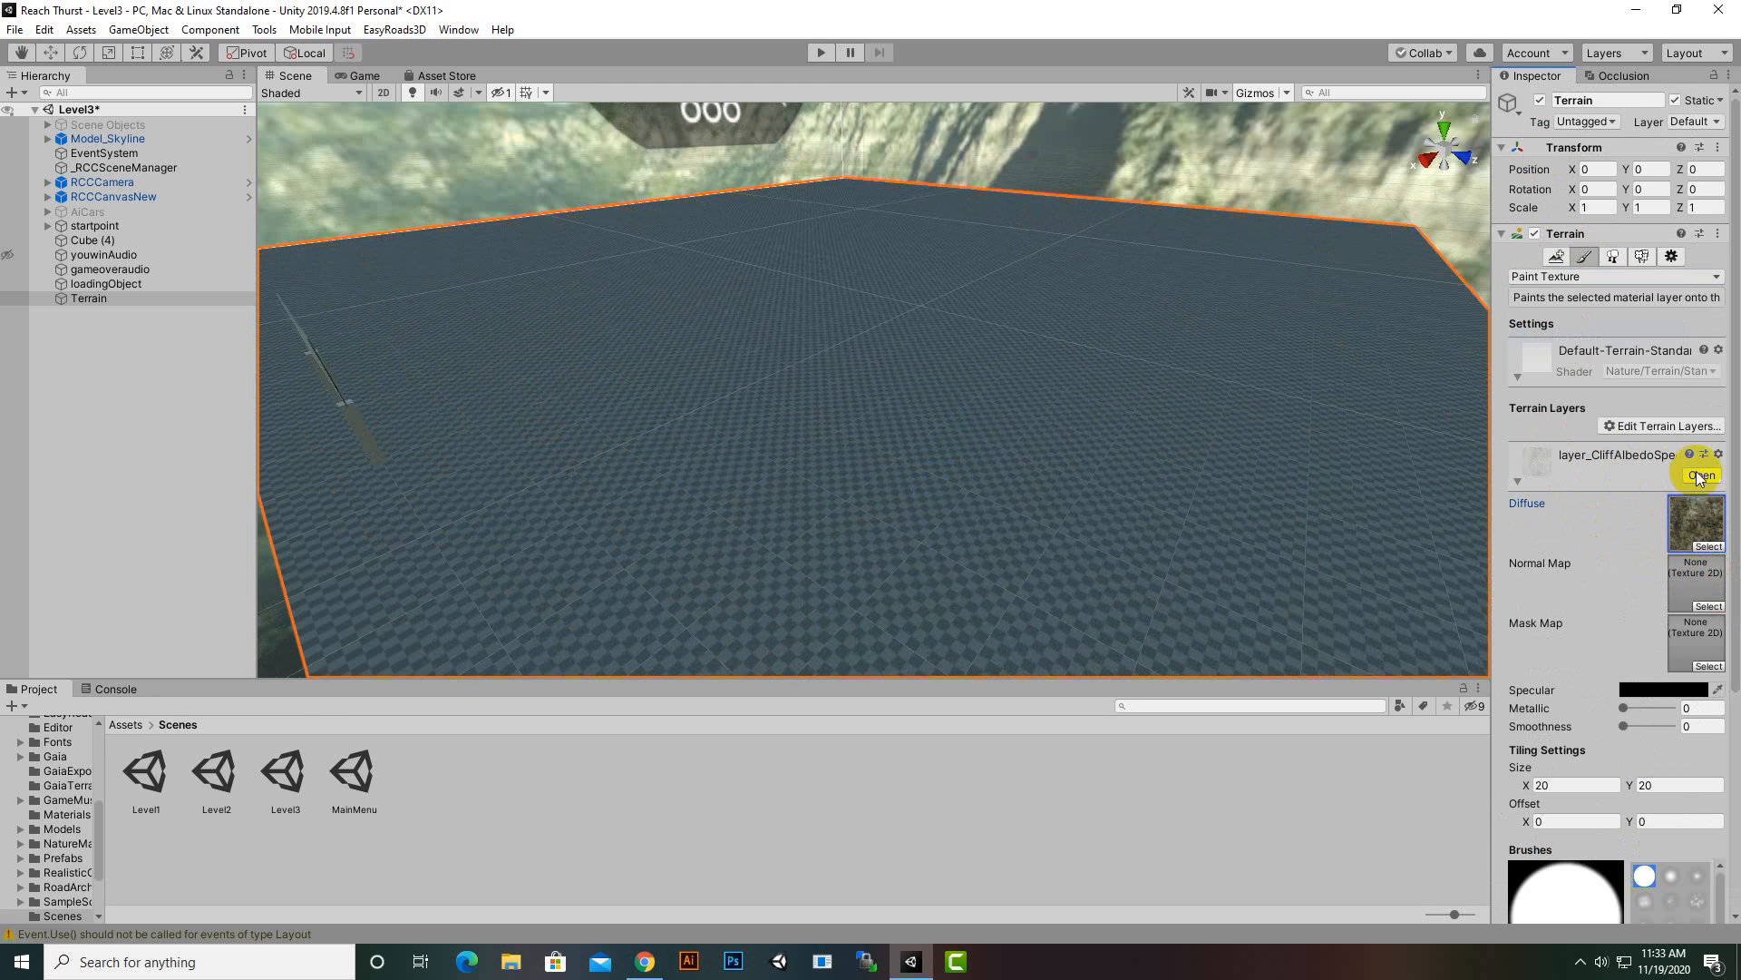
click(1699, 476)
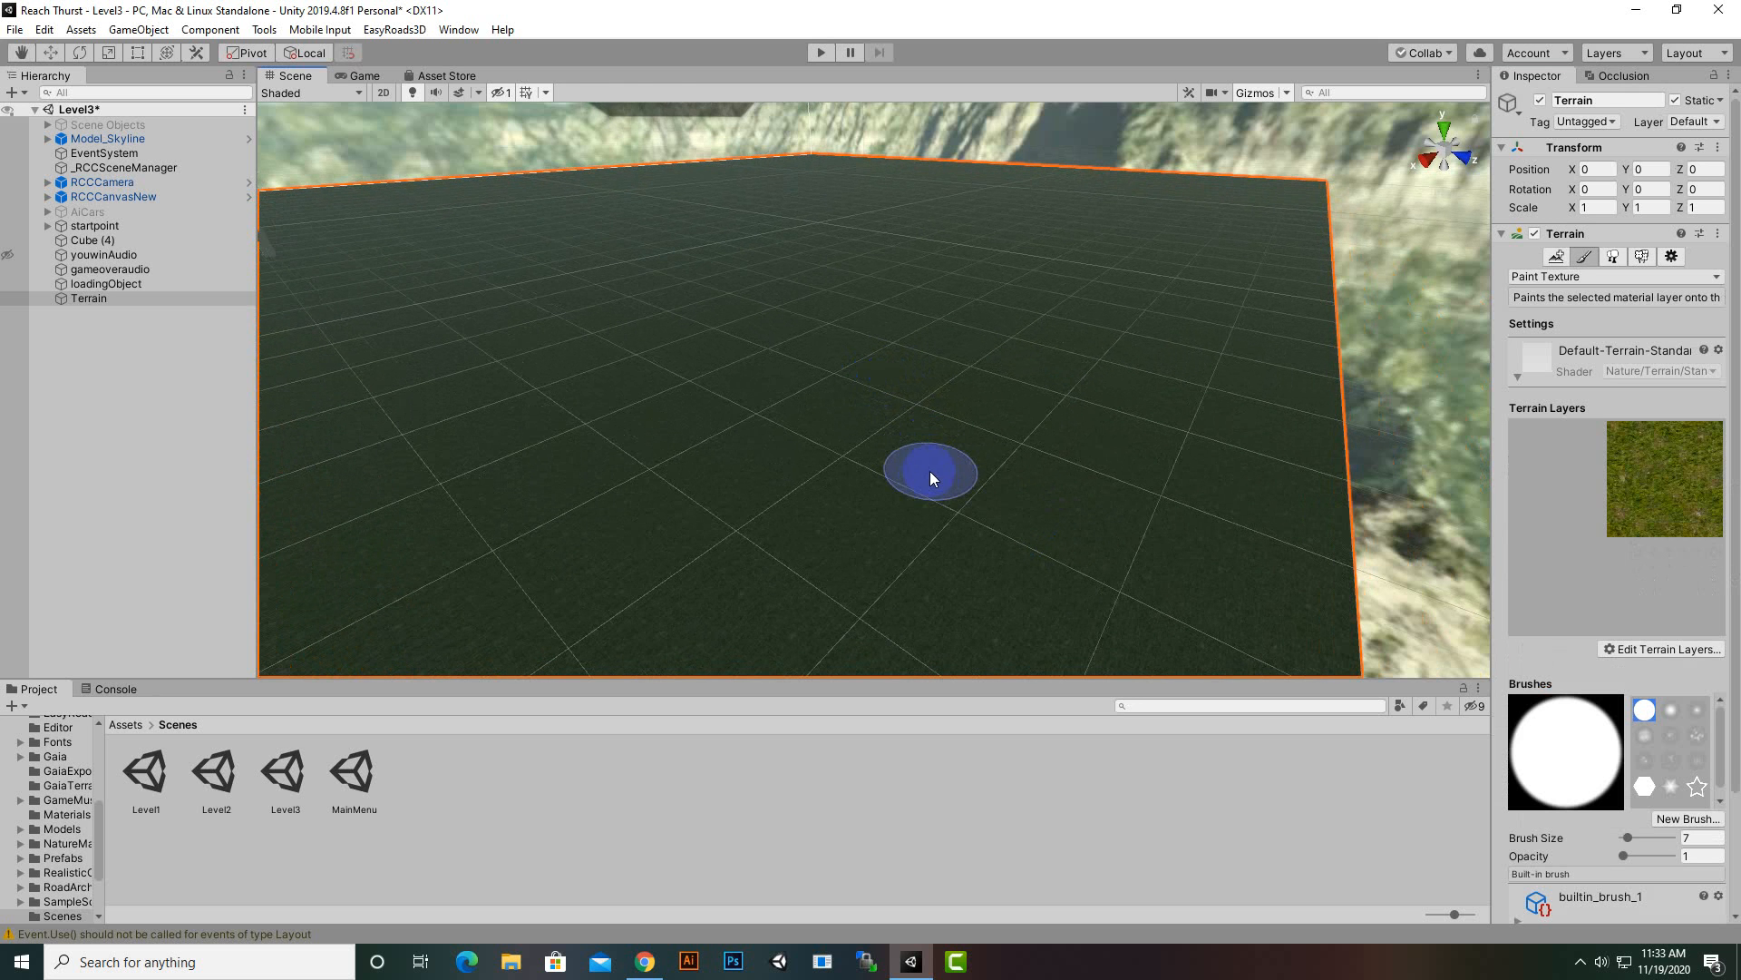
- Set Environment Lighting Source to Color in the Lighting window and close it
click(459, 29)
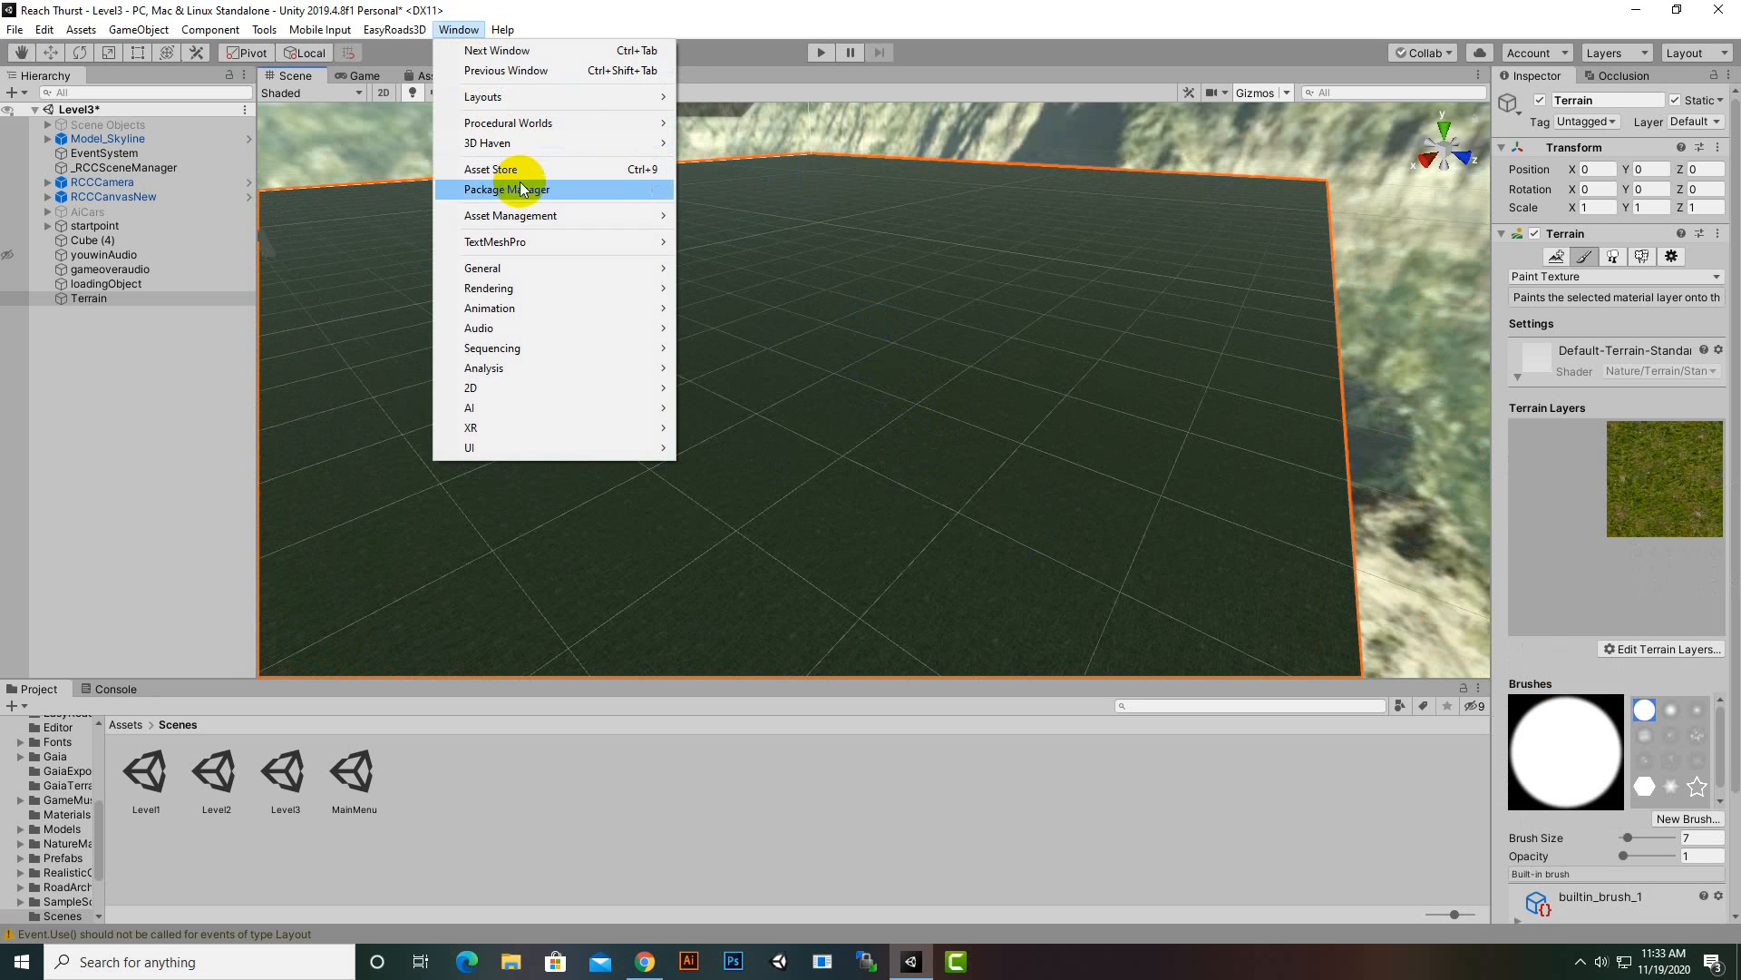
mouse_move(488, 287)
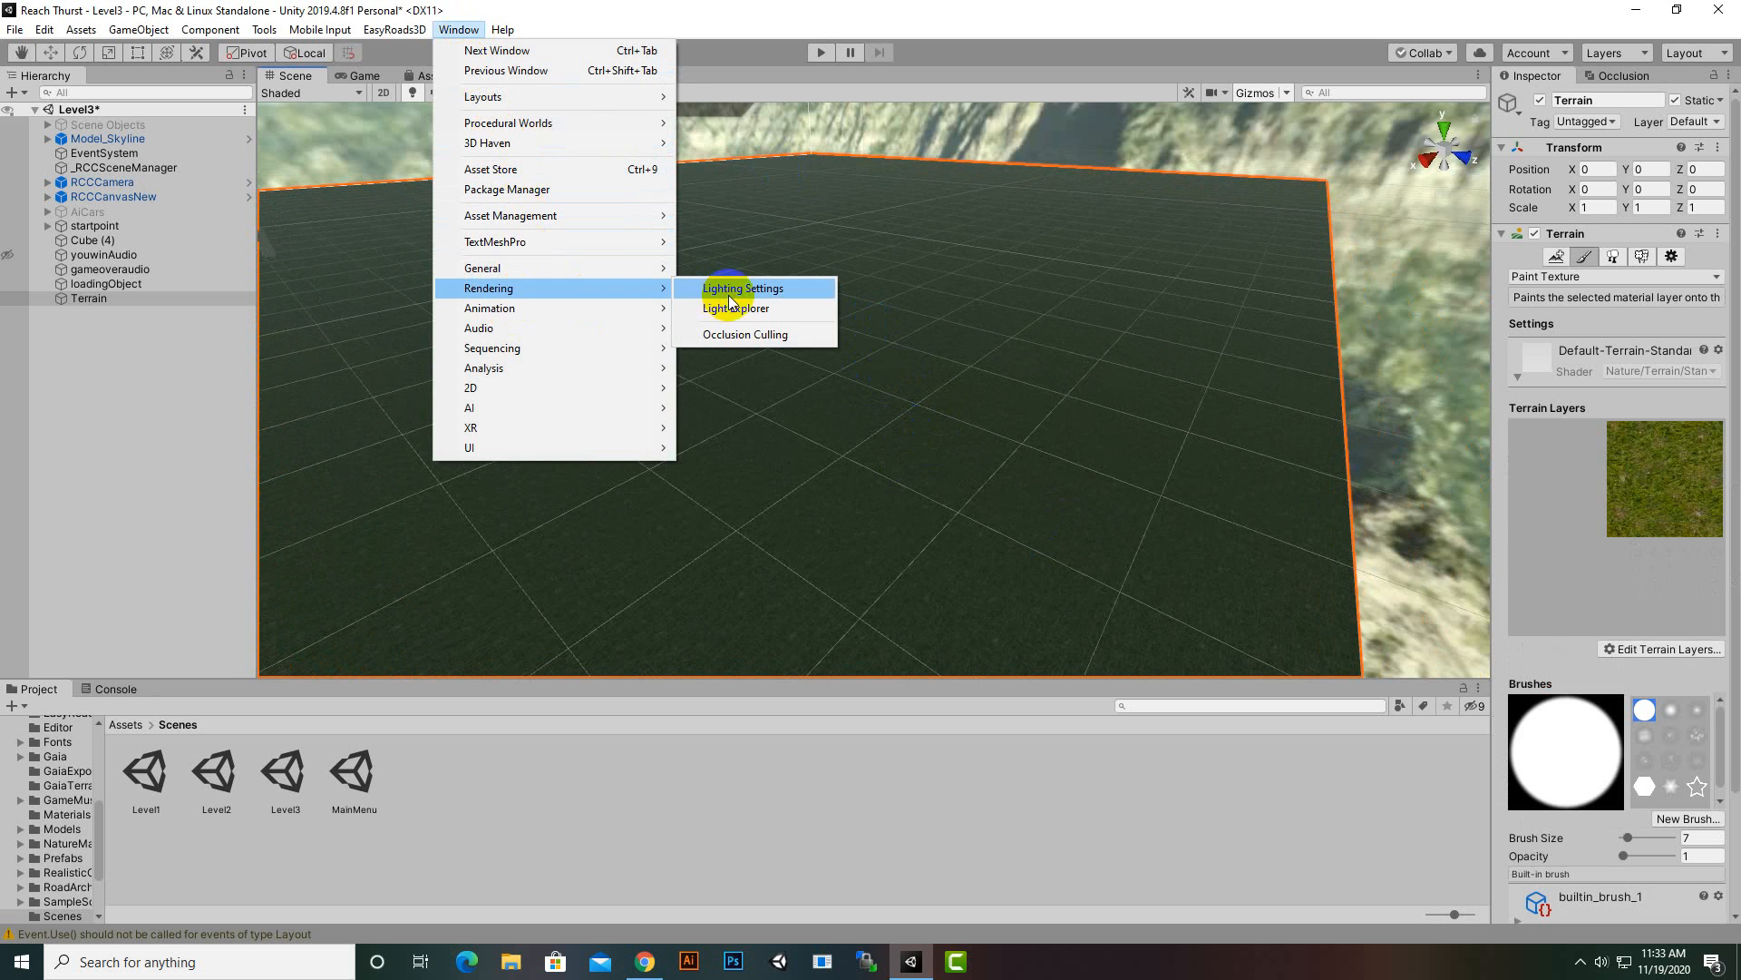
click(744, 287)
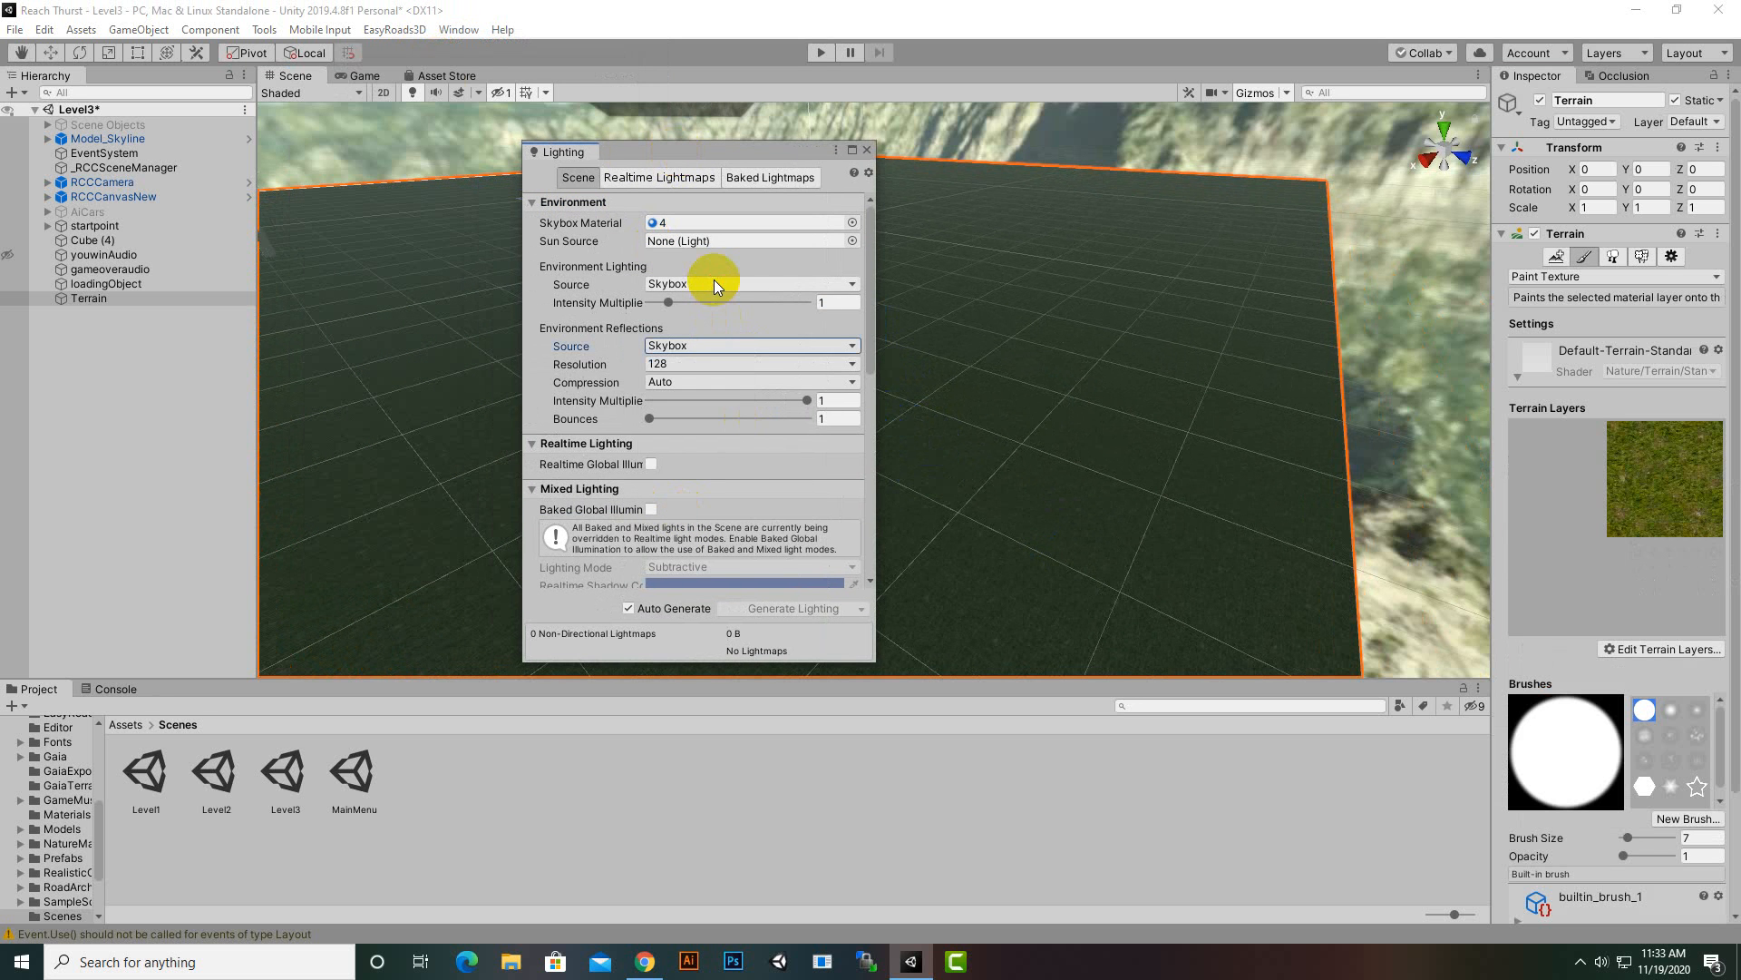
click(718, 287)
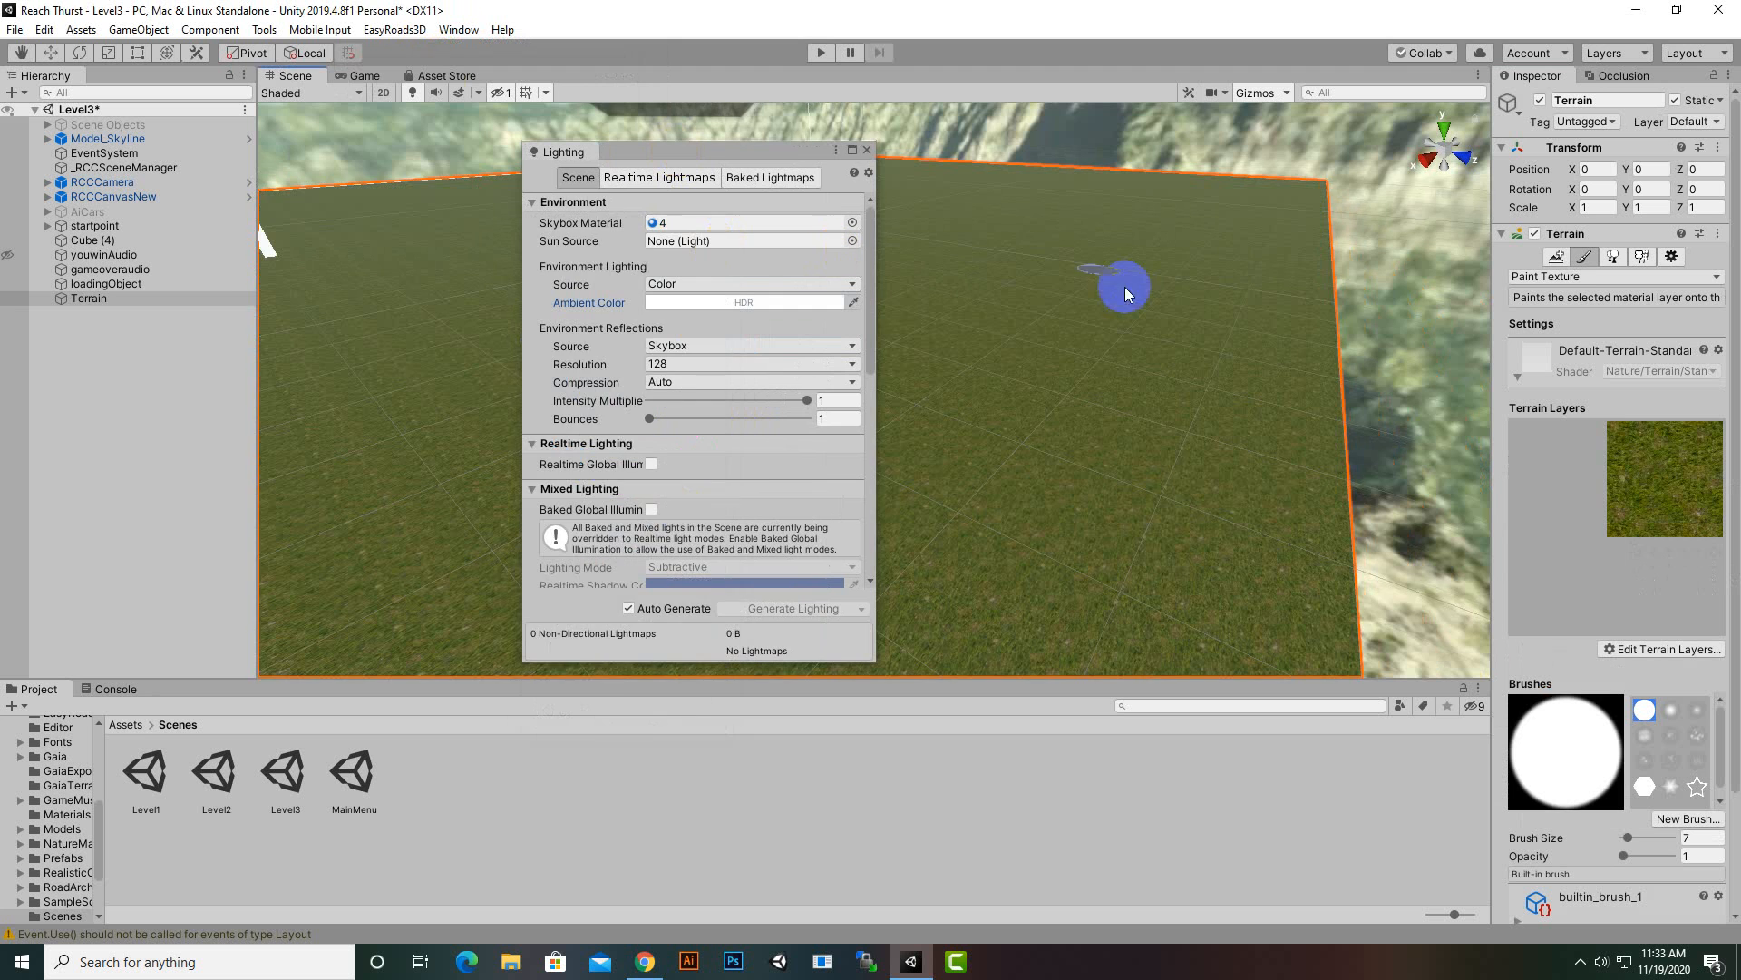
click(867, 149)
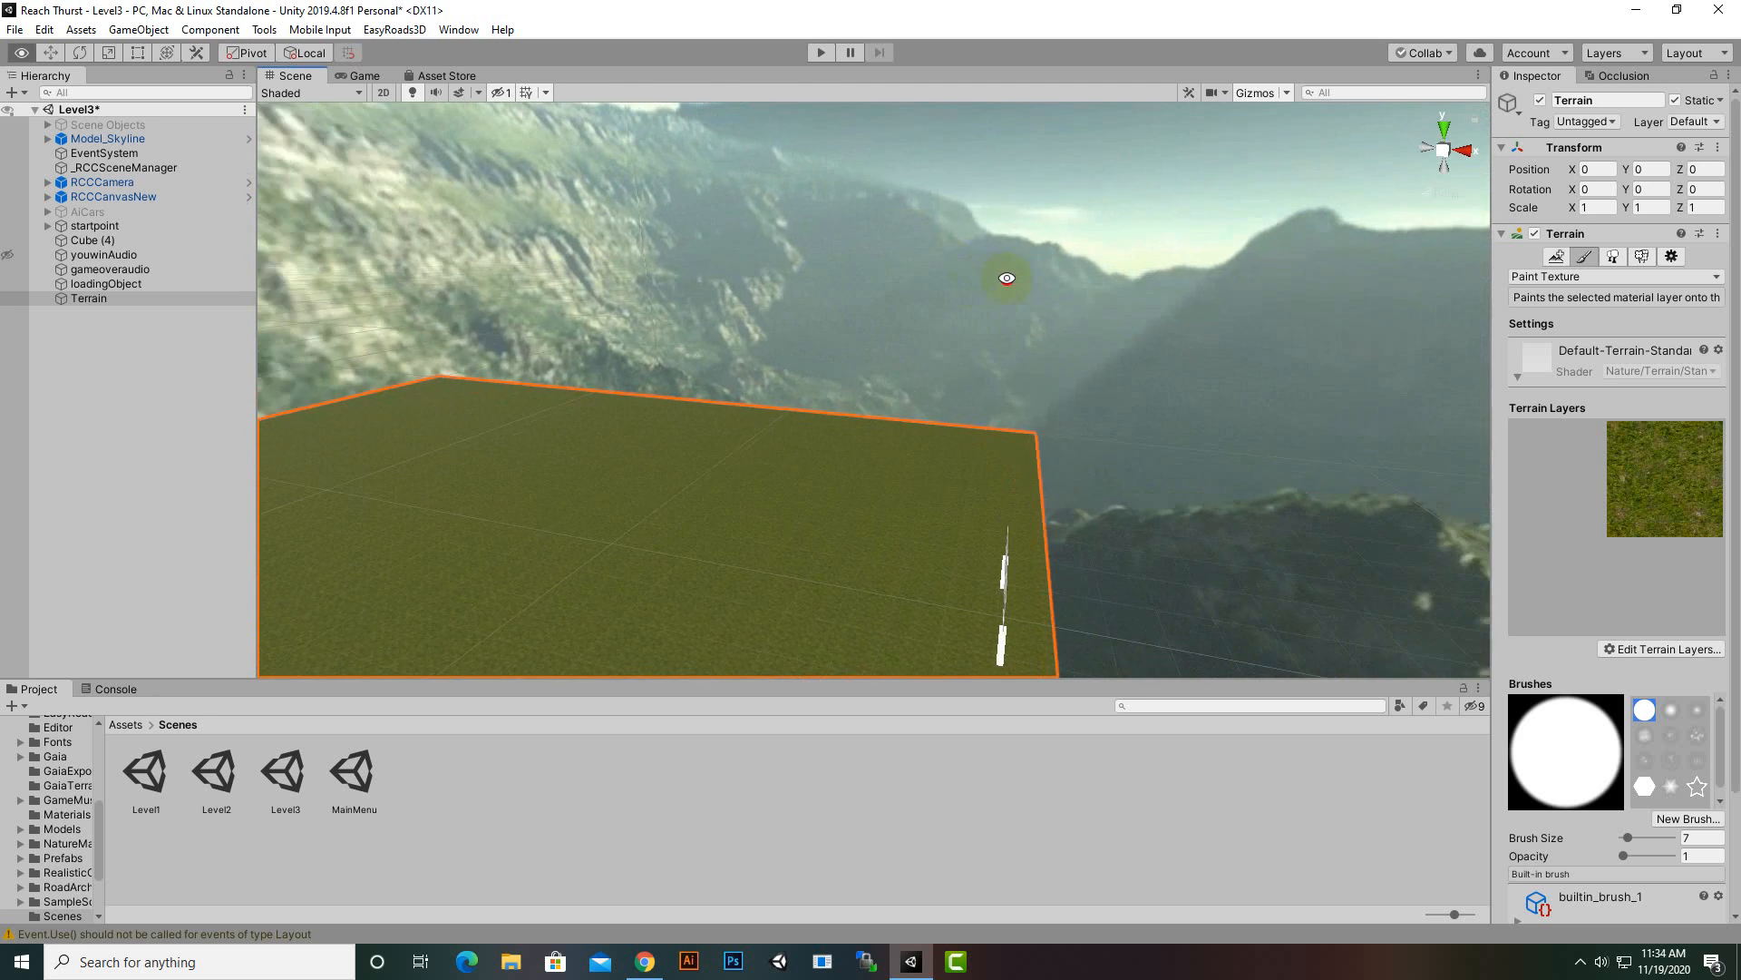
drag(1005, 278, 1145, 544)
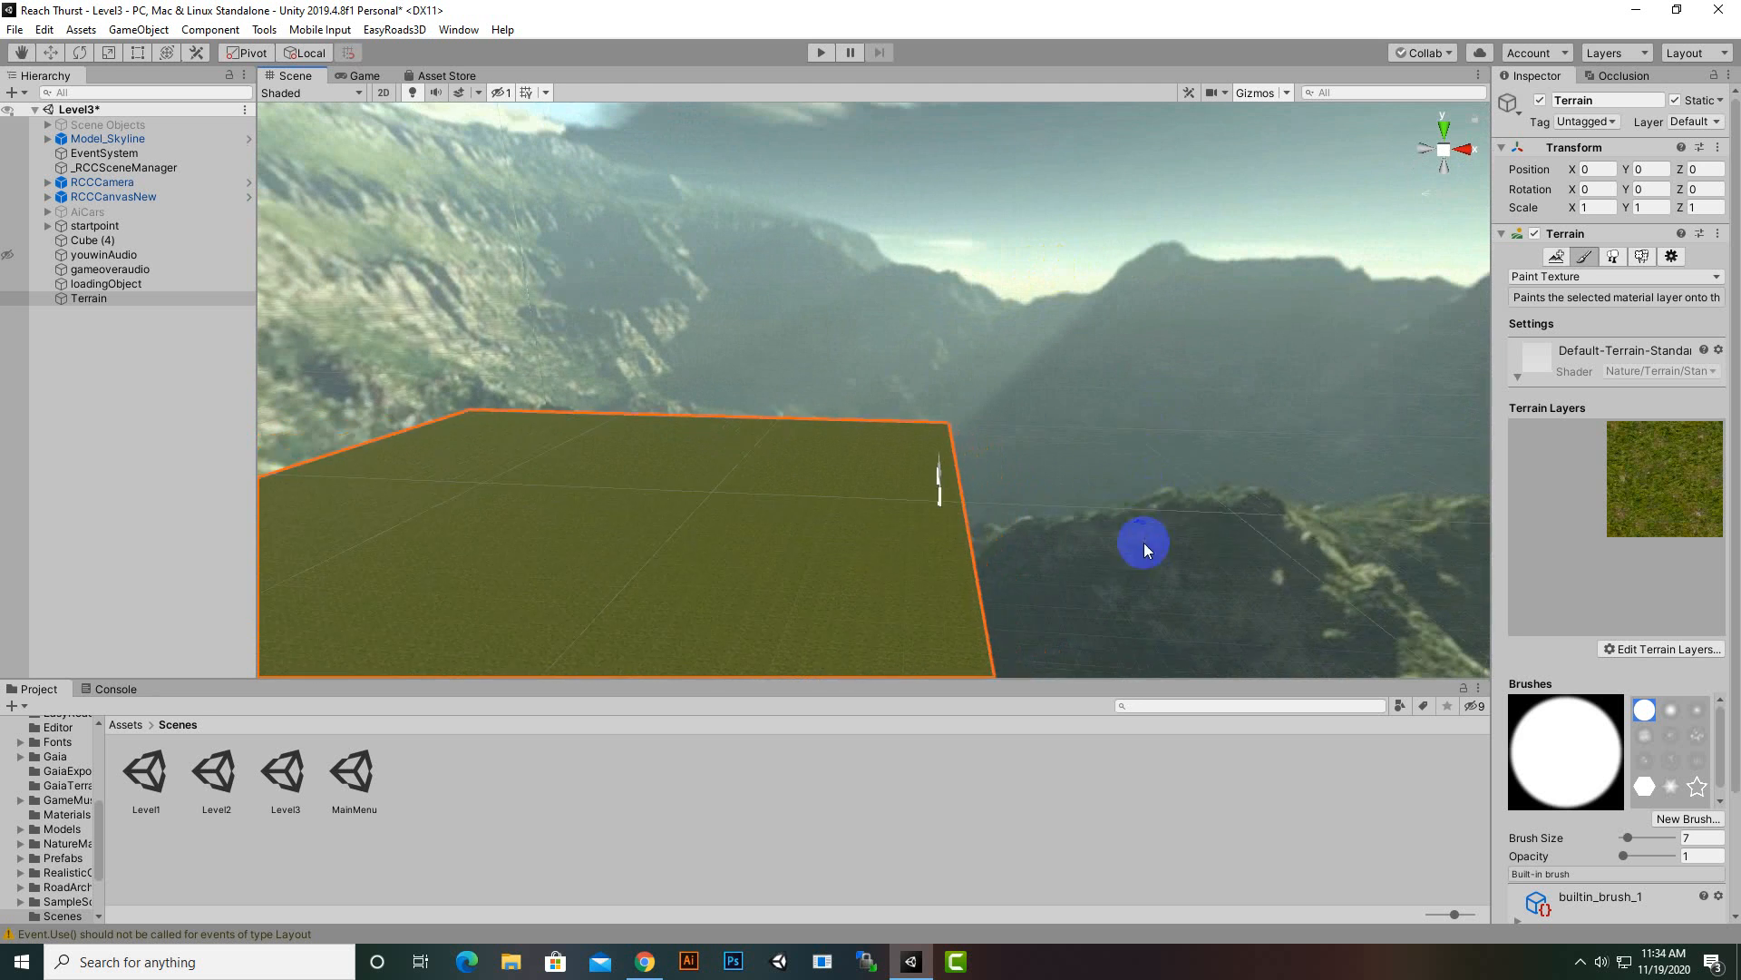
drag(1144, 549, 1277, 506)
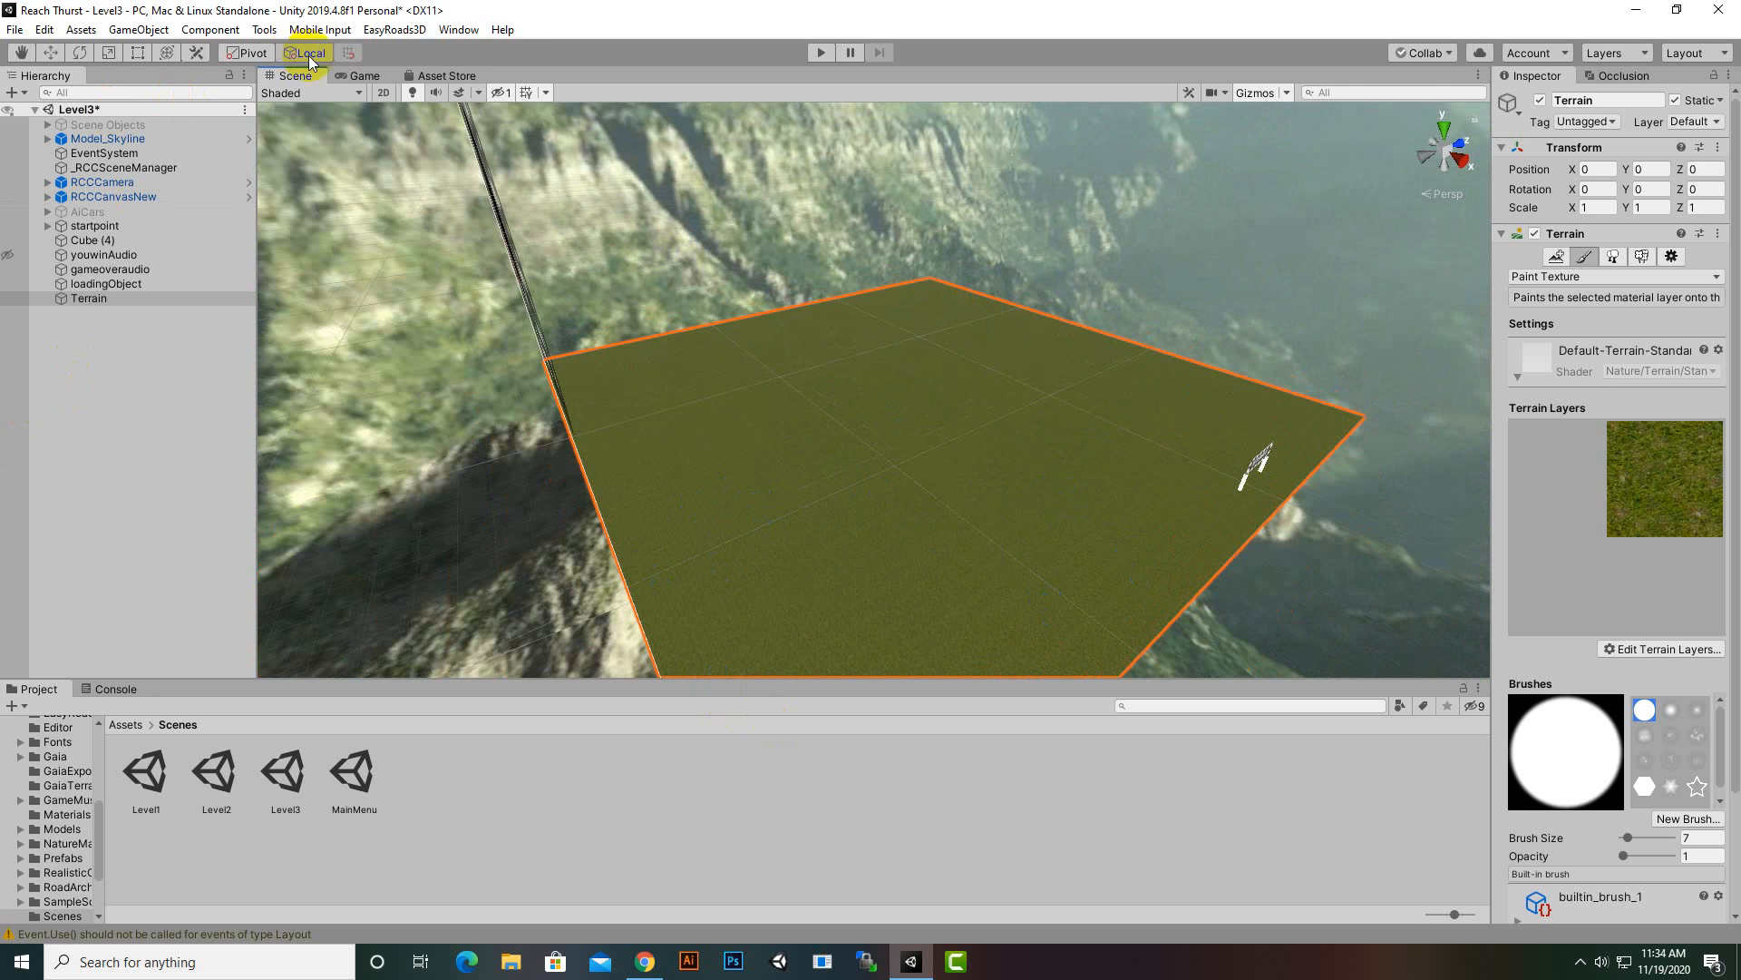
- Create a new EasyRoads3D Road Network, importing the side objects, and select it
right_click(89, 298)
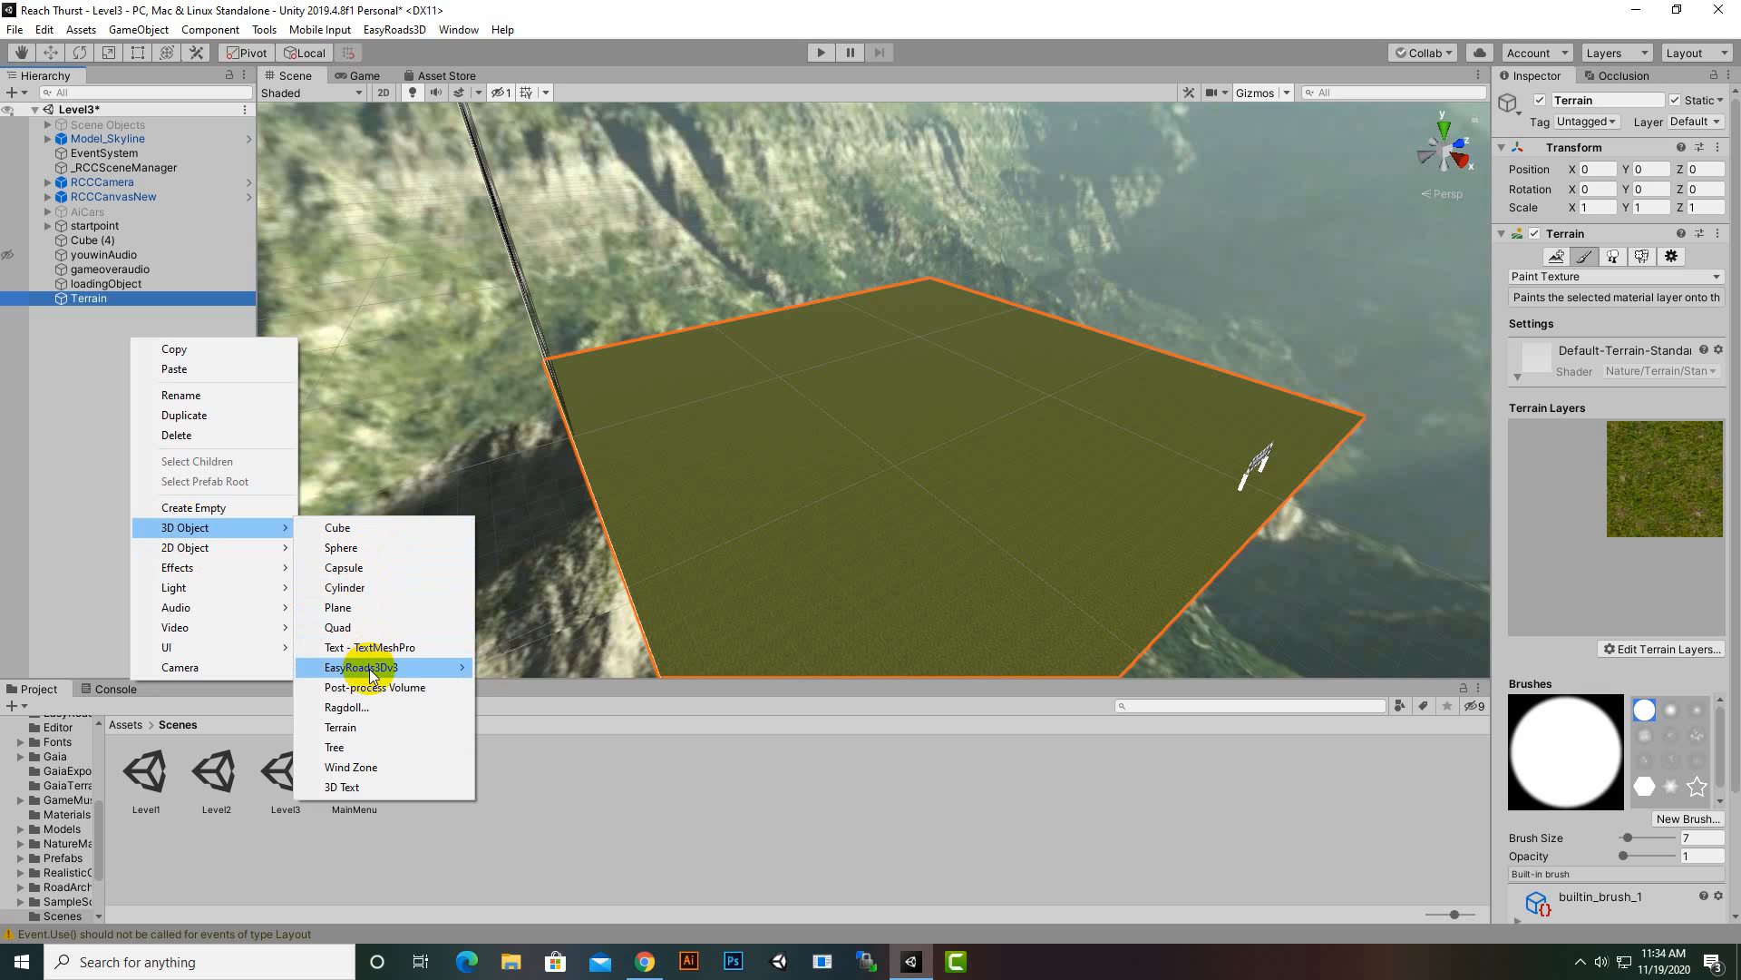
click(361, 668)
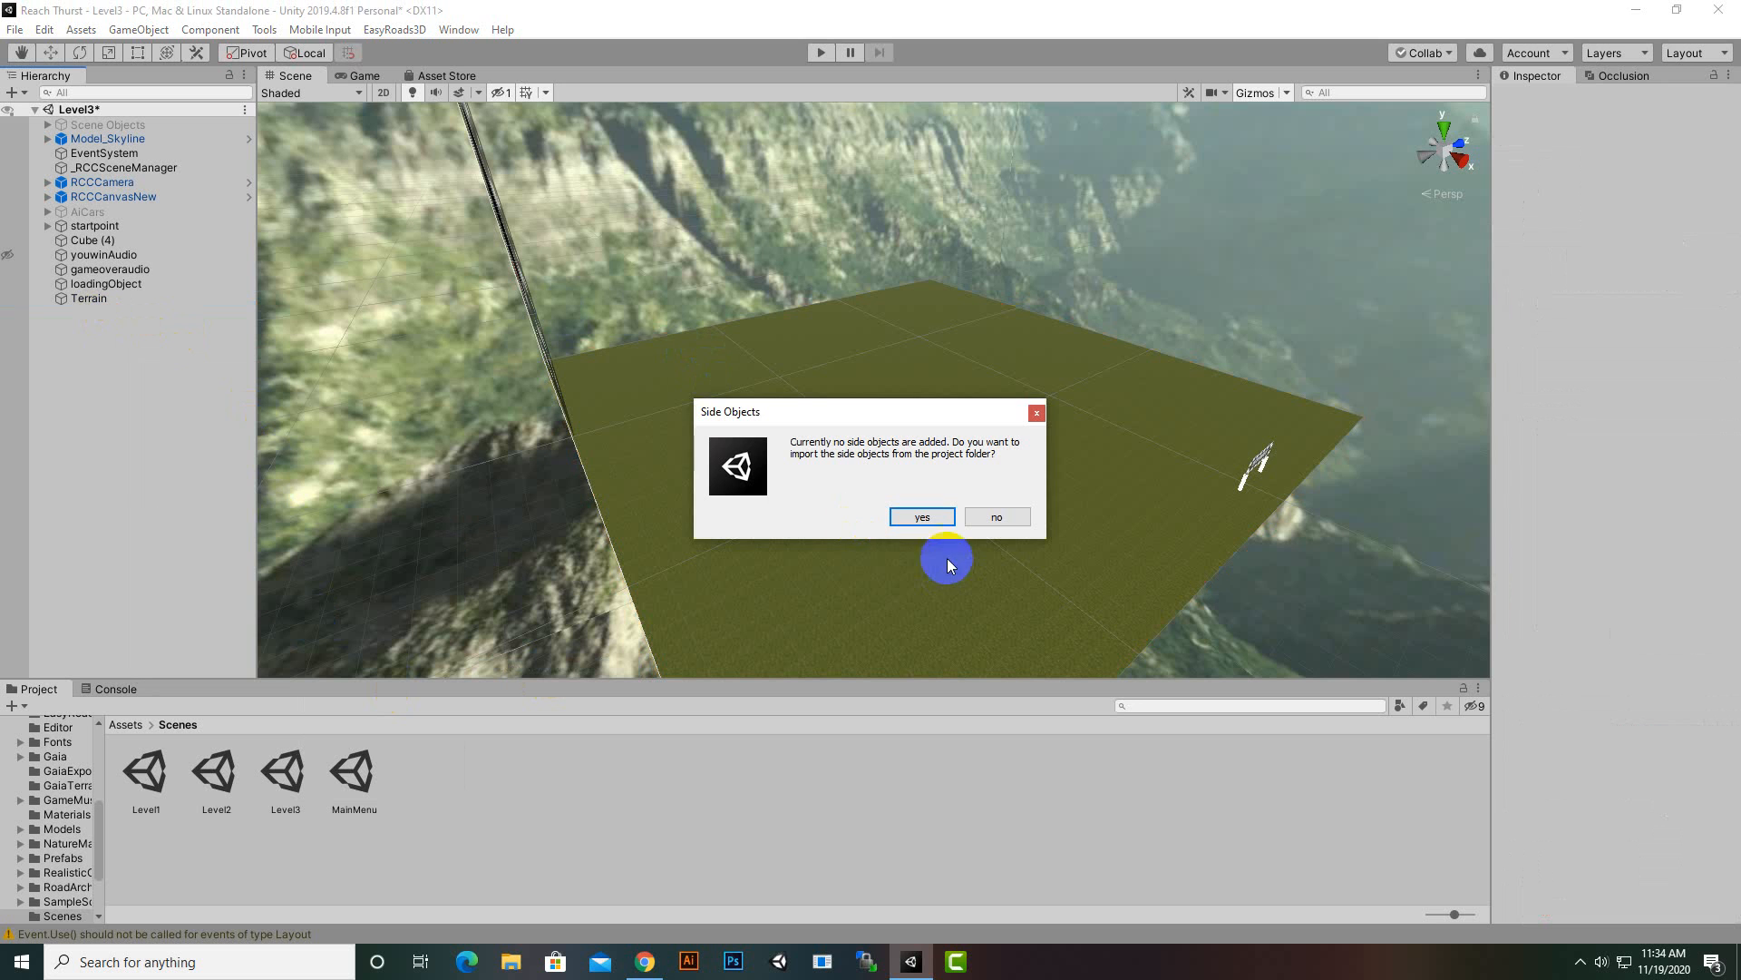
click(921, 516)
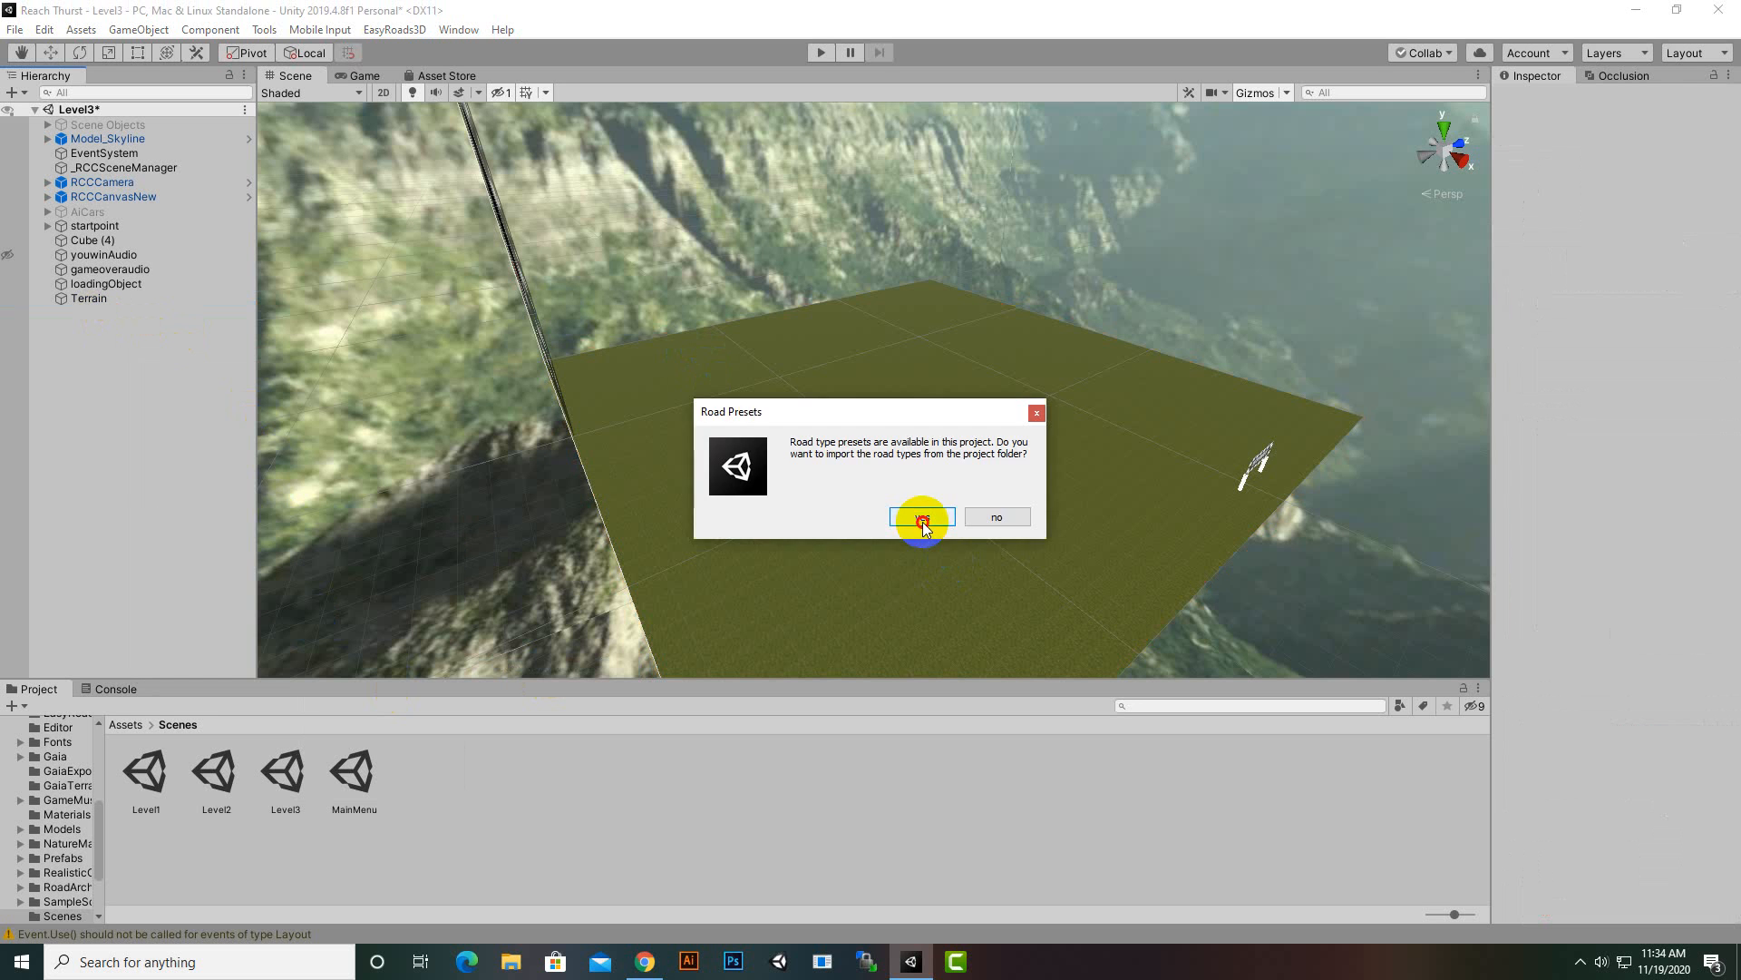
click(923, 515)
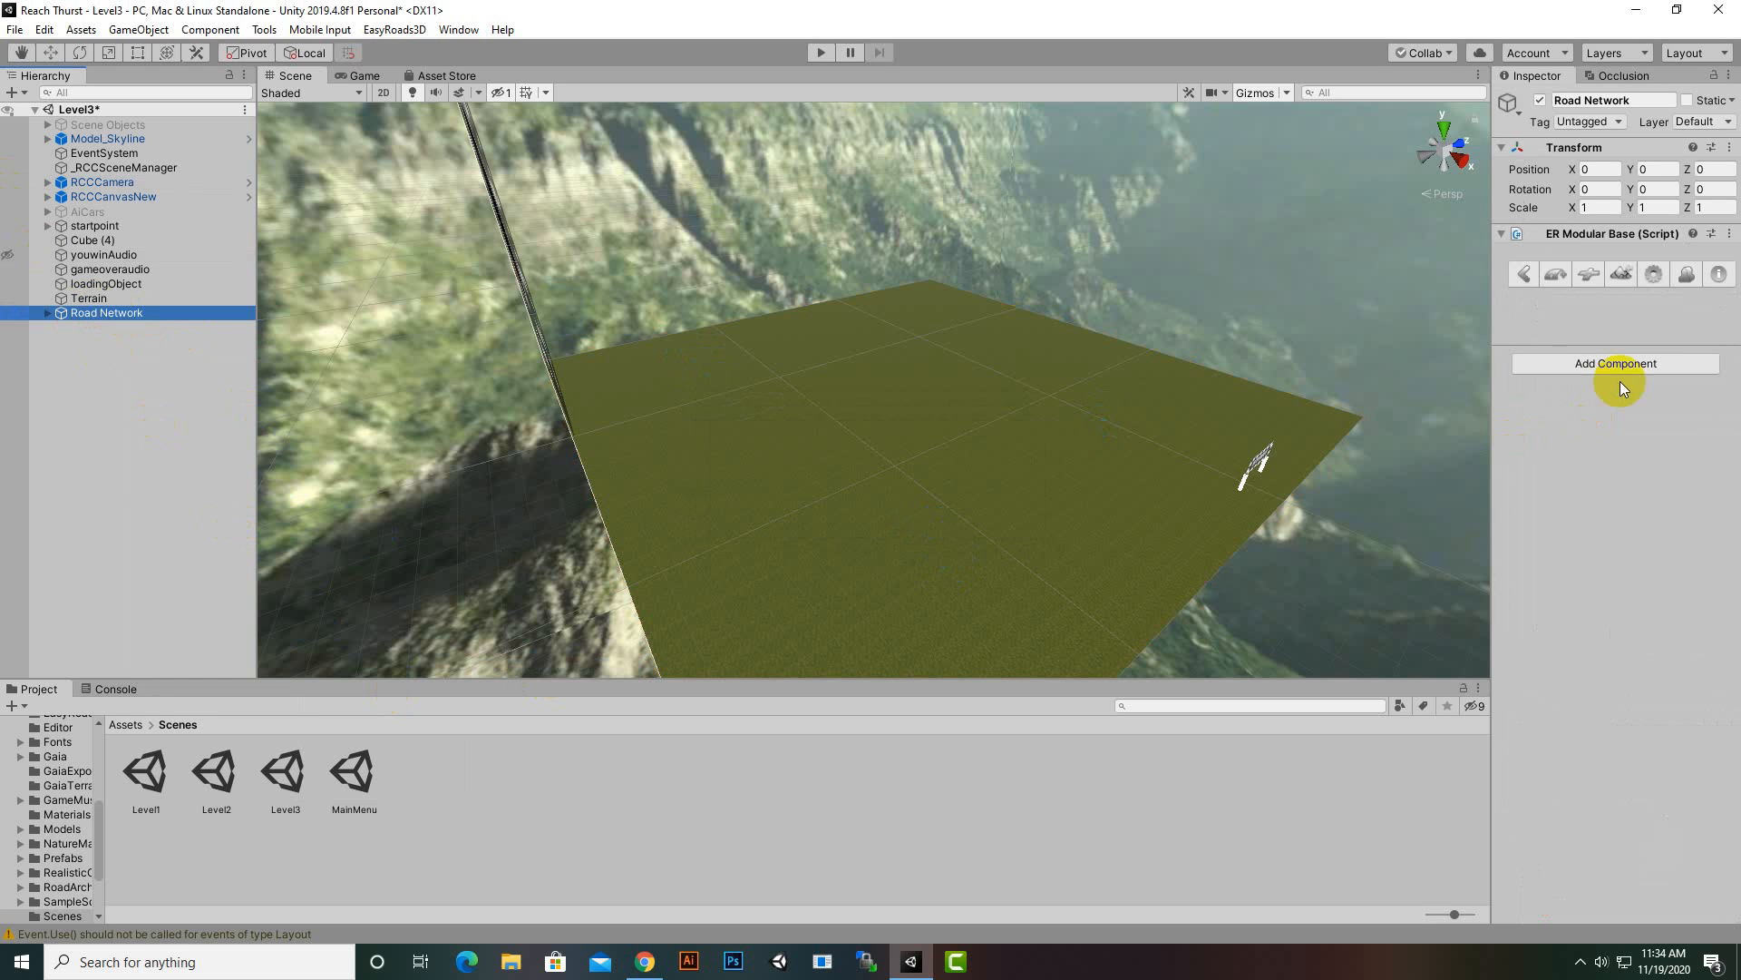
- Add a new Race Track road 12 units wide to the road network
click(1666, 358)
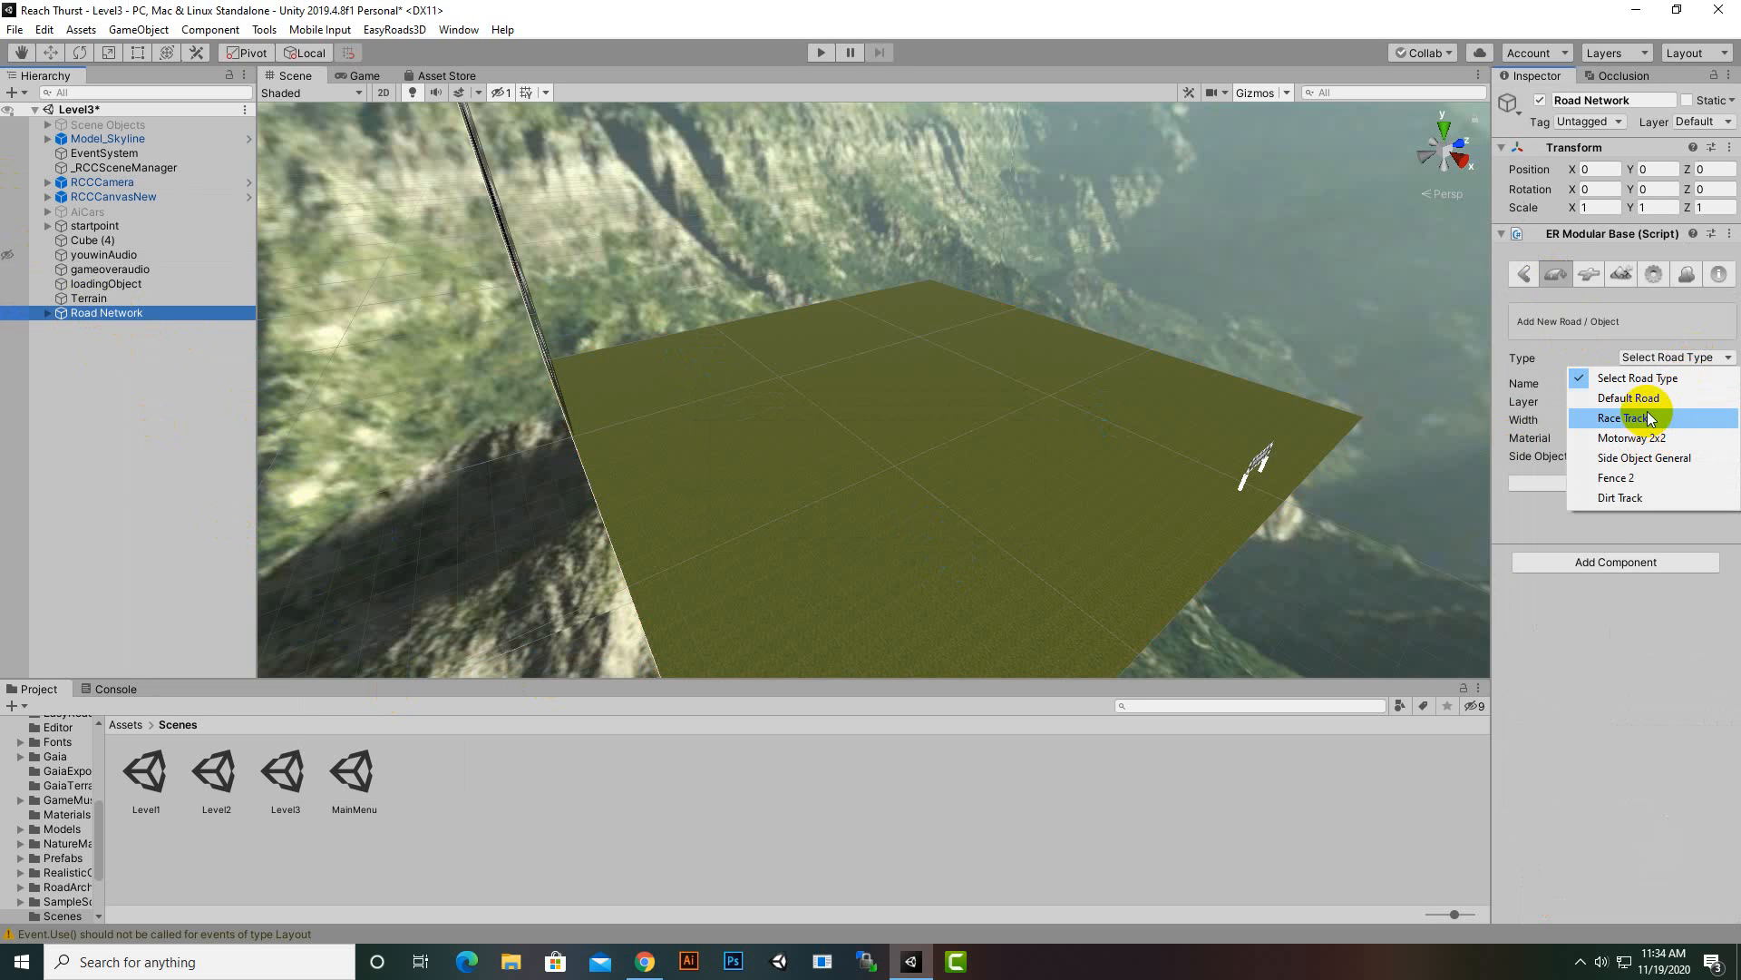
click(1622, 417)
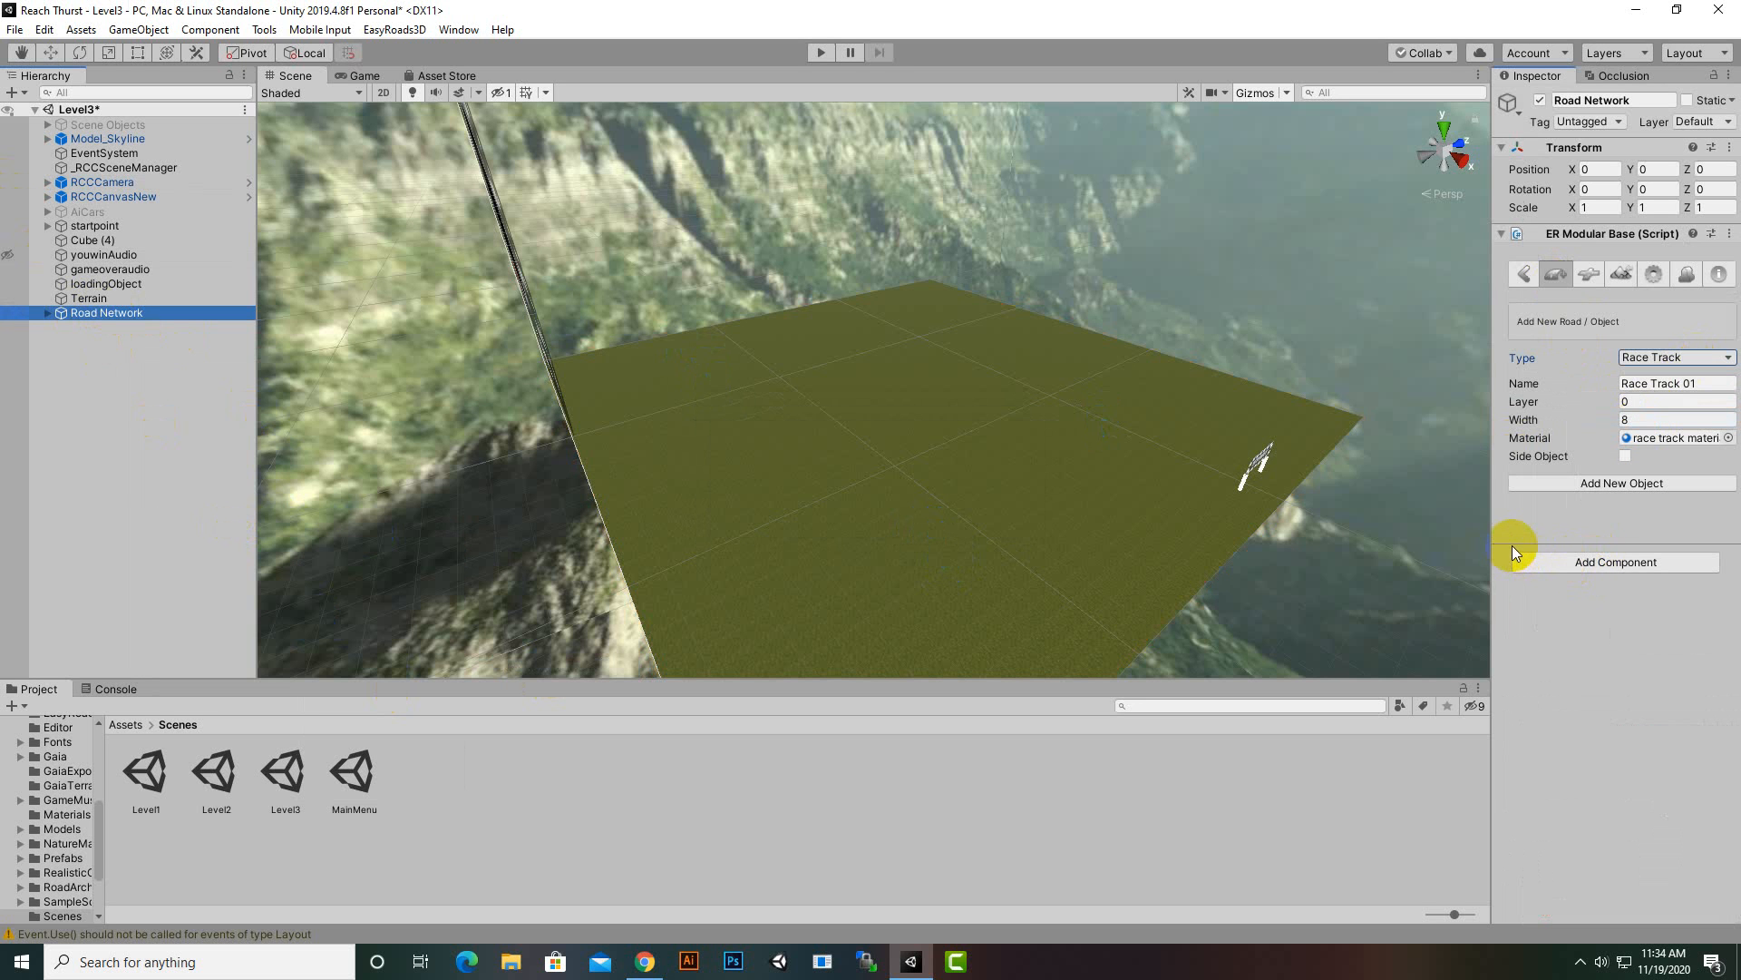
click(1676, 419)
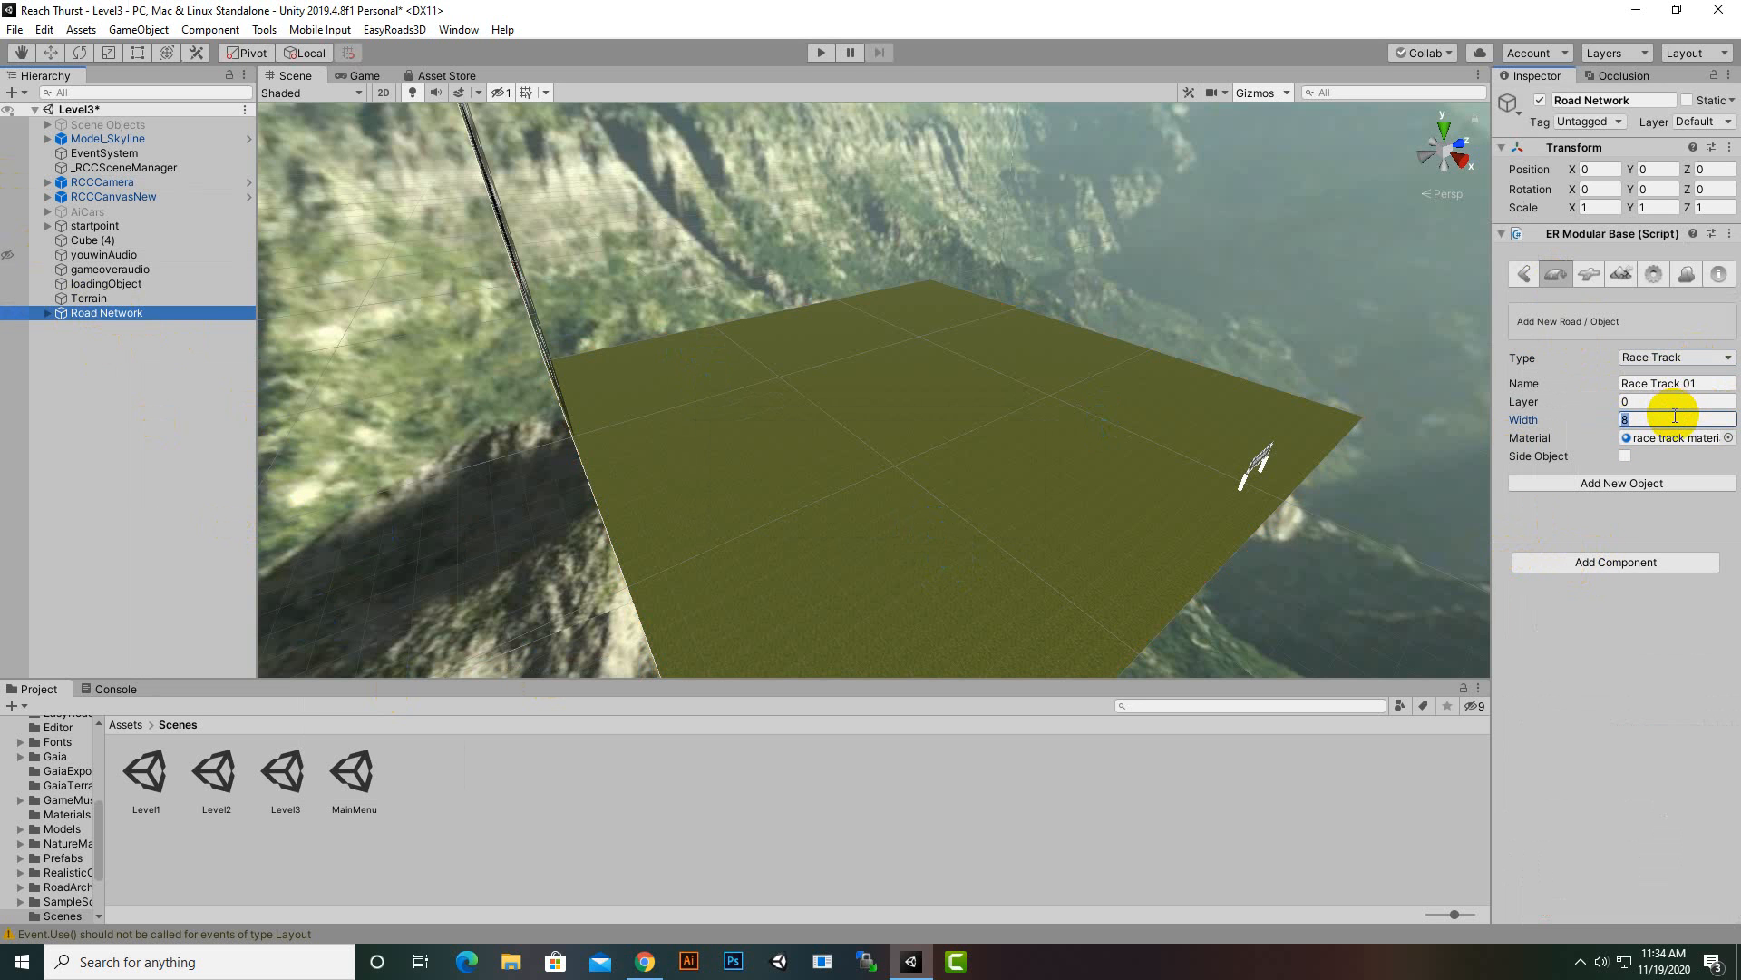
text(12)
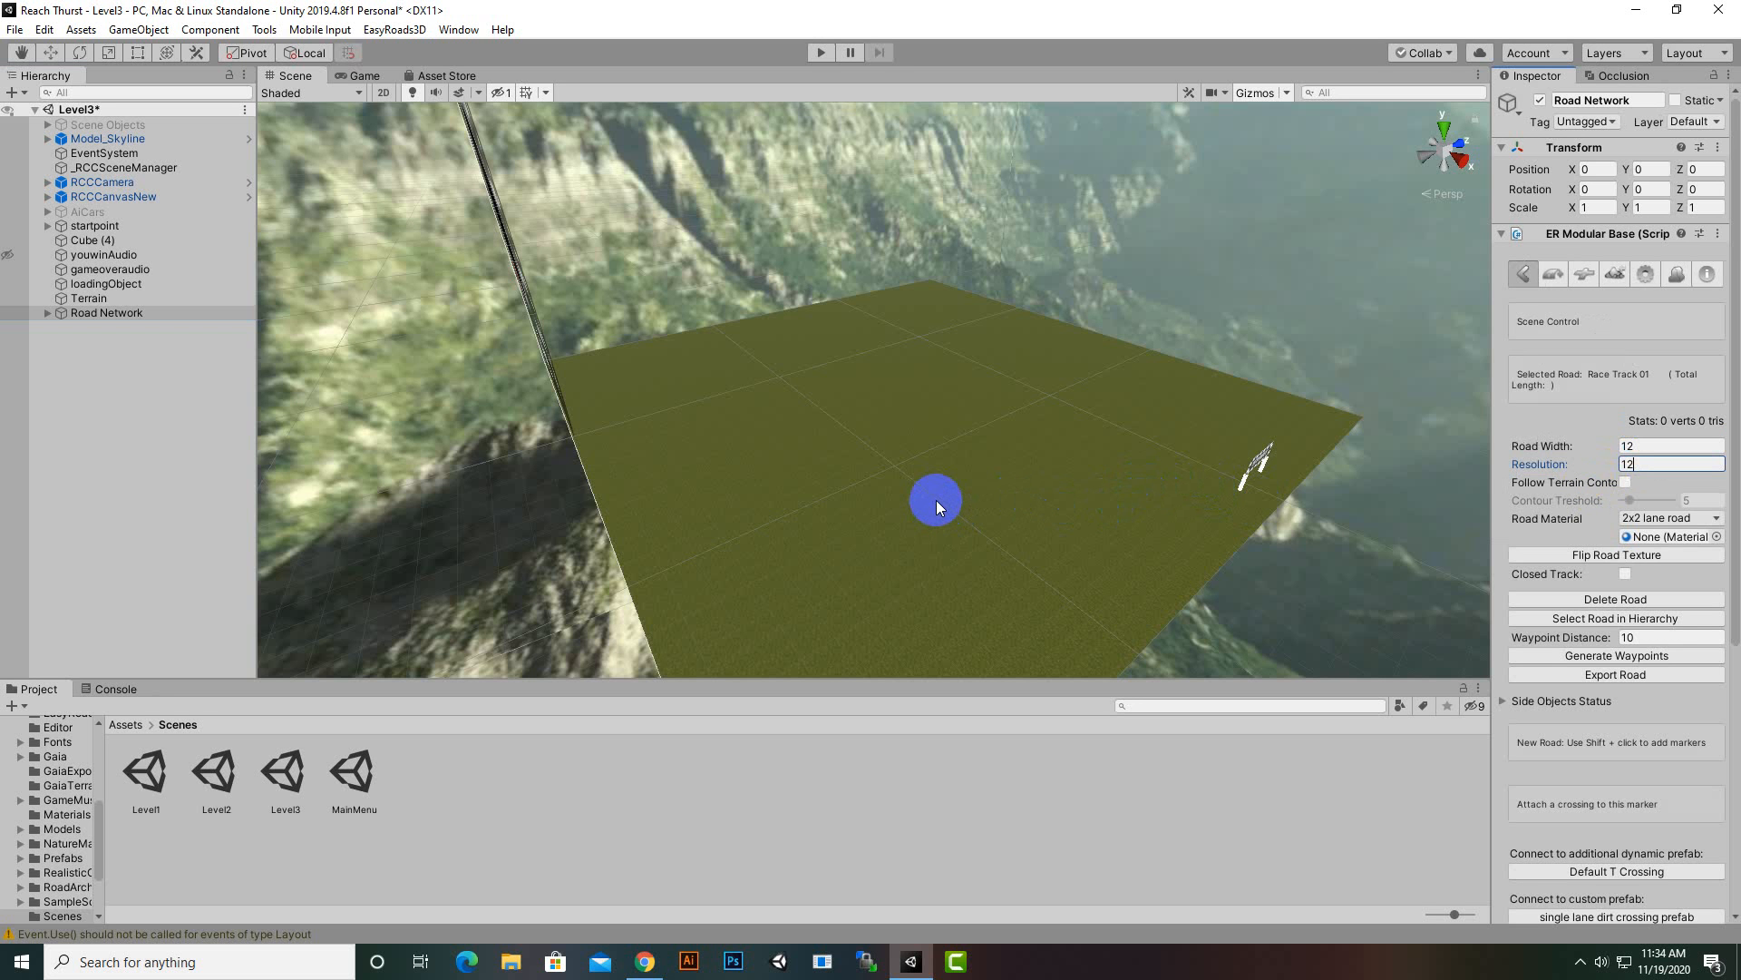
mouse_move(936, 497)
text(2)
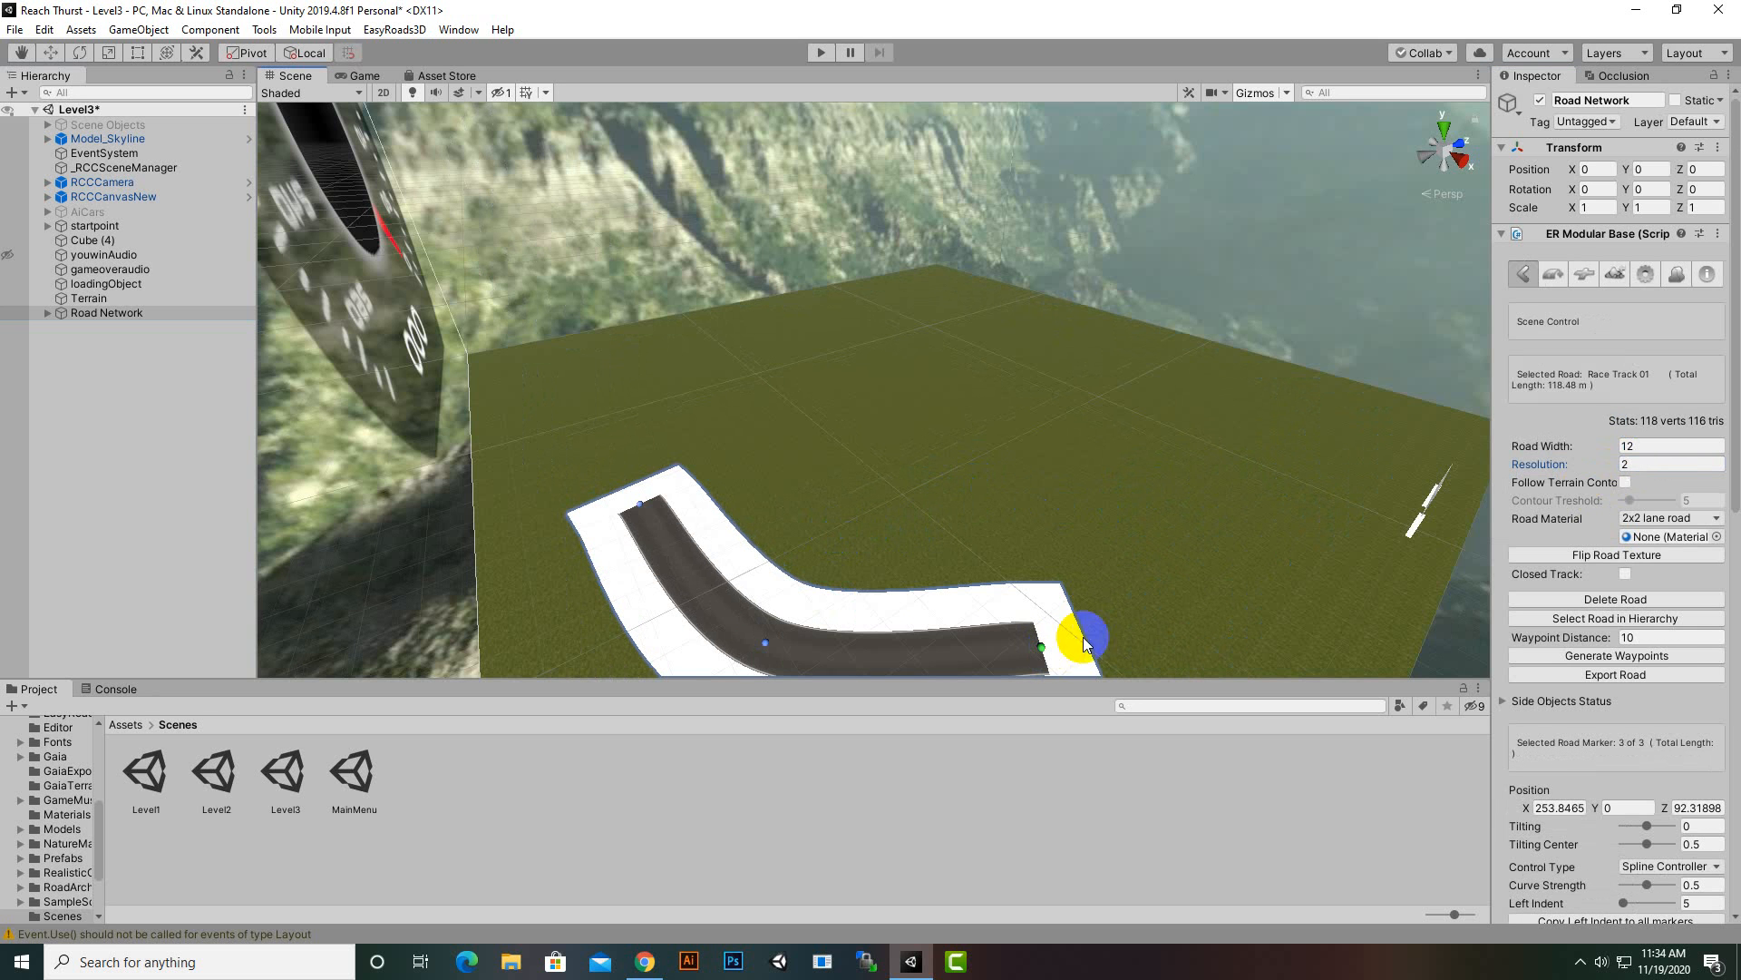
- Place successive road markers around the terrain to form a wide U-shaped loop
drag(1083, 644, 1275, 450)
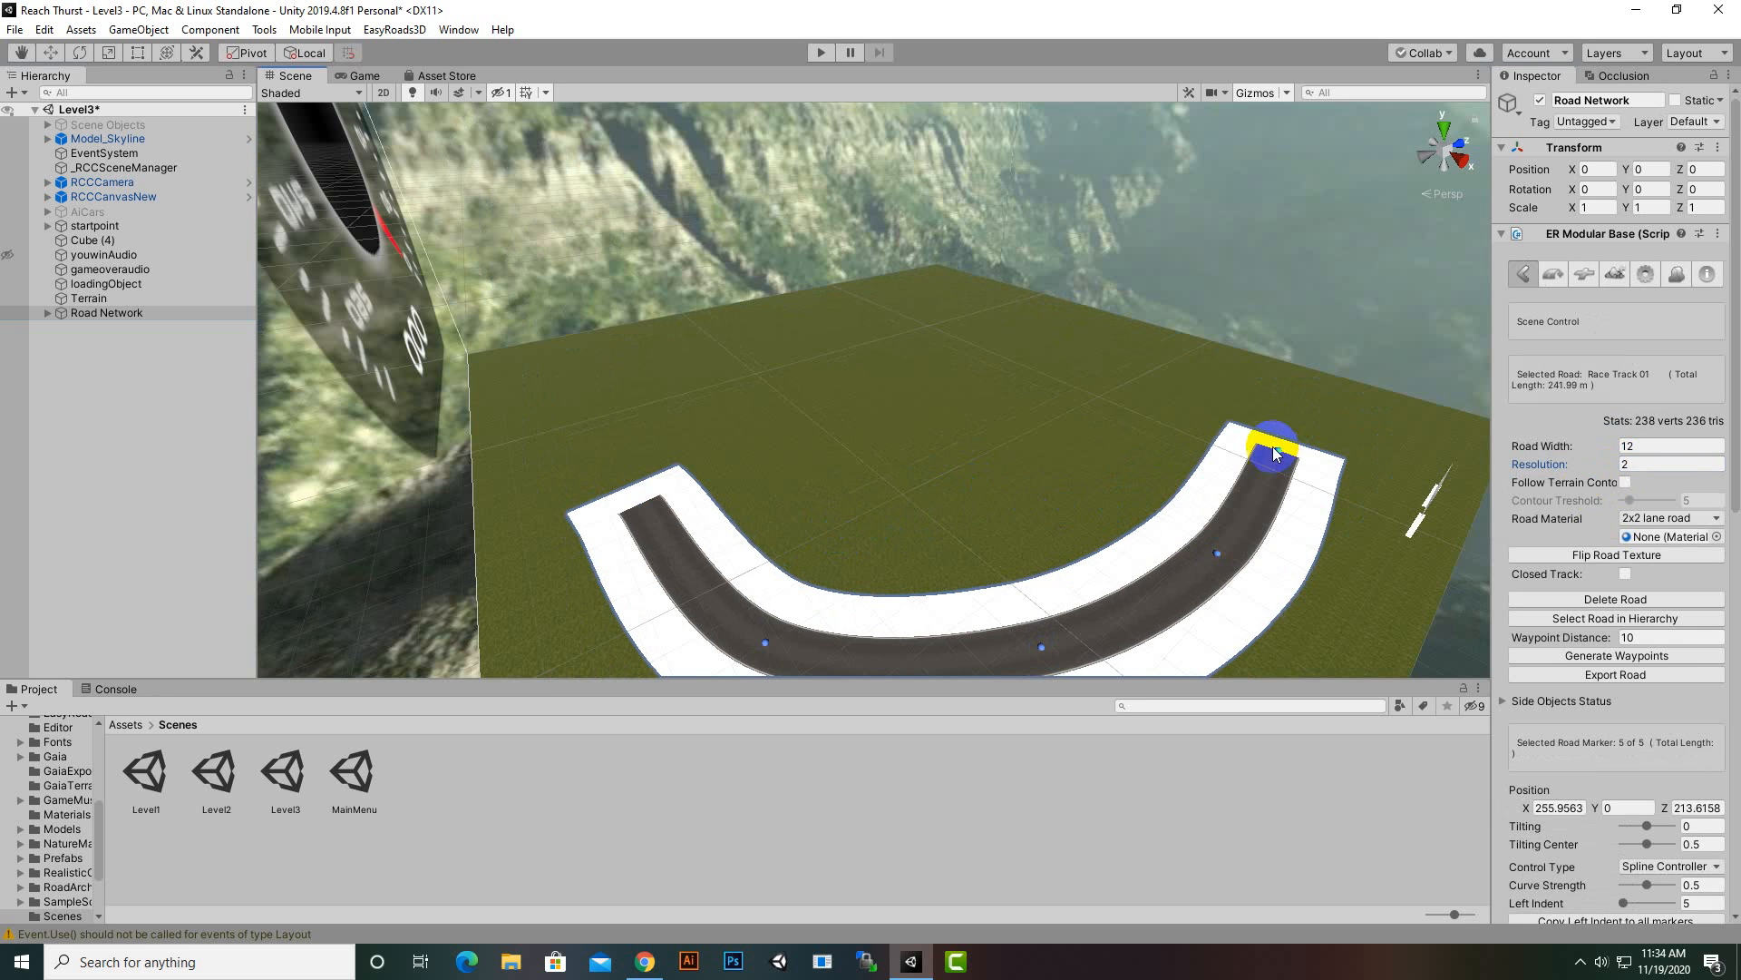
drag(1273, 450, 974, 309)
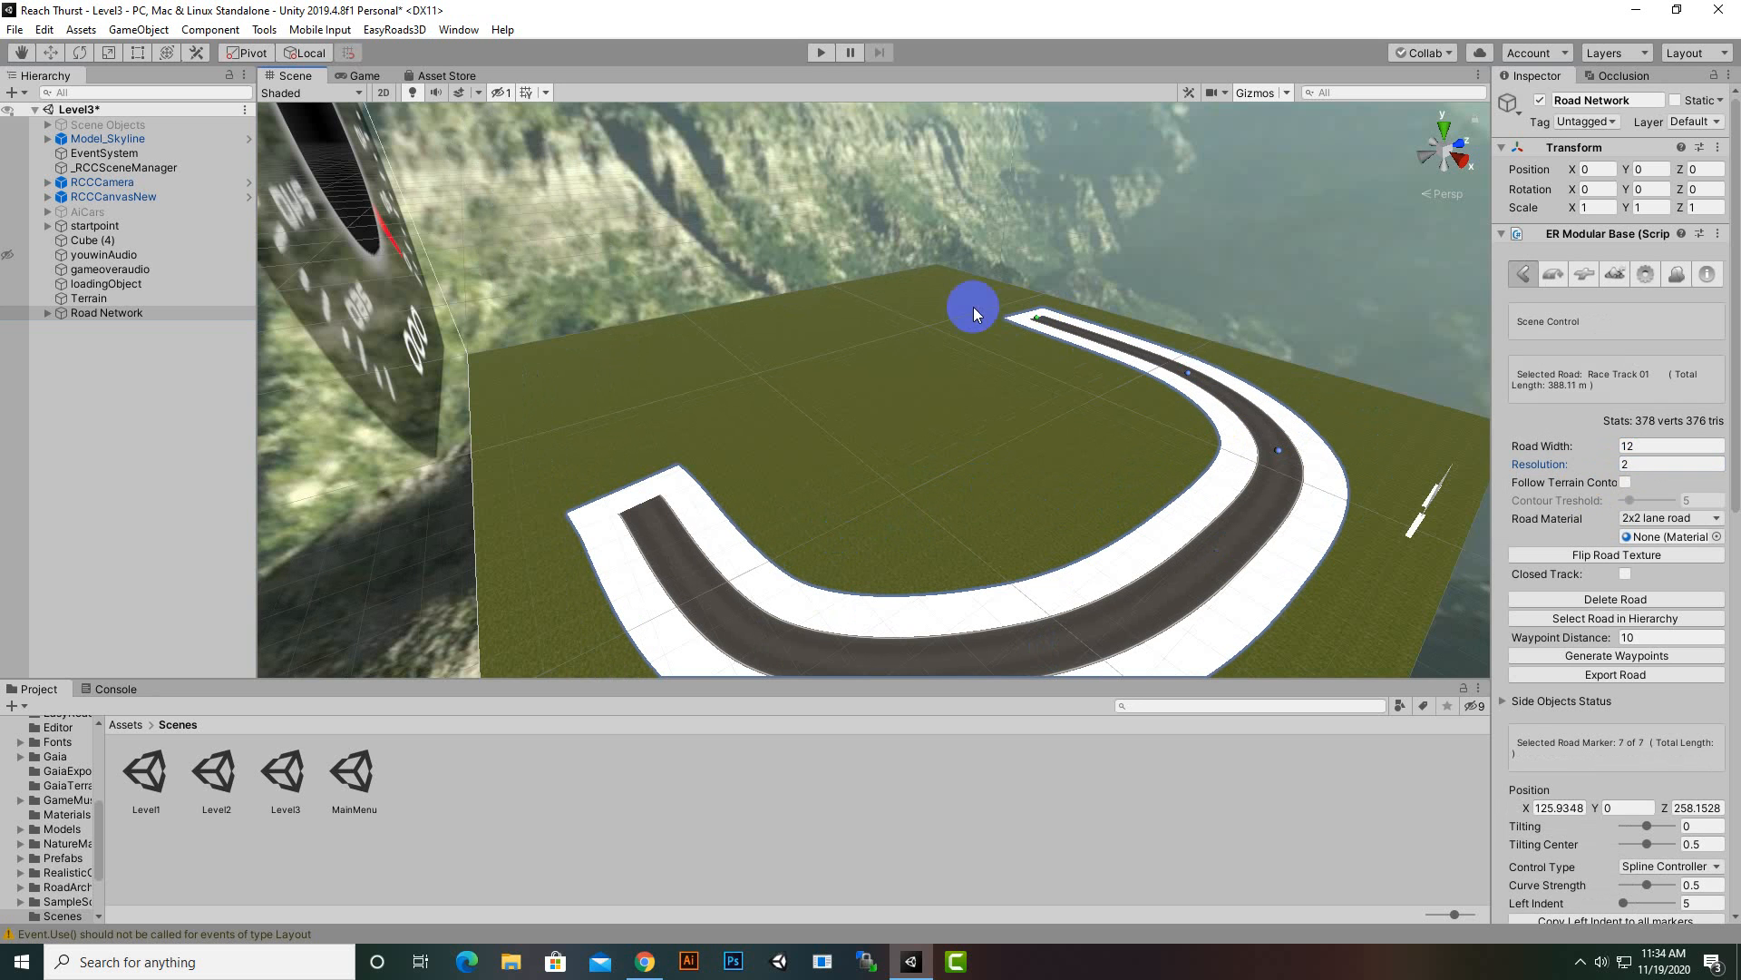
drag(973, 309, 727, 357)
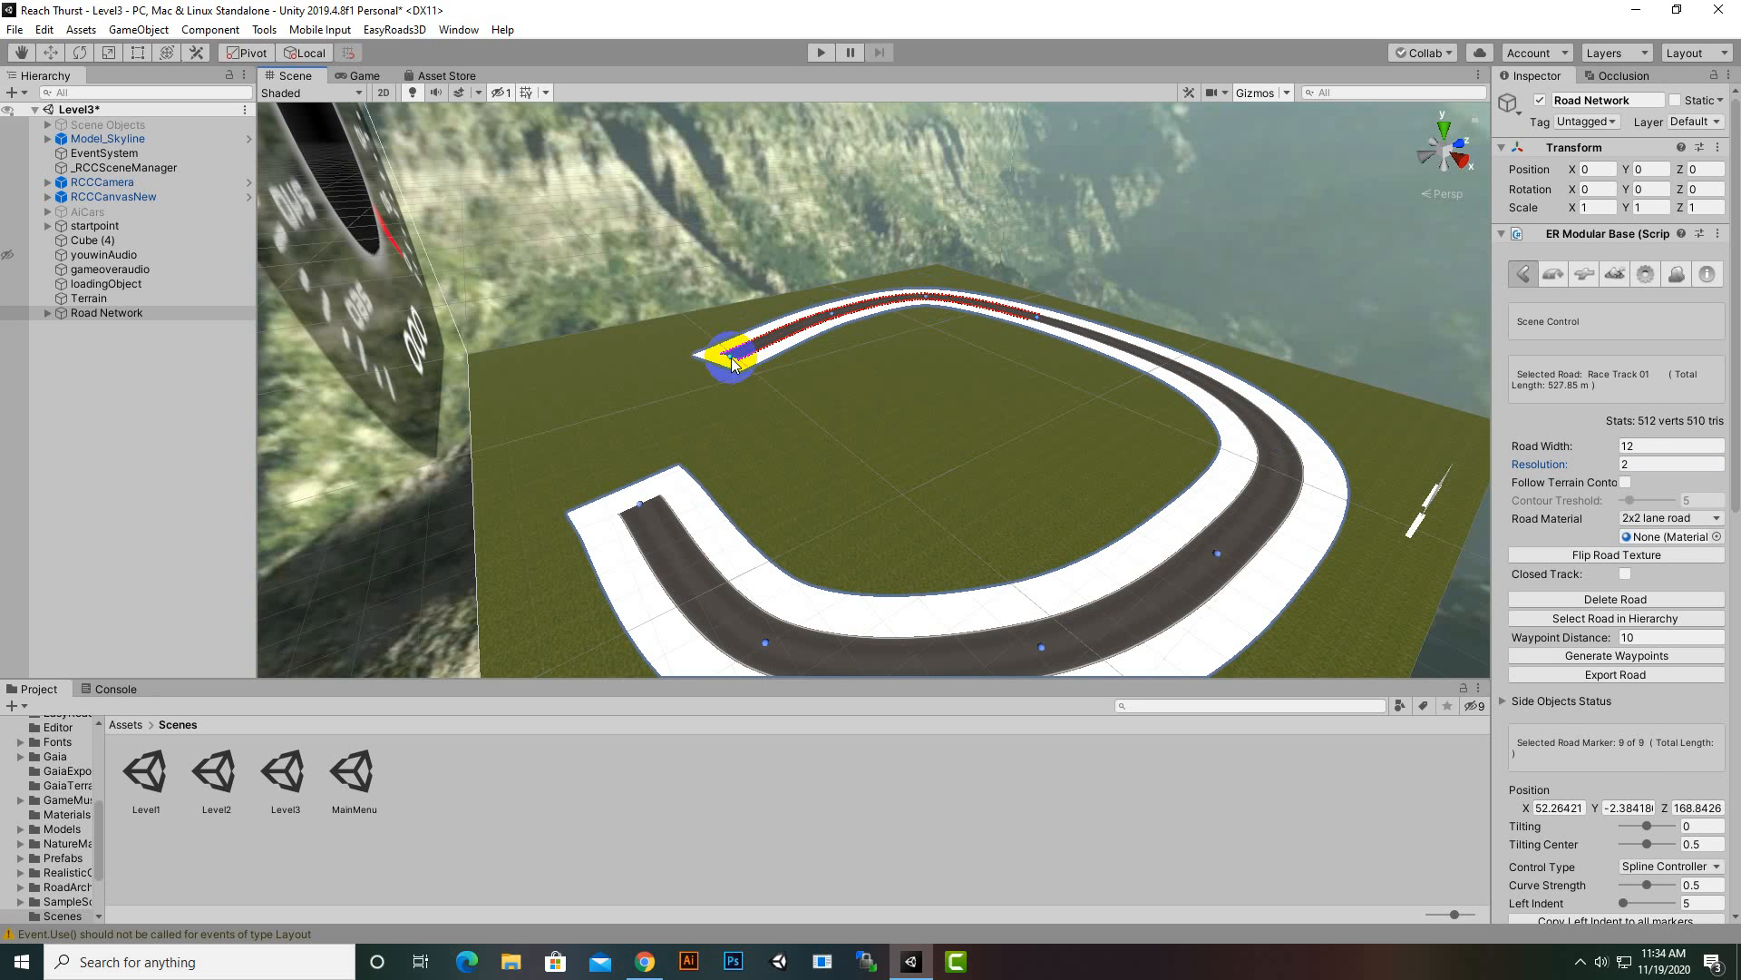
drag(733, 358, 615, 465)
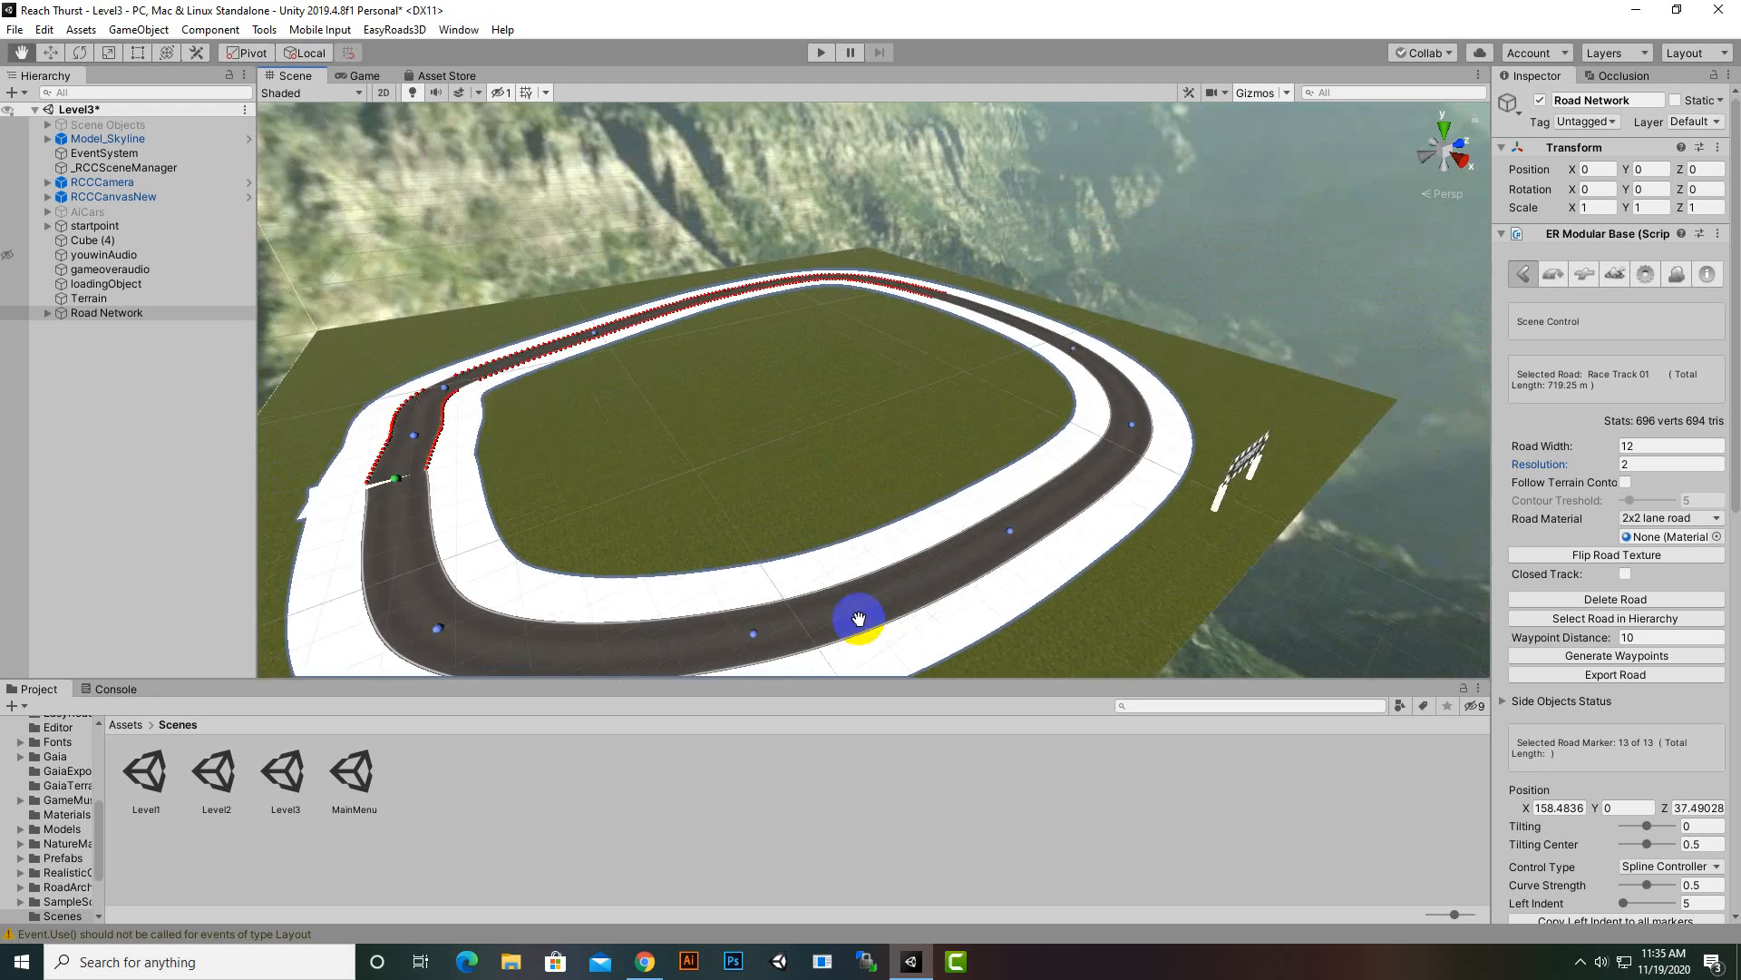
- Run Build Terrain from the road network's Build Settings
click(1622, 272)
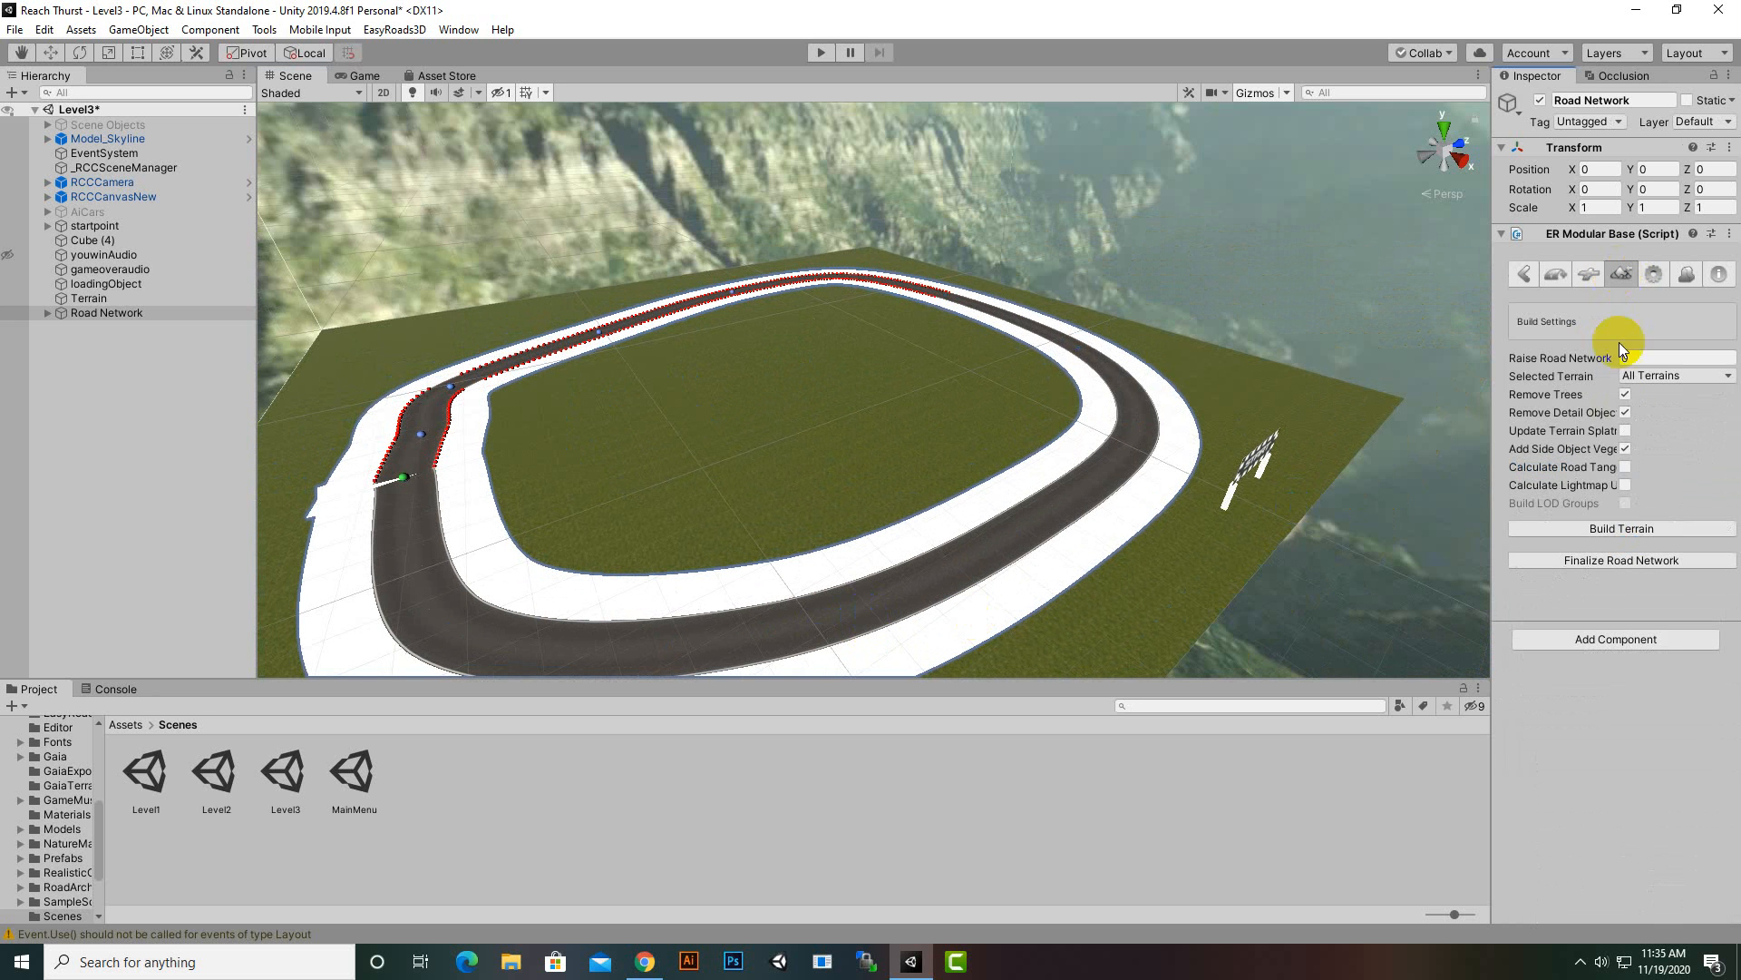
click(1622, 528)
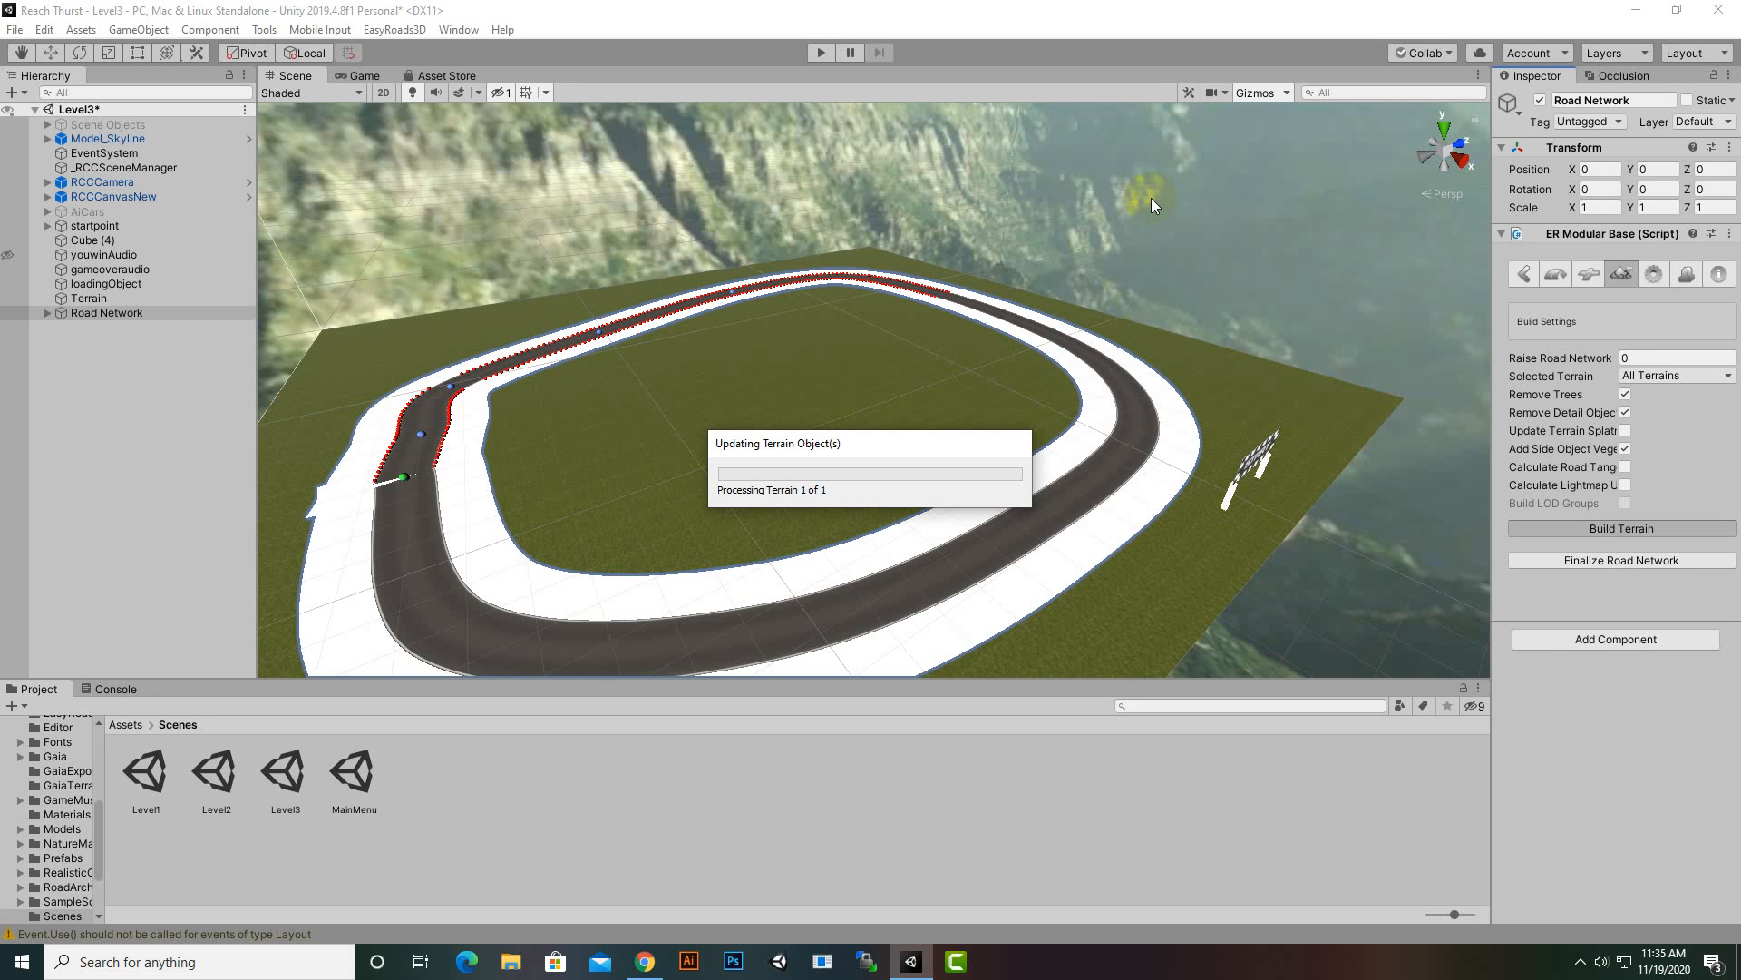
mouse_move(1190, 298)
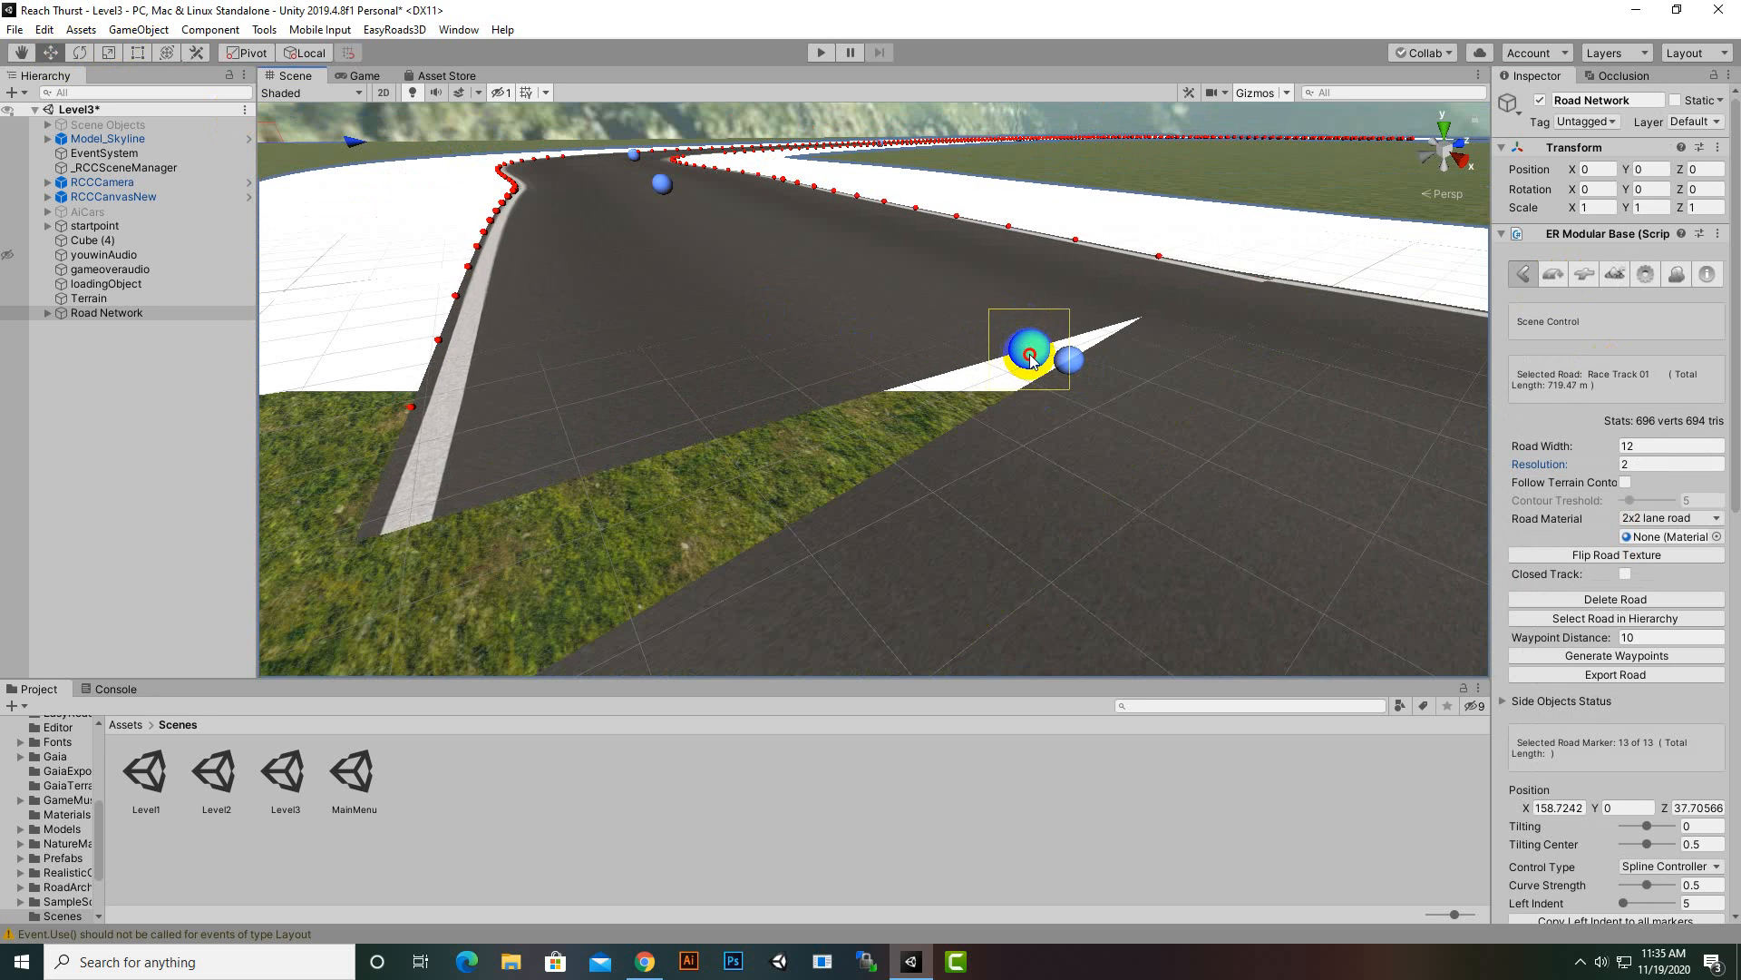
- Drag the last marker onto the track start and rebuild the terrain under the closed loop
drag(1027, 345, 1083, 450)
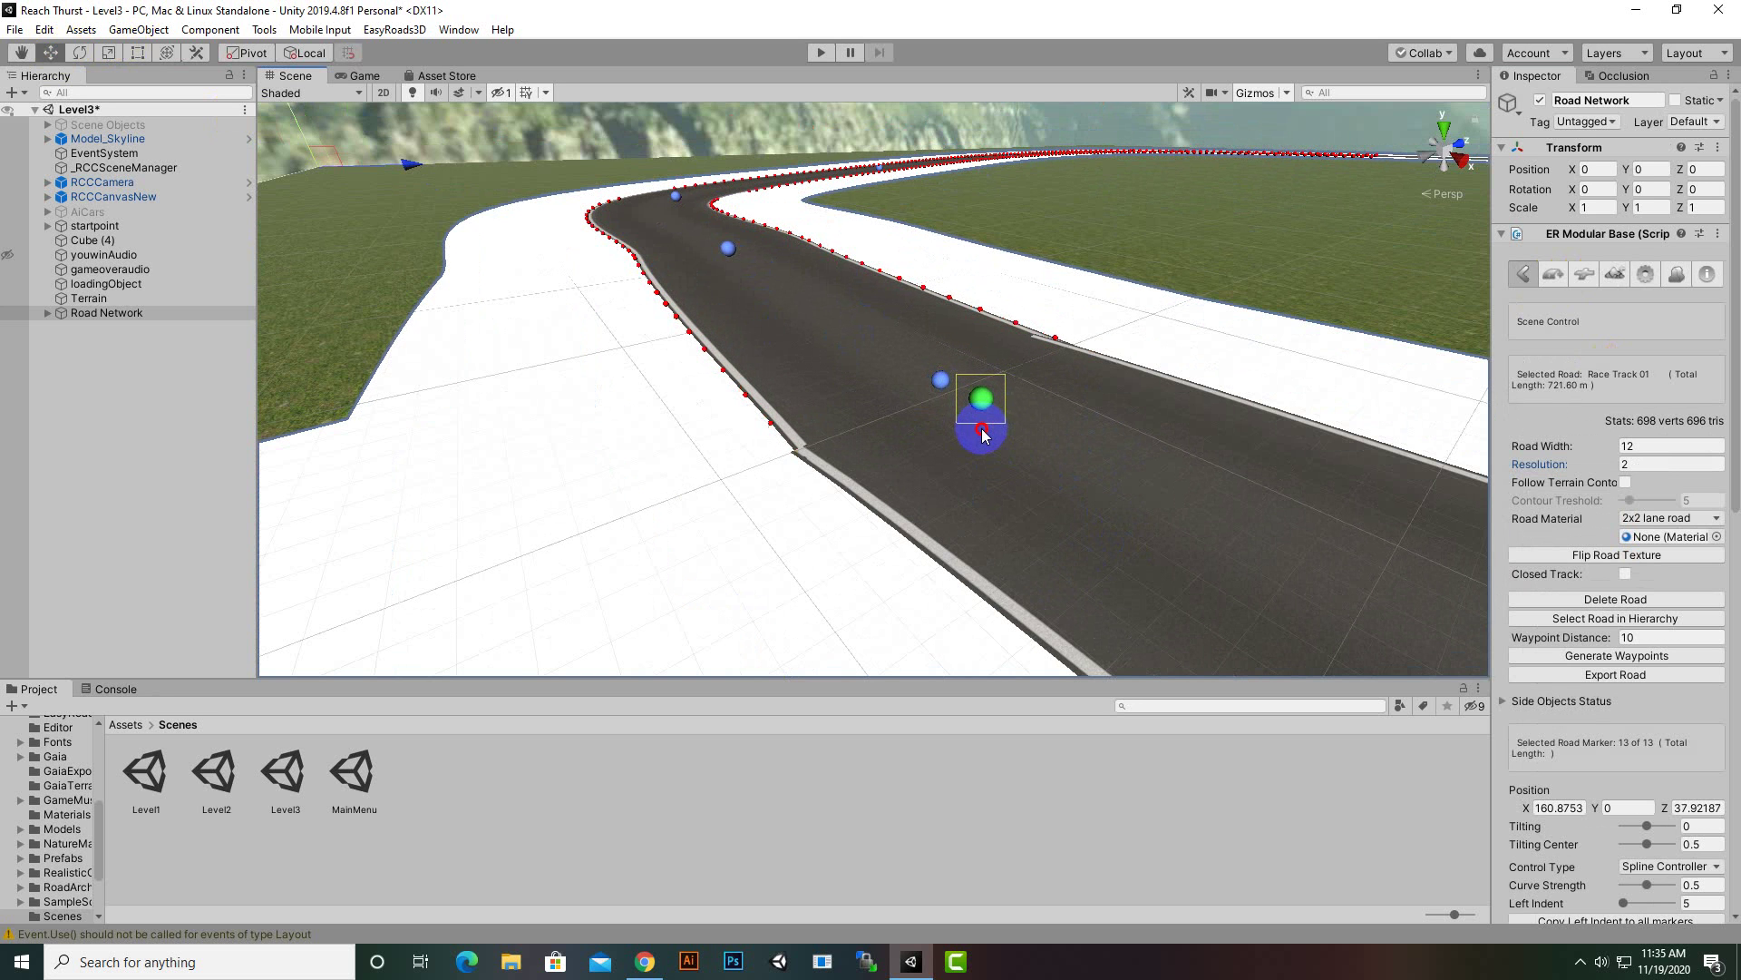
click(1622, 274)
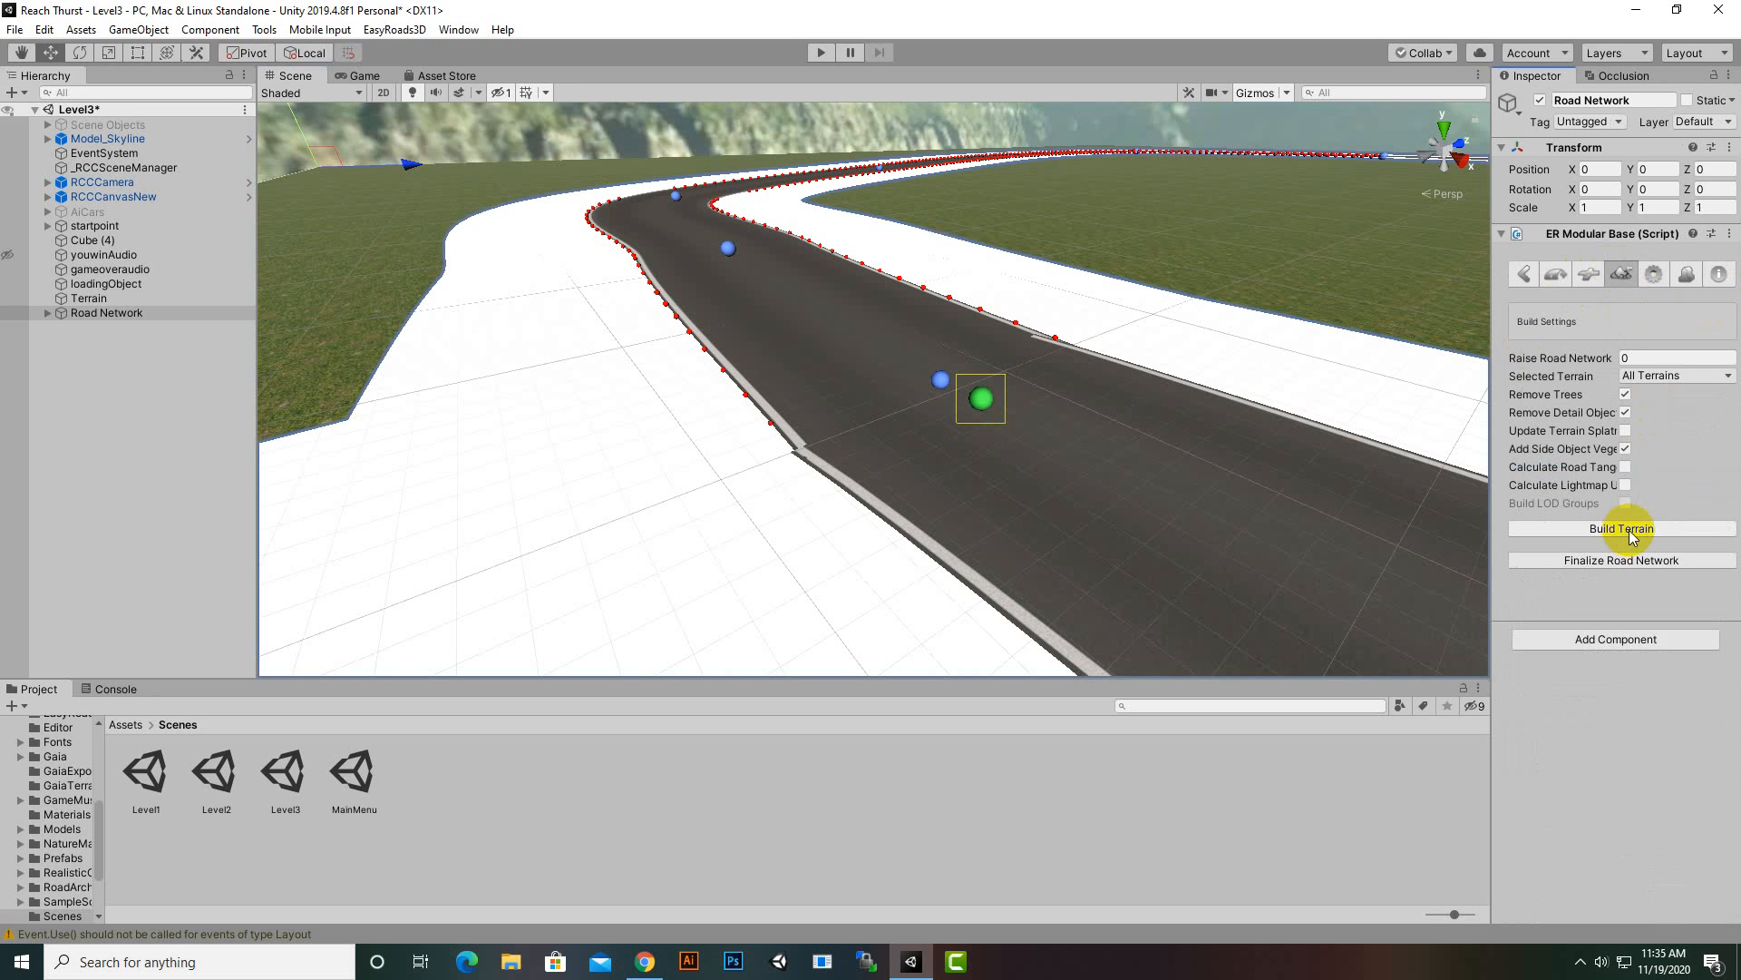
click(1622, 528)
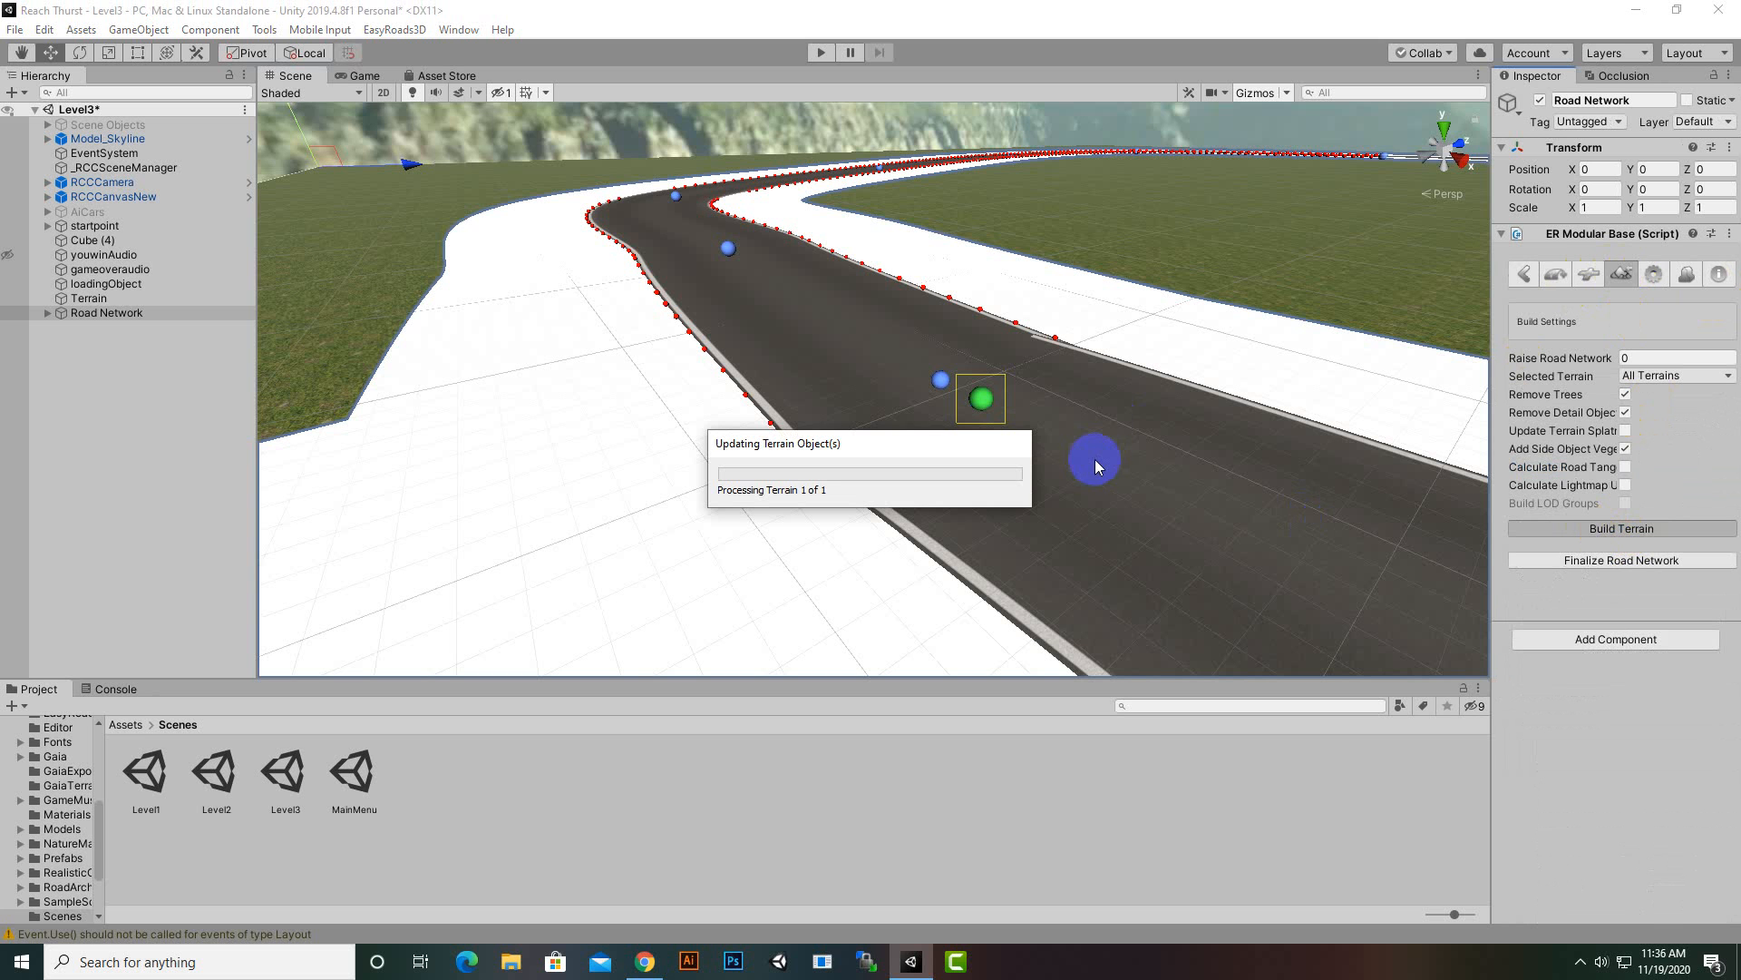
mouse_move(1099, 461)
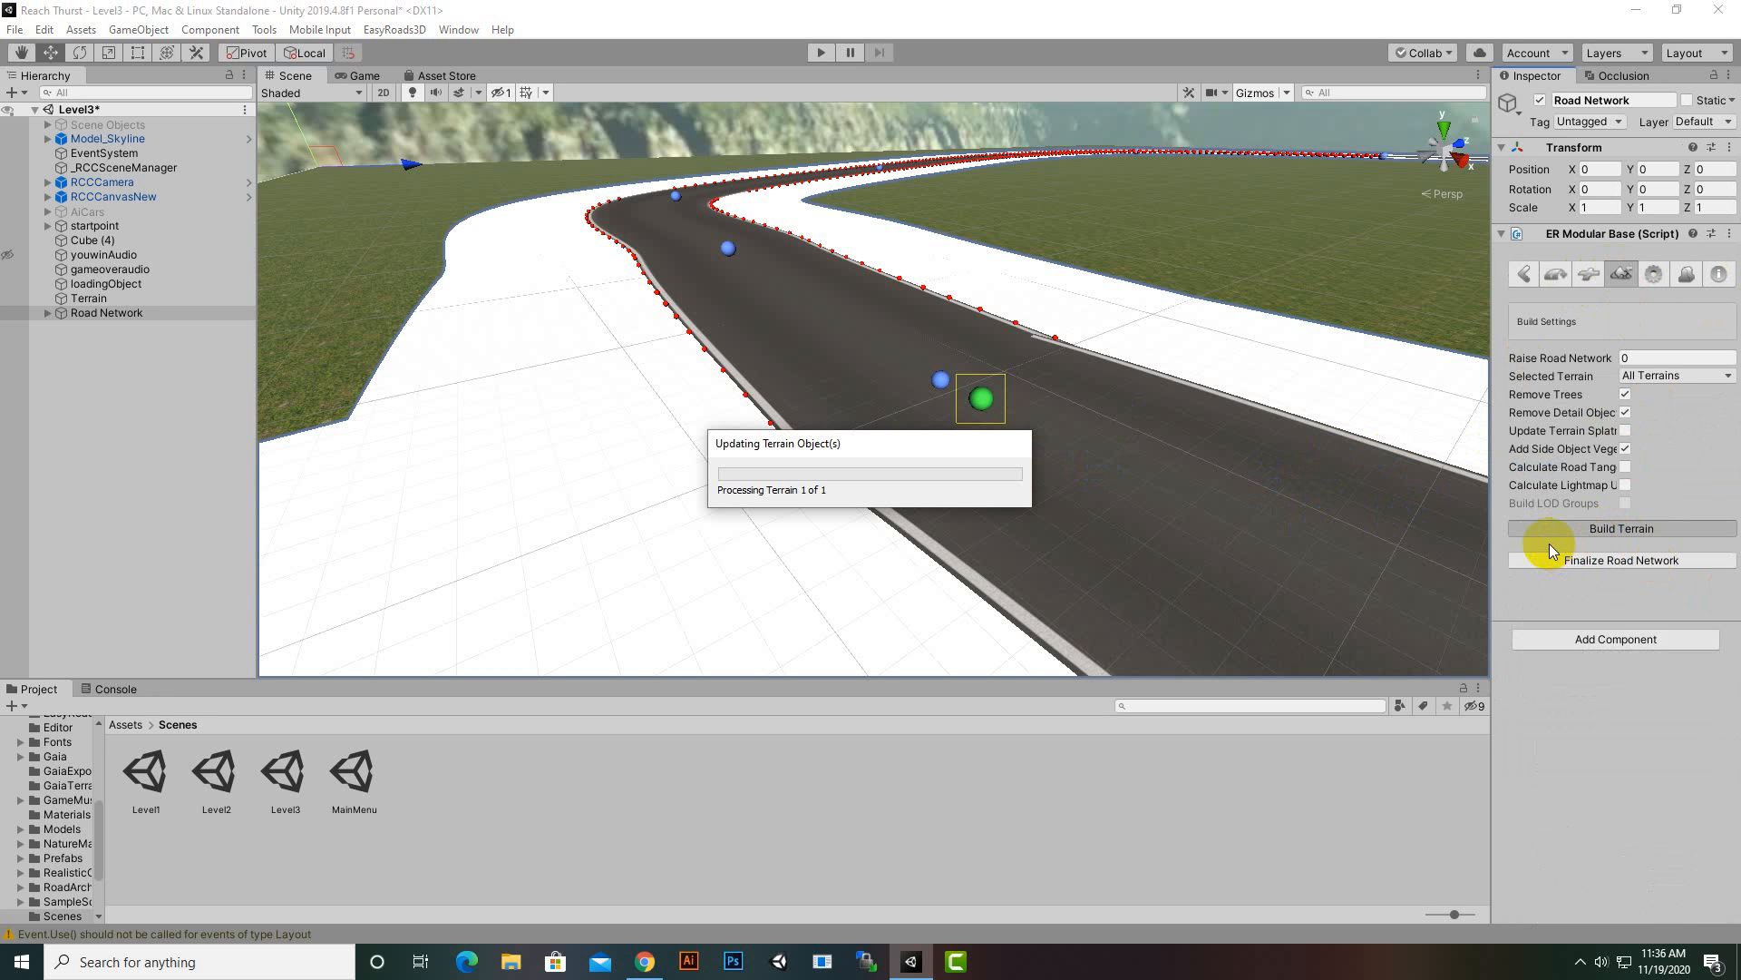
click(1621, 528)
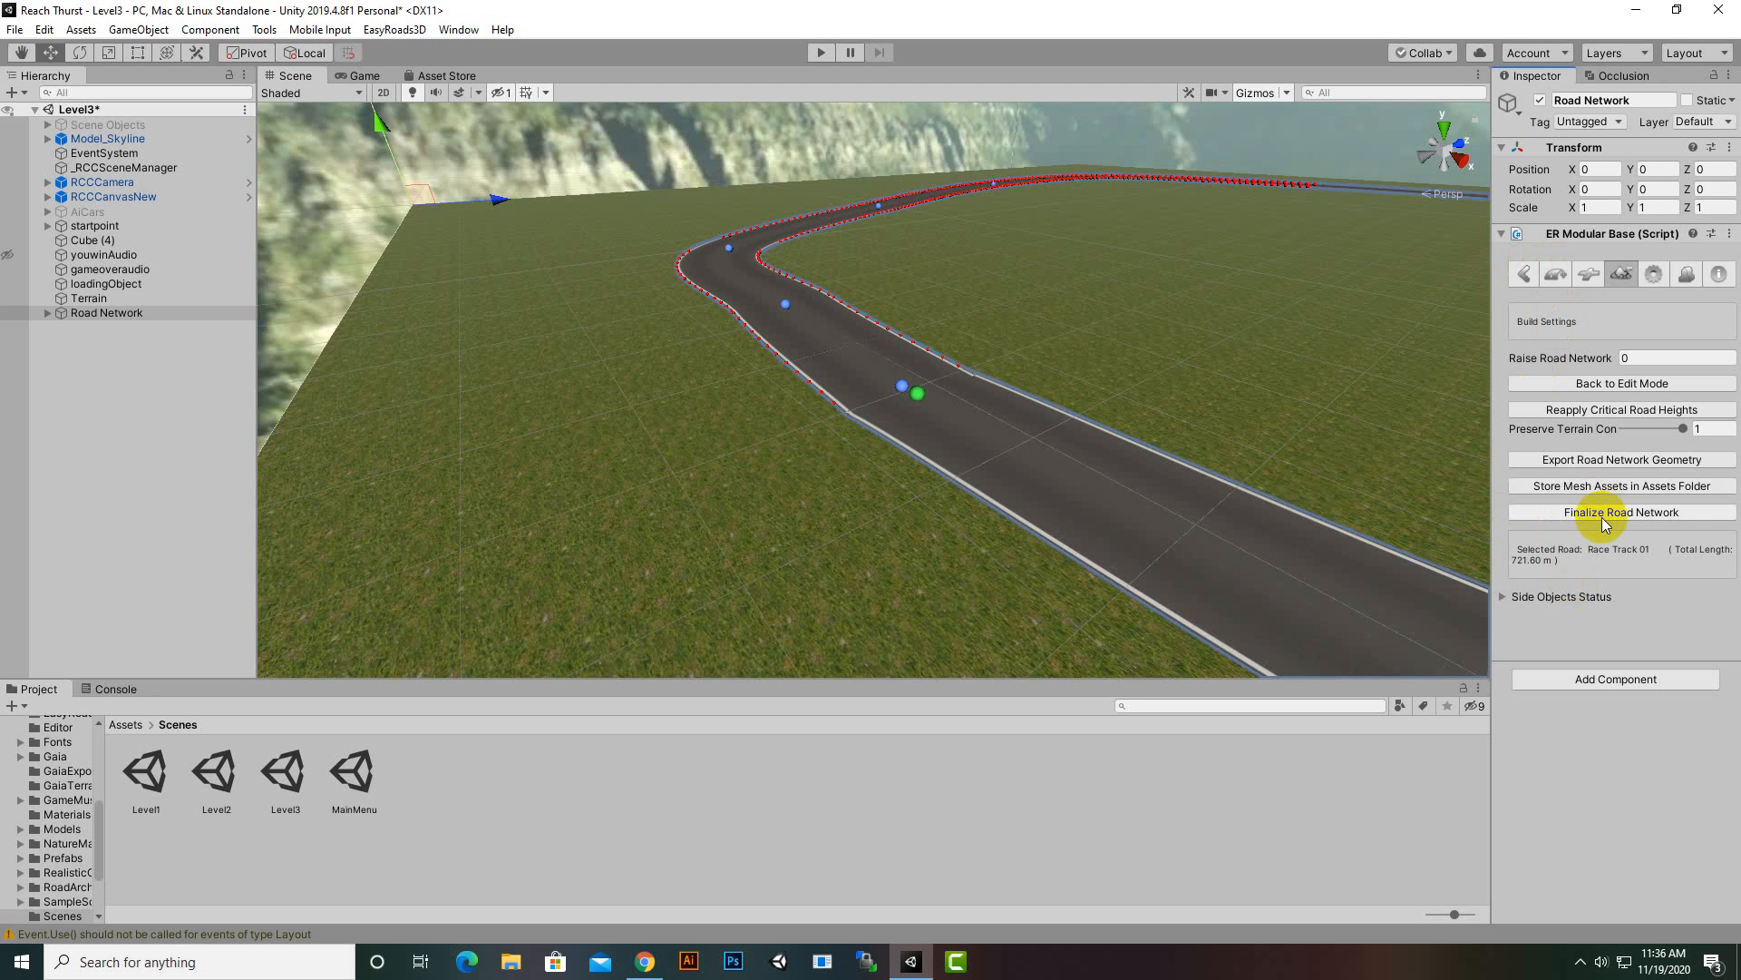
- Finalize the road network and create a second EasyRoads3D road network with side objects imported
click(1622, 511)
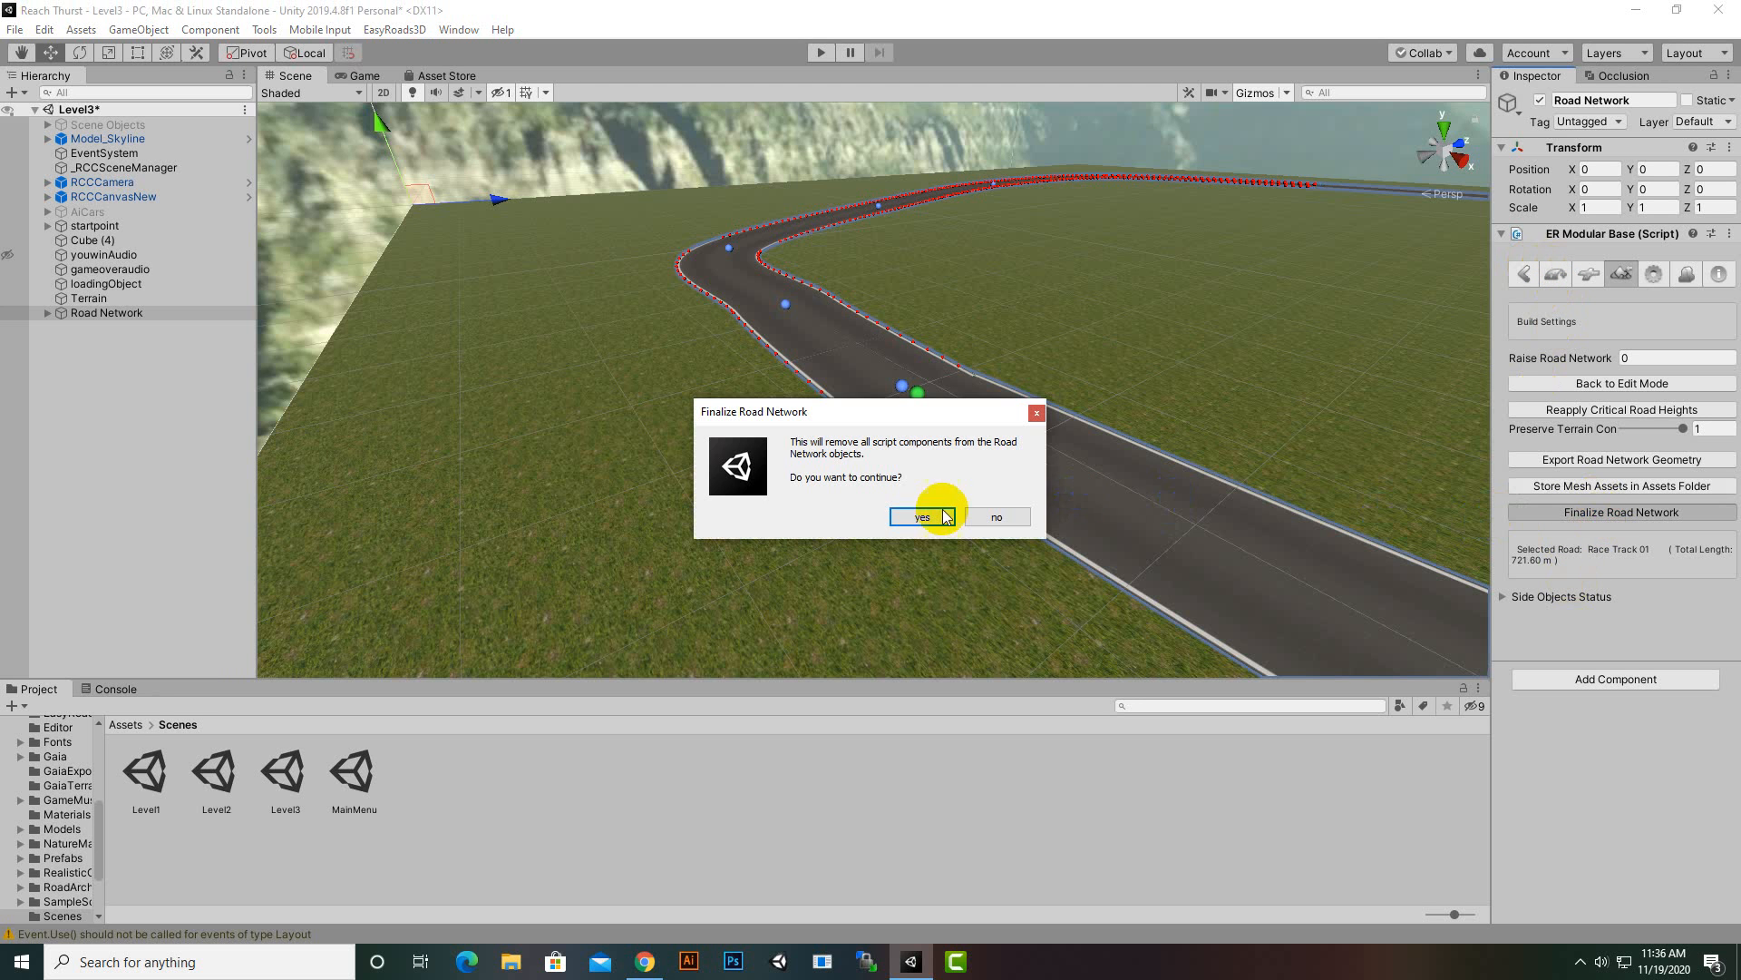
click(921, 516)
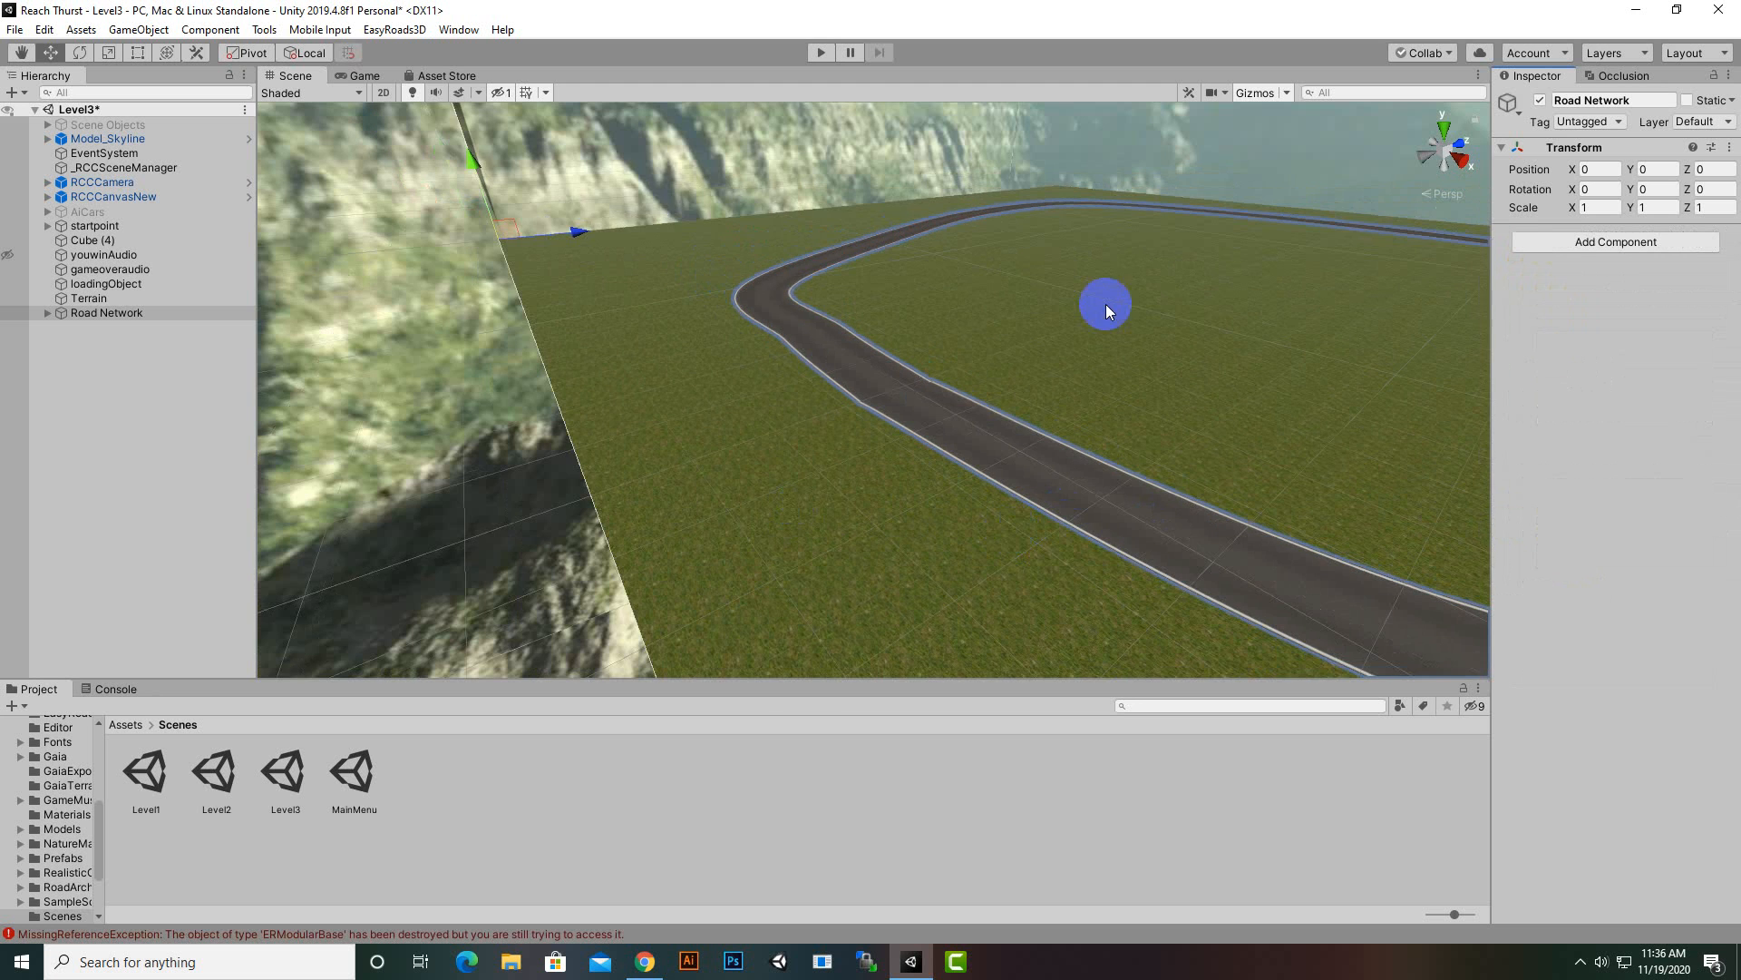
right_click(105, 312)
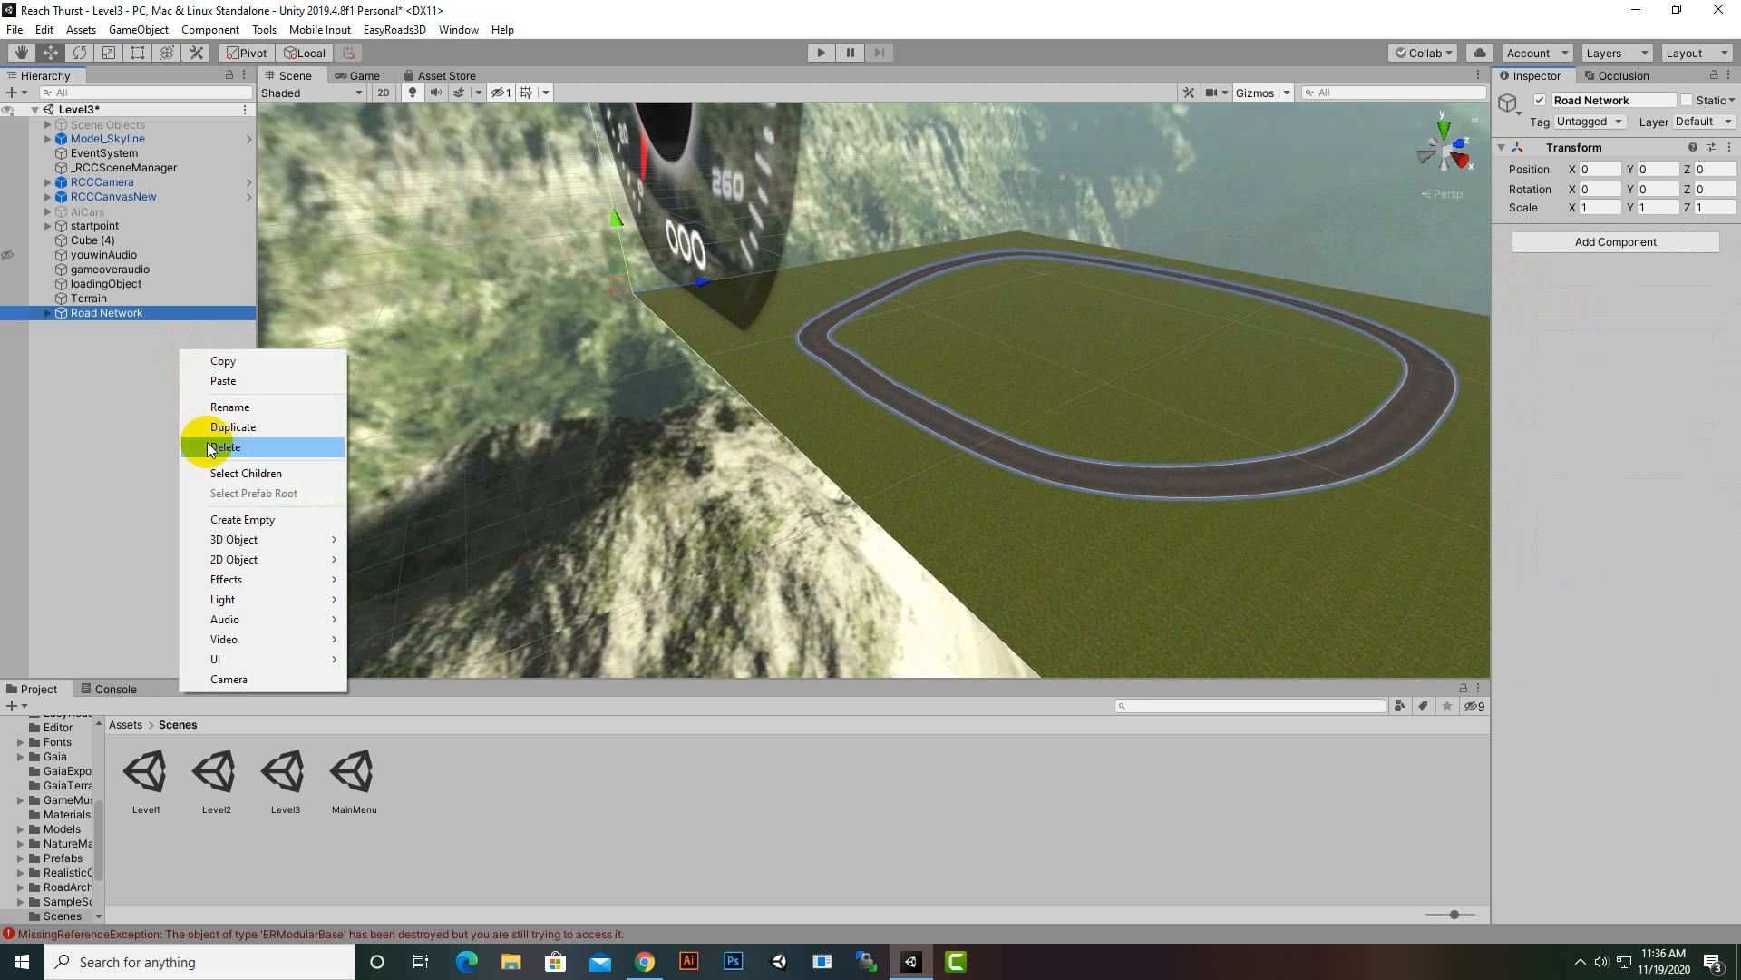
mouse_move(234, 539)
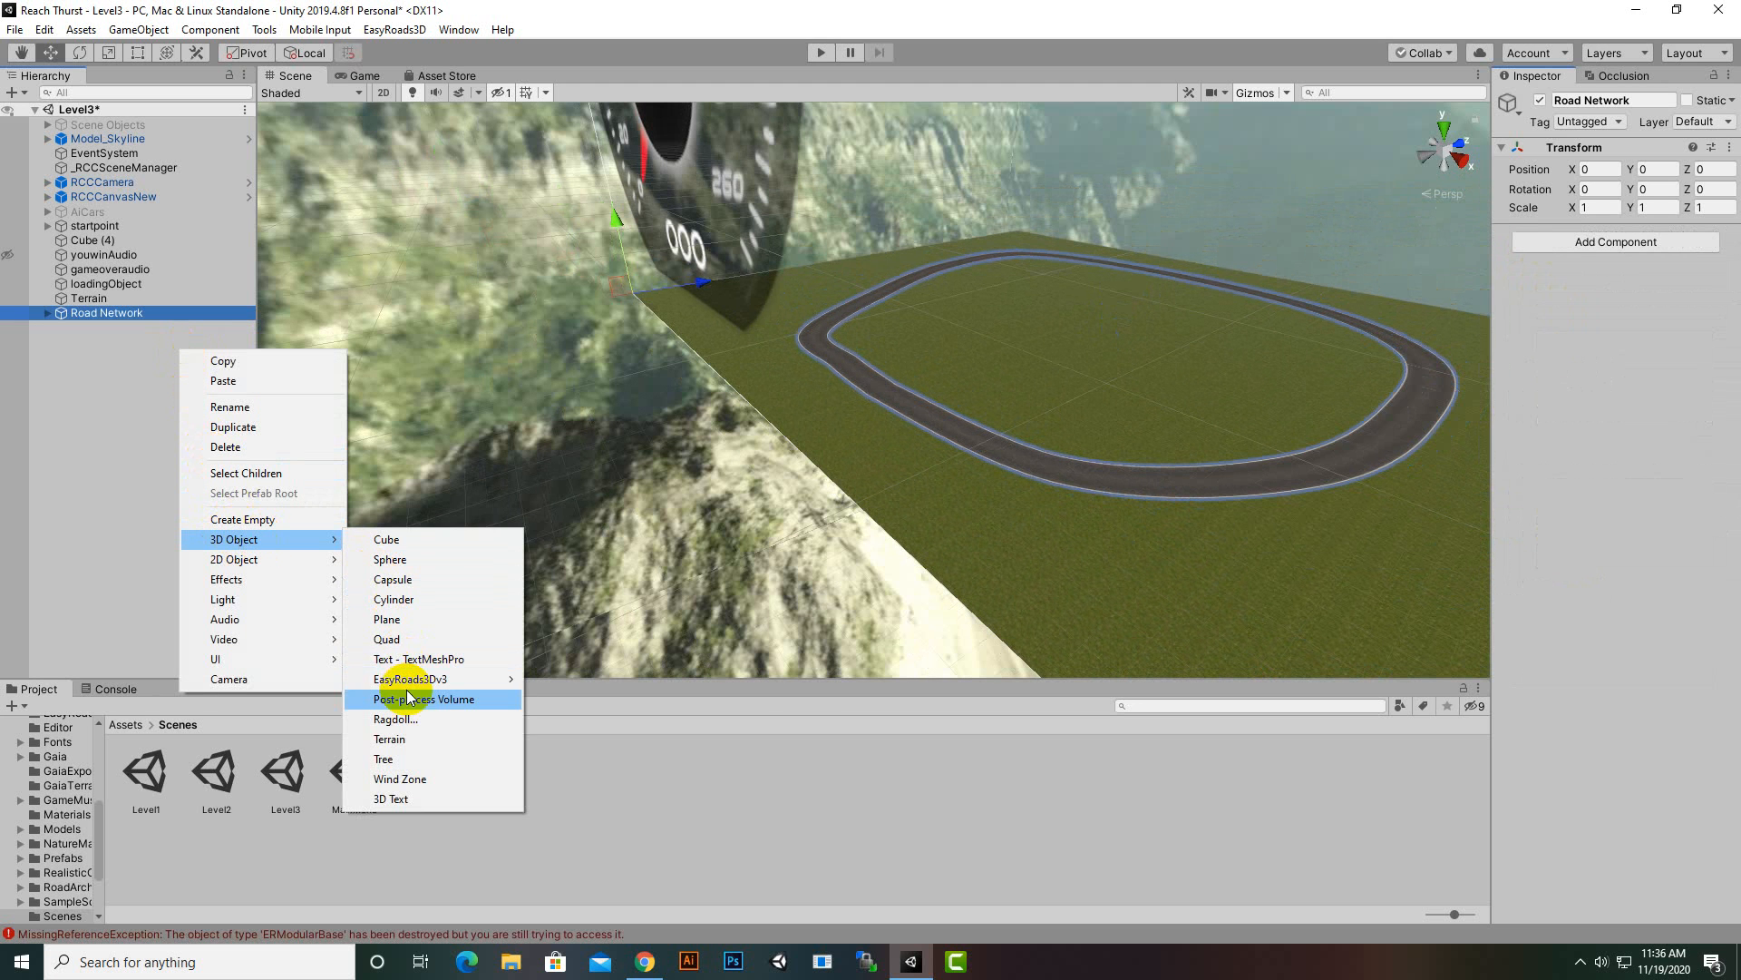
click(410, 678)
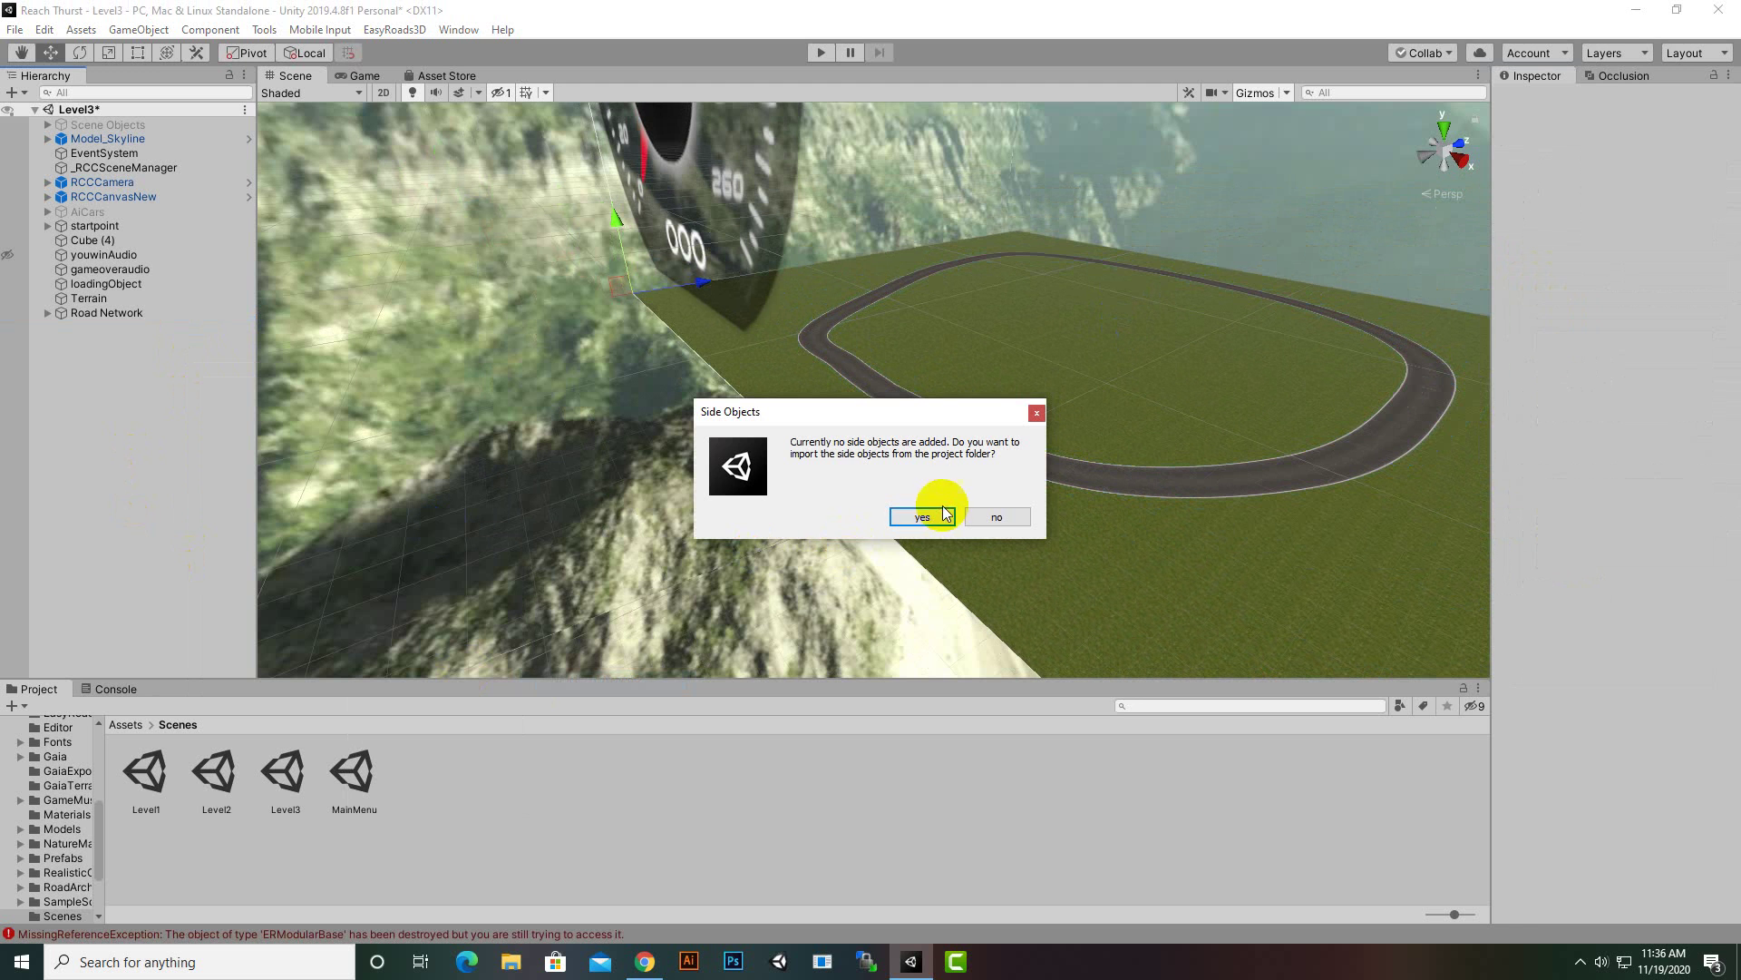
click(922, 517)
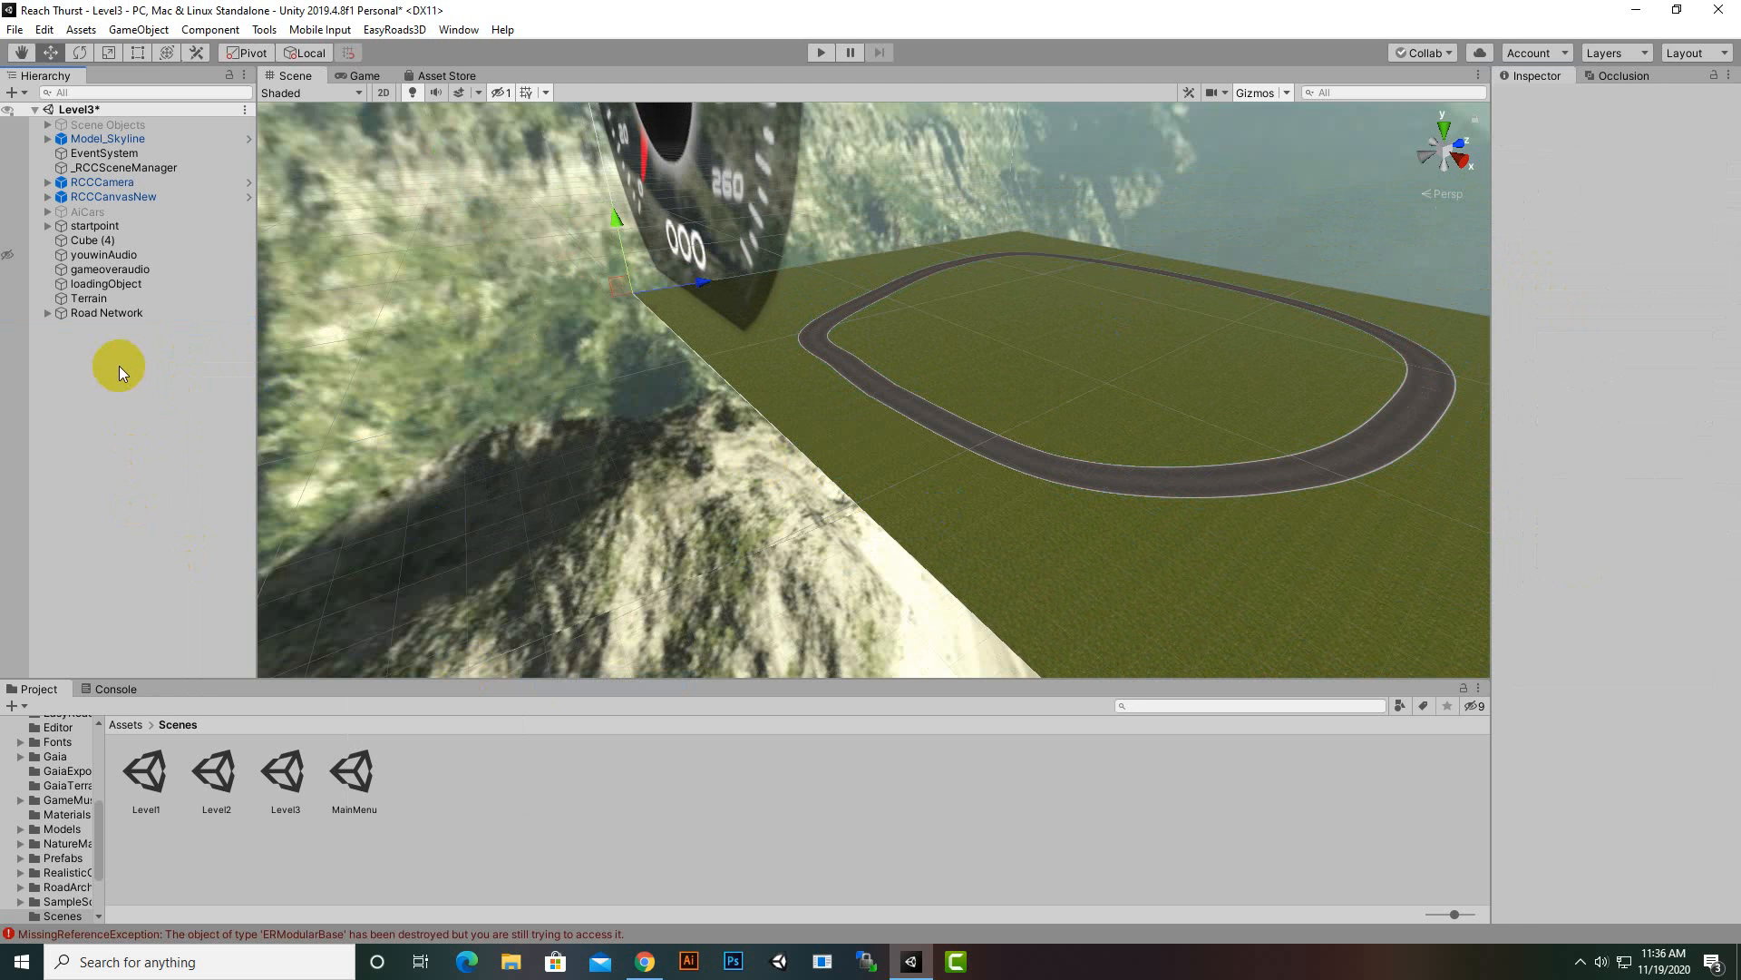
- Rename the new road network to Road Networksideobjects
click(105, 327)
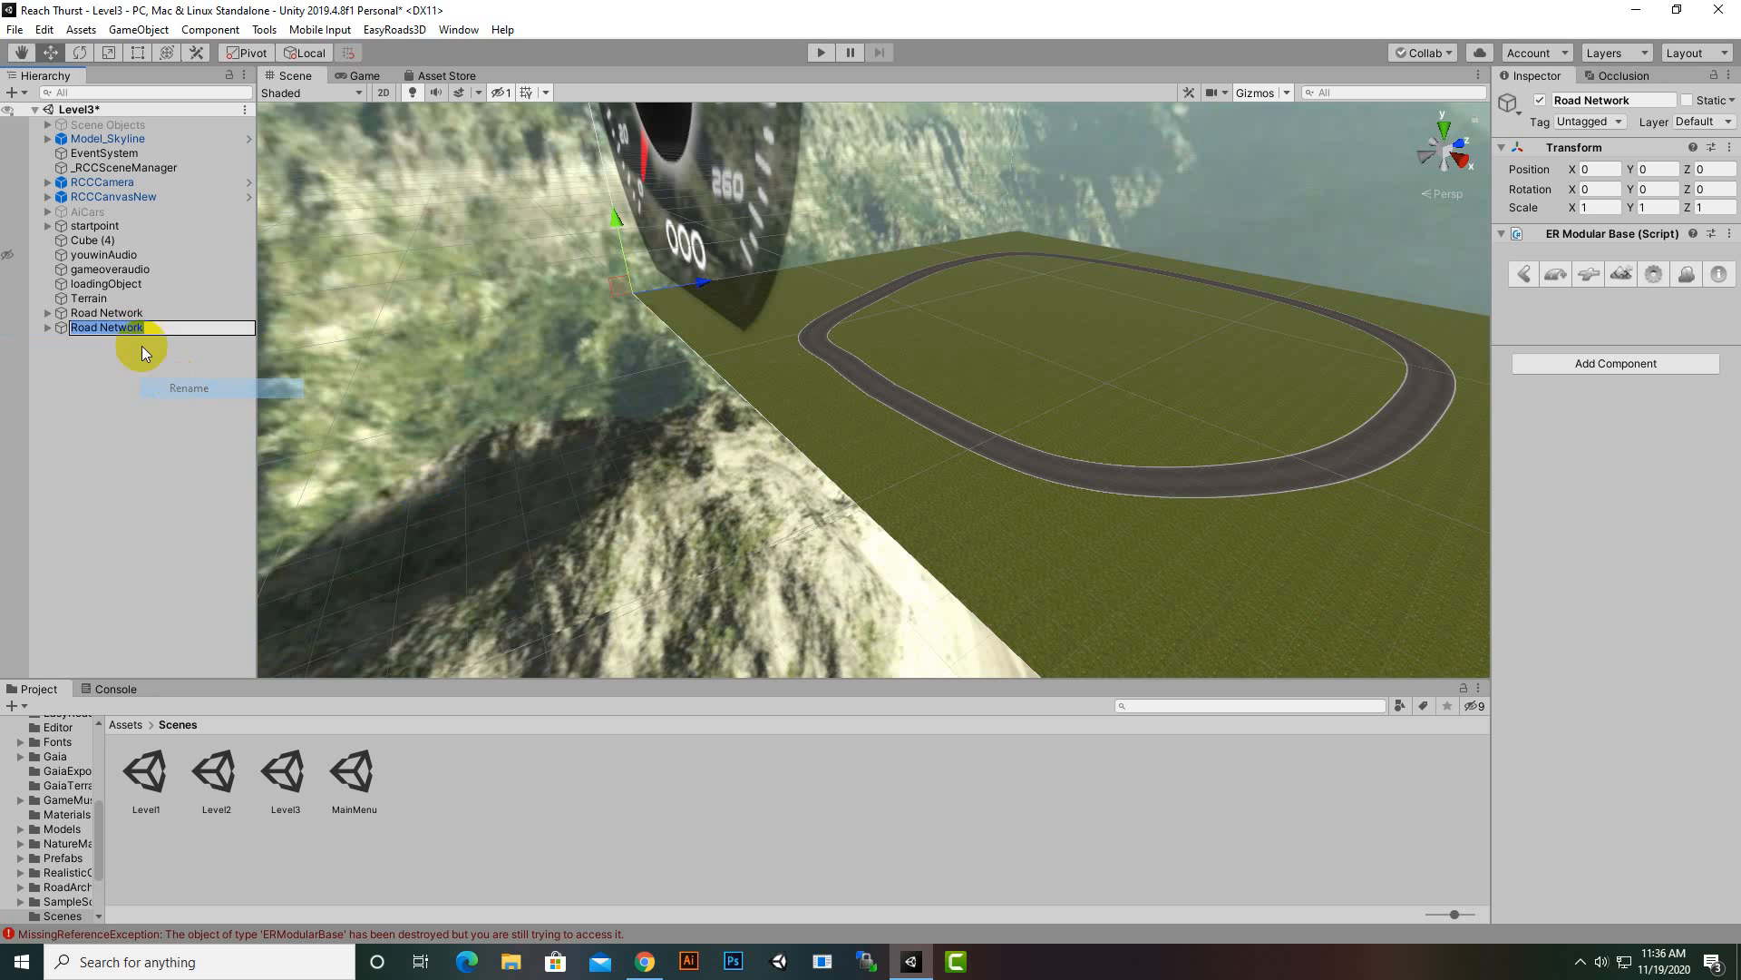
text(s)
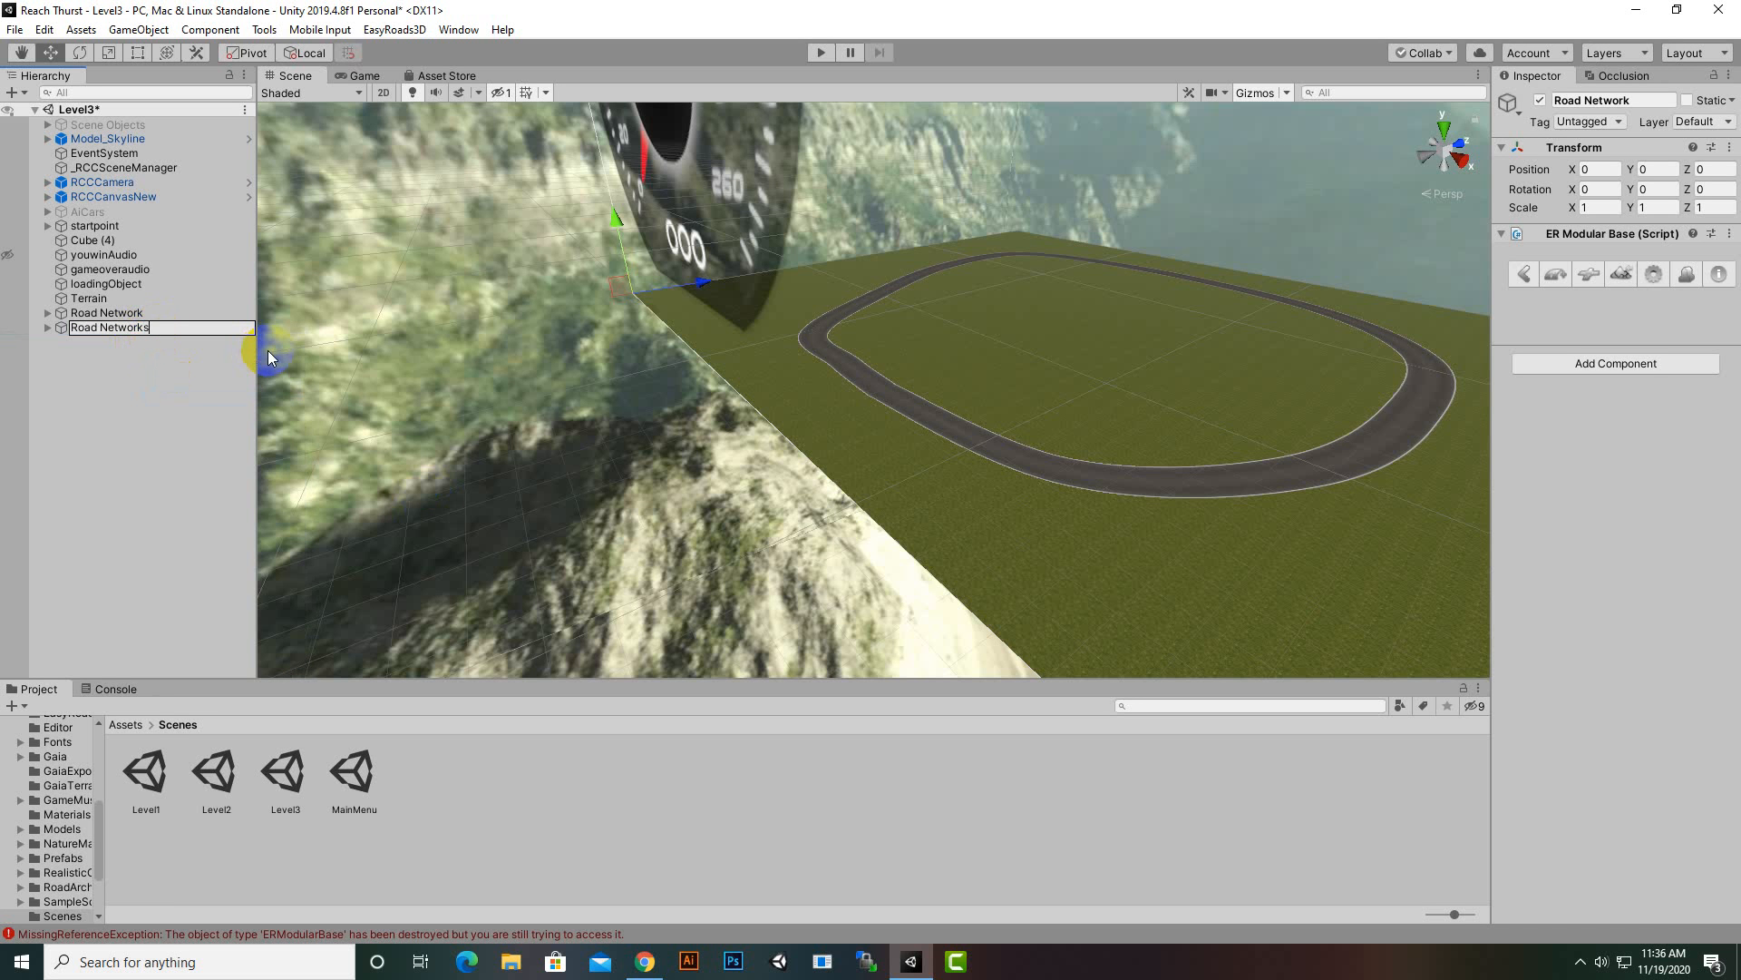
text(ideo)
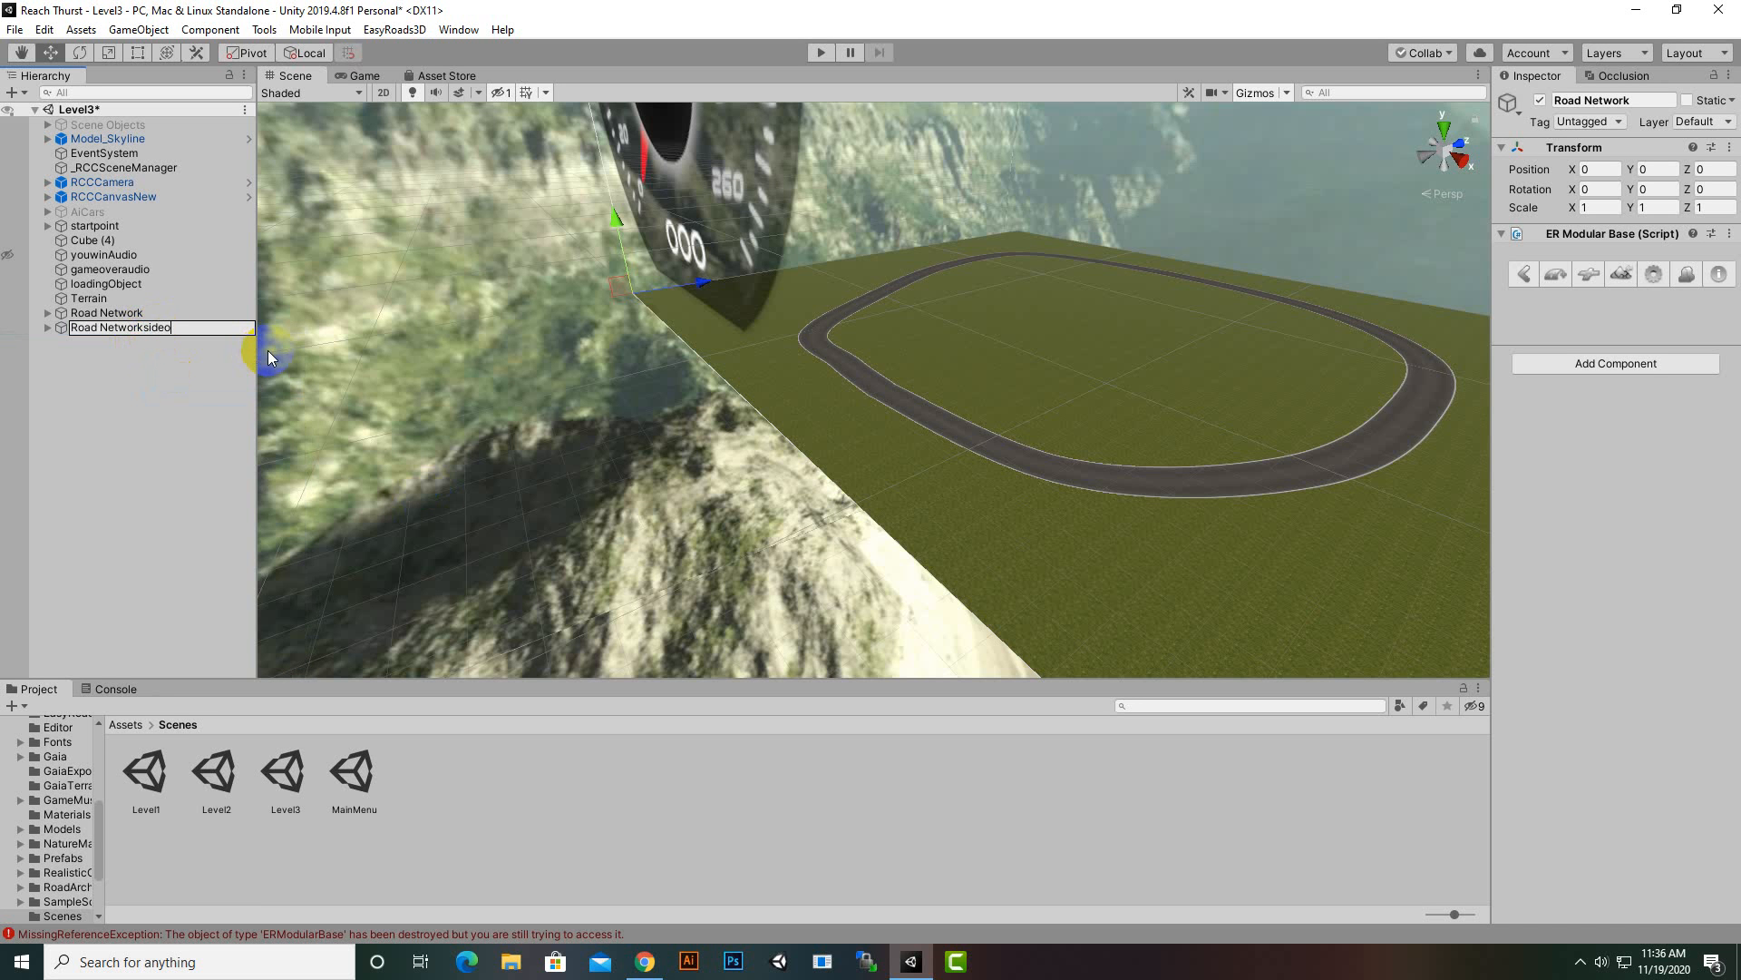
text(bjects)
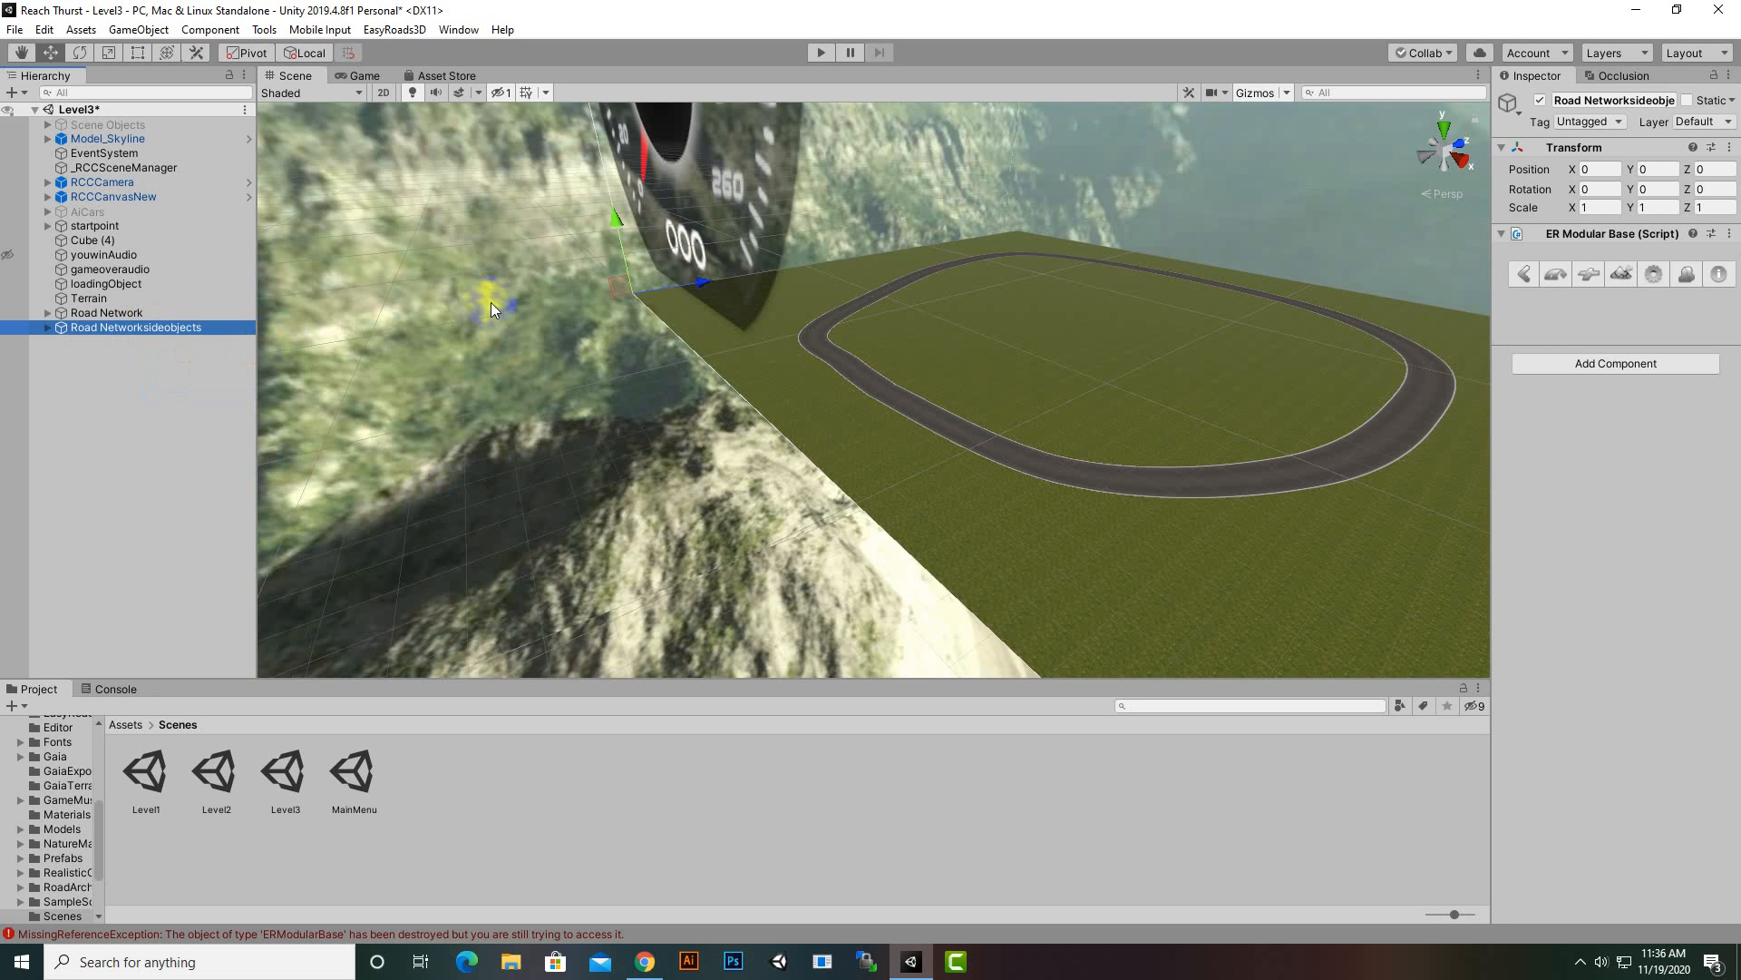
- Create a new Fence 2 side object, Fence 2 01, in the side objects road network
click(1555, 272)
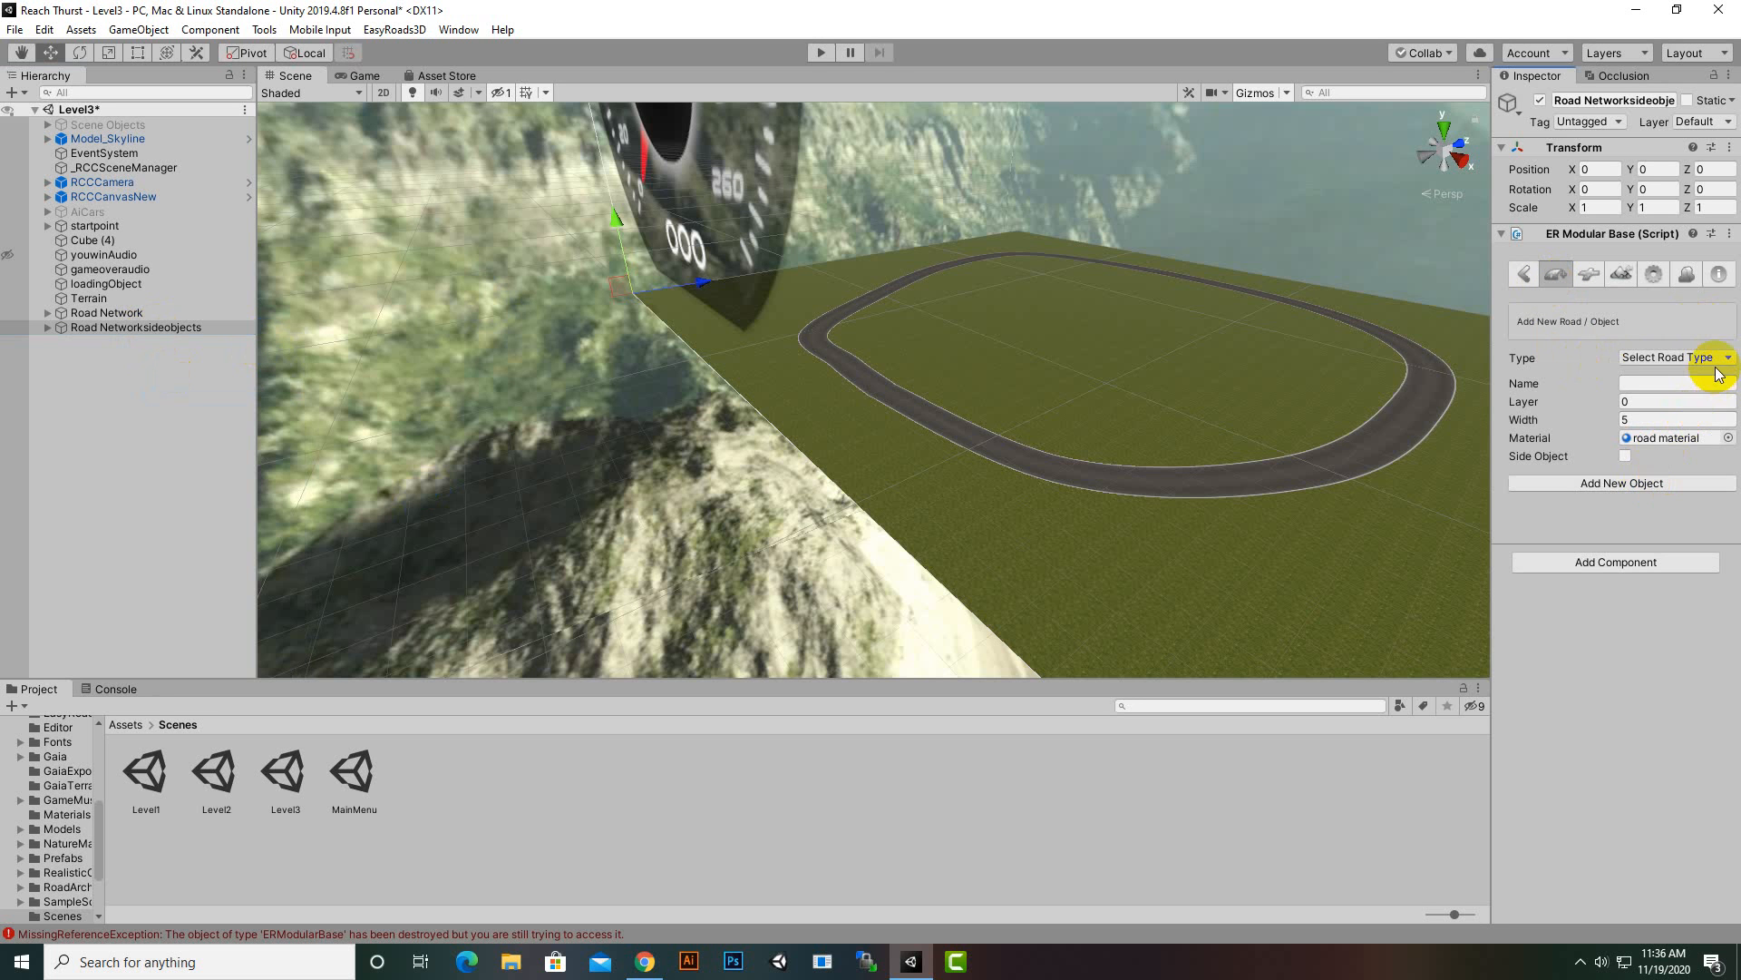
click(1680, 357)
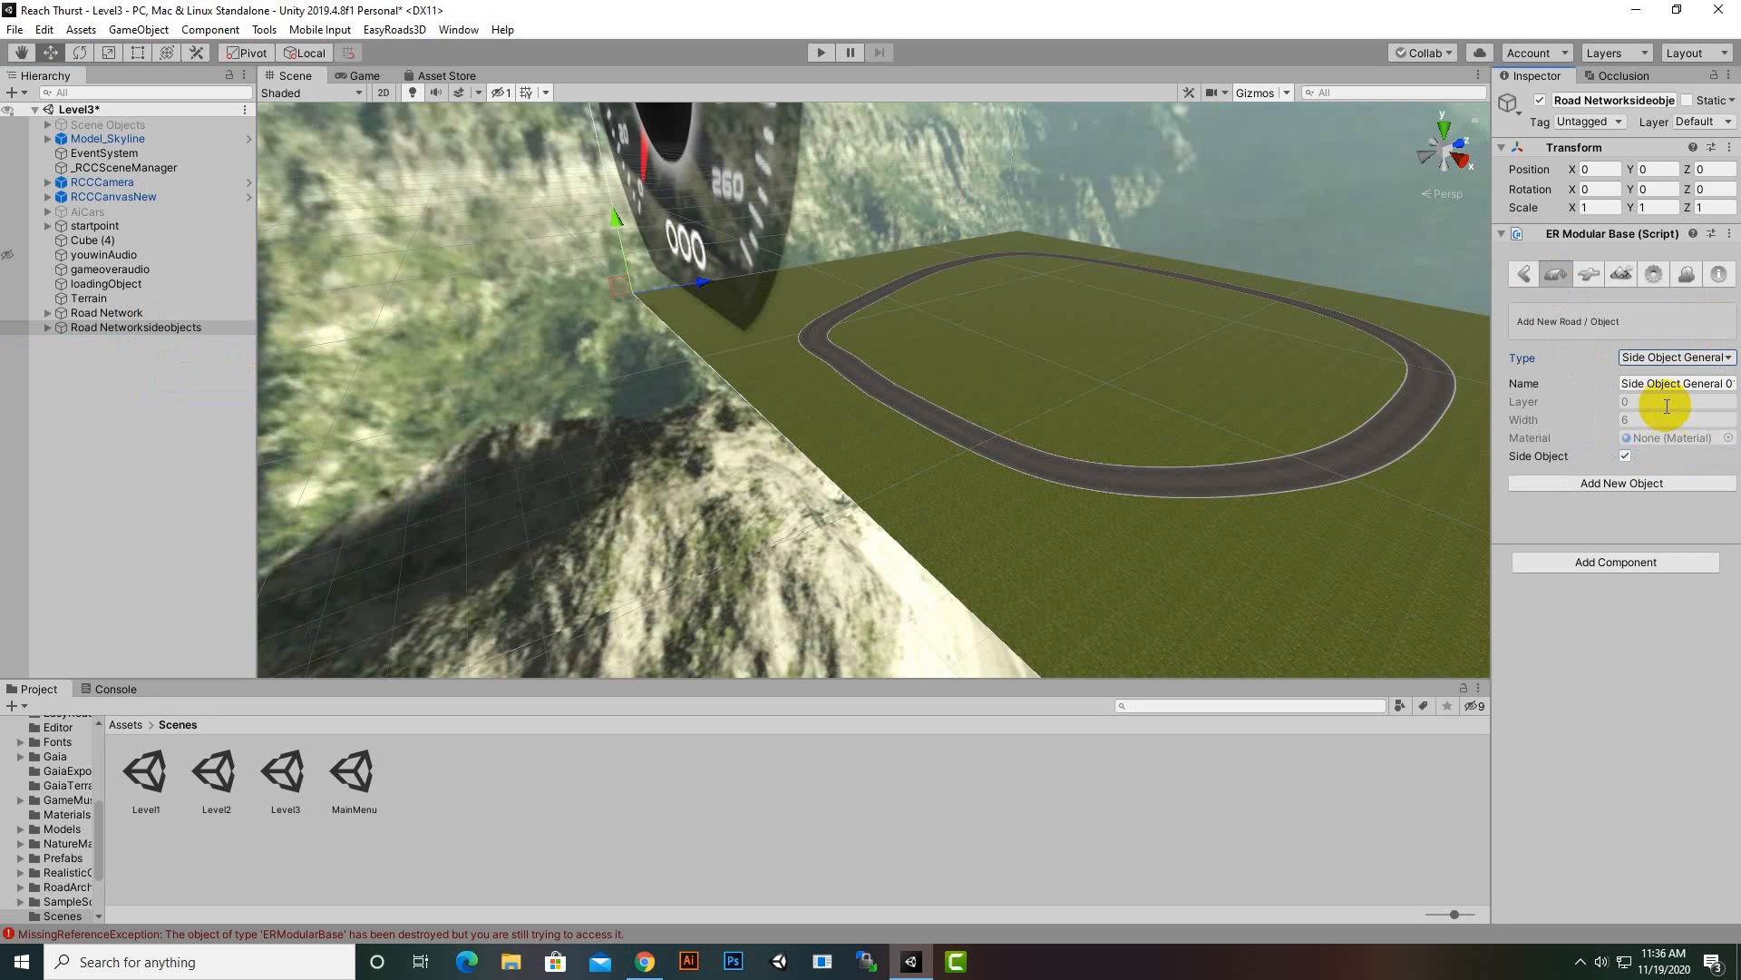
click(1676, 358)
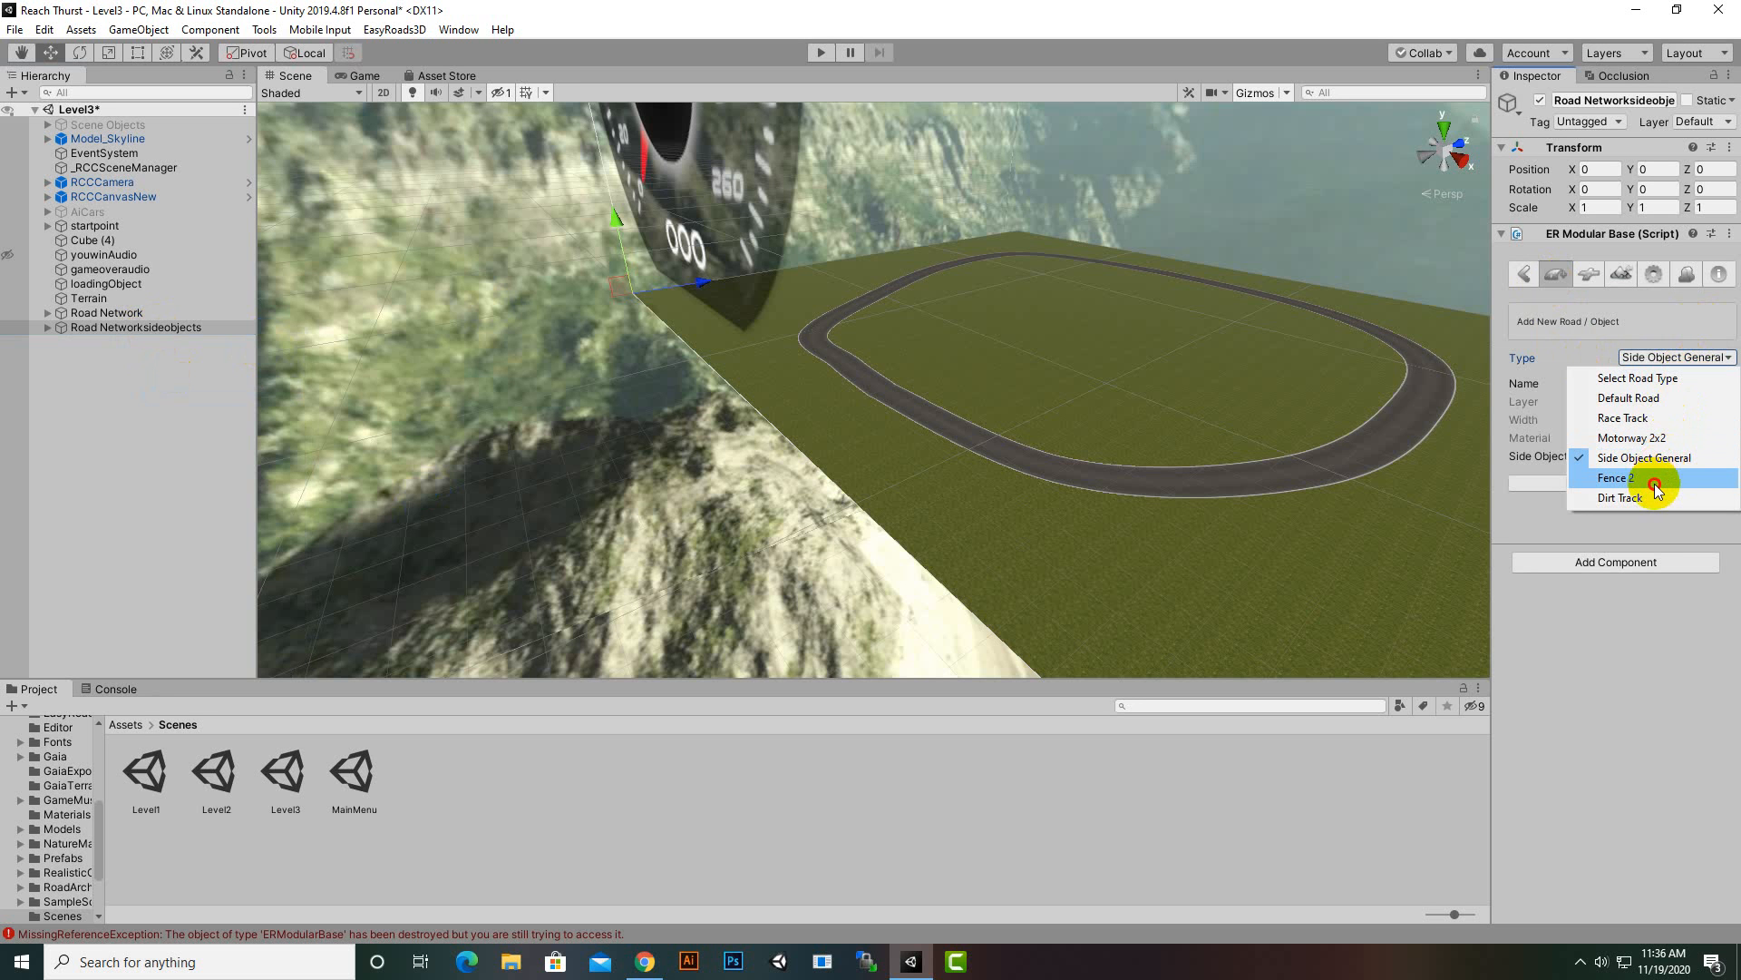
click(1618, 477)
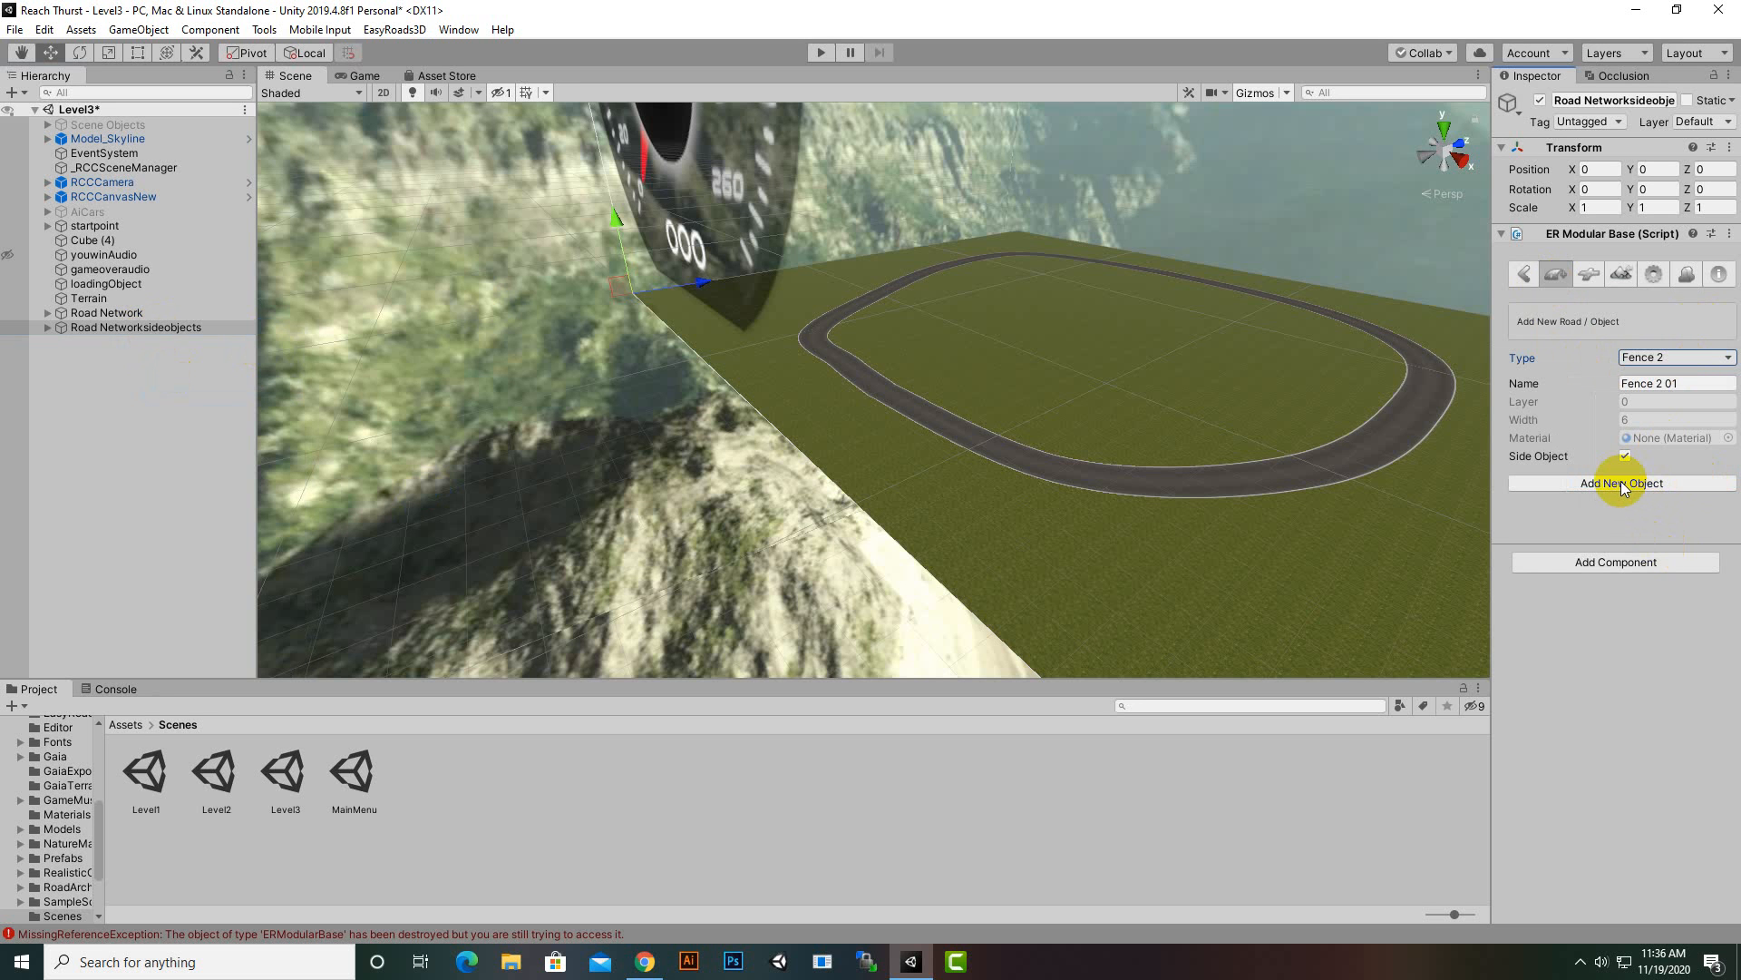
click(1622, 483)
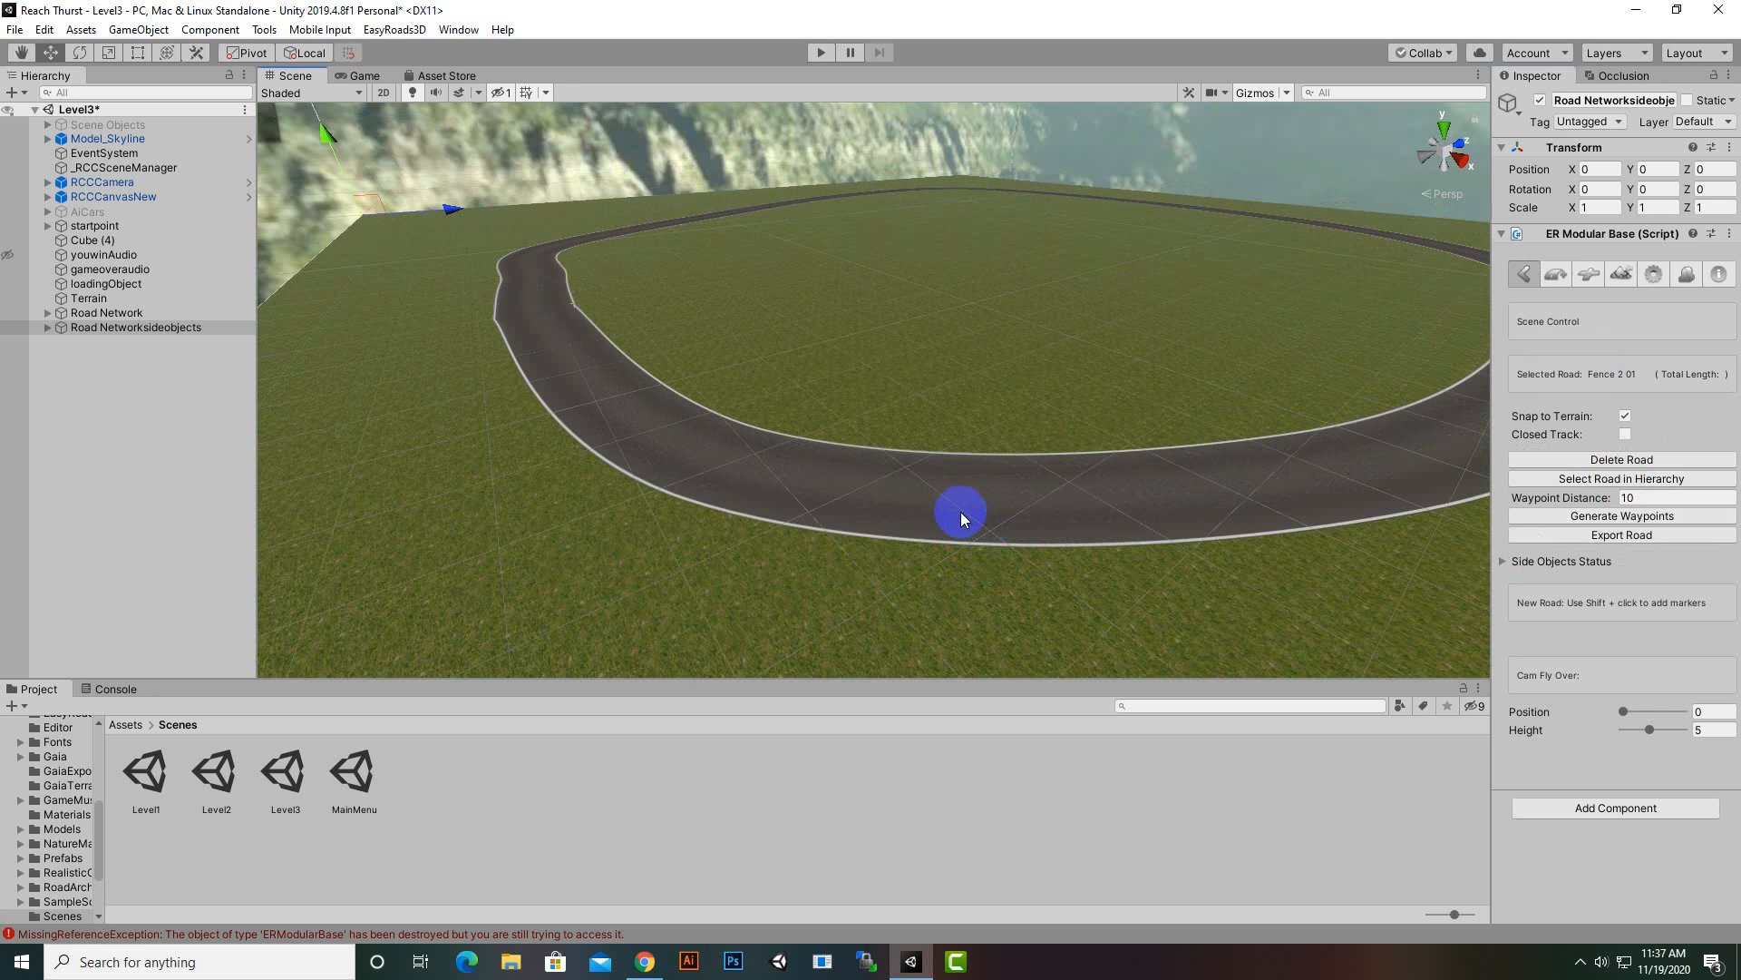
- Lay Fence 2 01 markers along the outer track edge, following the curves
drag(962, 517, 1025, 555)
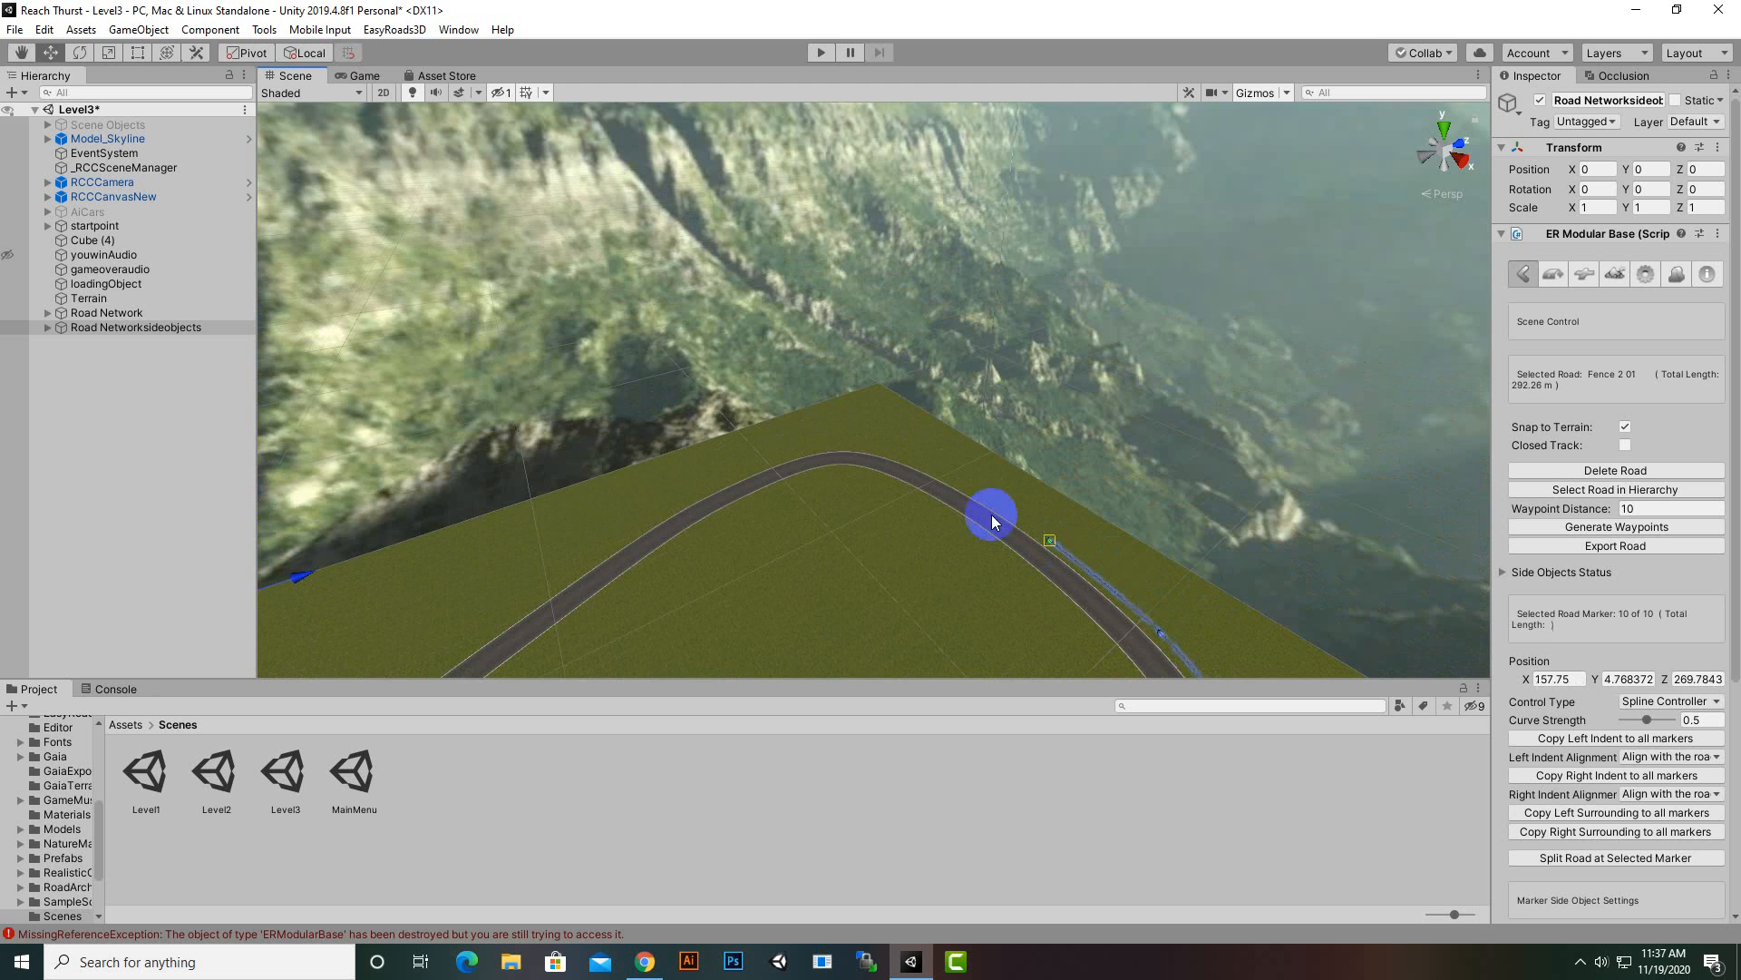
drag(994, 522, 889, 456)
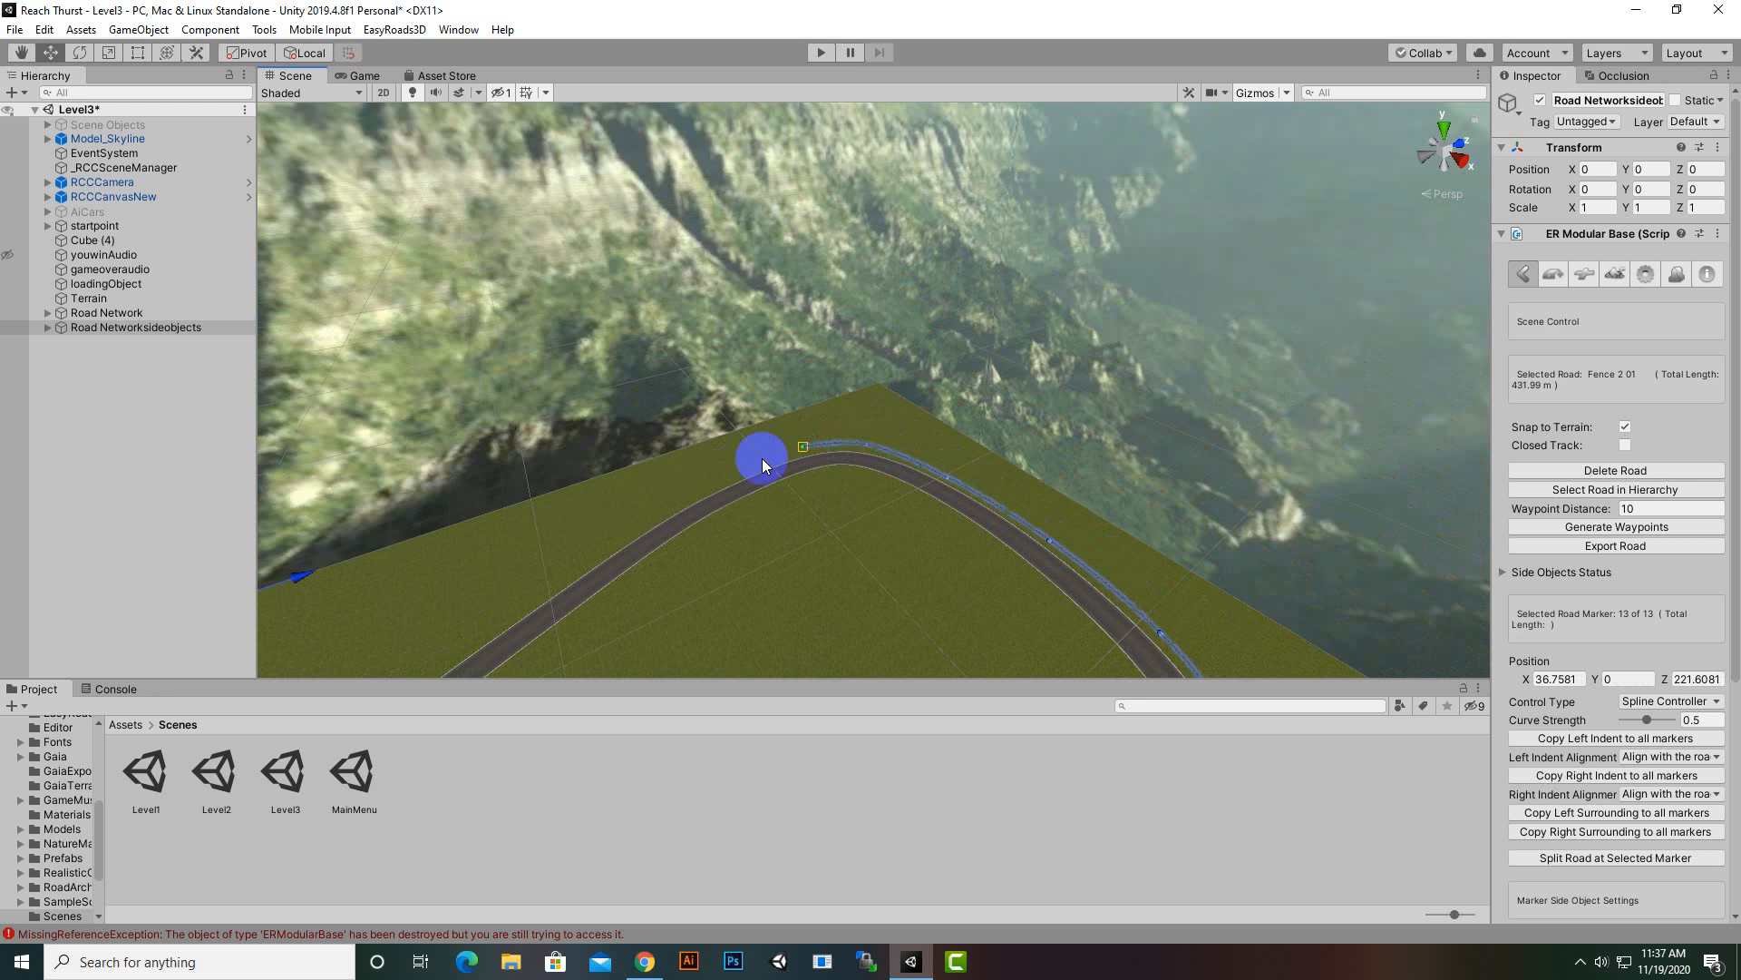
drag(762, 463, 886, 412)
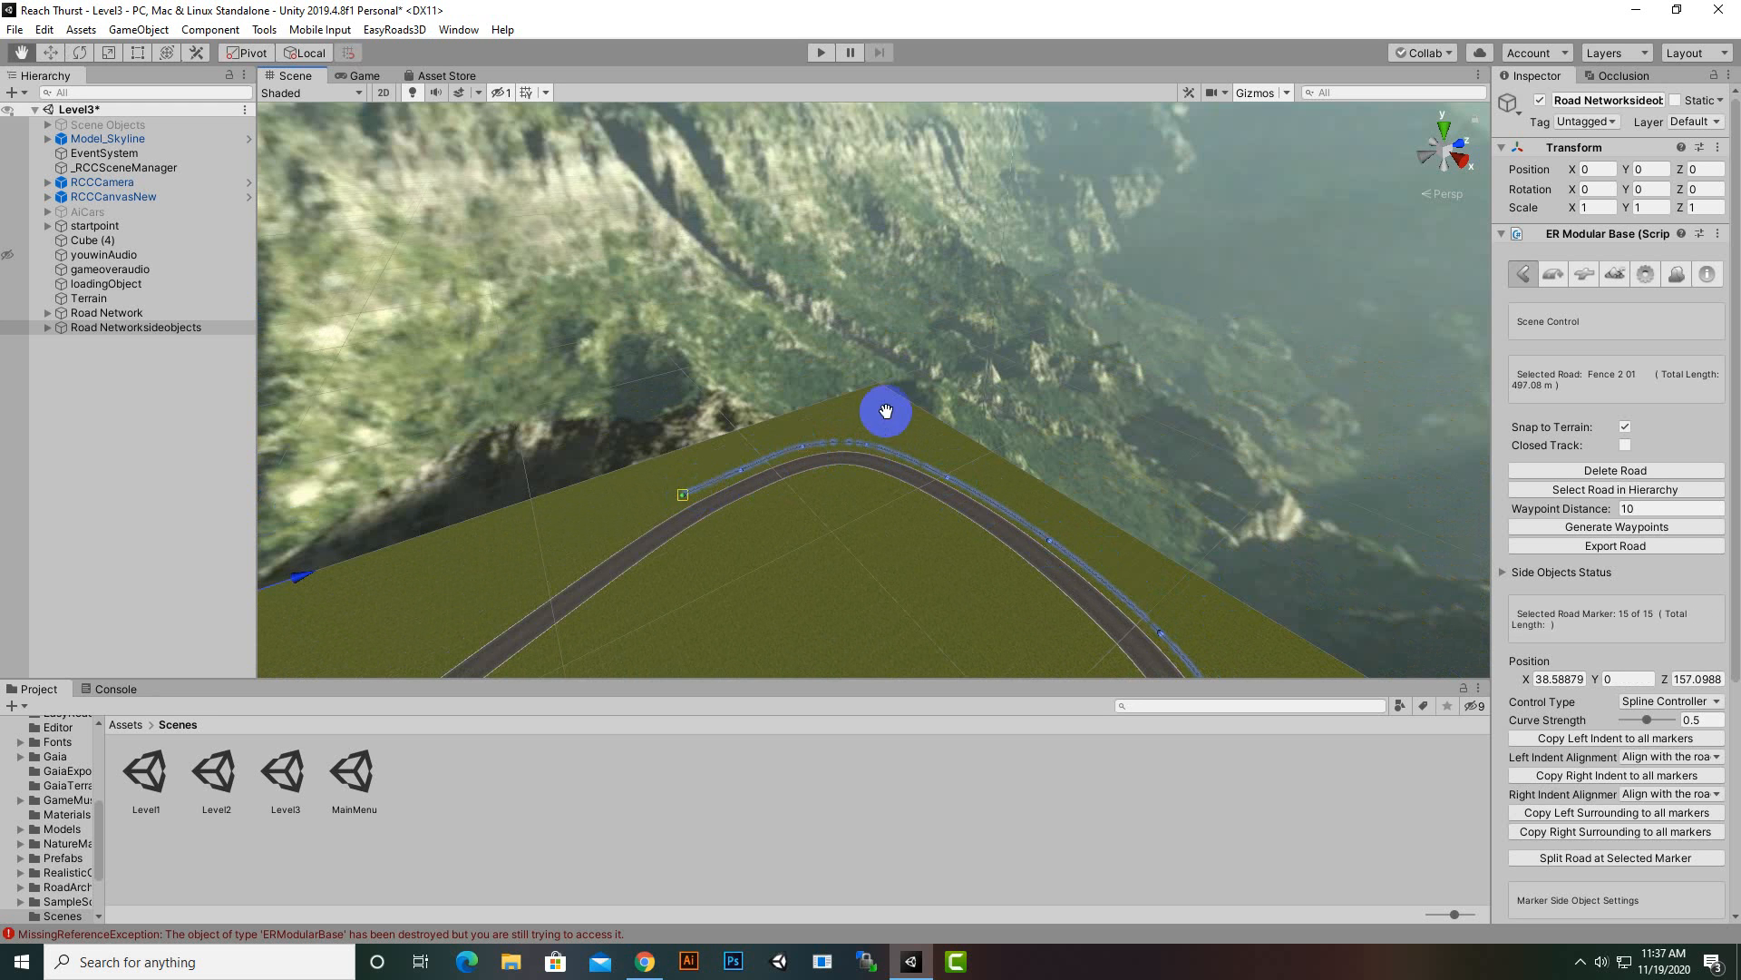
drag(887, 412, 898, 442)
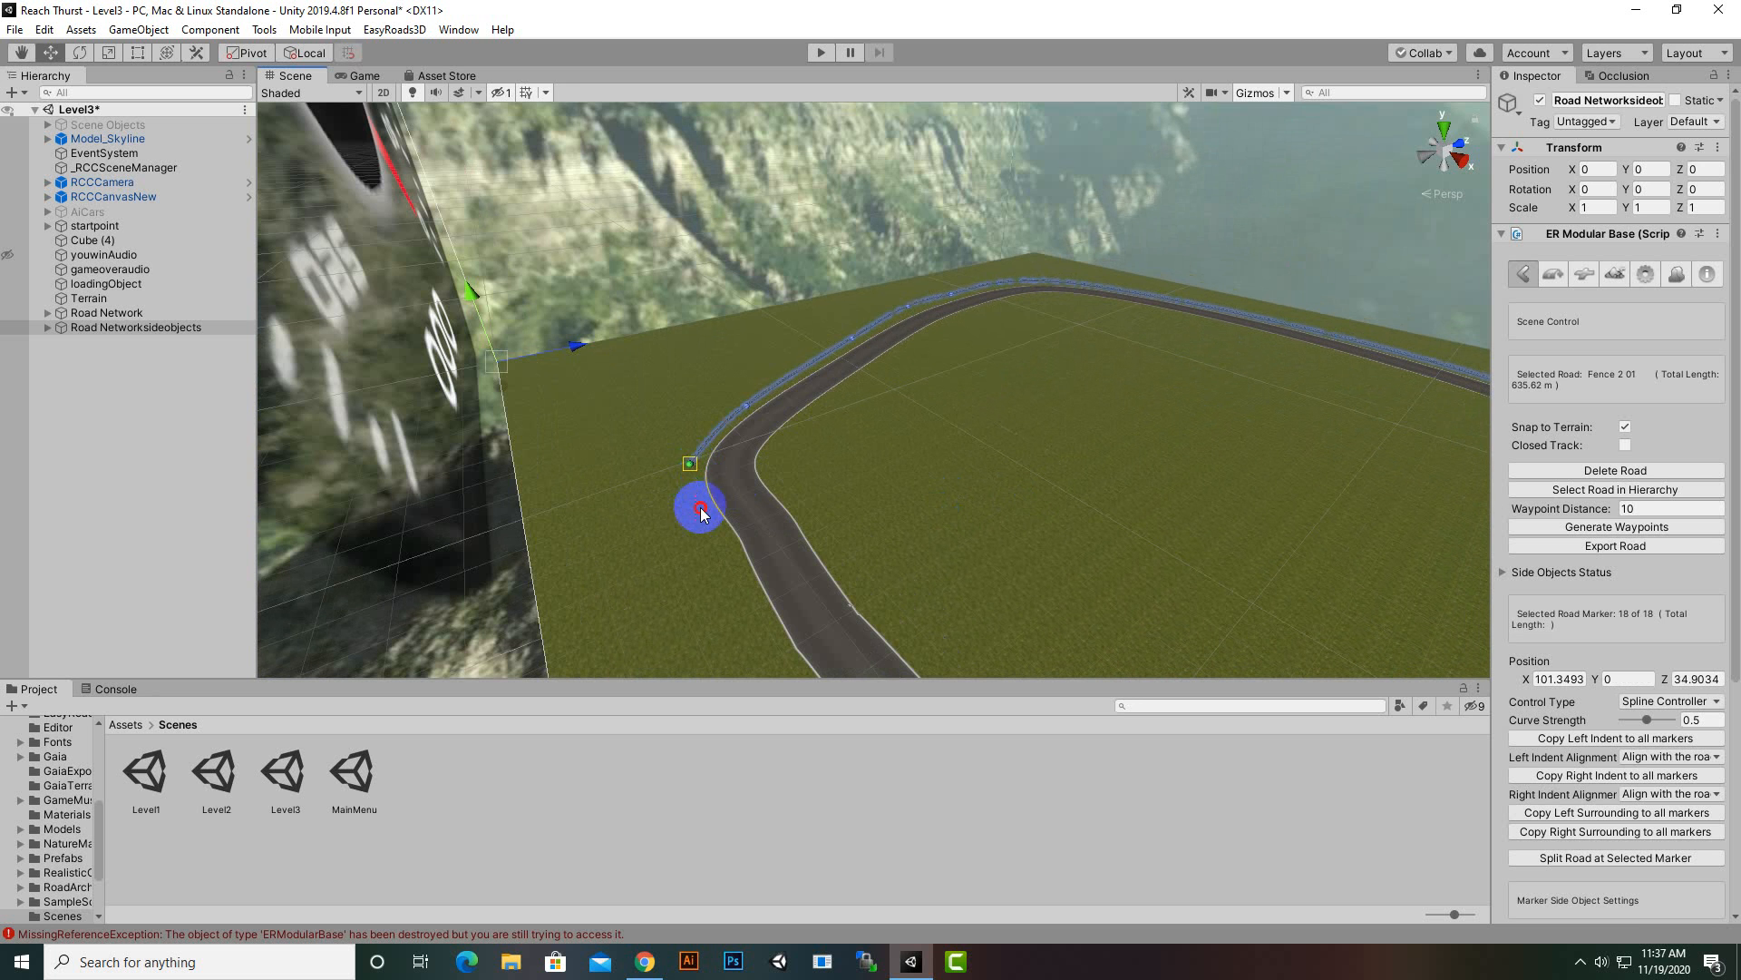
drag(700, 511, 884, 438)
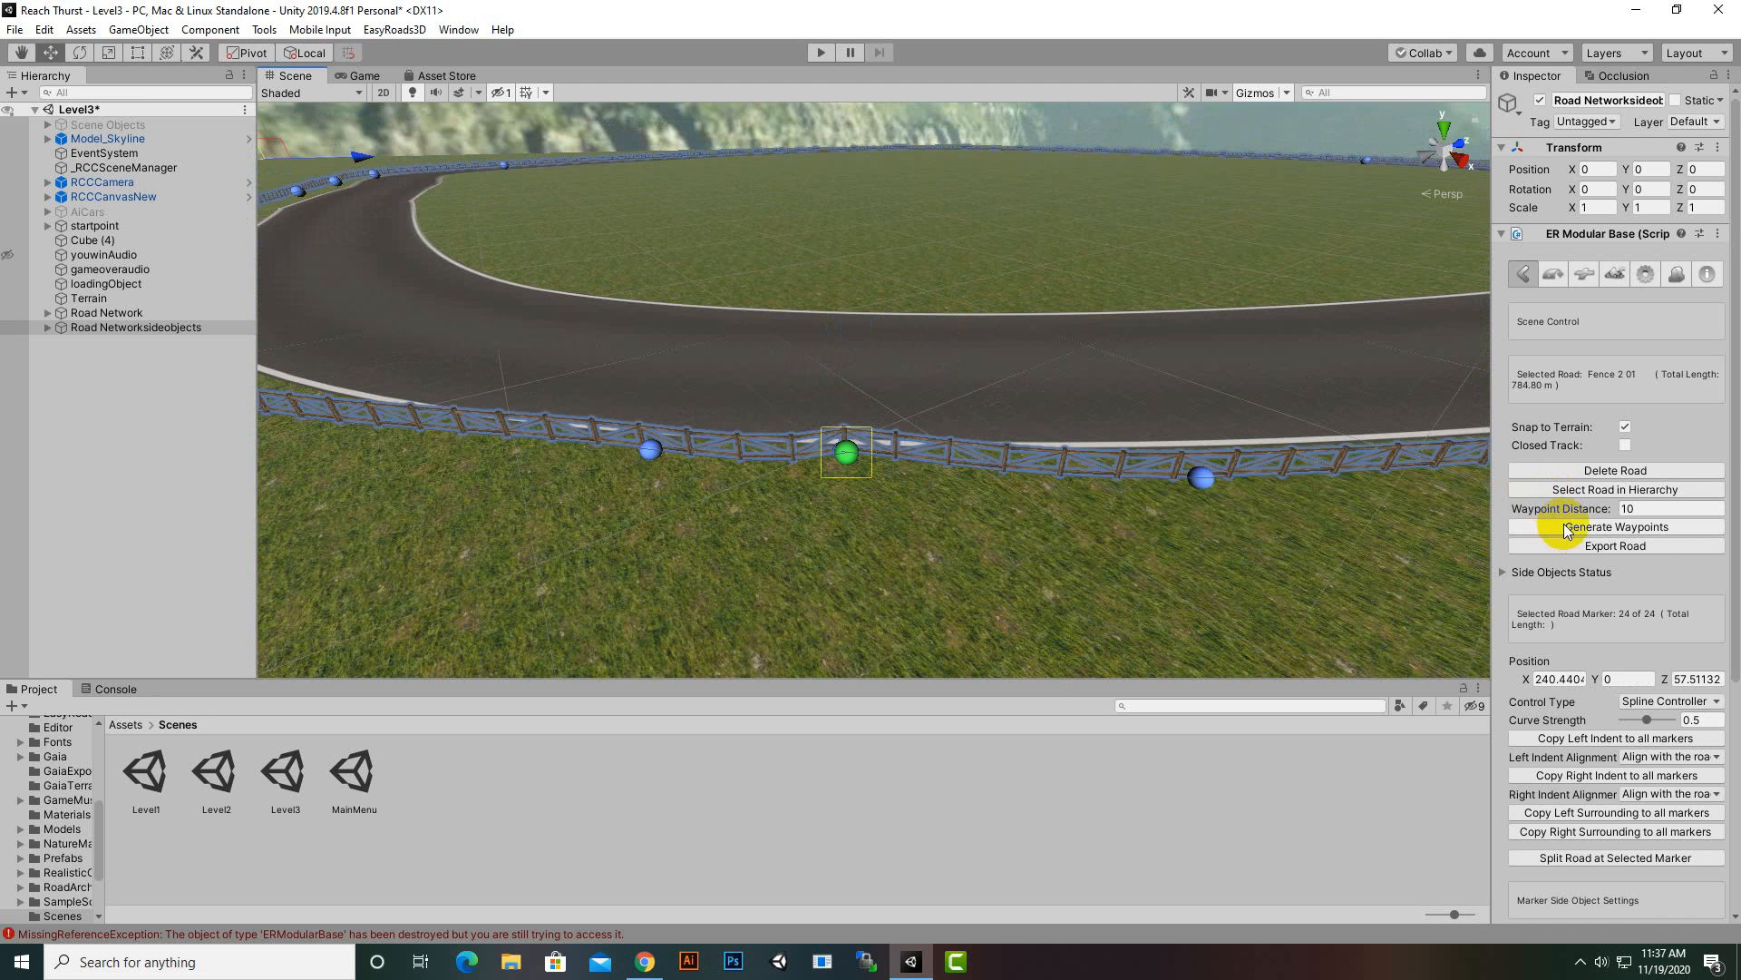
mouse_move(1647, 617)
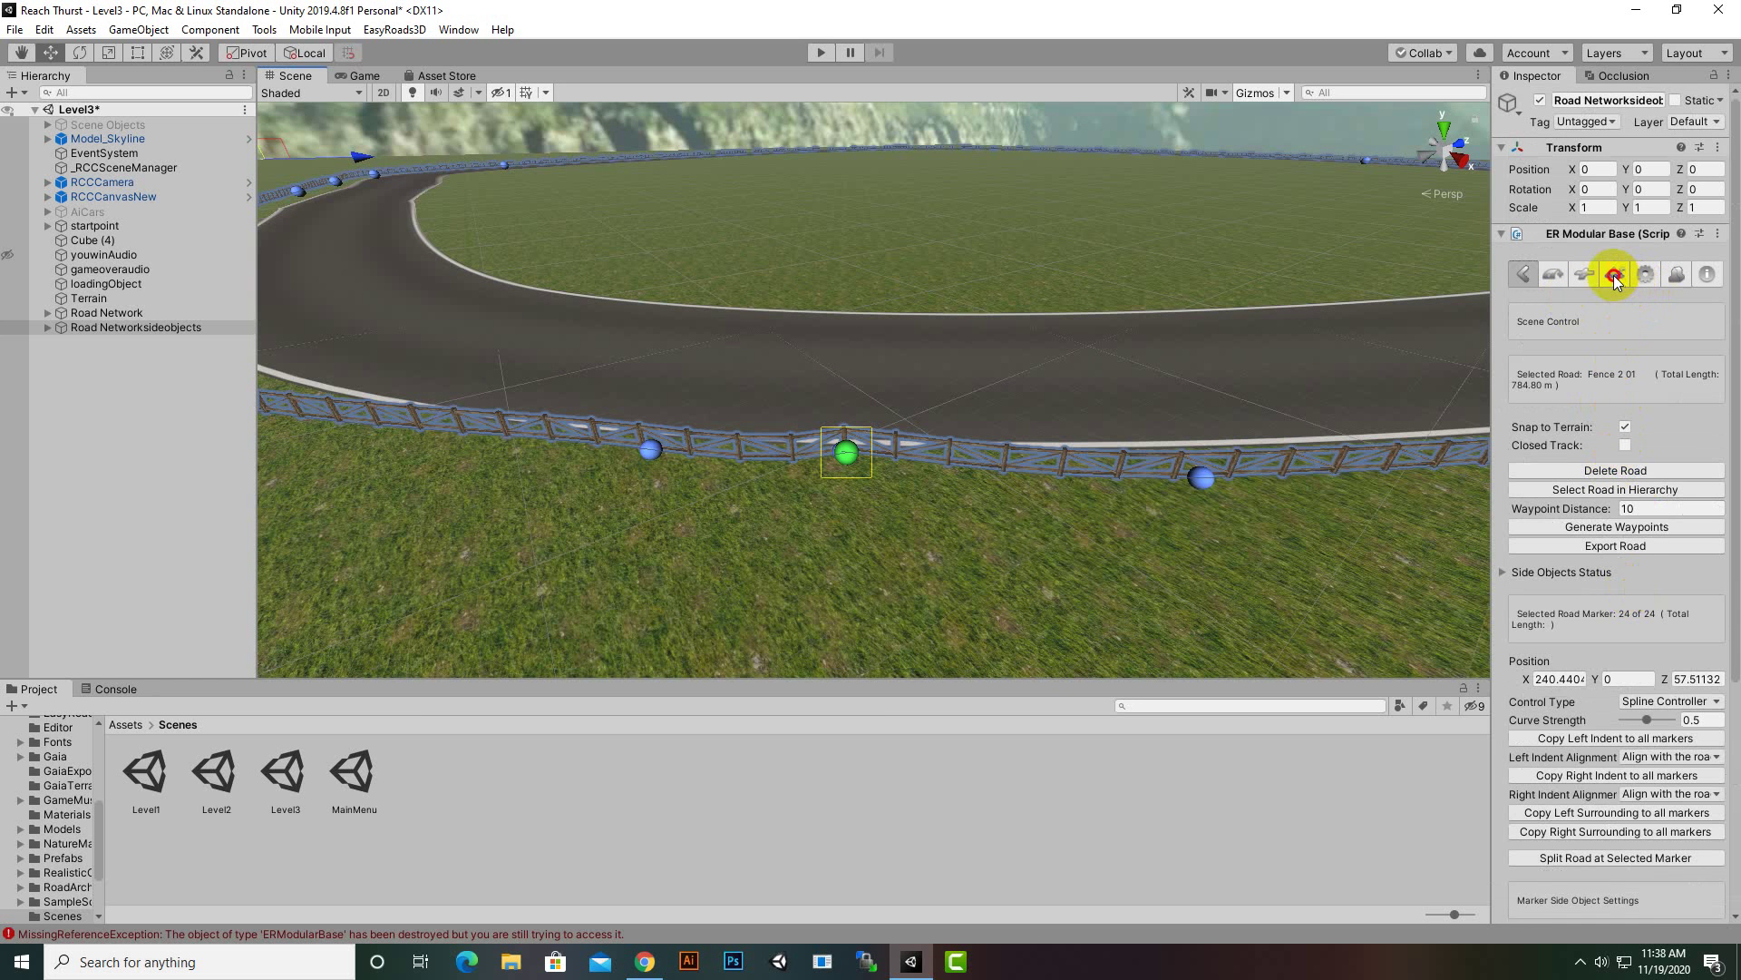
- Close the outer fence by joining its last marker onto the starting point (~788 m, 25 markers)
click(1622, 272)
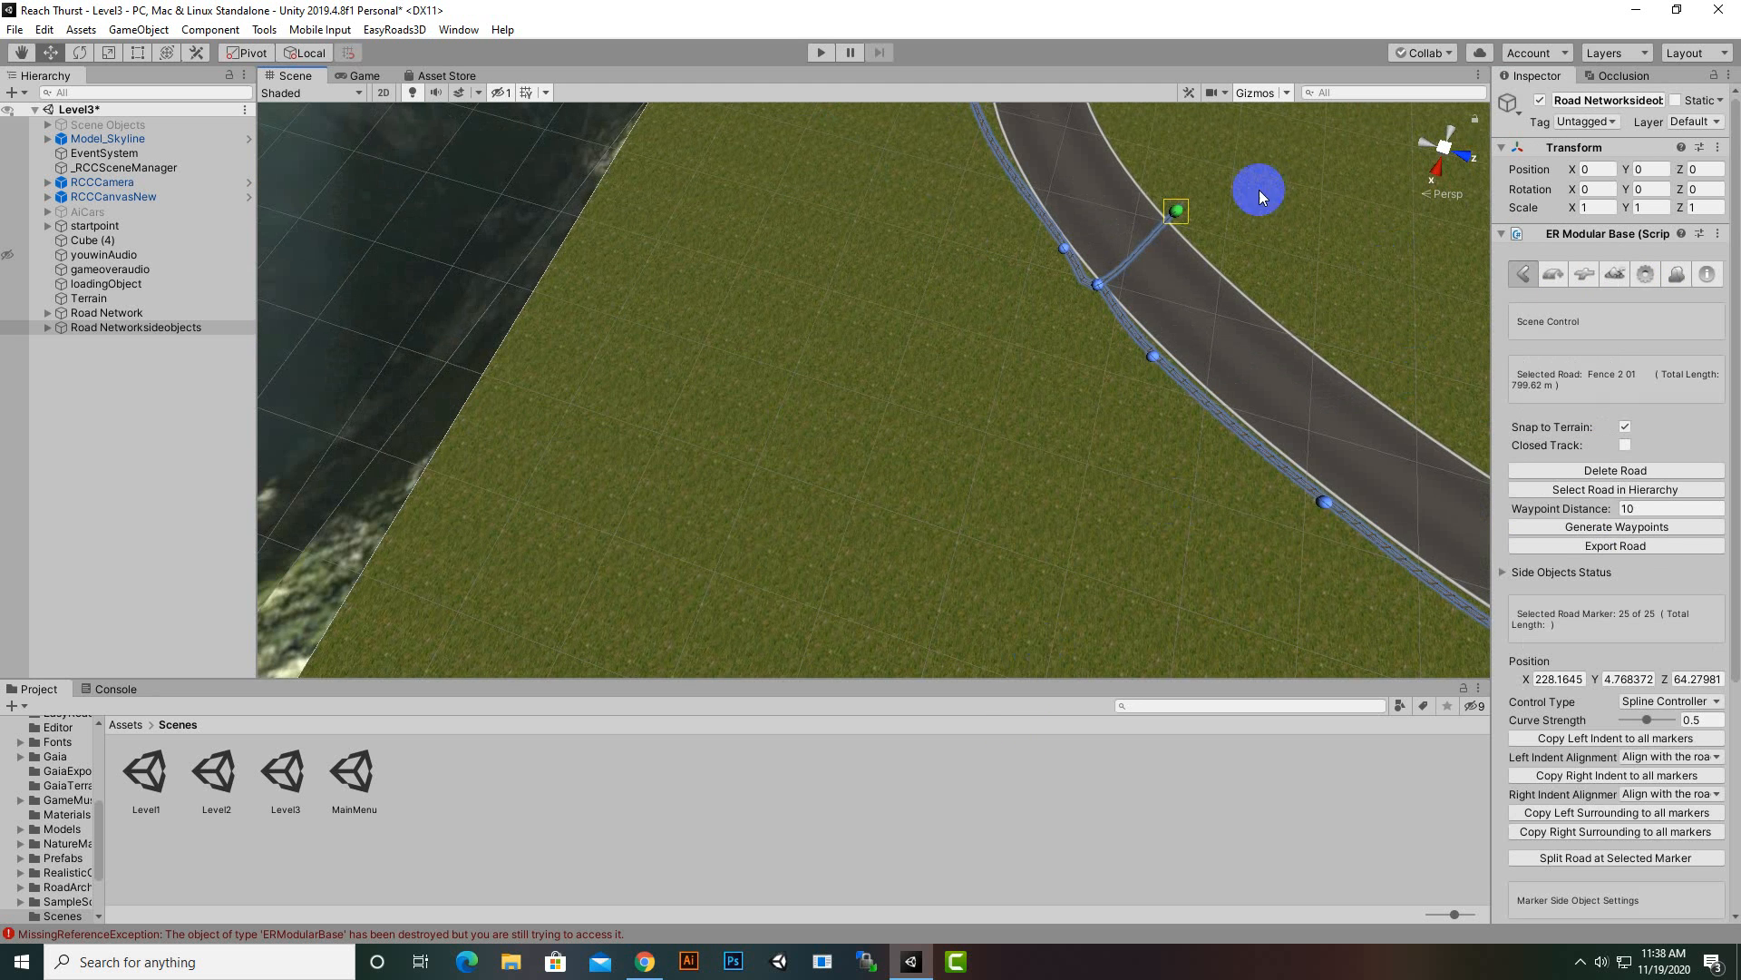
drag(1259, 189, 1116, 316)
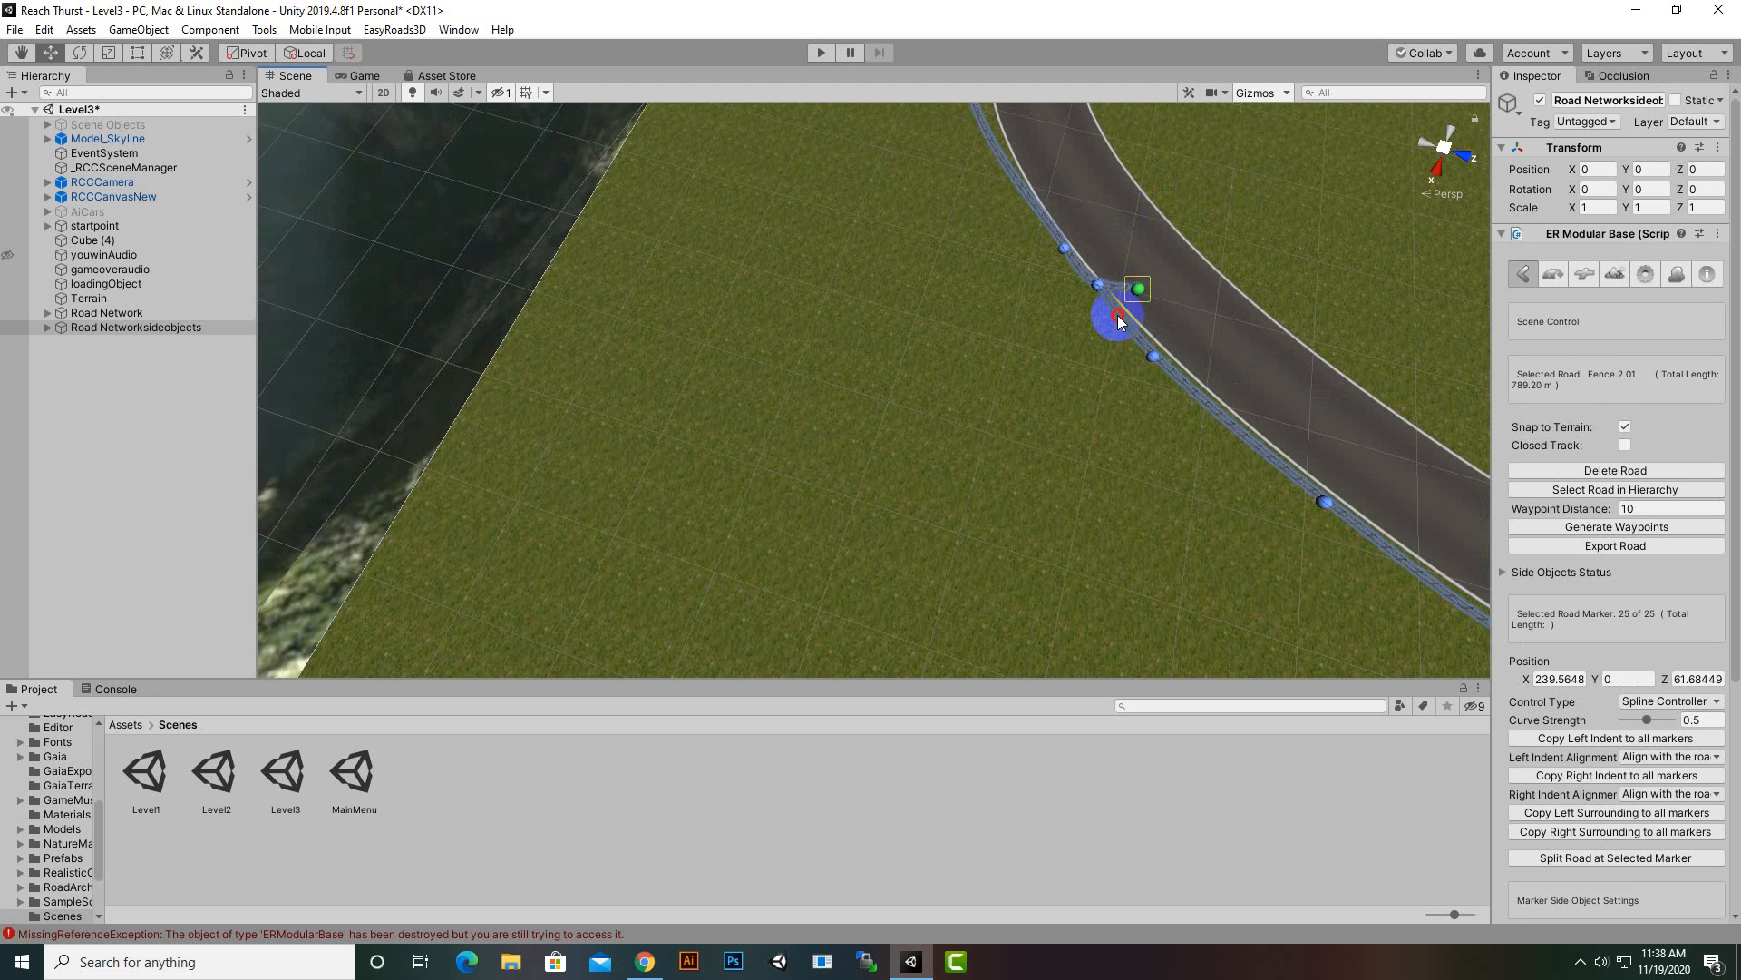
drag(1115, 315, 1099, 308)
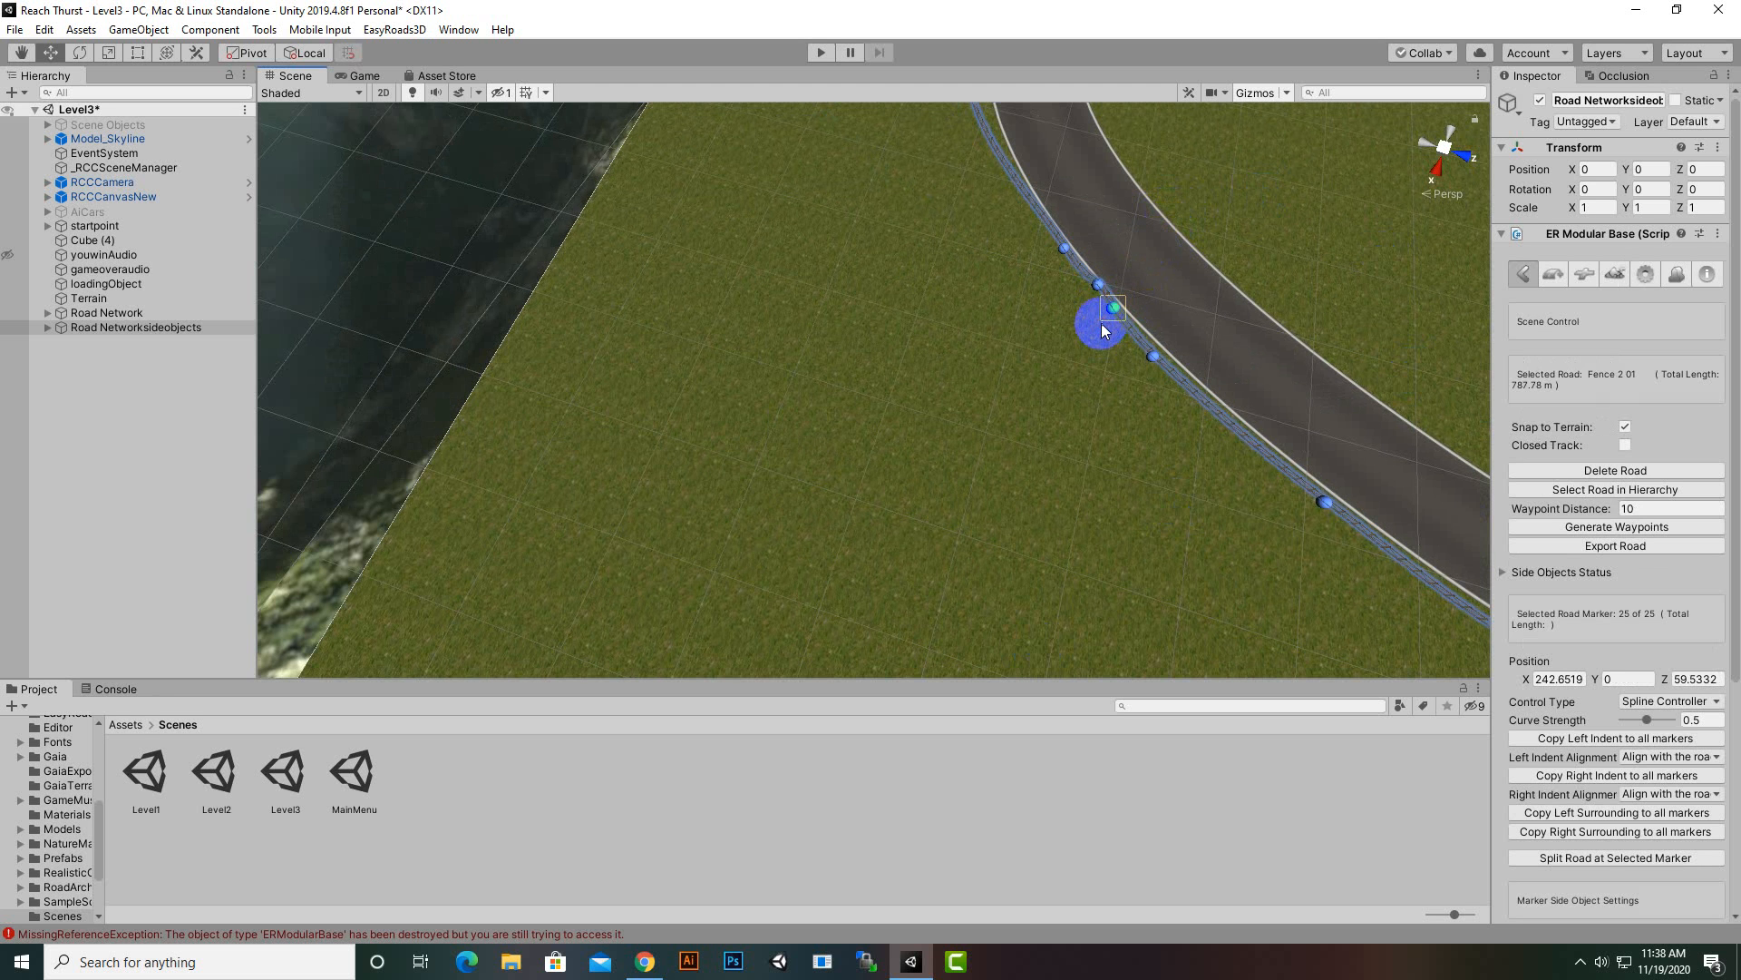
- Create Fence 2 02 and run its markers along the inner track edge (~660 m, 21 markers)
click(1555, 274)
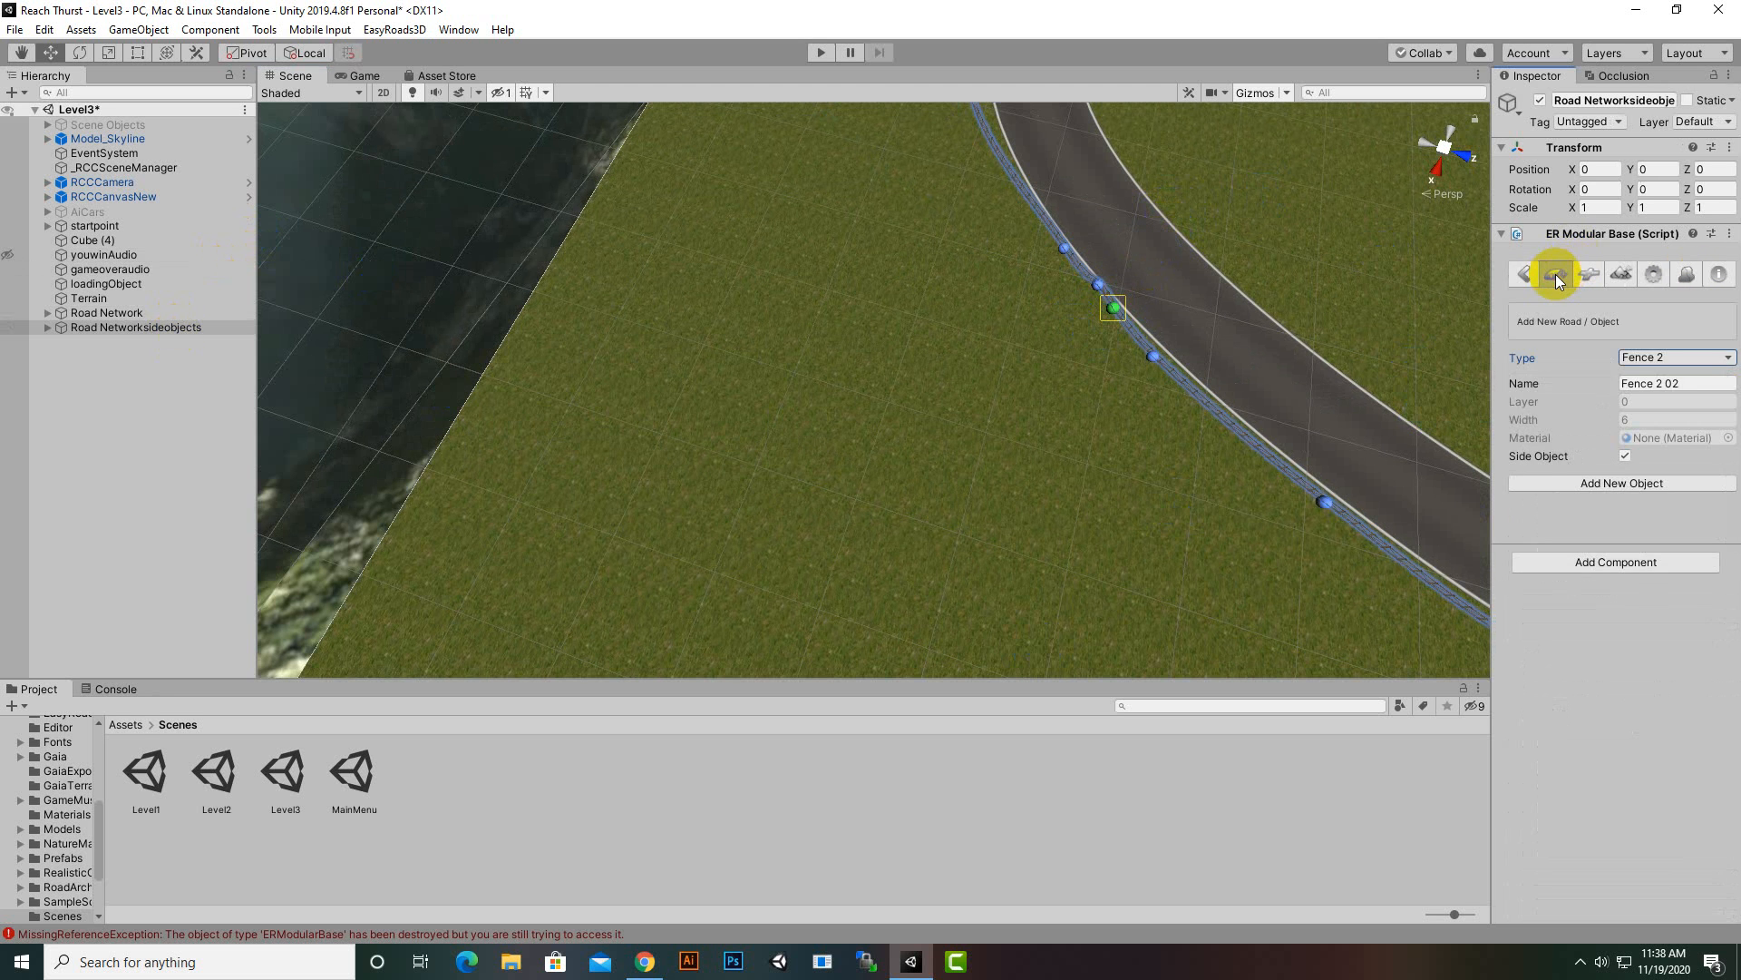
click(1557, 272)
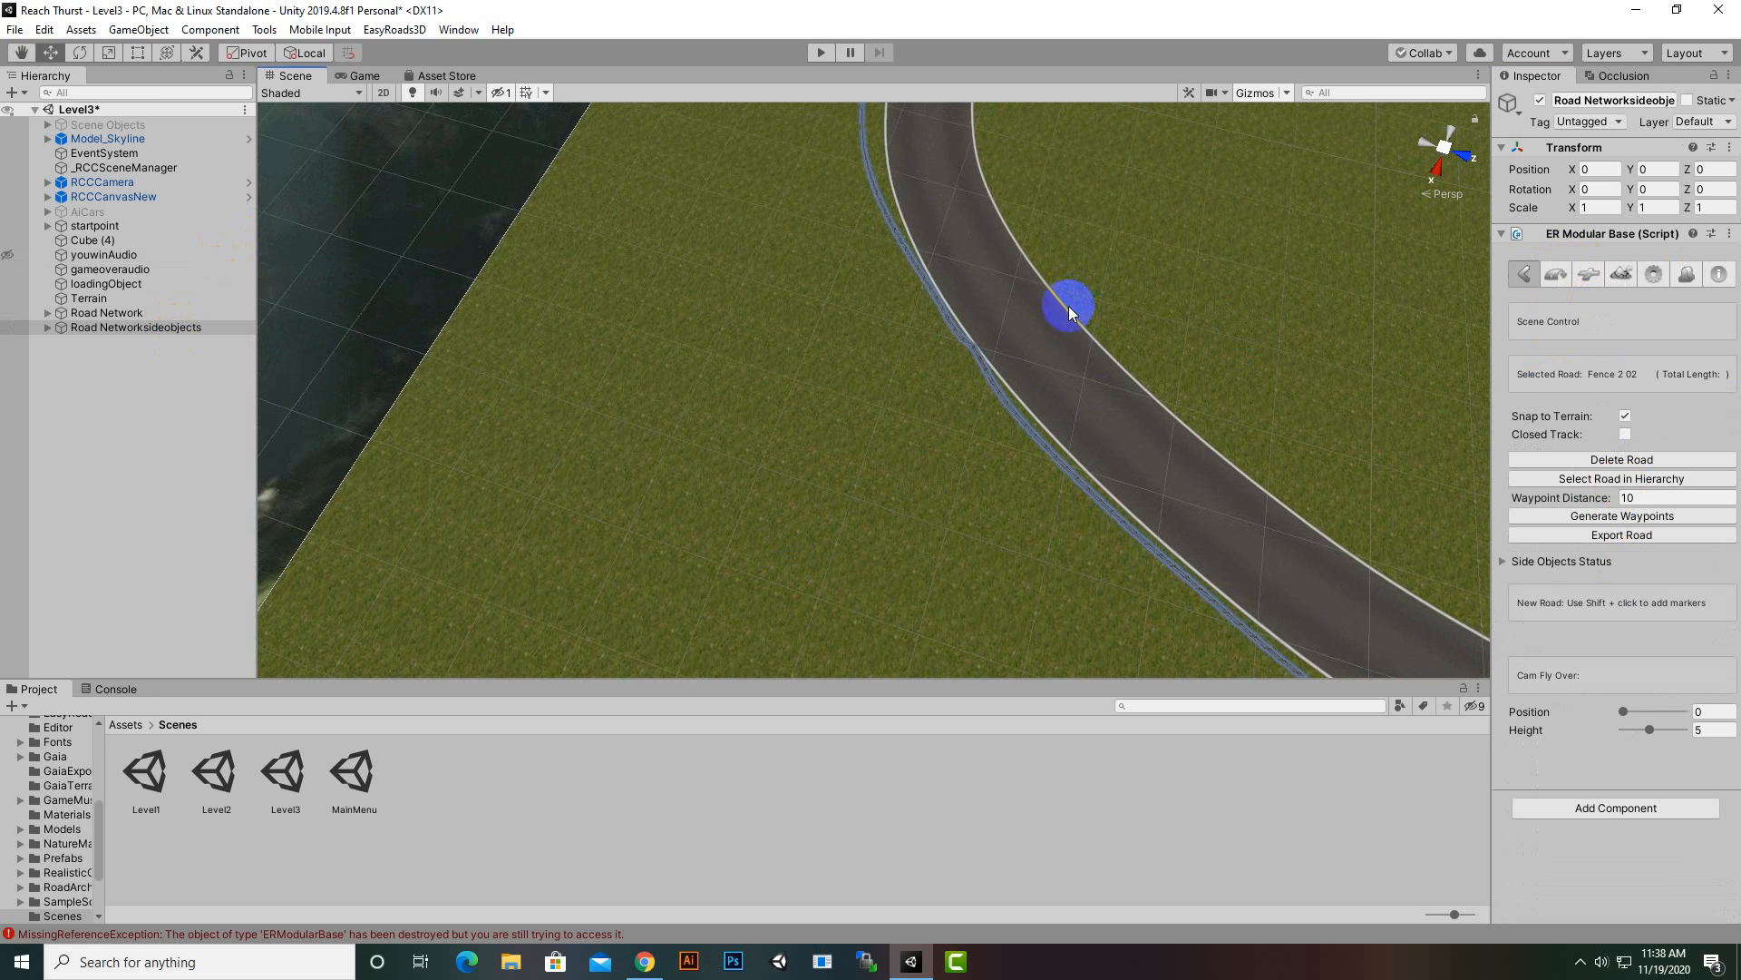
click(1076, 306)
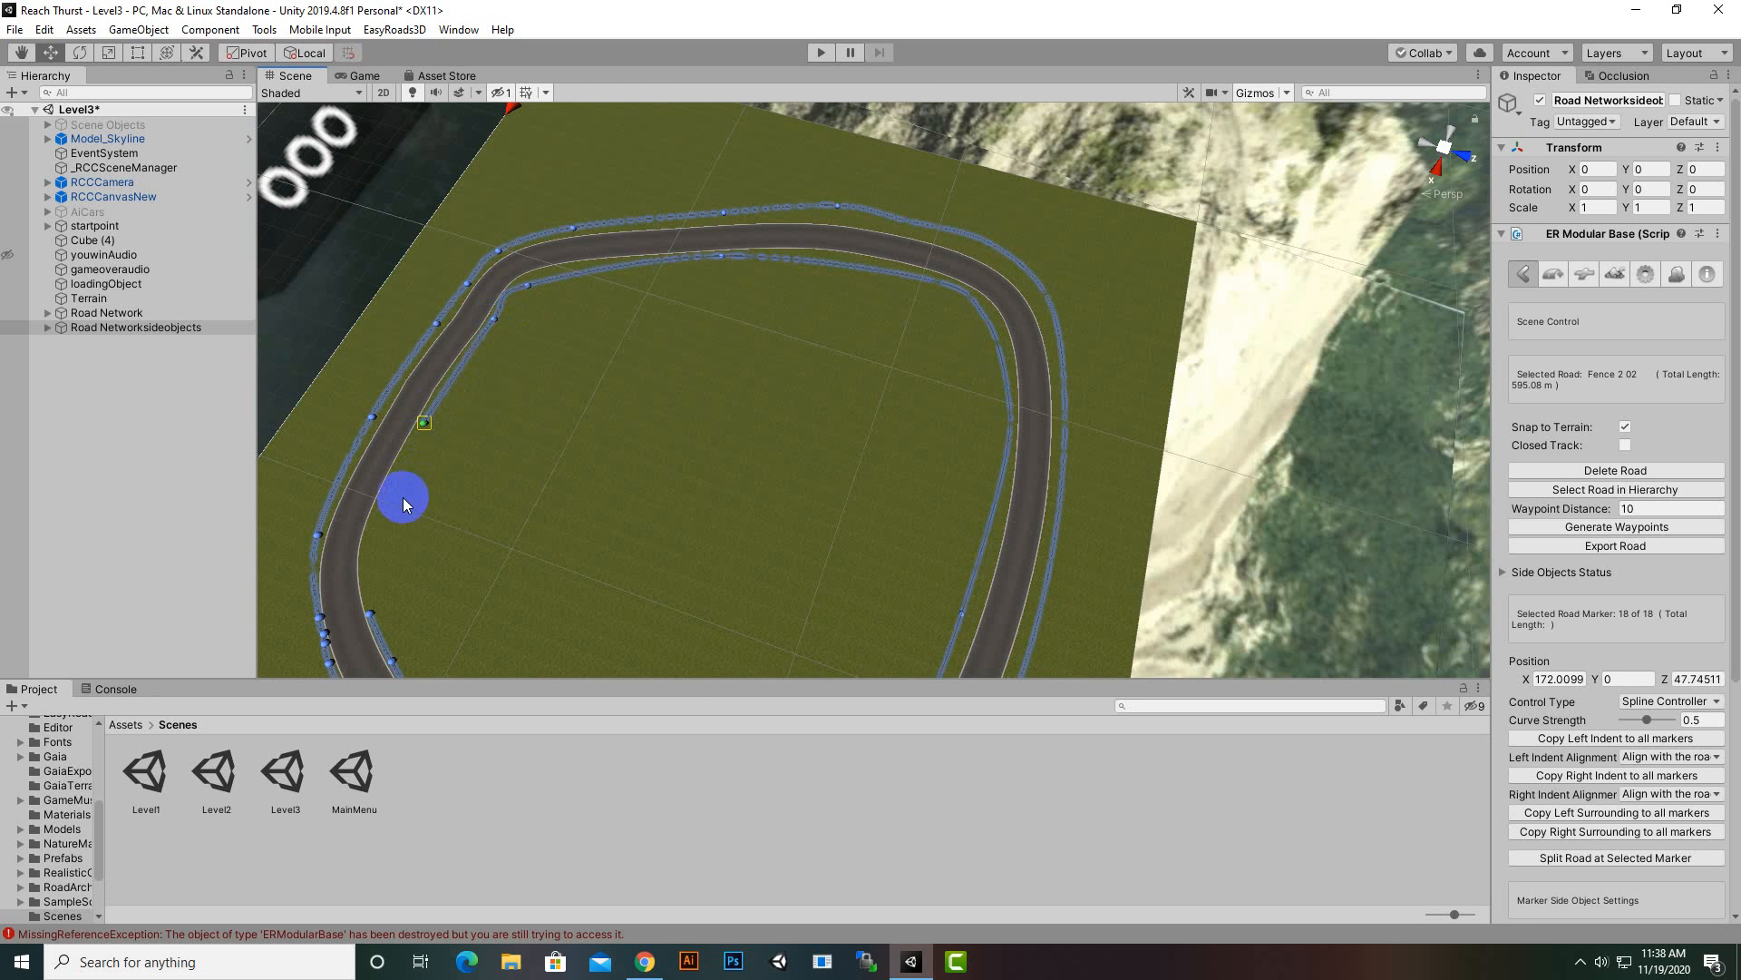
drag(423, 423, 368, 570)
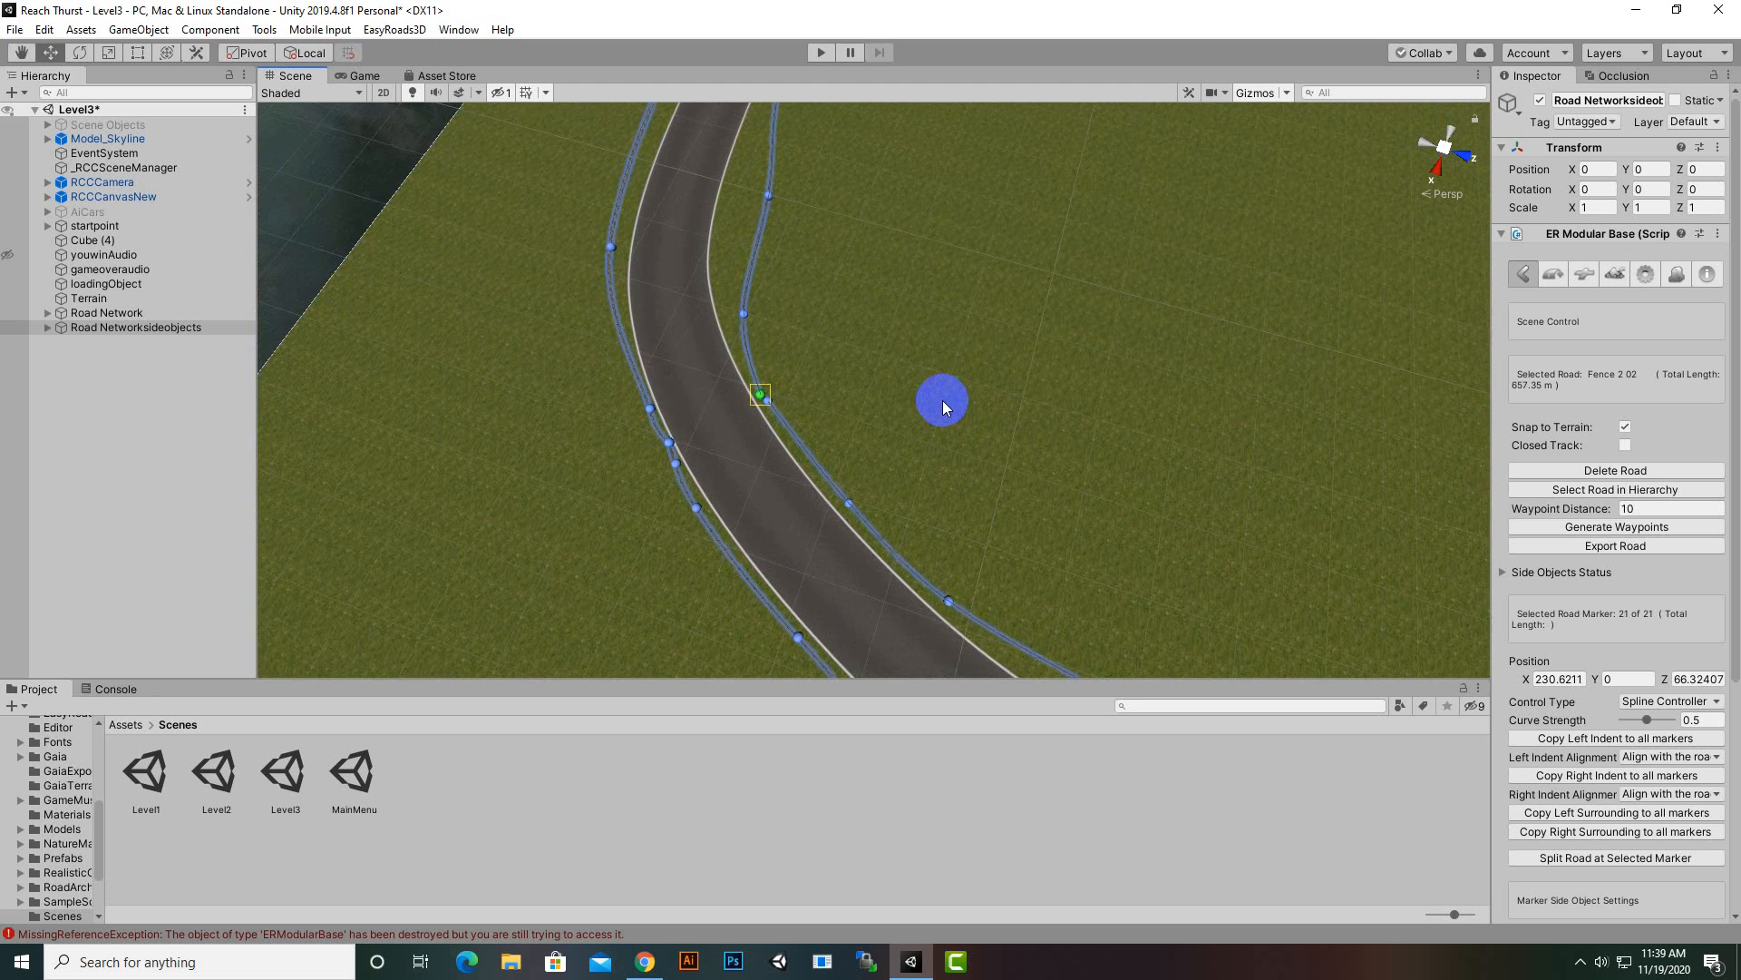
drag(942, 399, 758, 399)
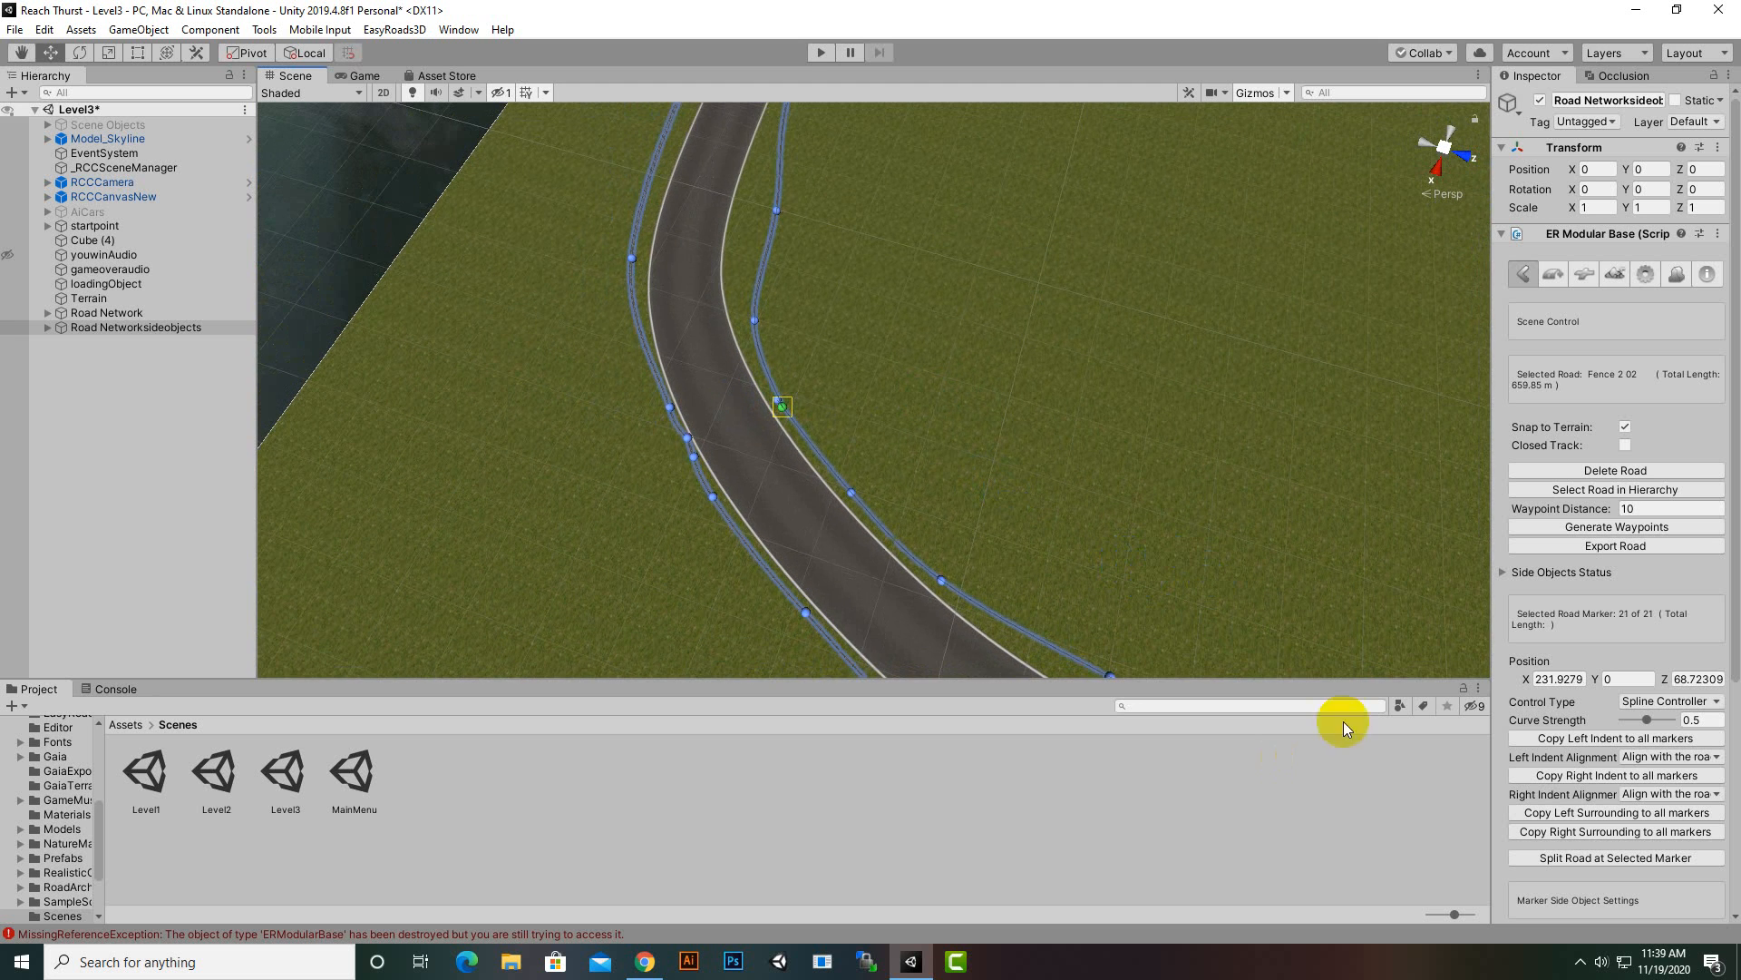
- Finalize the road network from Build Settings, fixing both fences as final geometry
click(1621, 274)
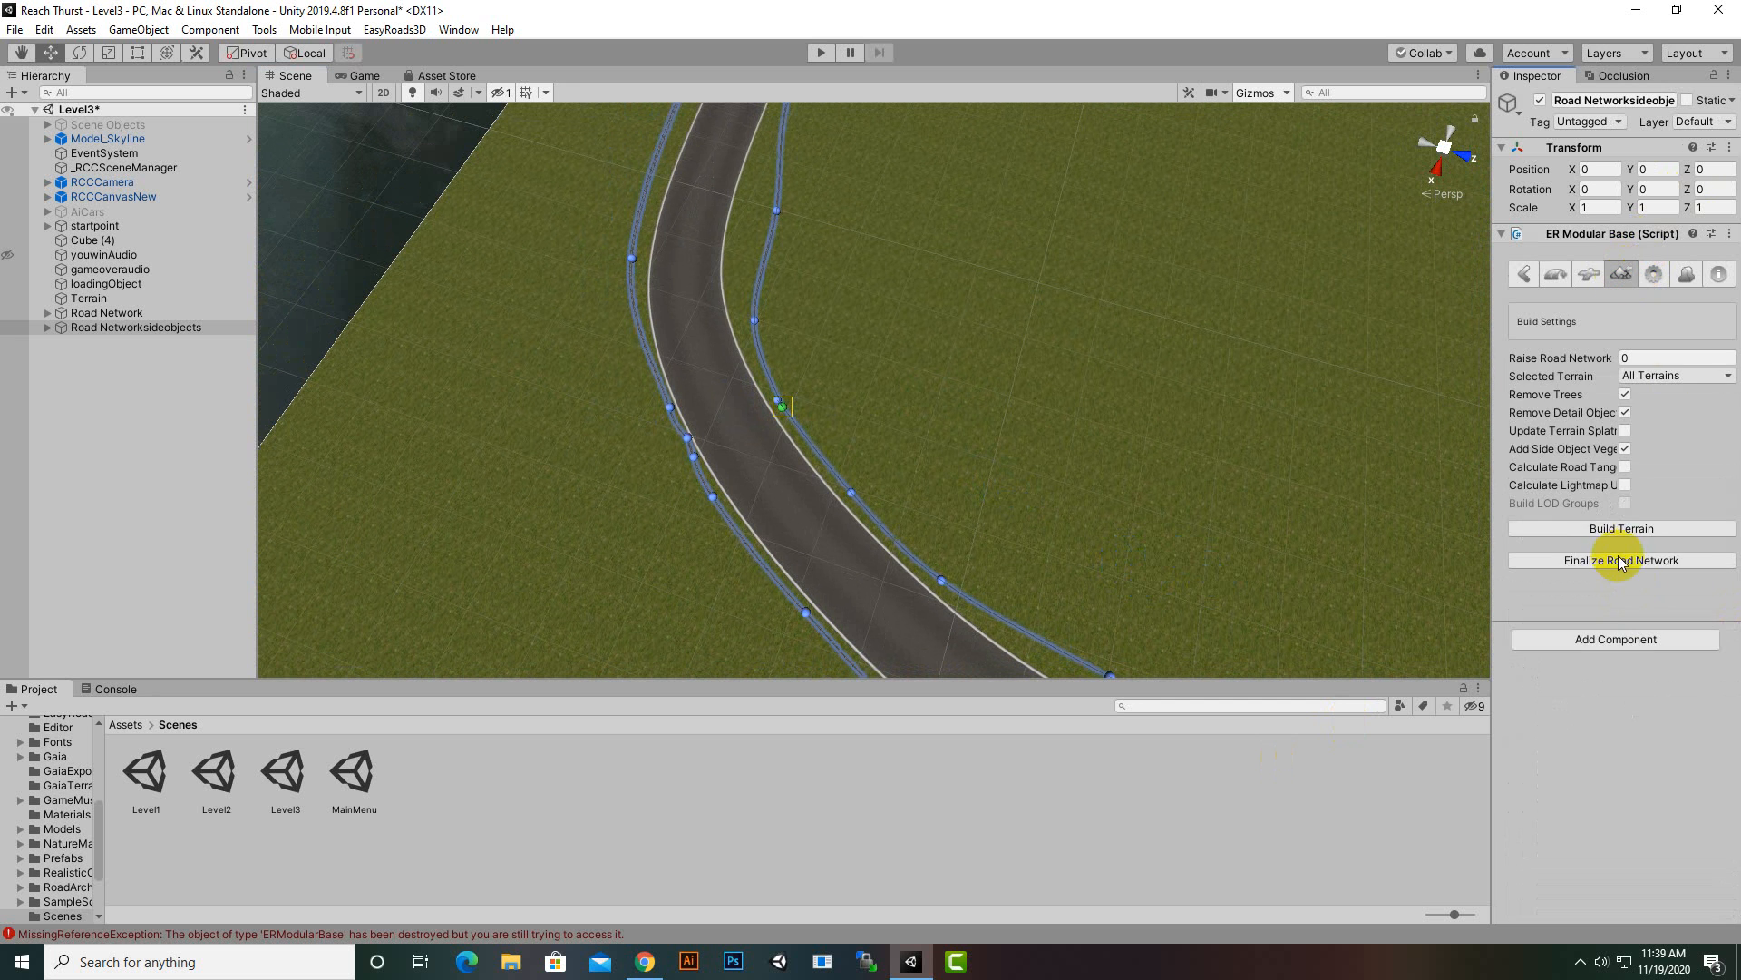
click(1622, 559)
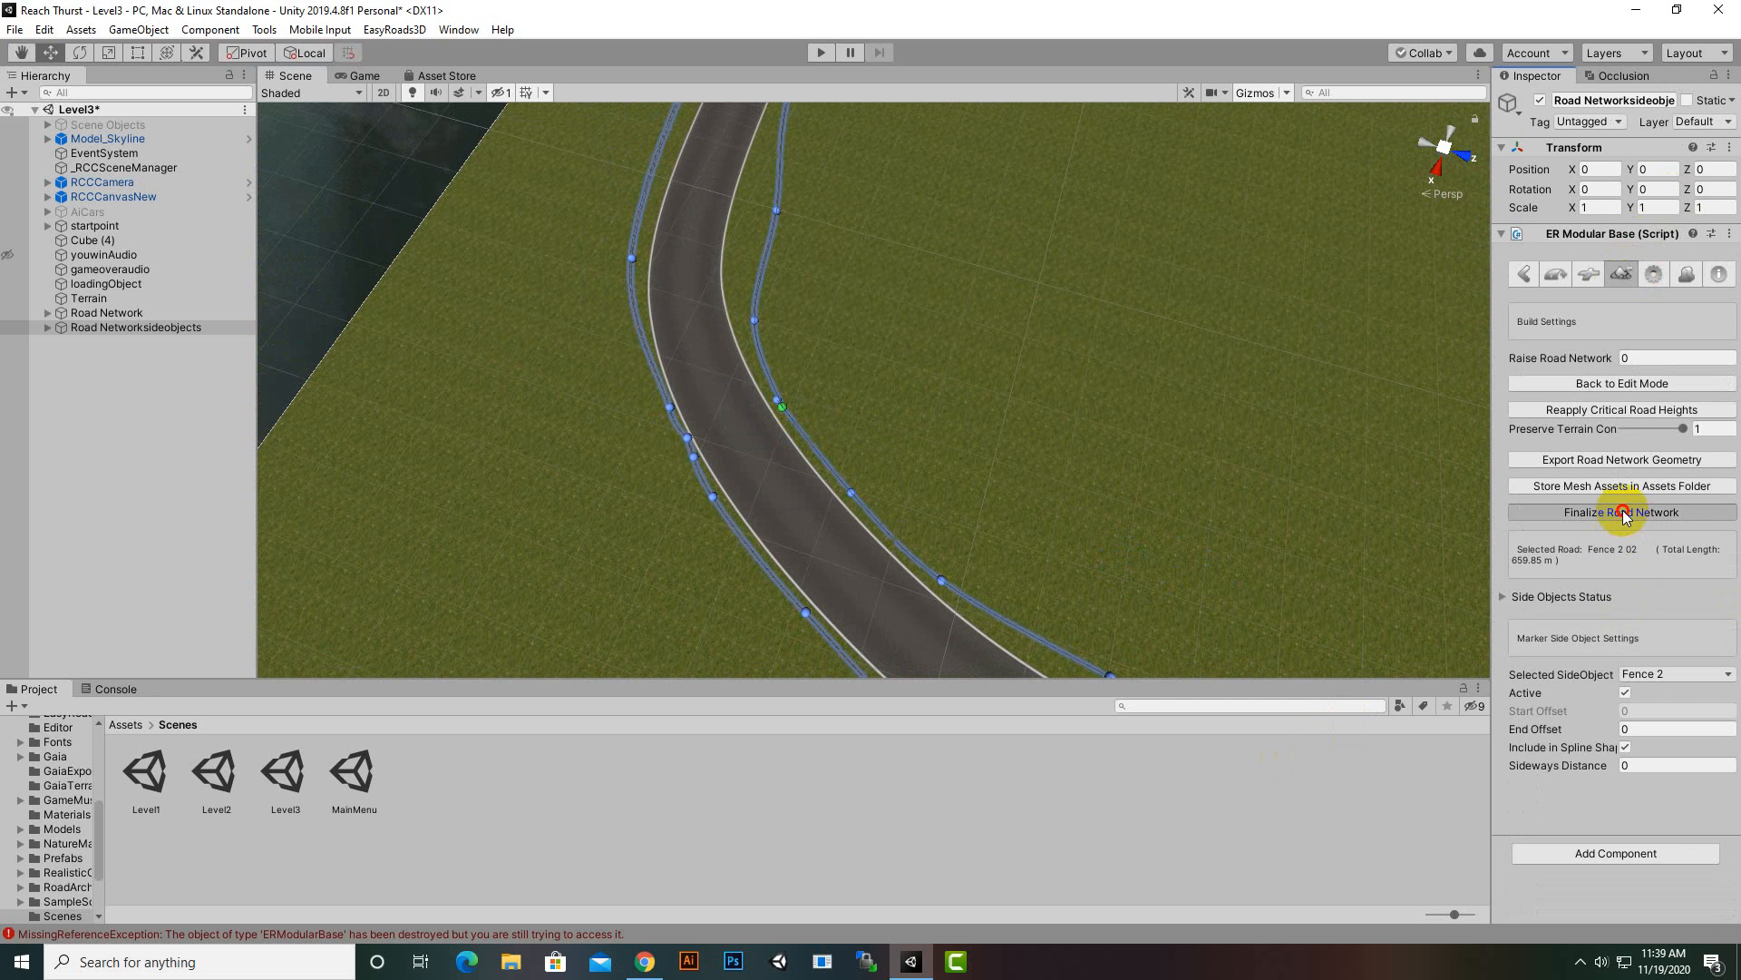
click(1621, 511)
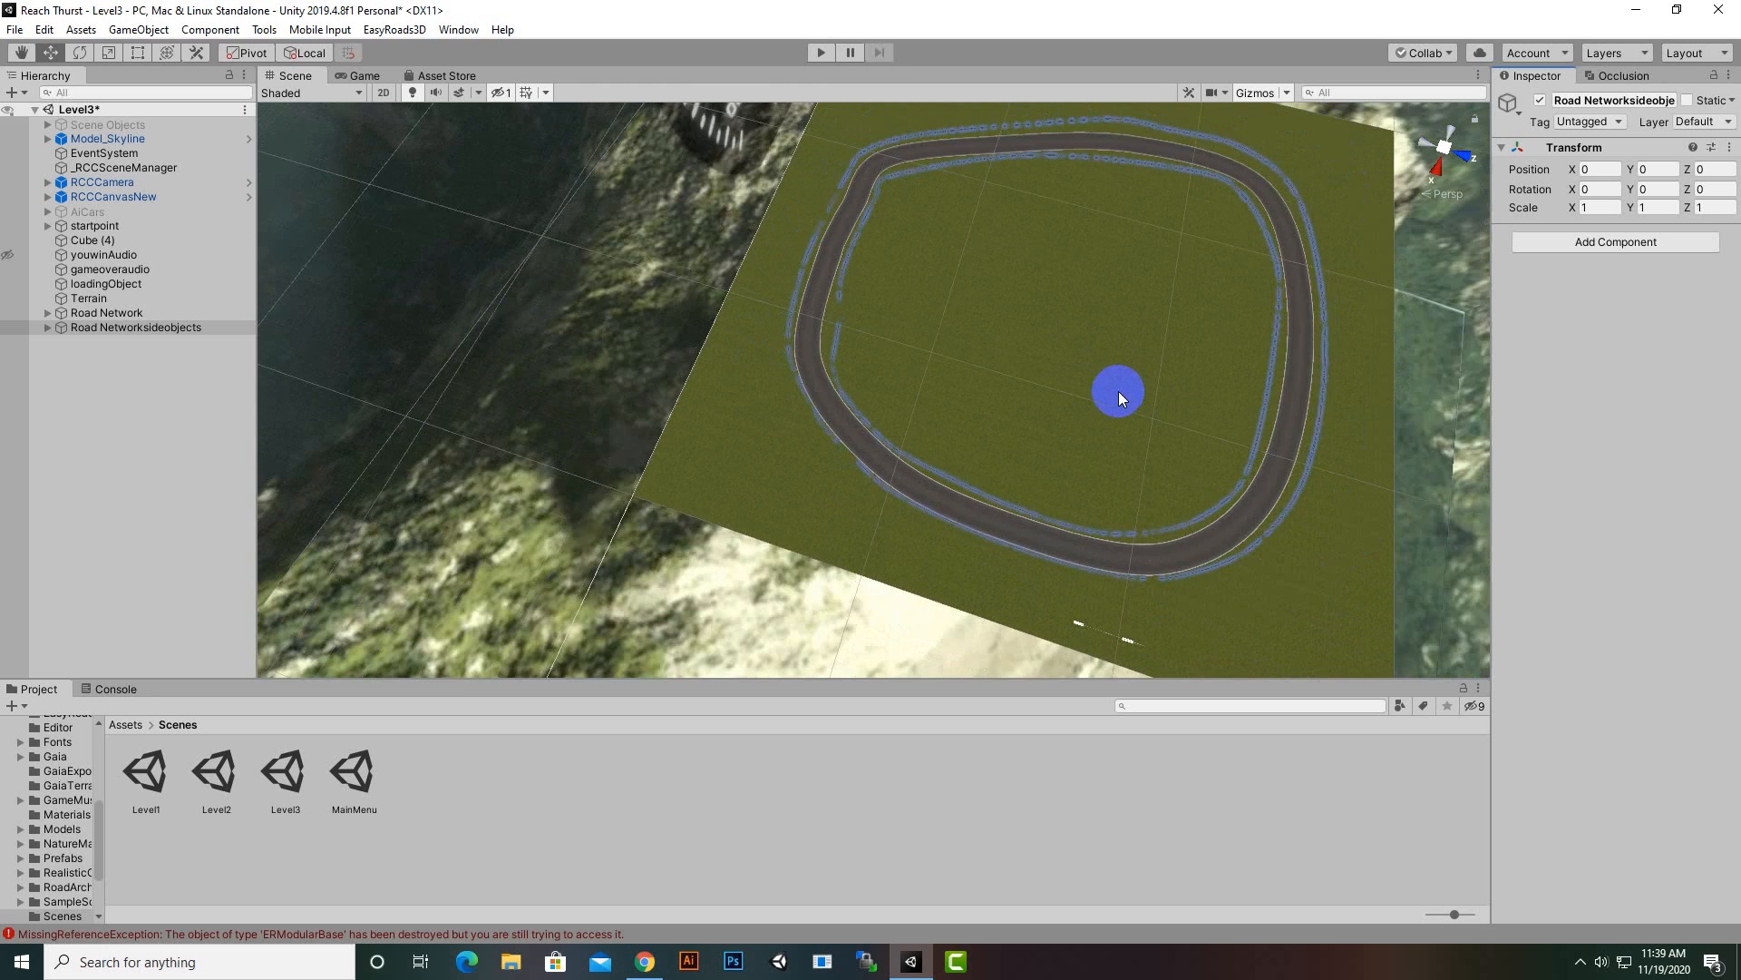
drag(1120, 399, 833, 539)
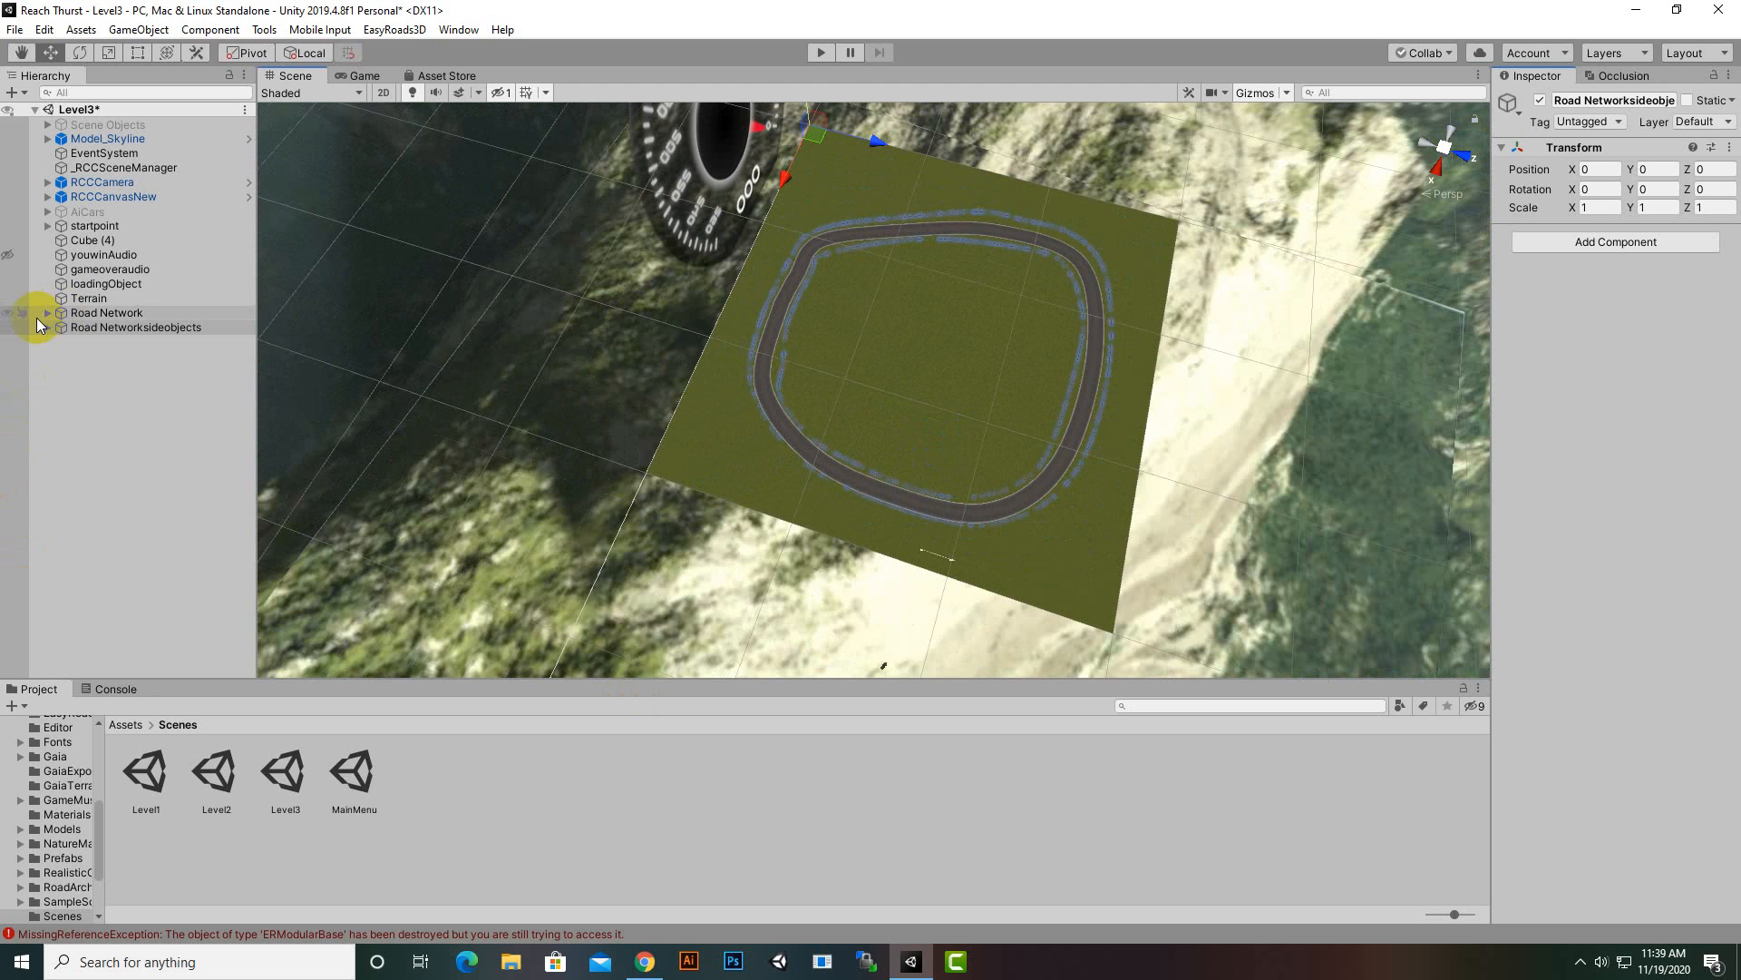
- Select startpoint and lower the START gate to ground level across the track
click(95, 225)
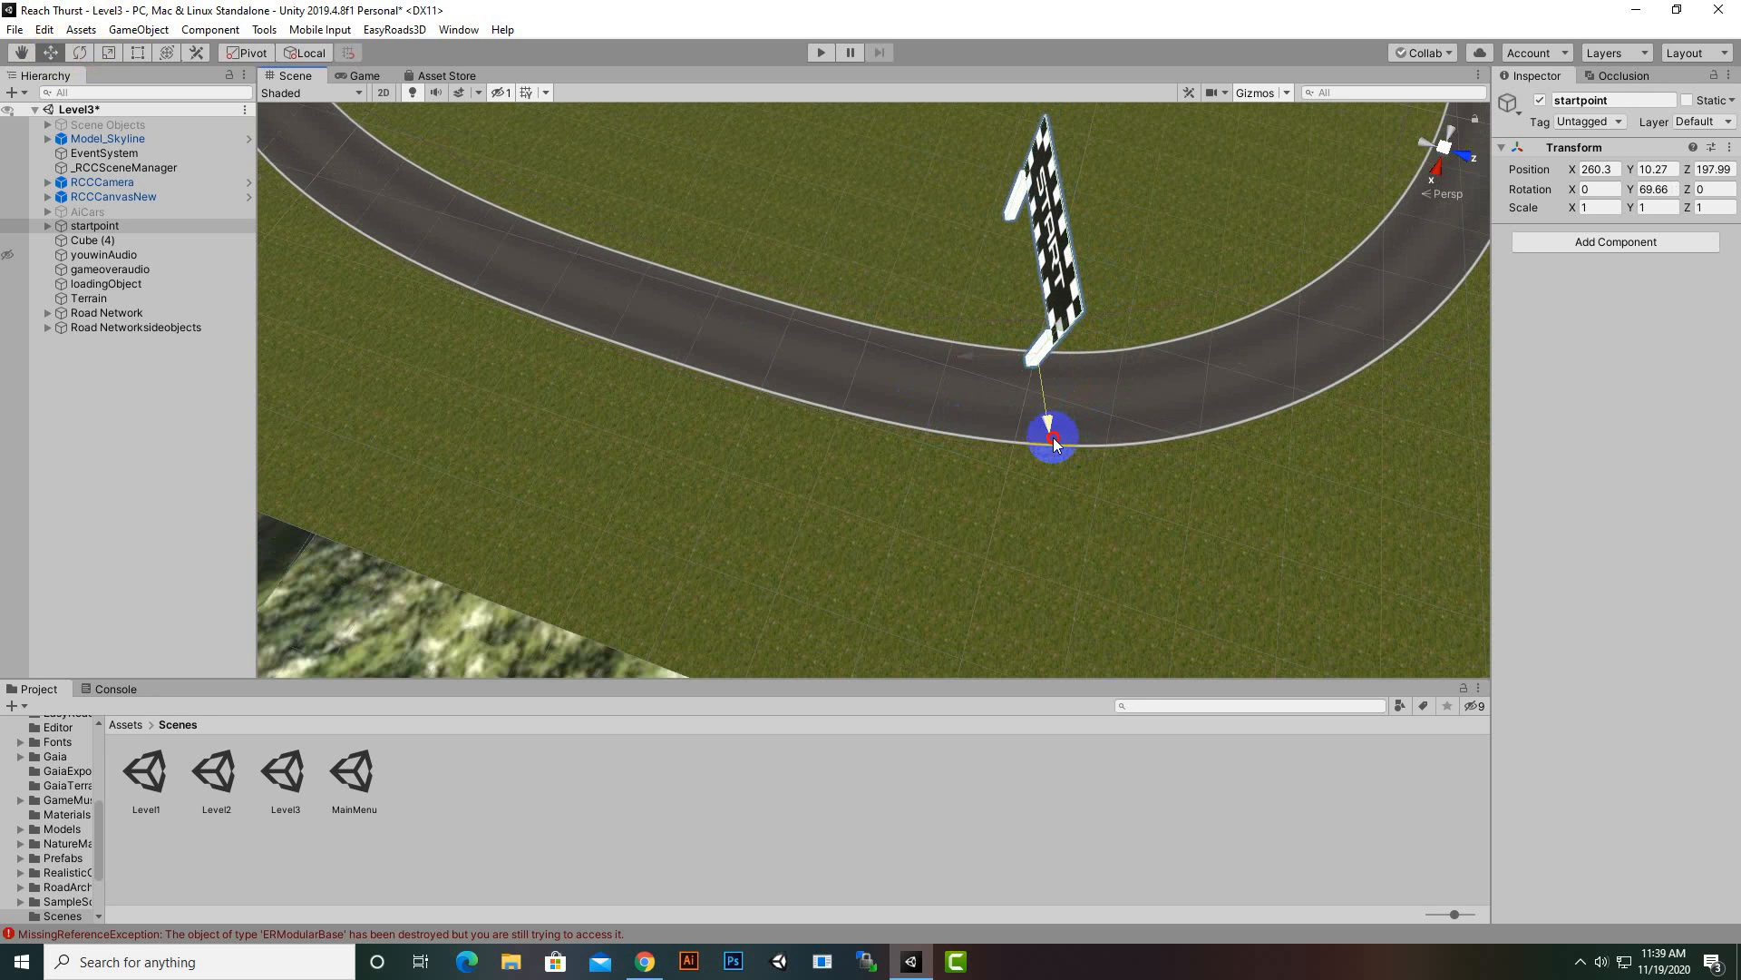
drag(1056, 439, 1330, 292)
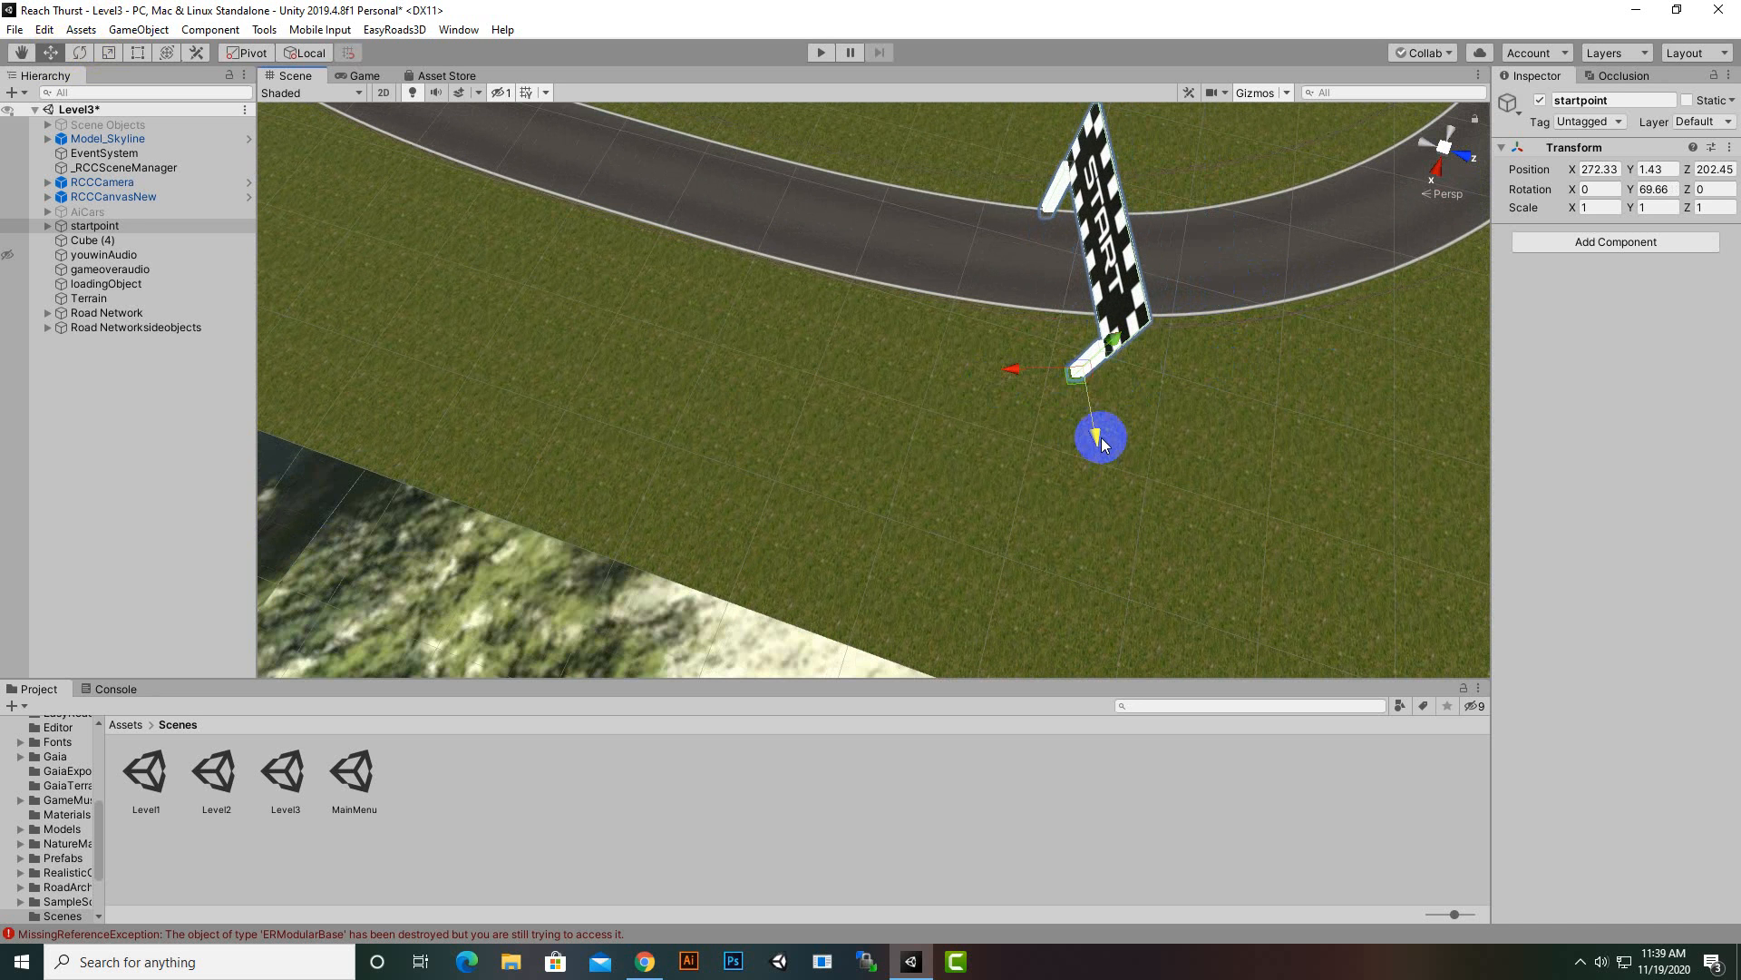
drag(1100, 433, 1083, 403)
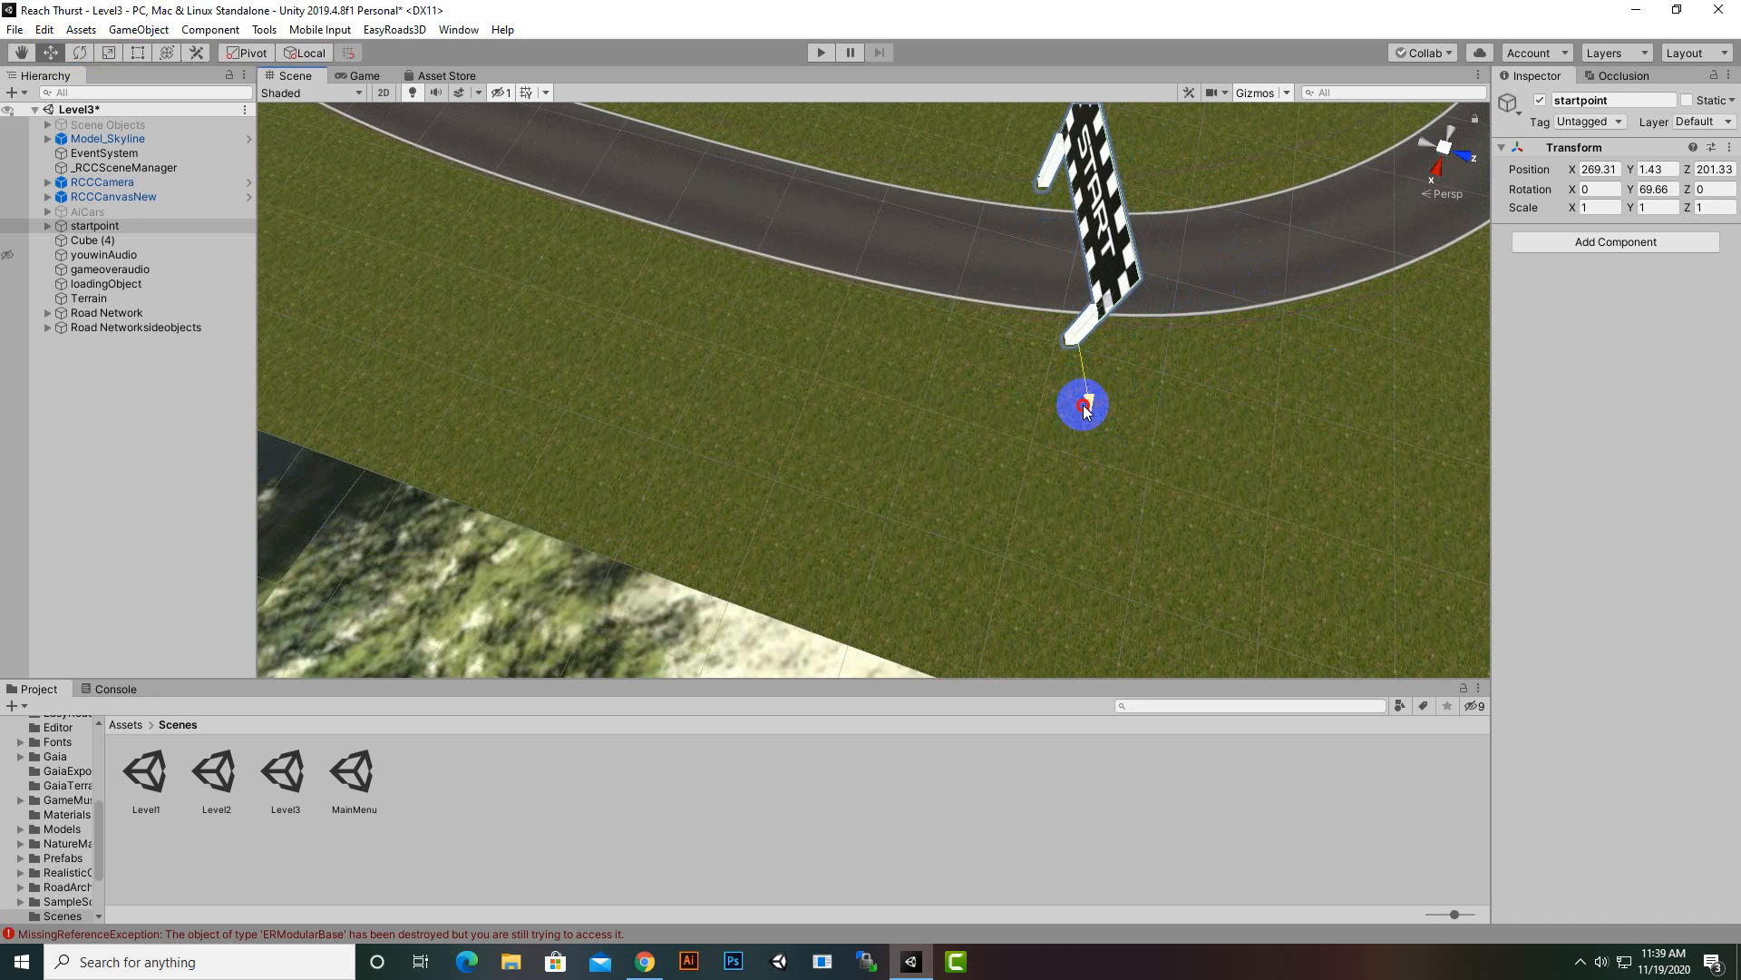
drag(1083, 399, 1103, 392)
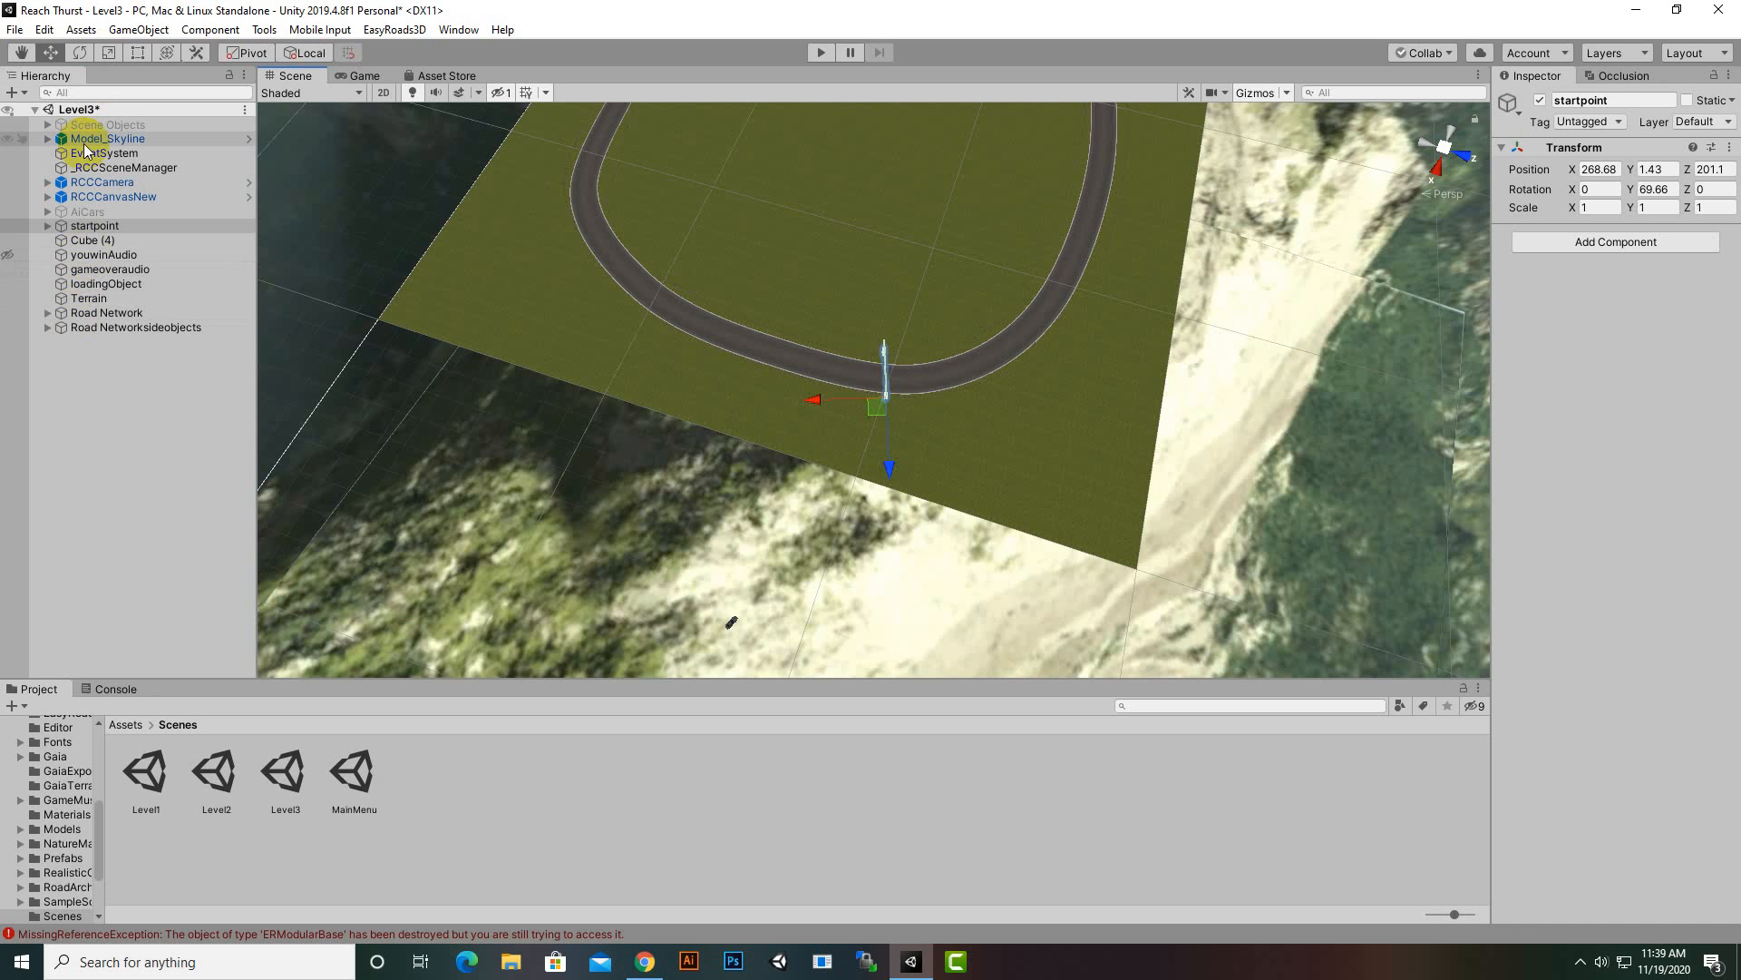
- Select Model_Skyline and move the player car onto the track just before the START gate
click(107, 138)
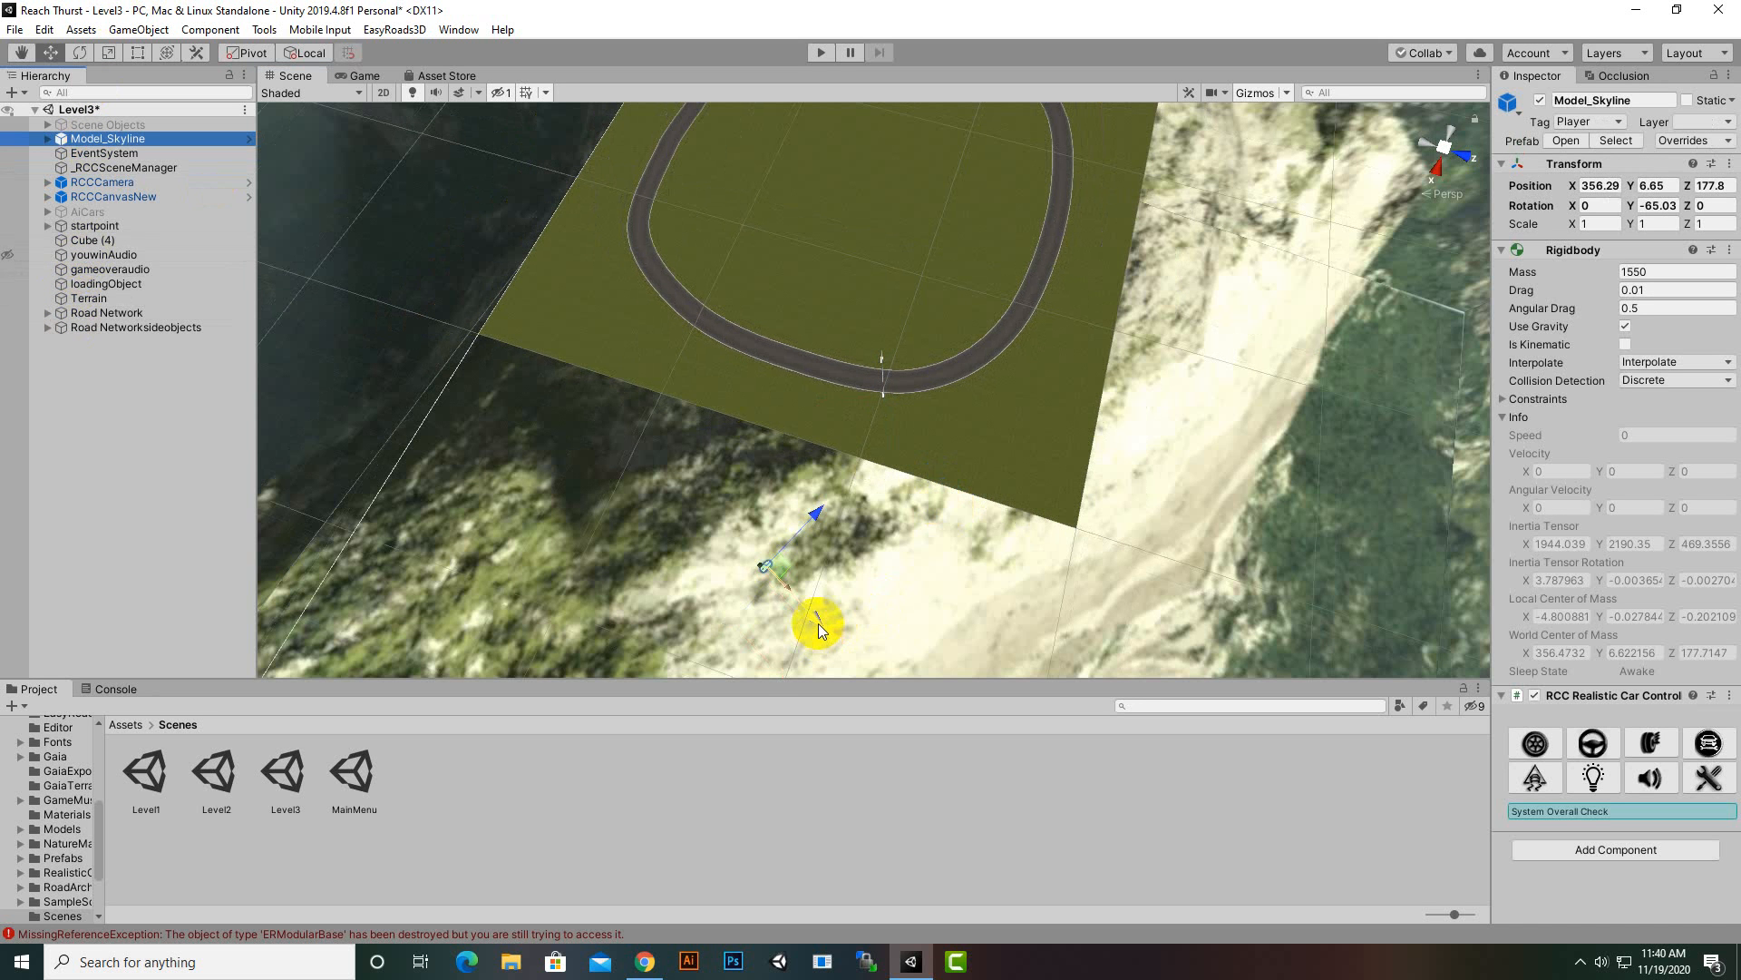
drag(816, 628, 689, 517)
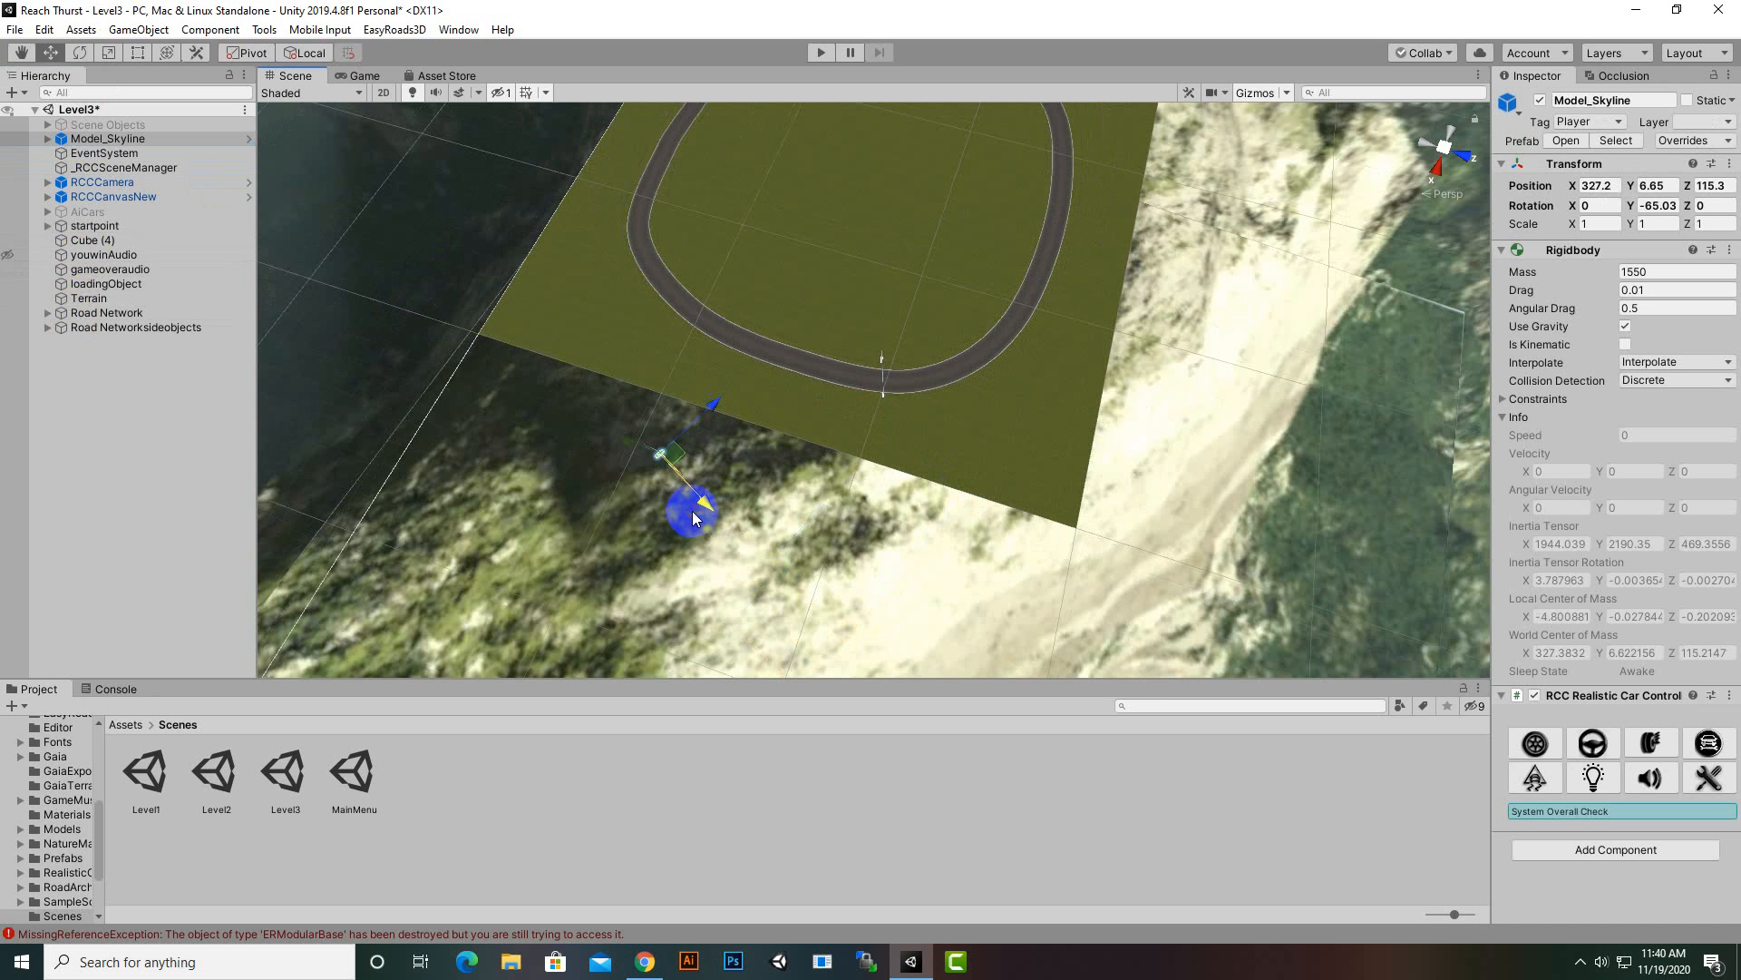
drag(690, 512, 823, 391)
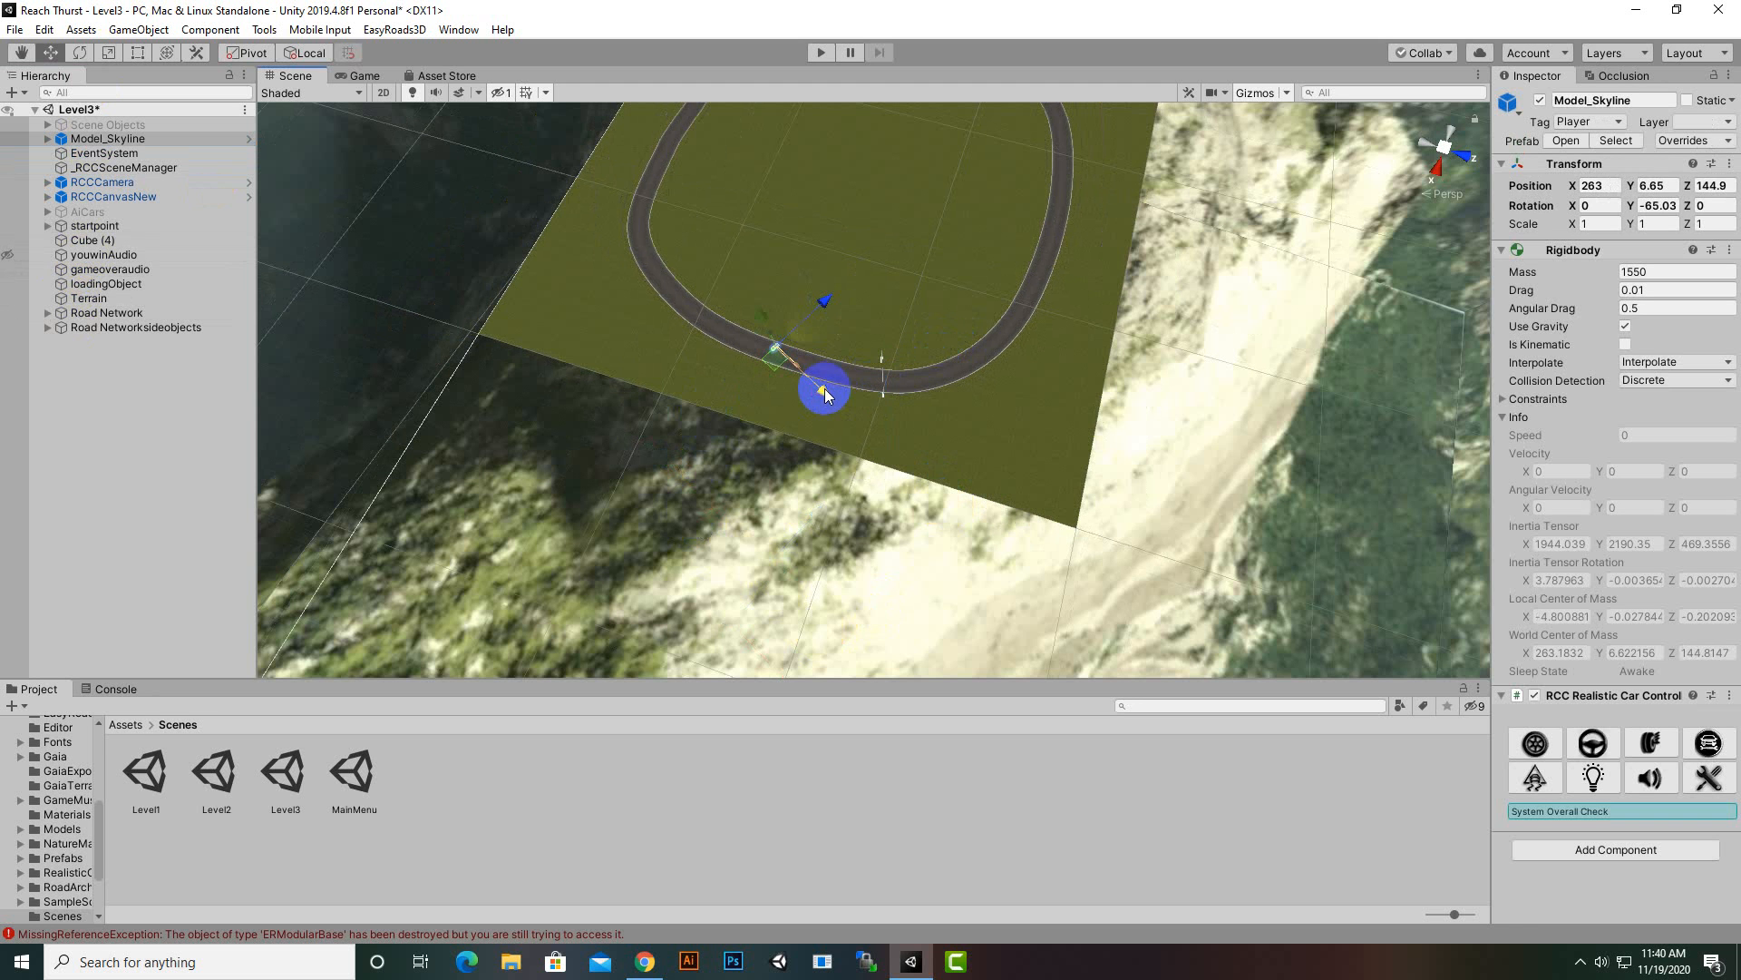
drag(824, 392, 876, 323)
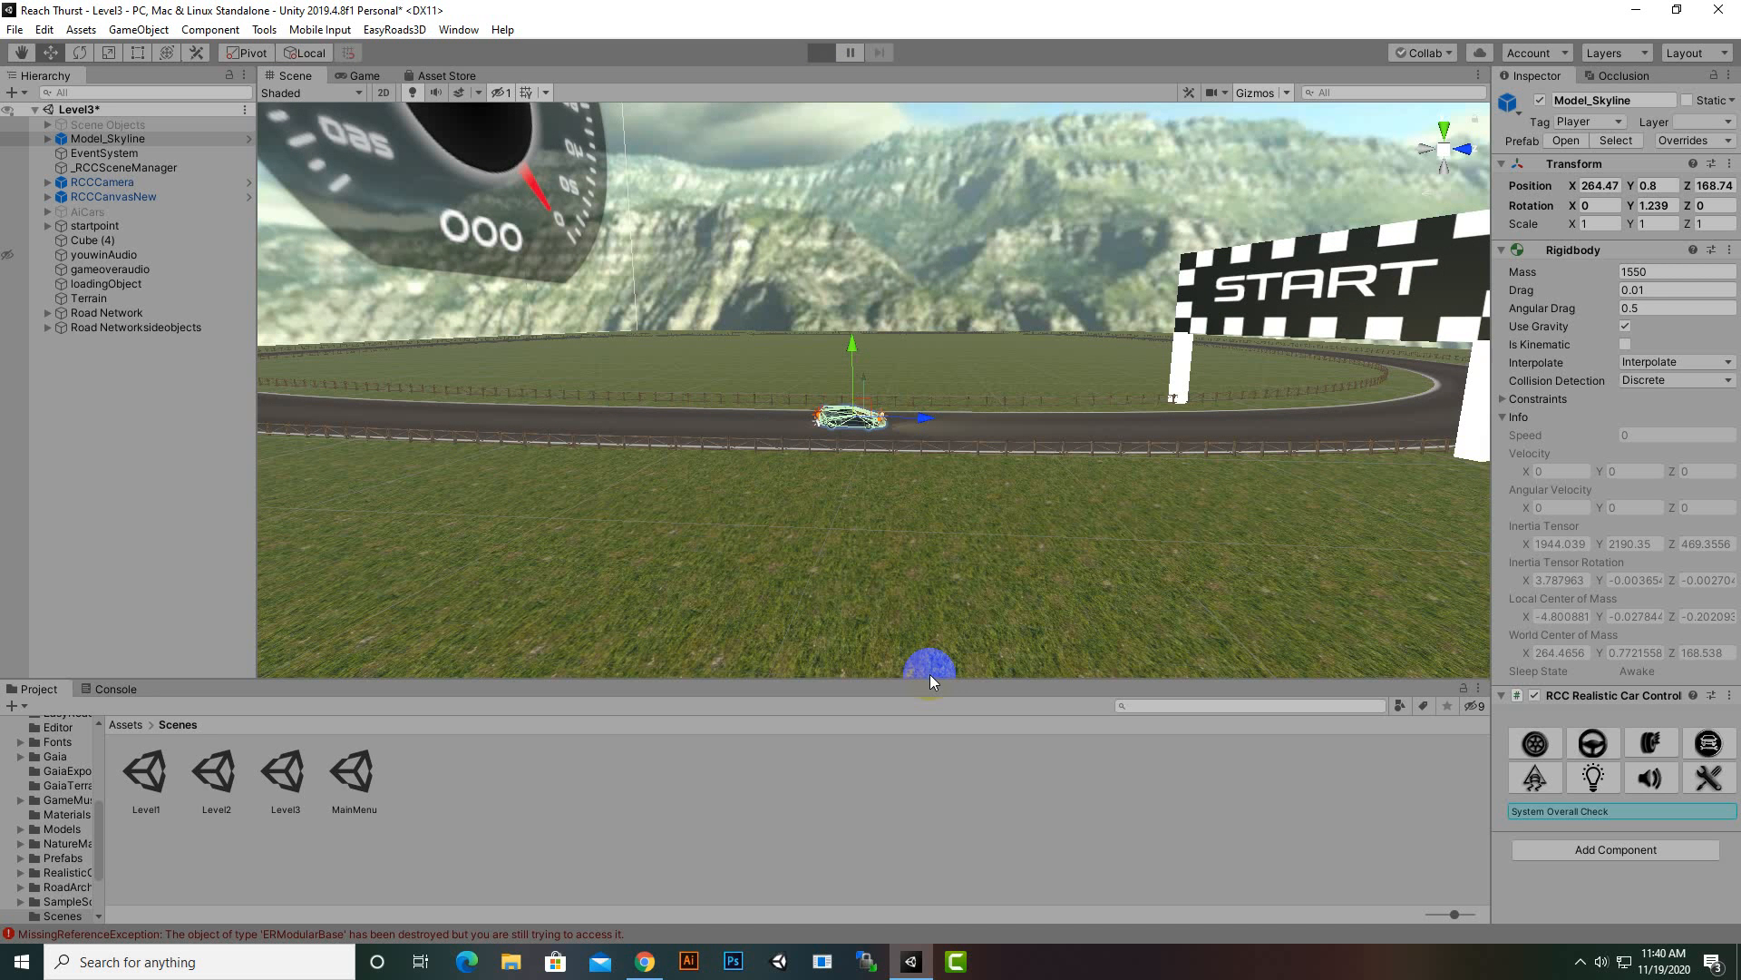
click(818, 53)
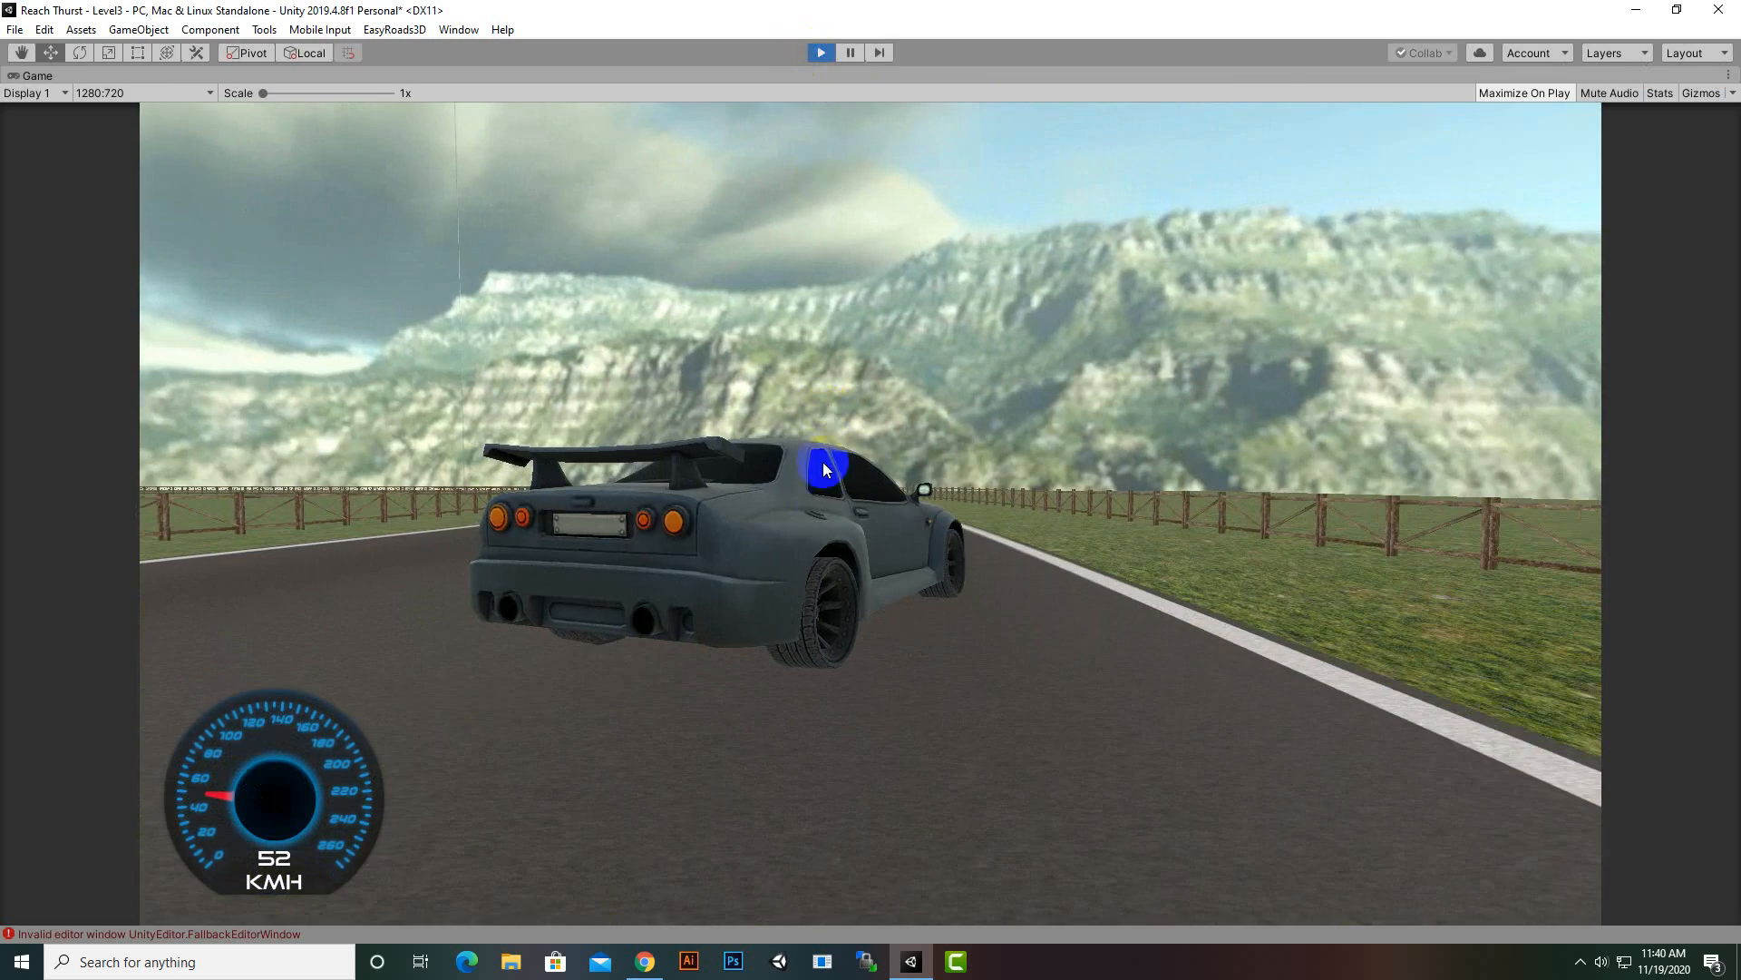
click(820, 51)
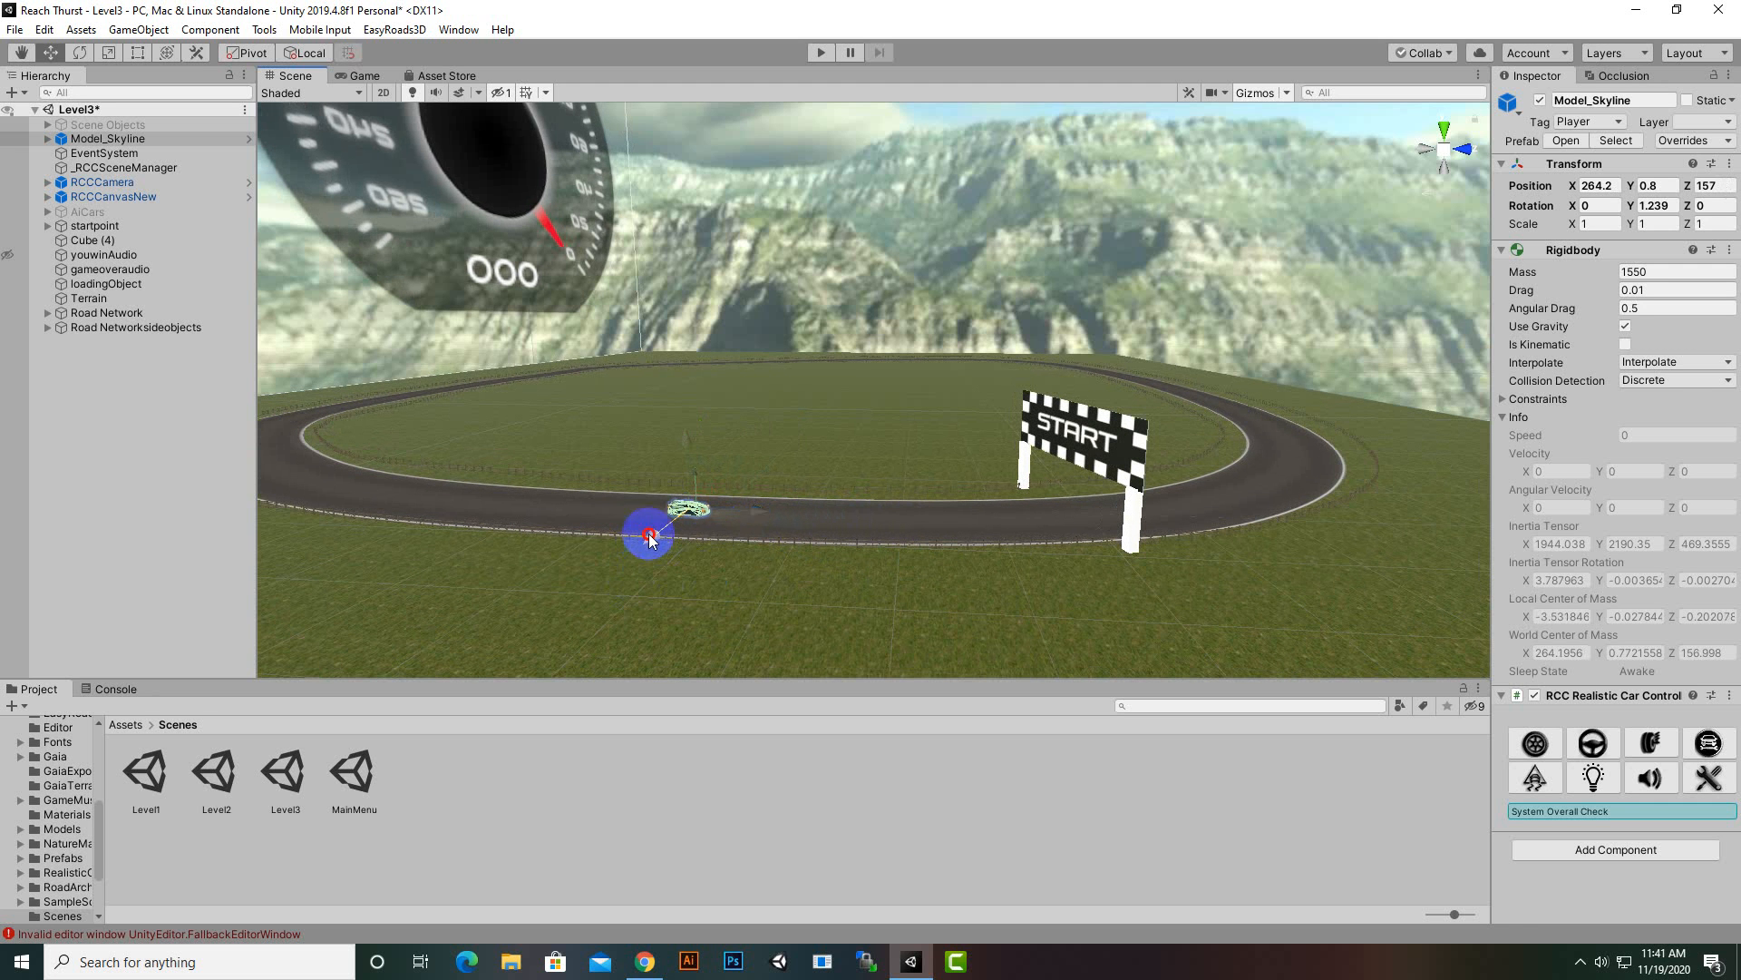
- Slide the player car forward along the road so it sits right beside the START gate
drag(649, 543, 748, 524)
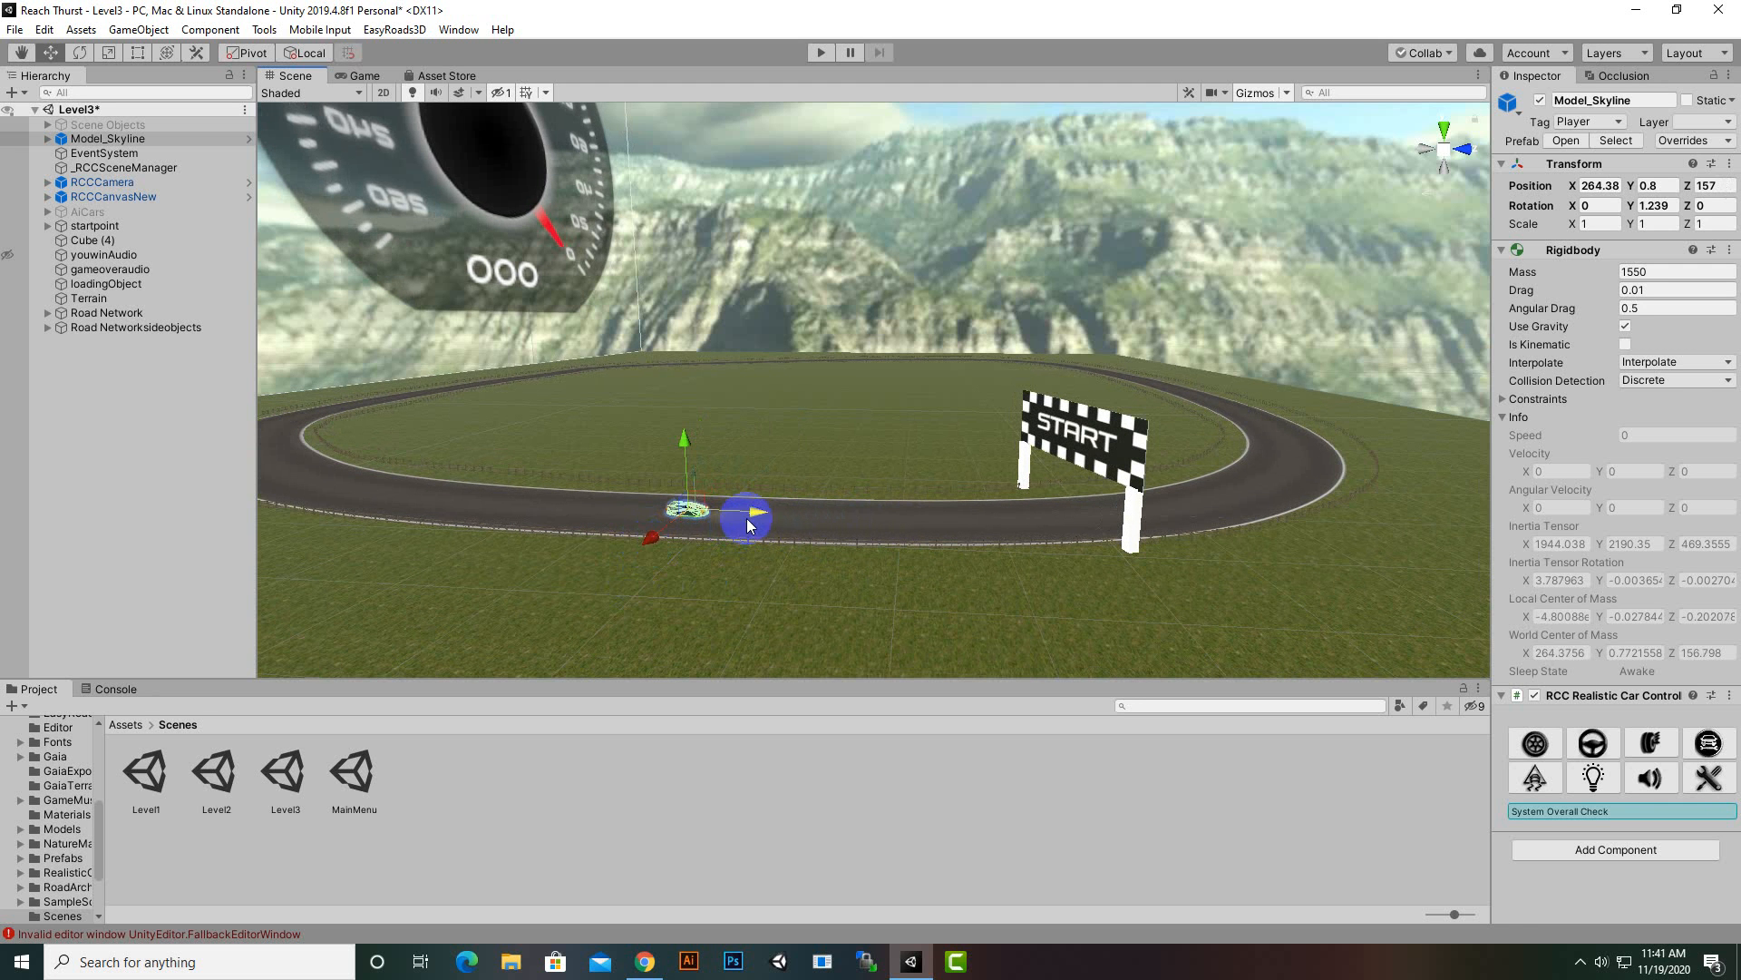
drag(744, 513, 1045, 620)
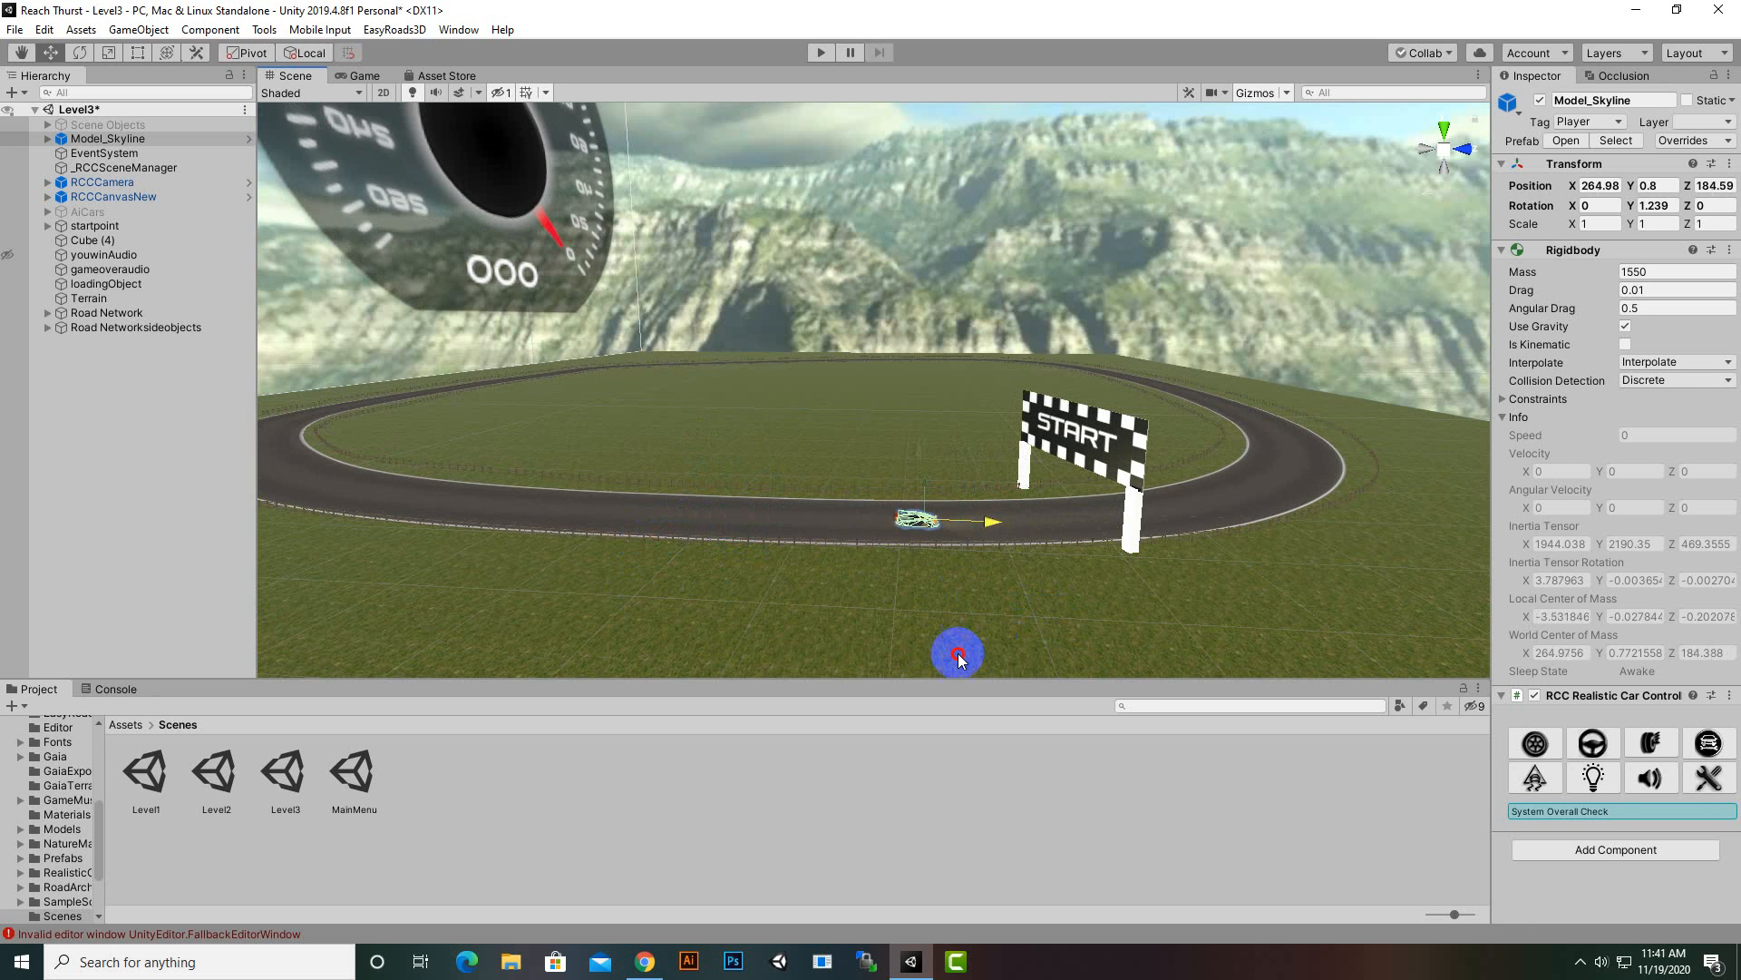
drag(958, 653, 1011, 541)
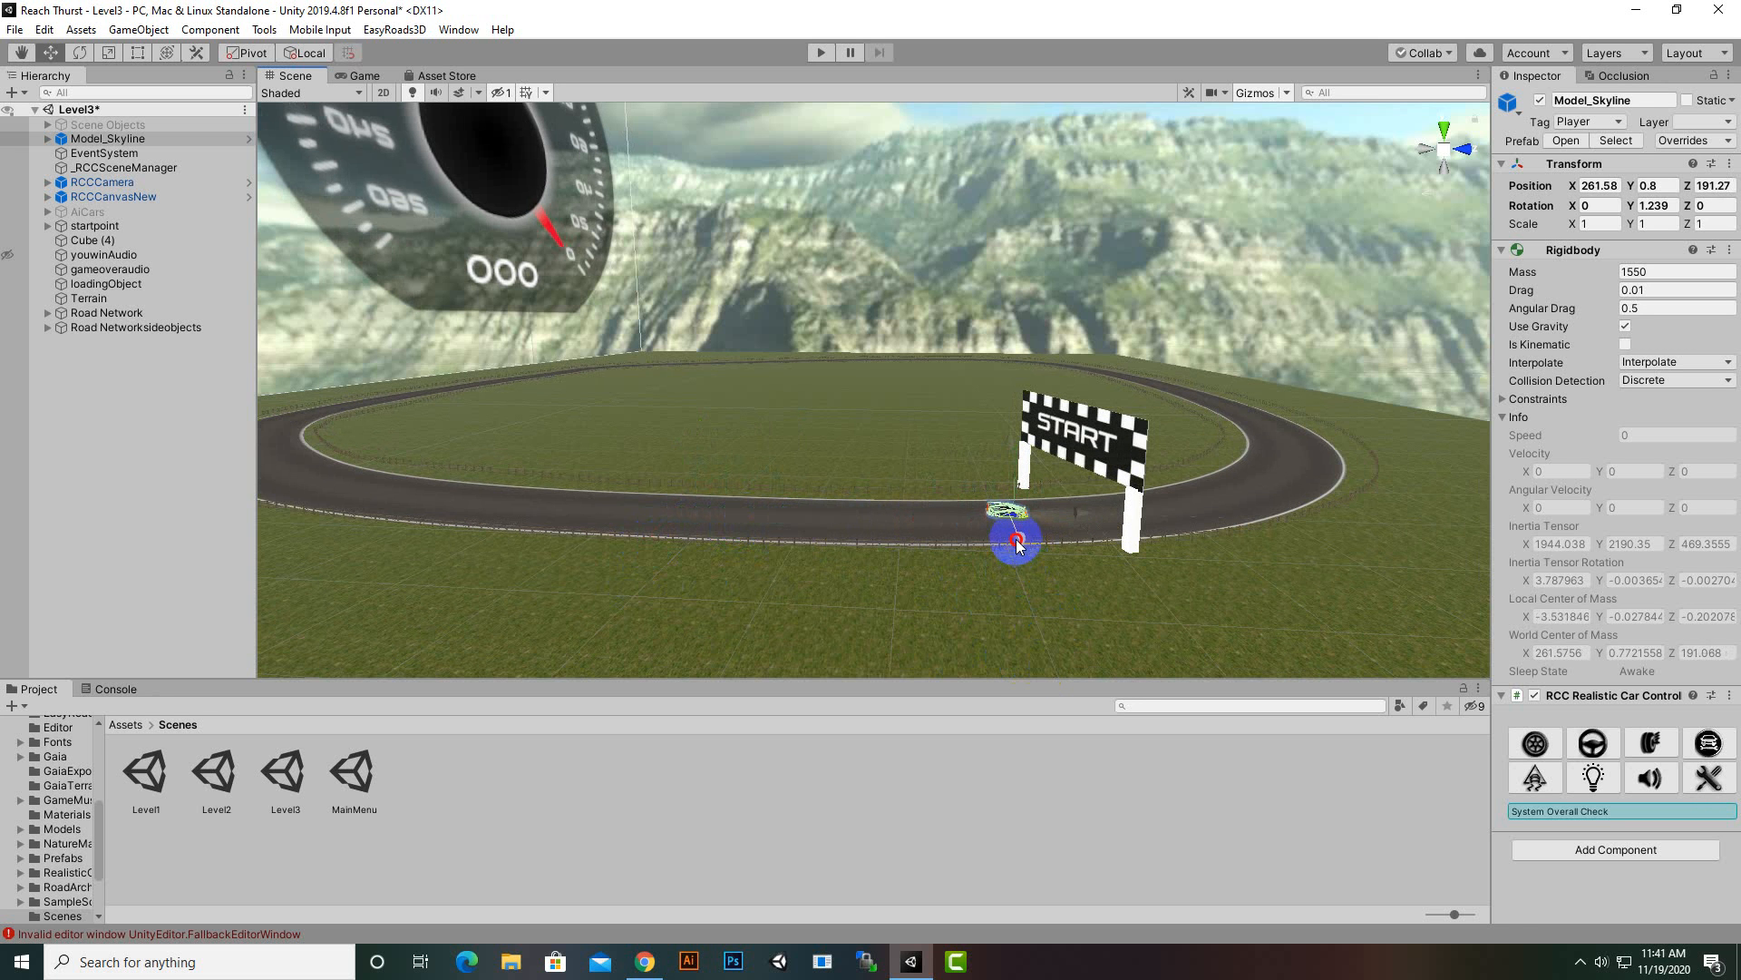